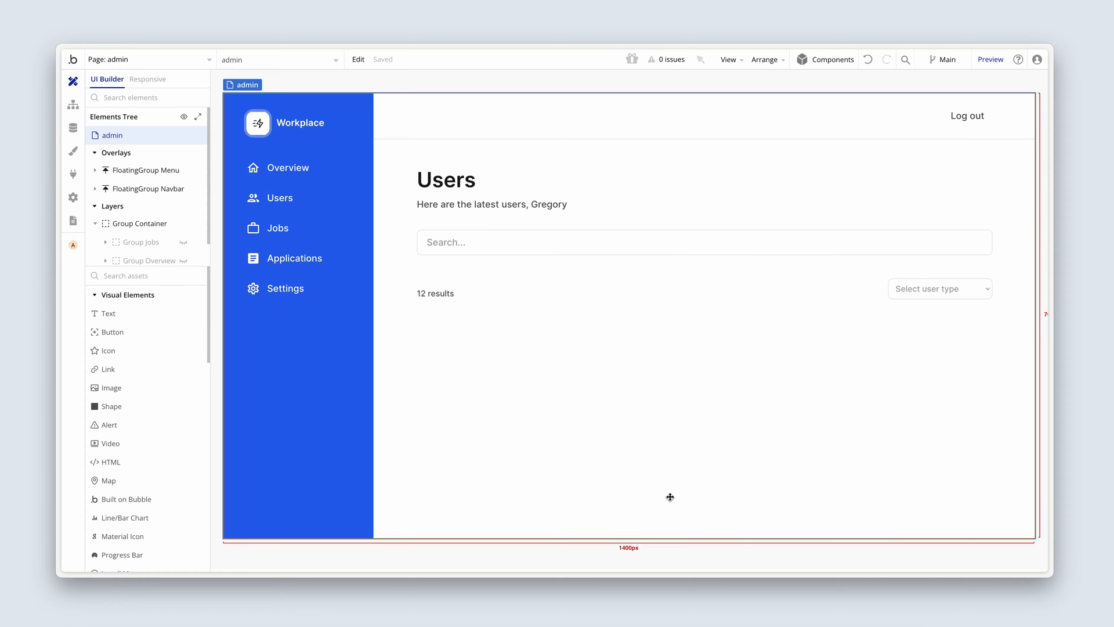
Select Group Users in the Elements Tree and bring up the Edit menu to copy it to another app.
left_click(280, 197)
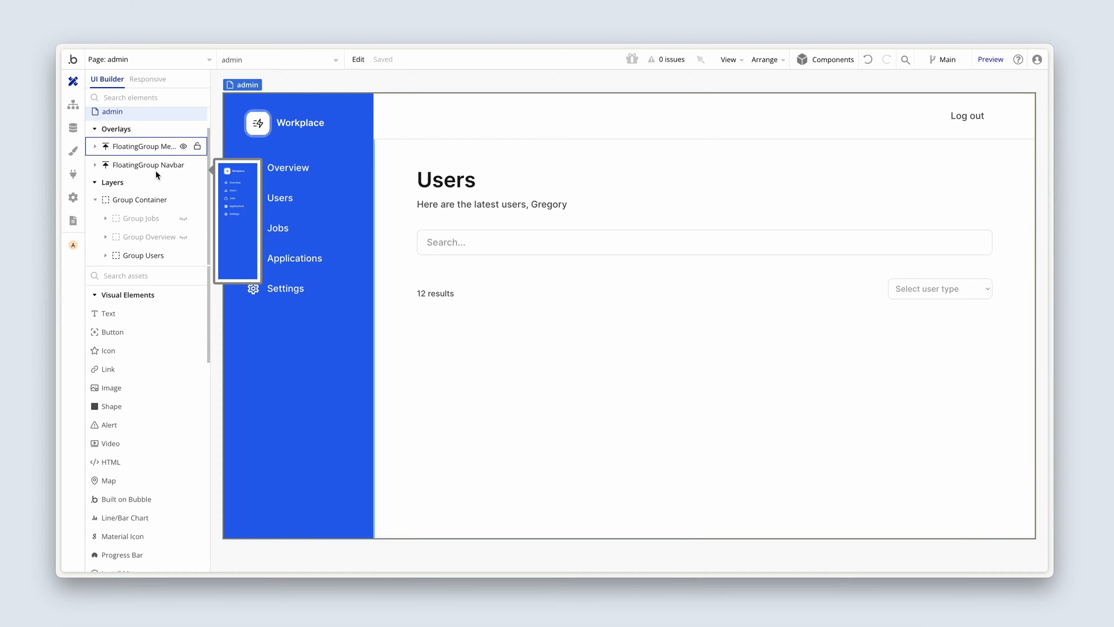
left_click(138, 200)
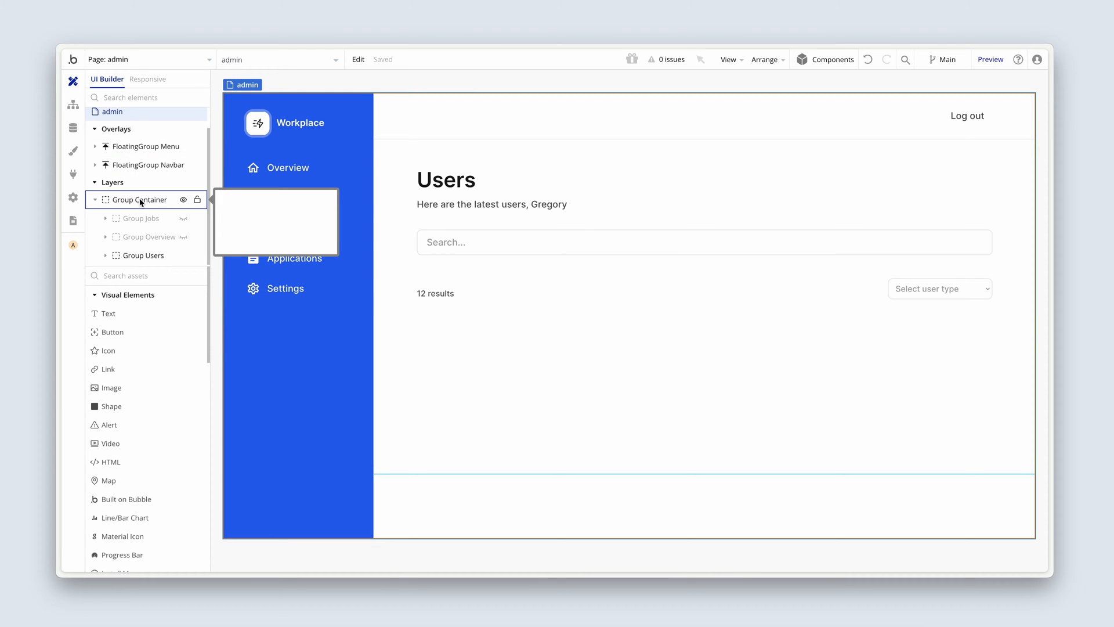
left_click(142, 255)
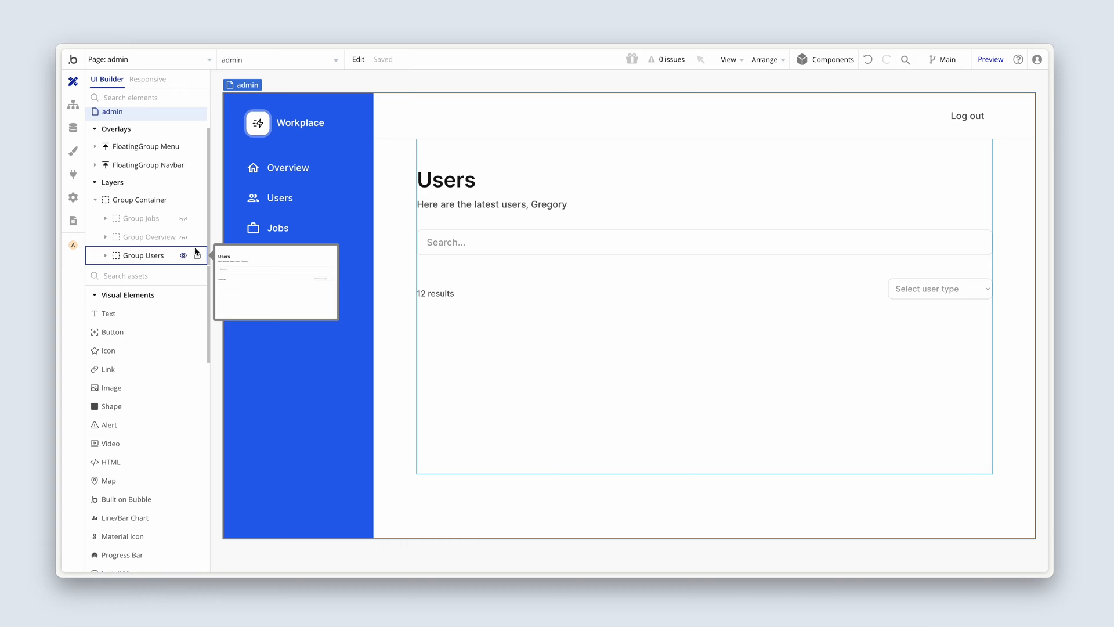
left_click(143, 256)
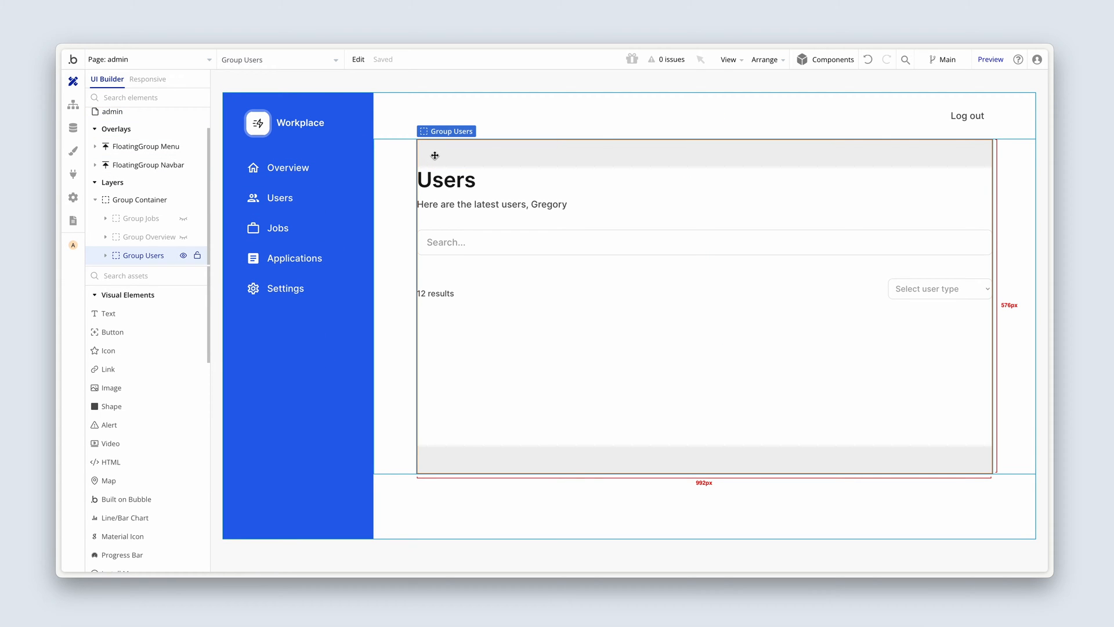
left_click(359, 59)
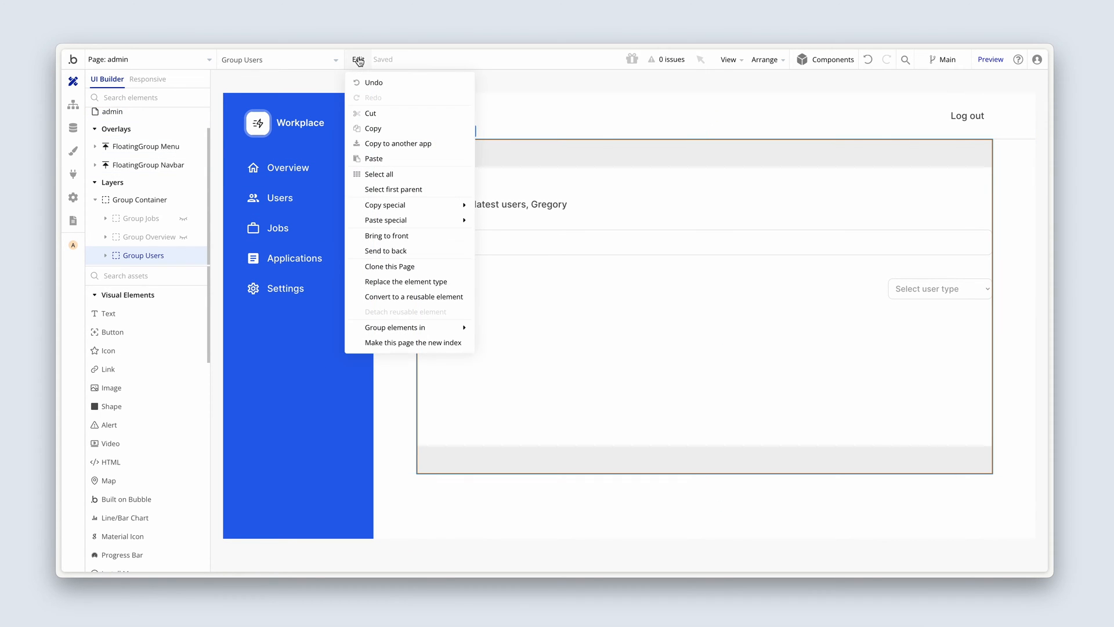
mouse_move(397, 144)
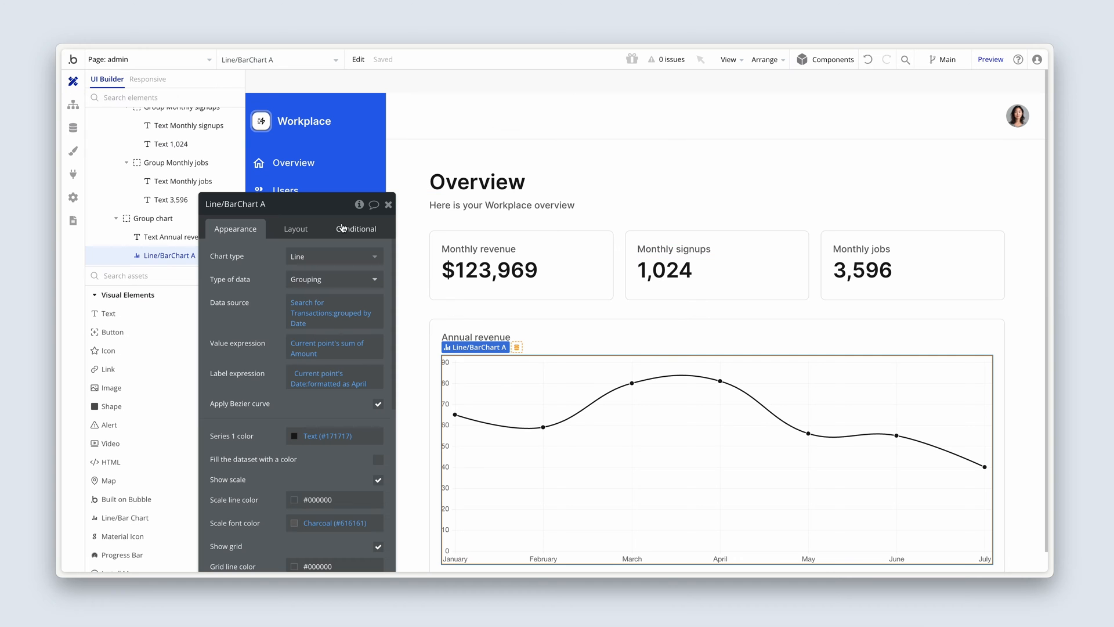
Delete Group Account from Group Container, leaving Group Application and Group overview.
left_click(388, 204)
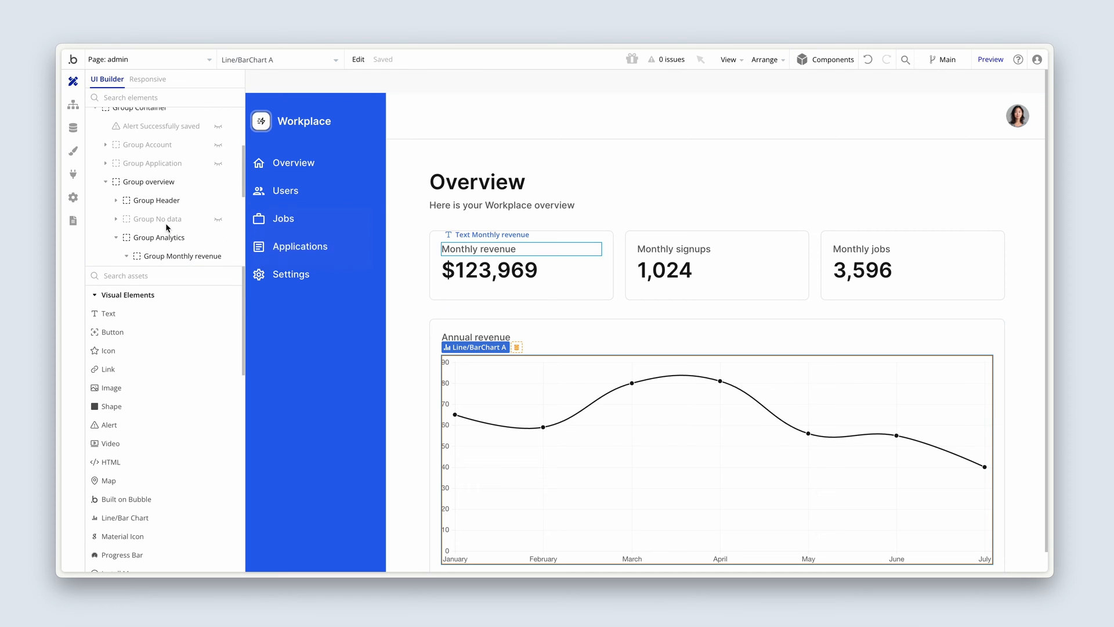
left_click(150, 222)
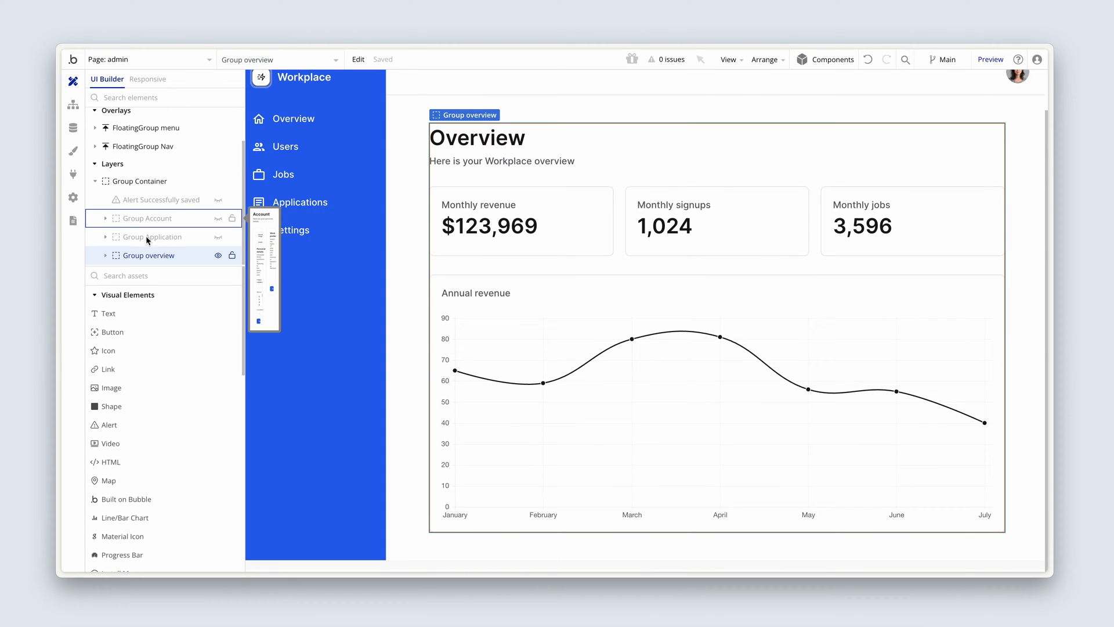
mouse_move(150, 256)
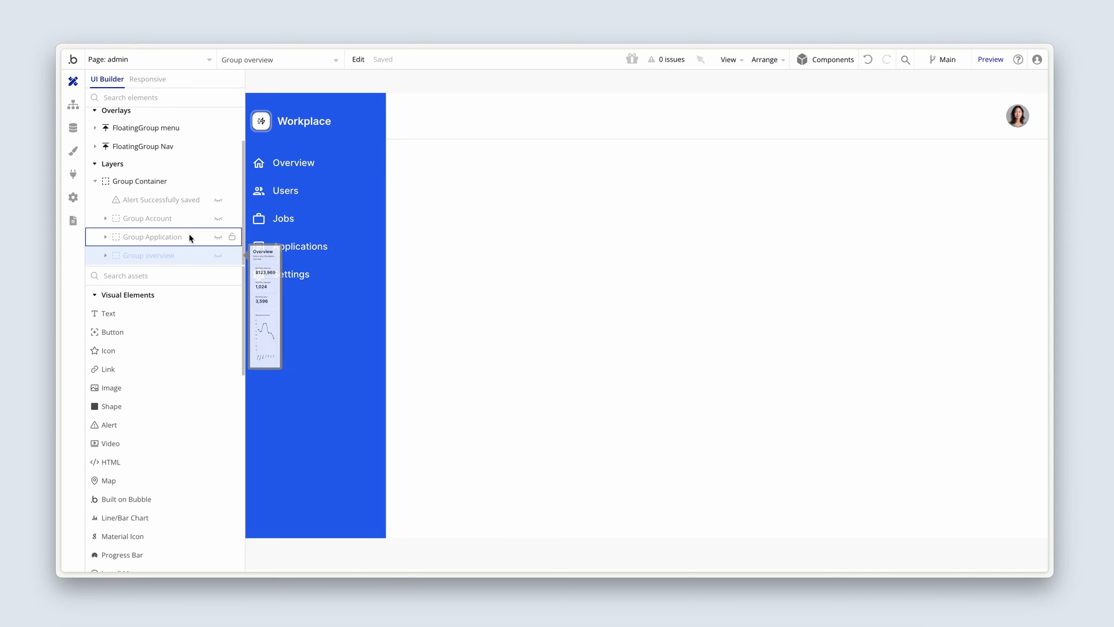
left_click(148, 218)
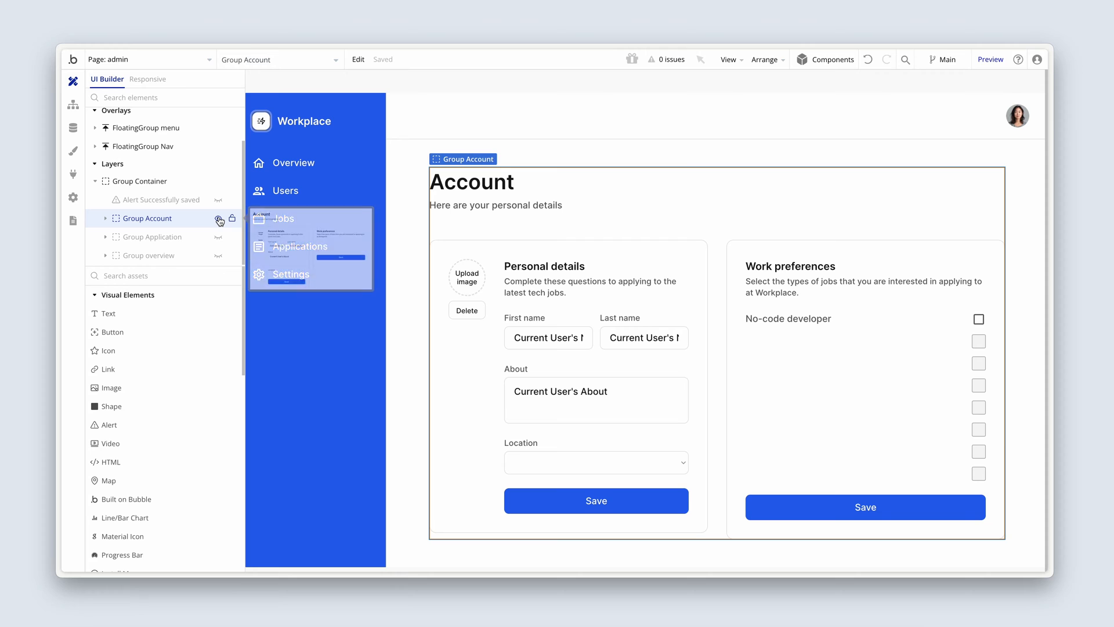
left_click(221, 218)
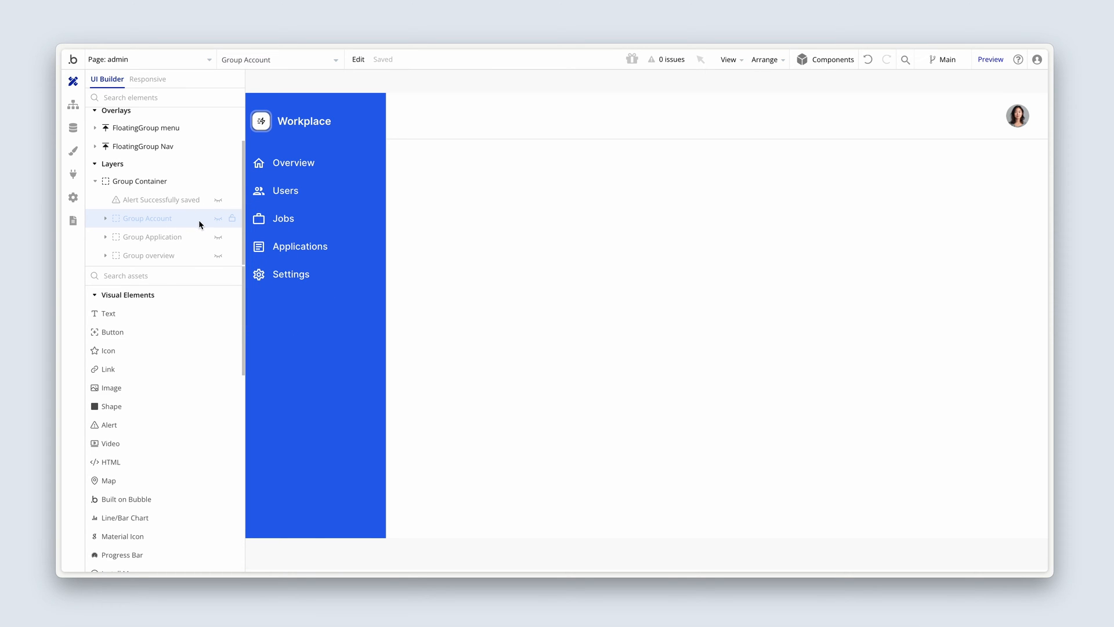
right_click(146, 218)
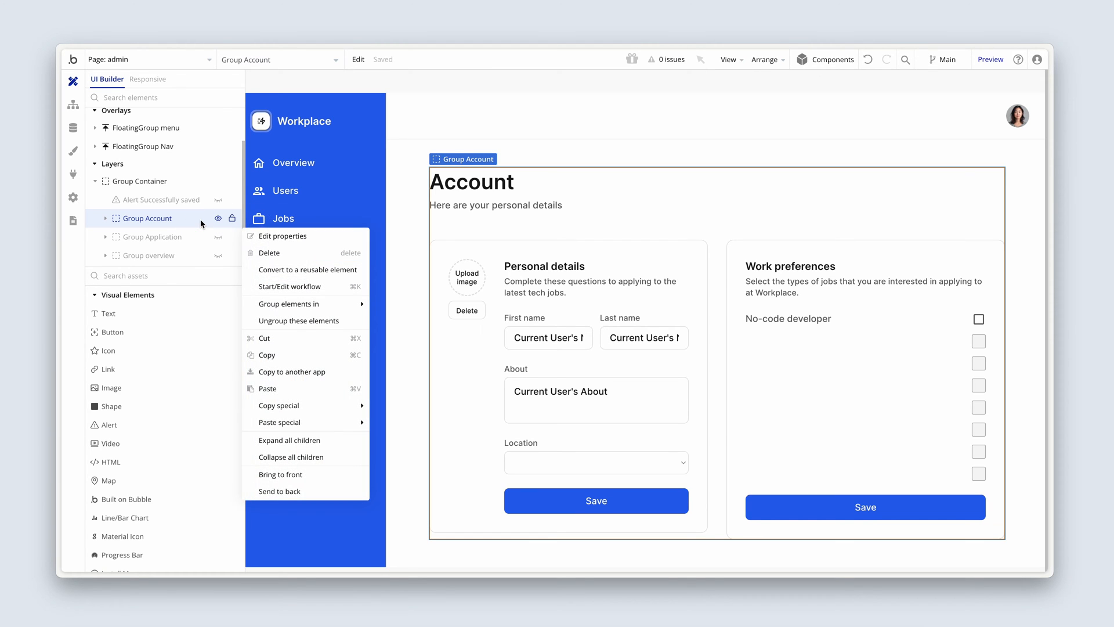
left_click(269, 252)
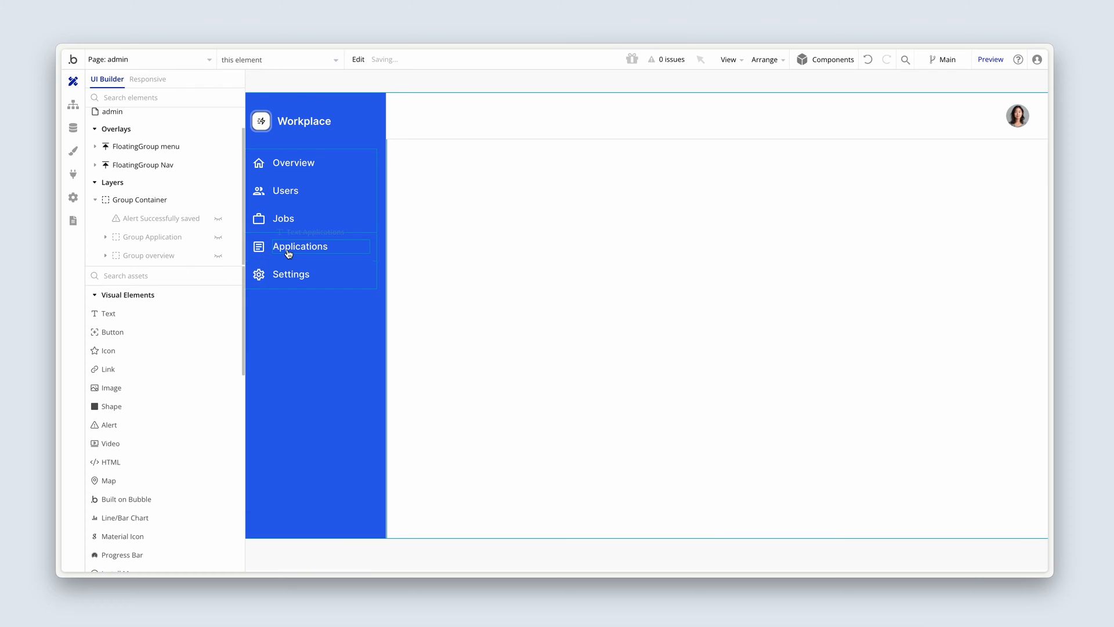
left_click(299, 246)
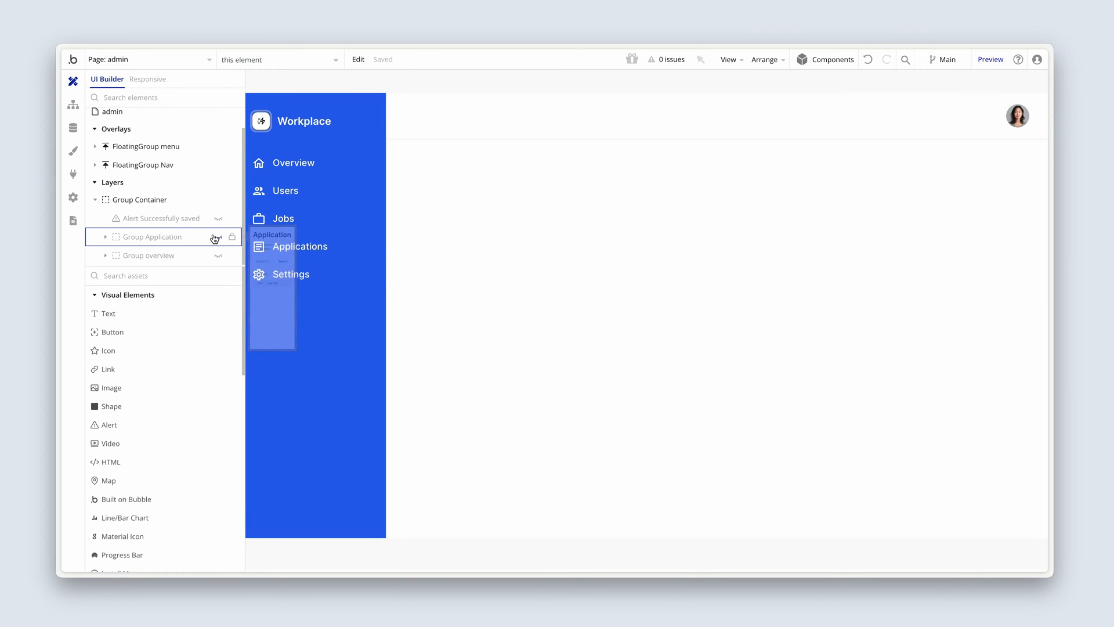
left_click(139, 198)
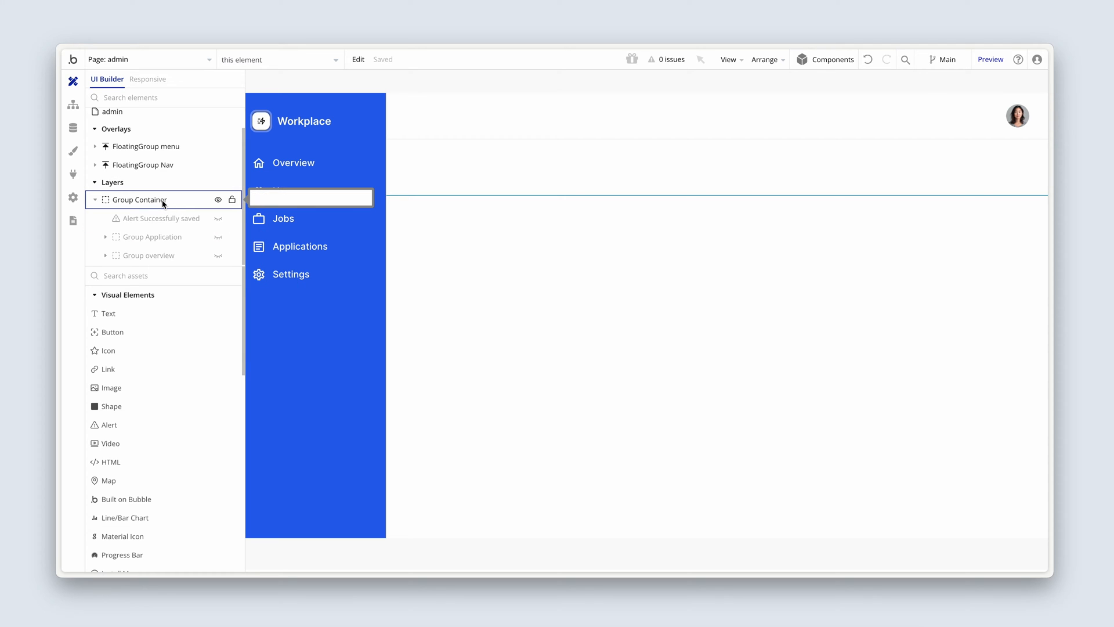
mouse_move(179, 202)
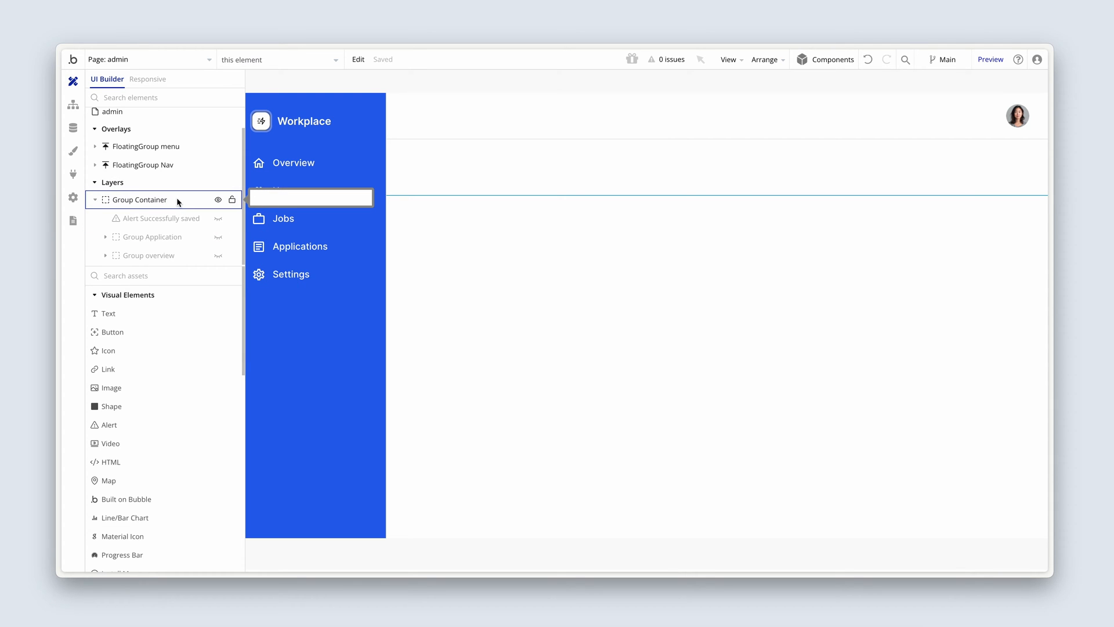
Paste Group Users into Group Container and review its Conditional settings.
left_click(139, 199)
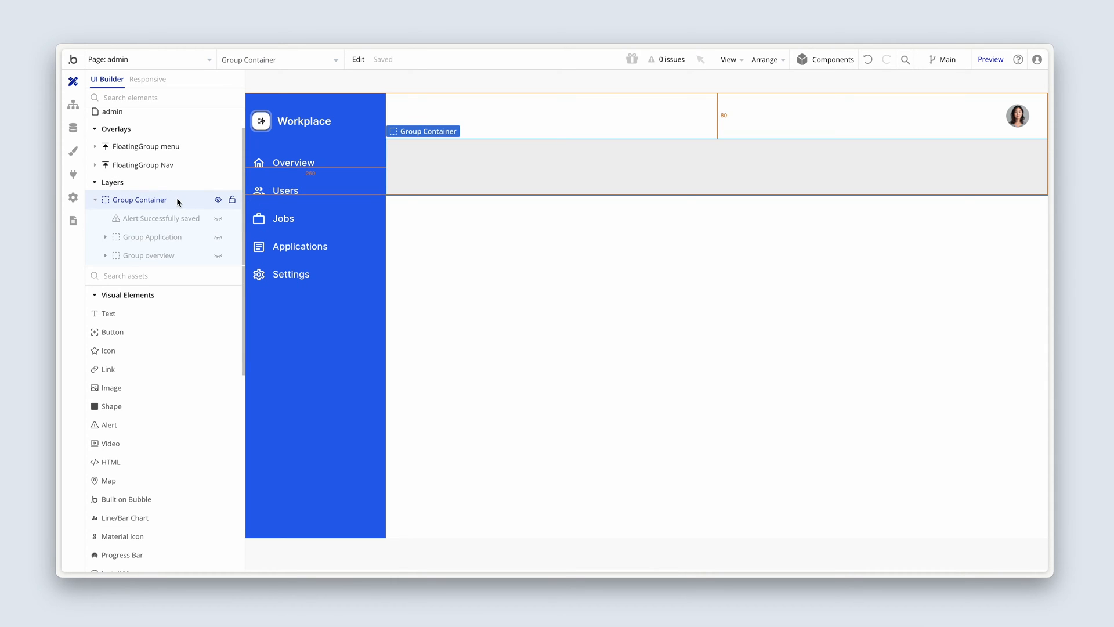
right_click(137, 199)
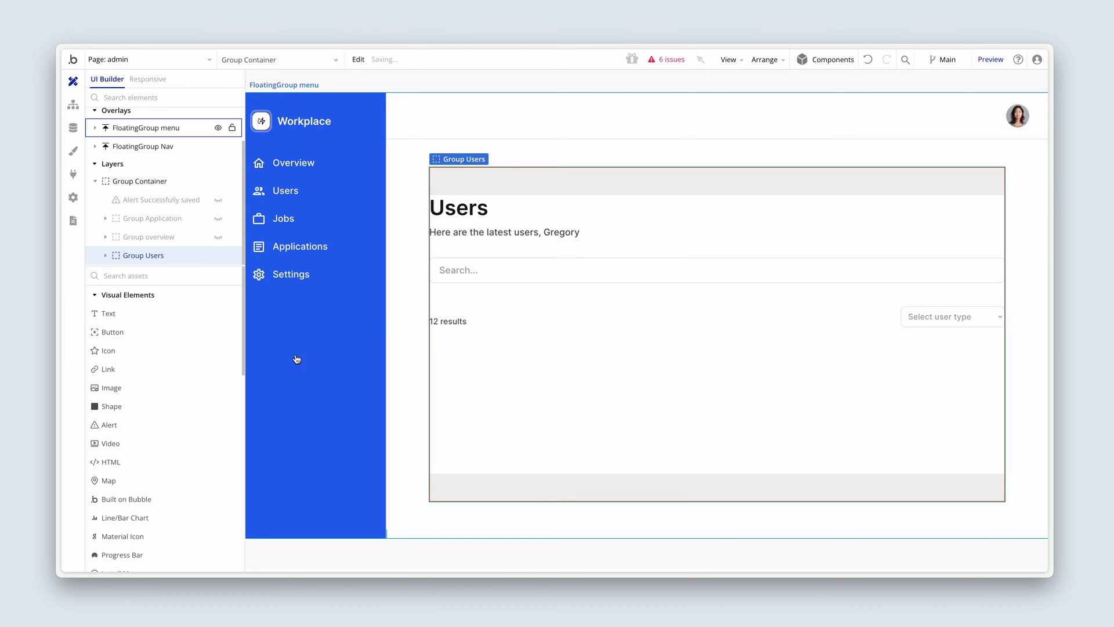
left_click(141, 255)
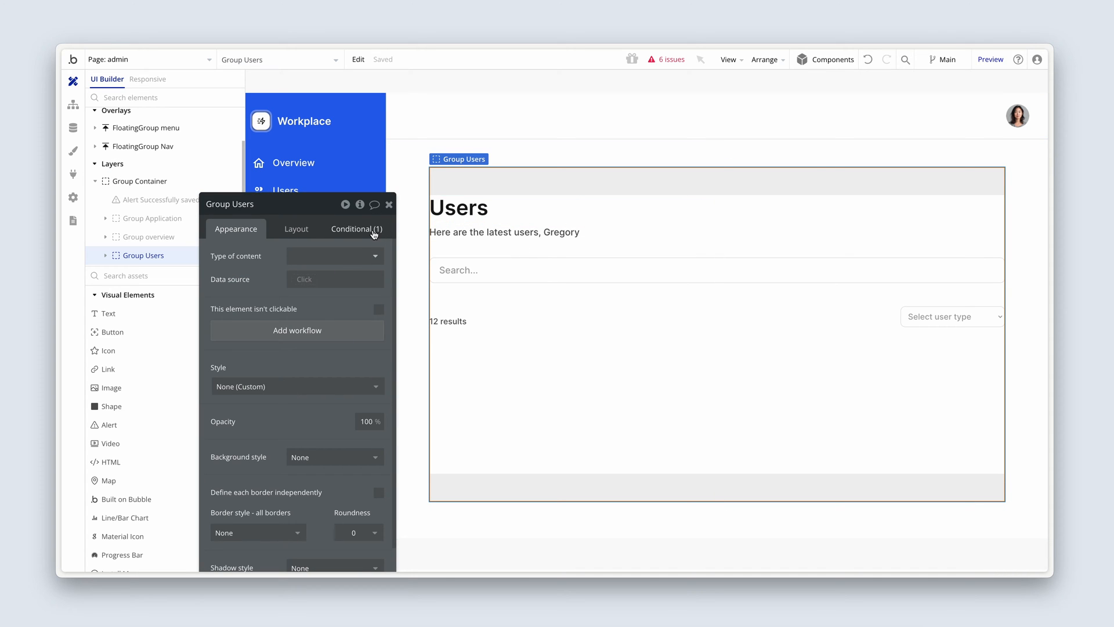
left_click(355, 228)
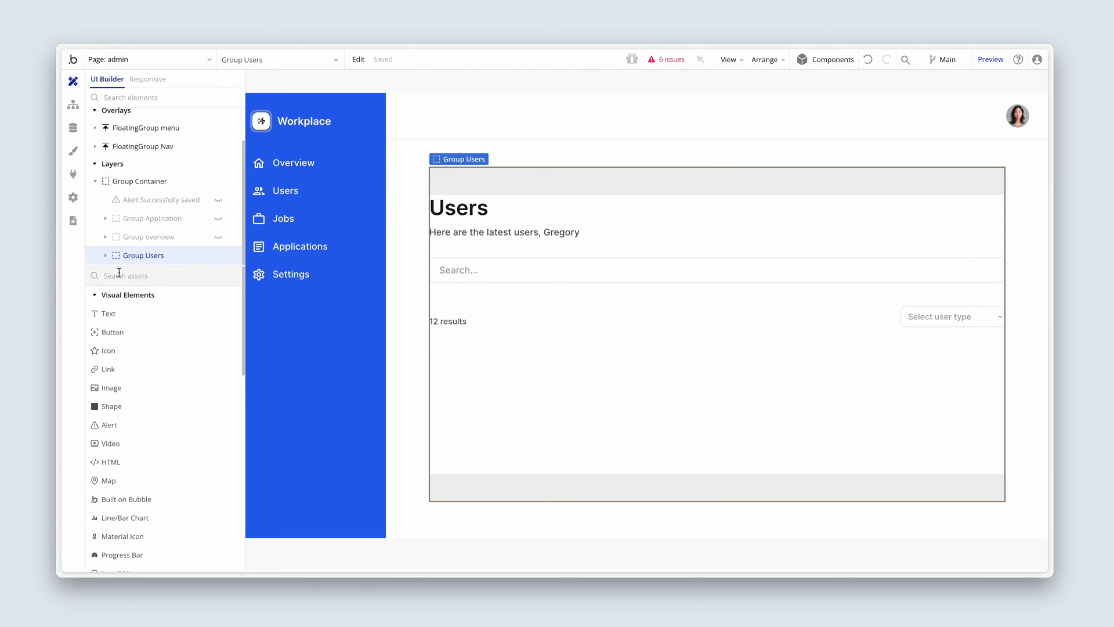
Expand Group Users > Group Table and inspect Table Job posts' Search for Users data source.
left_click(105, 256)
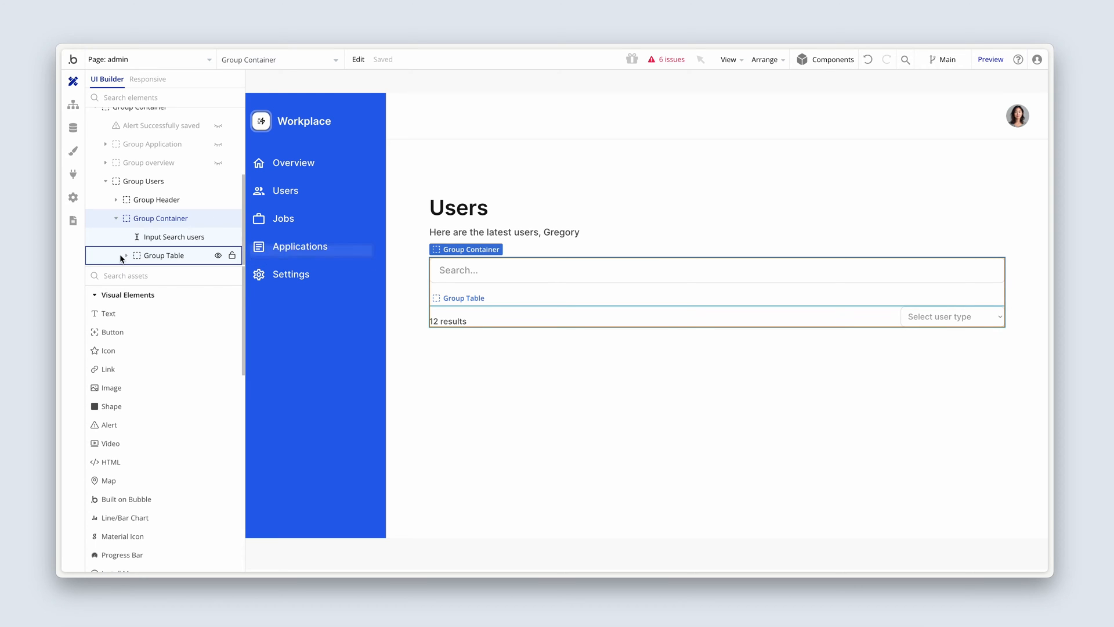
left_click(163, 255)
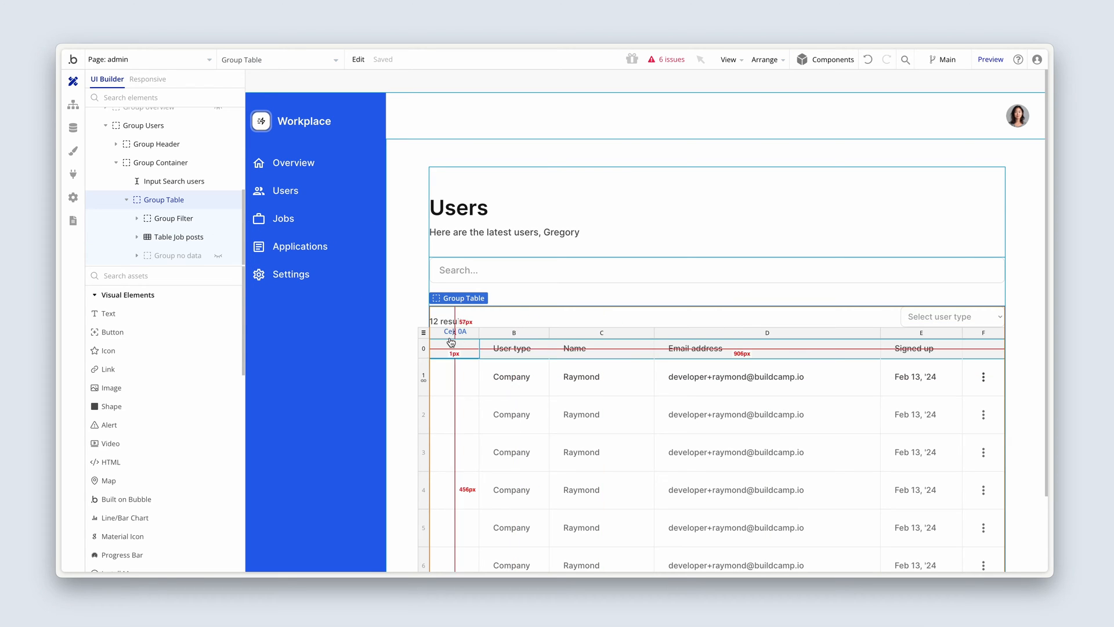
left_click(178, 236)
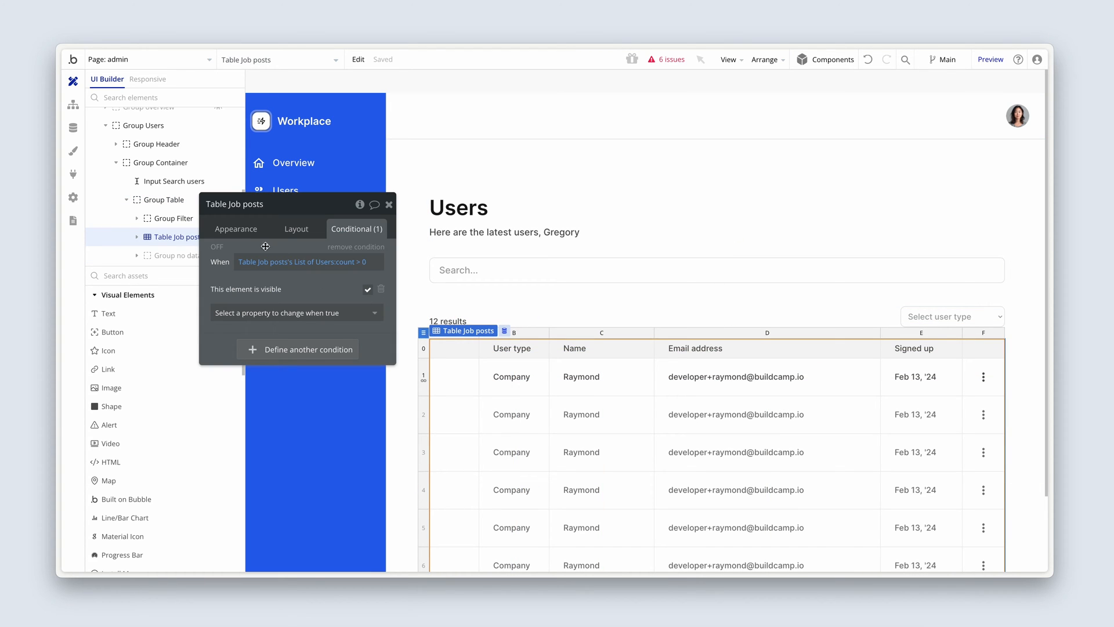
left_click(237, 229)
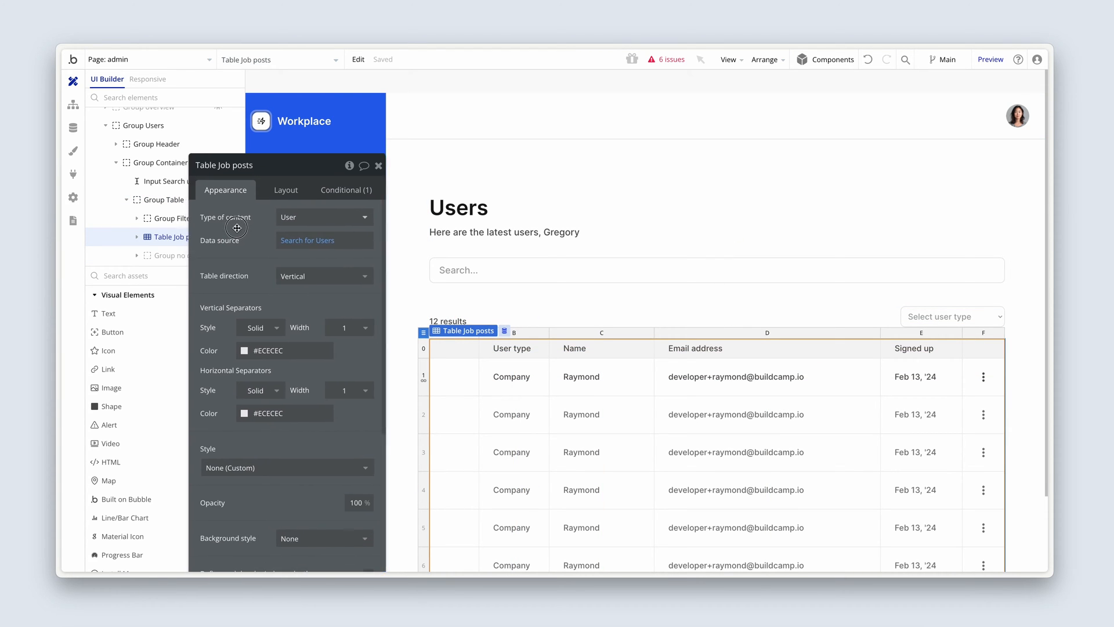
left_click(307, 239)
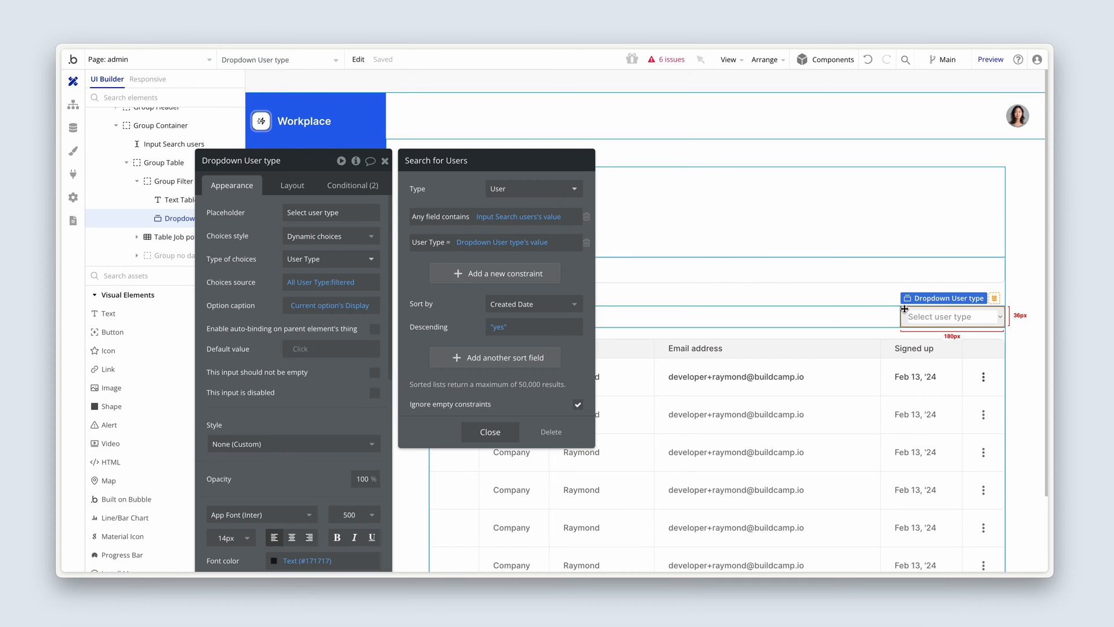
Keep User Type as the dropdown's choice type and bring up options for its Choices source expression.
left_click(489, 432)
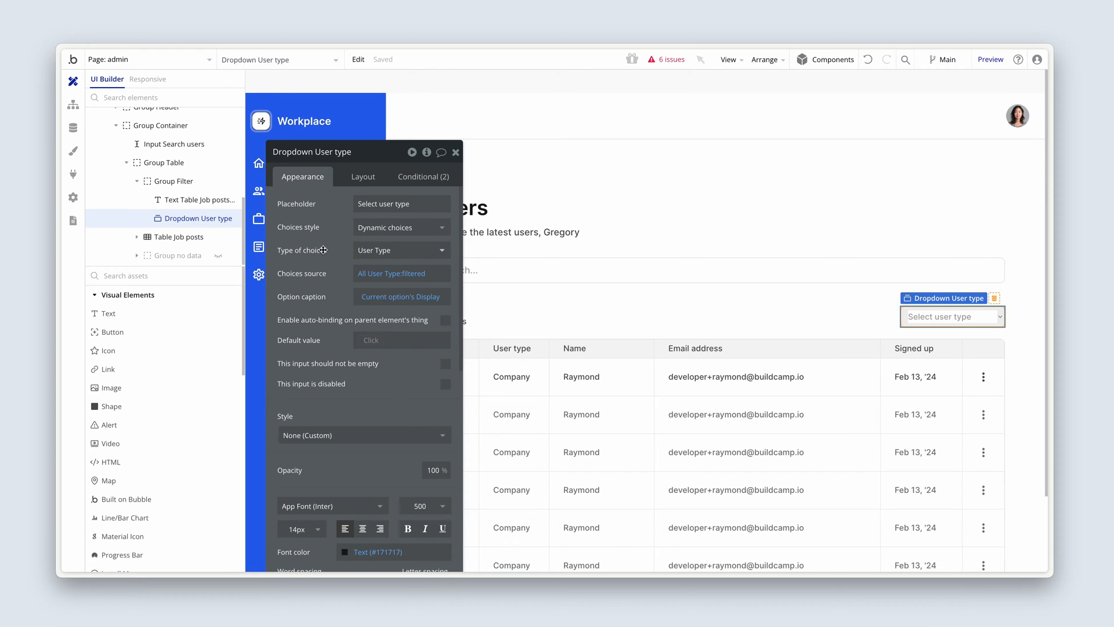
mouse_move(419, 227)
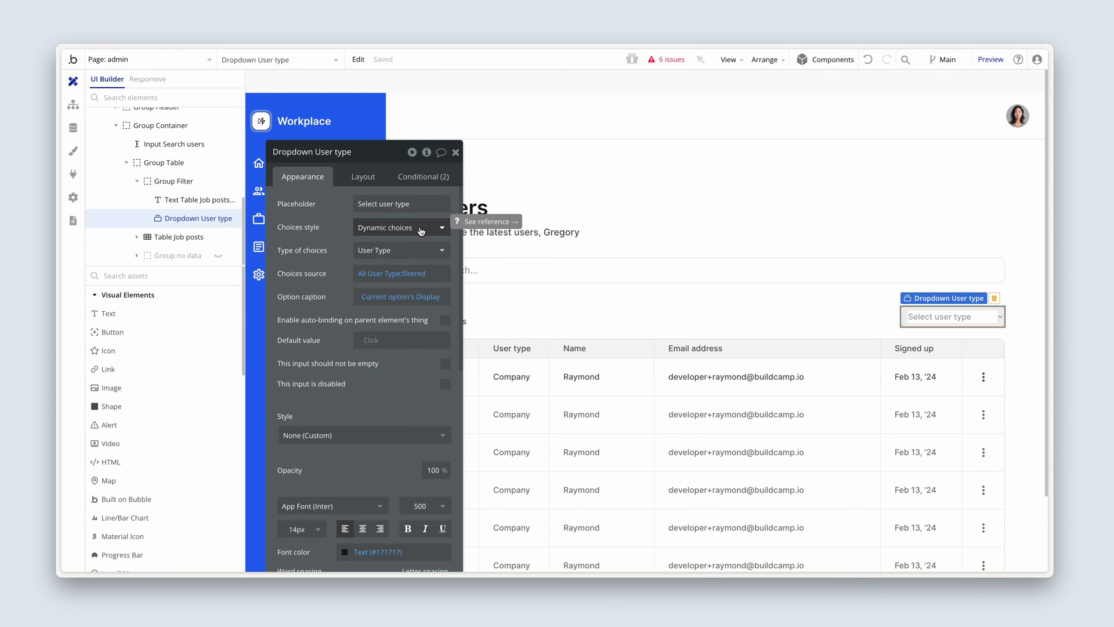
left_click(401, 249)
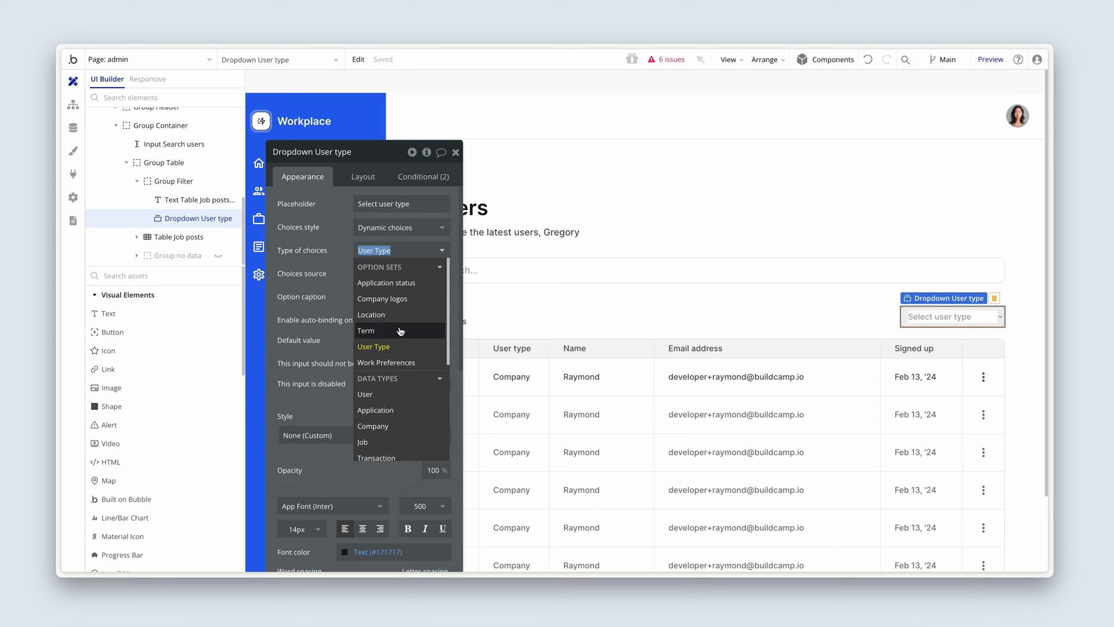
left_click(372, 346)
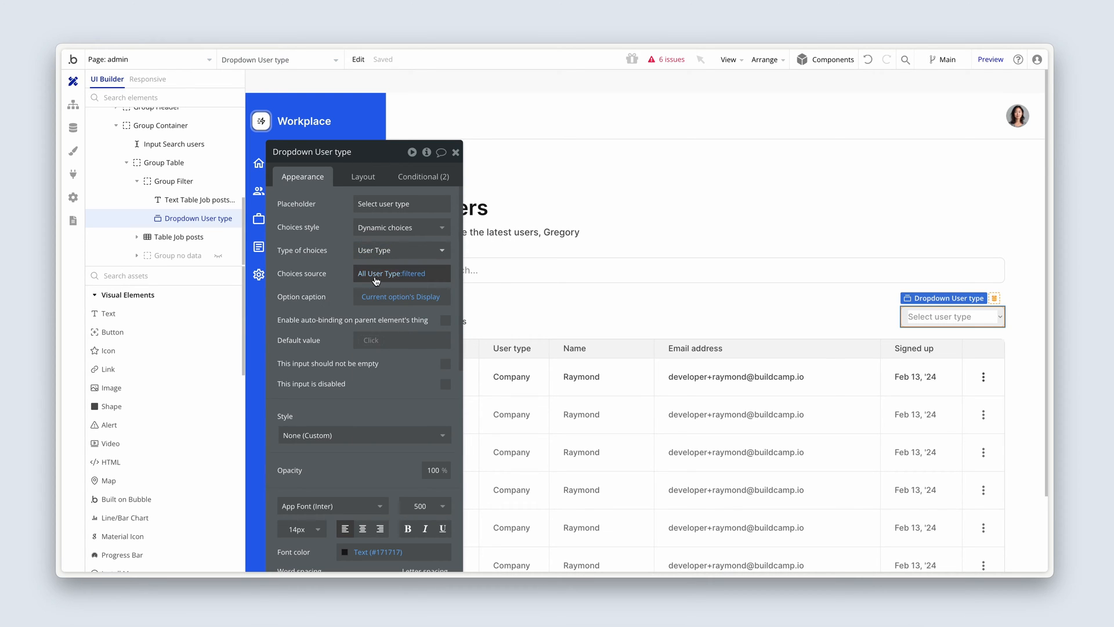
mouse_move(398, 278)
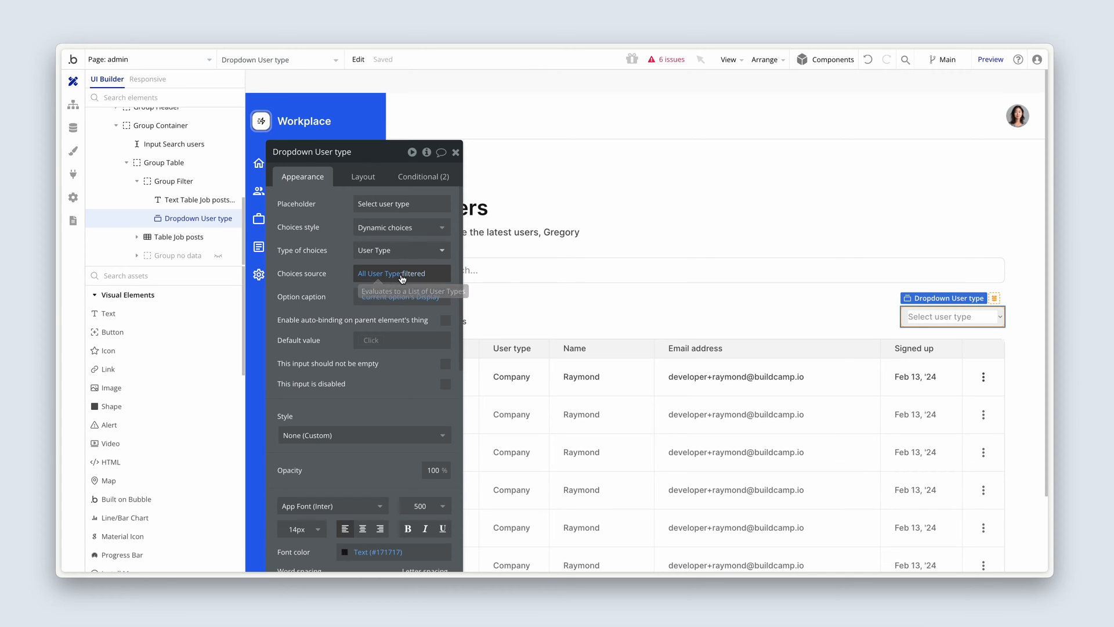
right_click(401, 274)
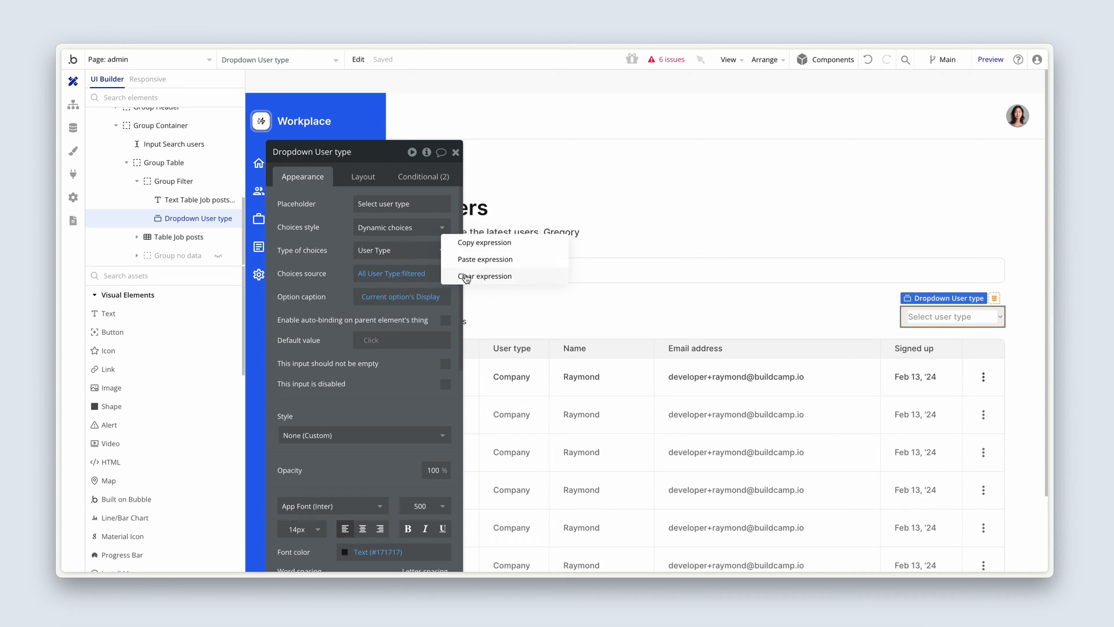
Replace the choices source with All User Type:filtered.
left_click(486, 276)
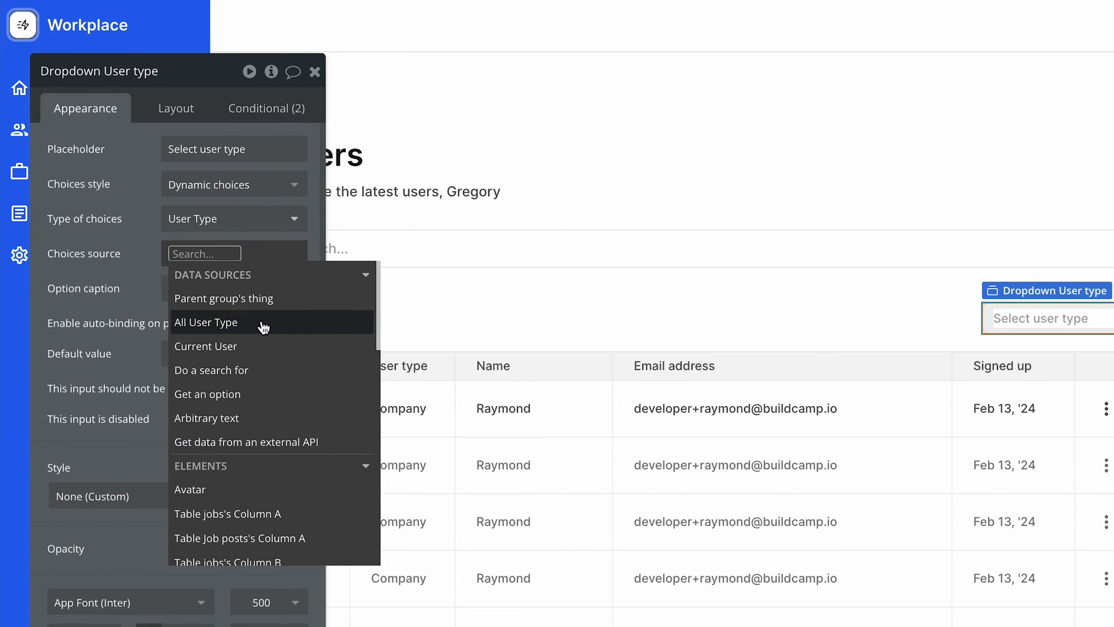
left_click(206, 321)
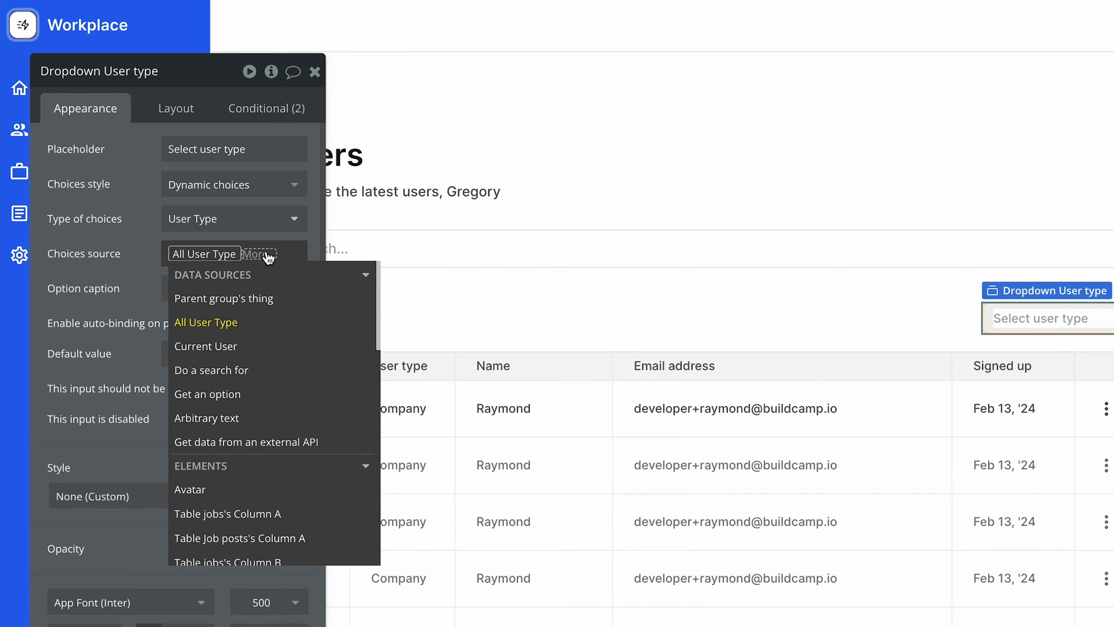
left_click(206, 322)
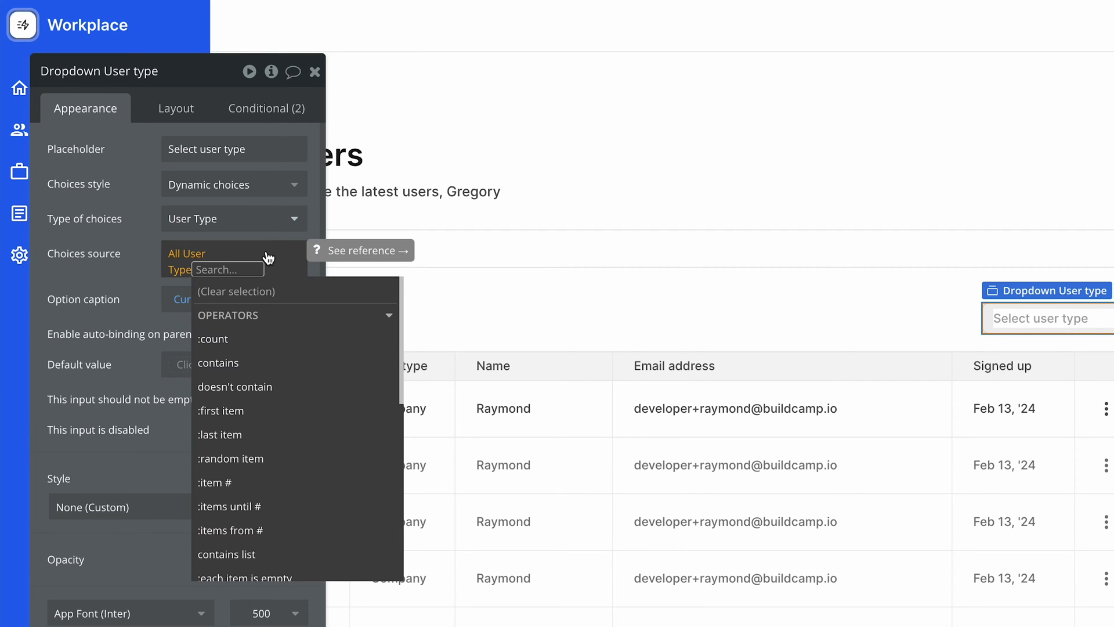
type("fil")
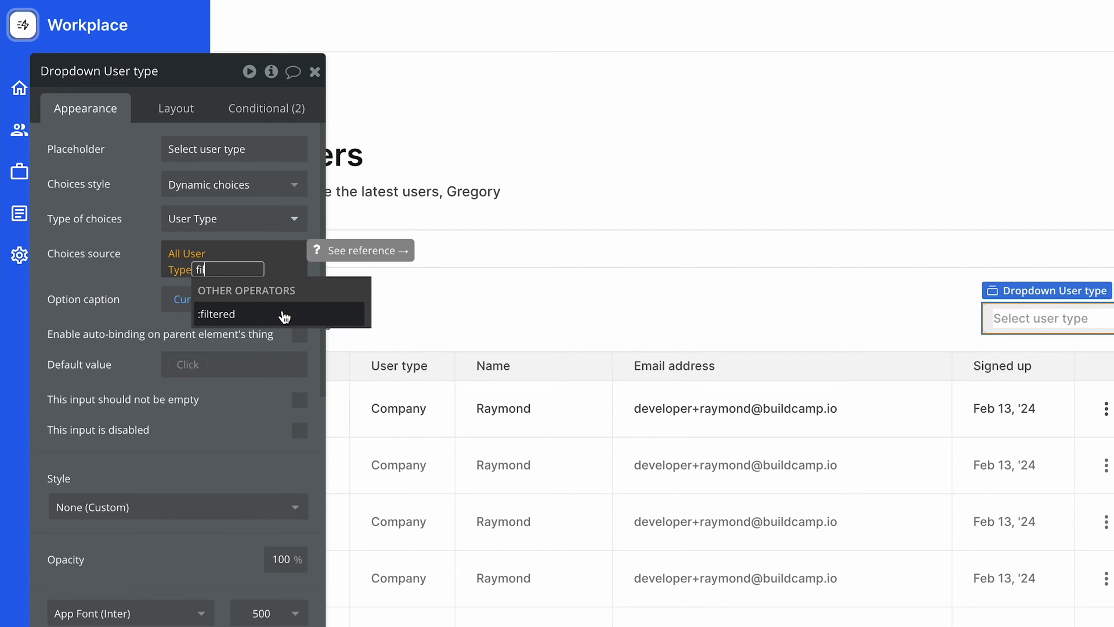
left_click(216, 315)
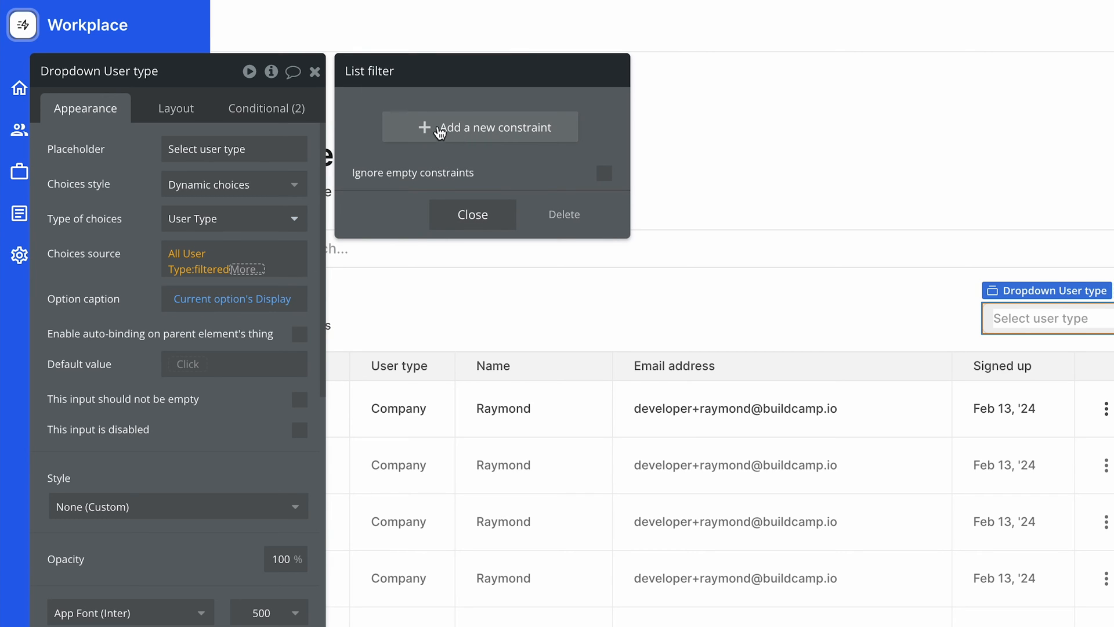
mouse_move(403, 131)
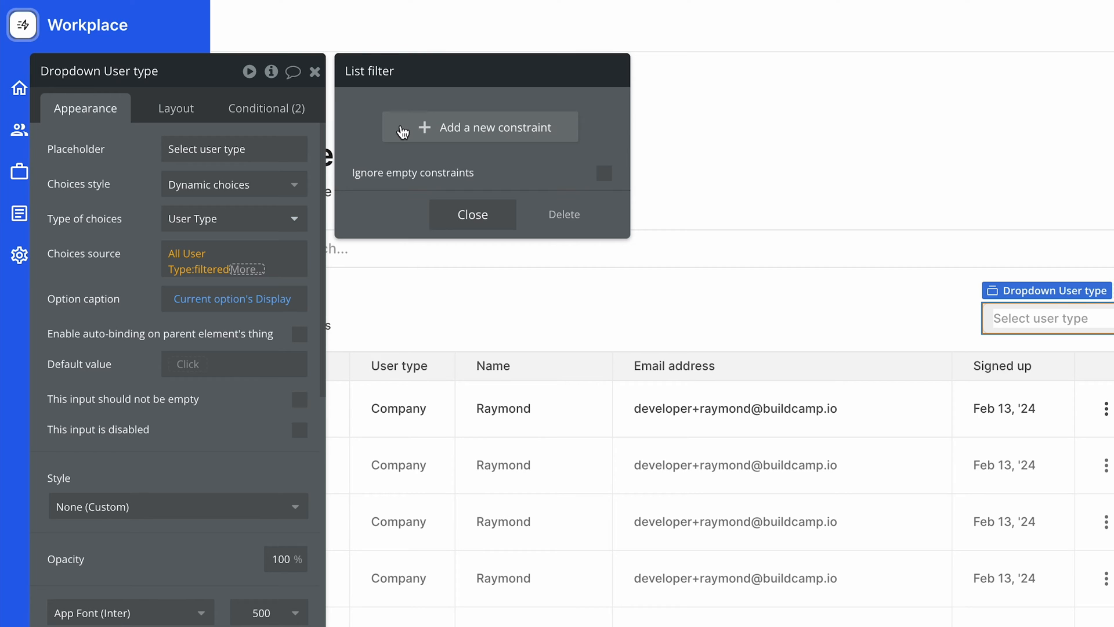
Add the filter constraint This User Type is not Admin, then select the results count text.
left_click(480, 127)
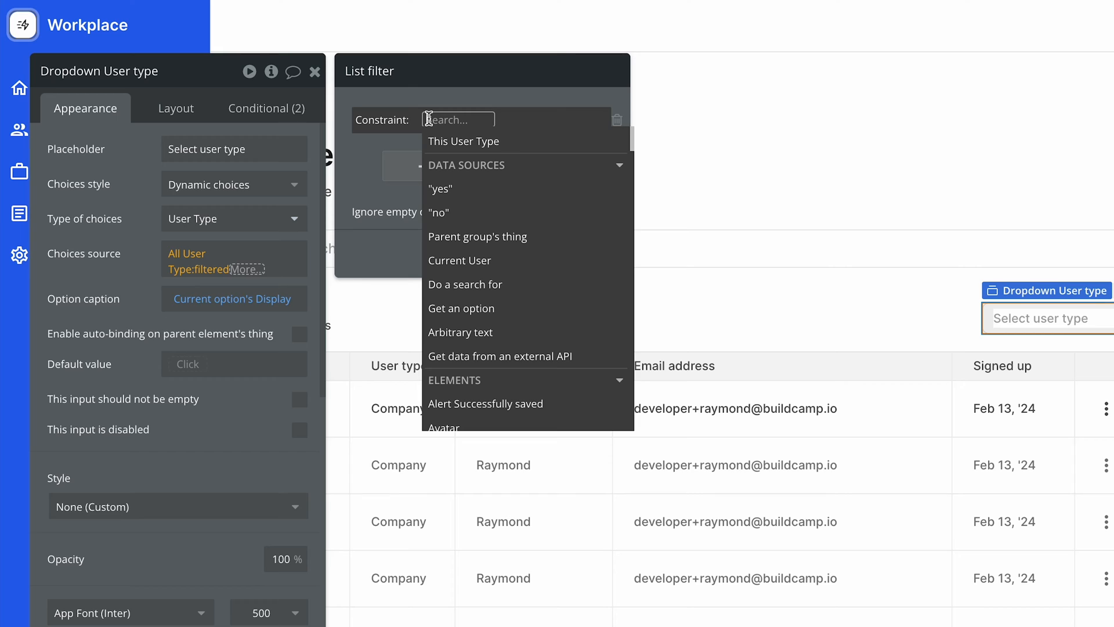
mouse_move(529, 141)
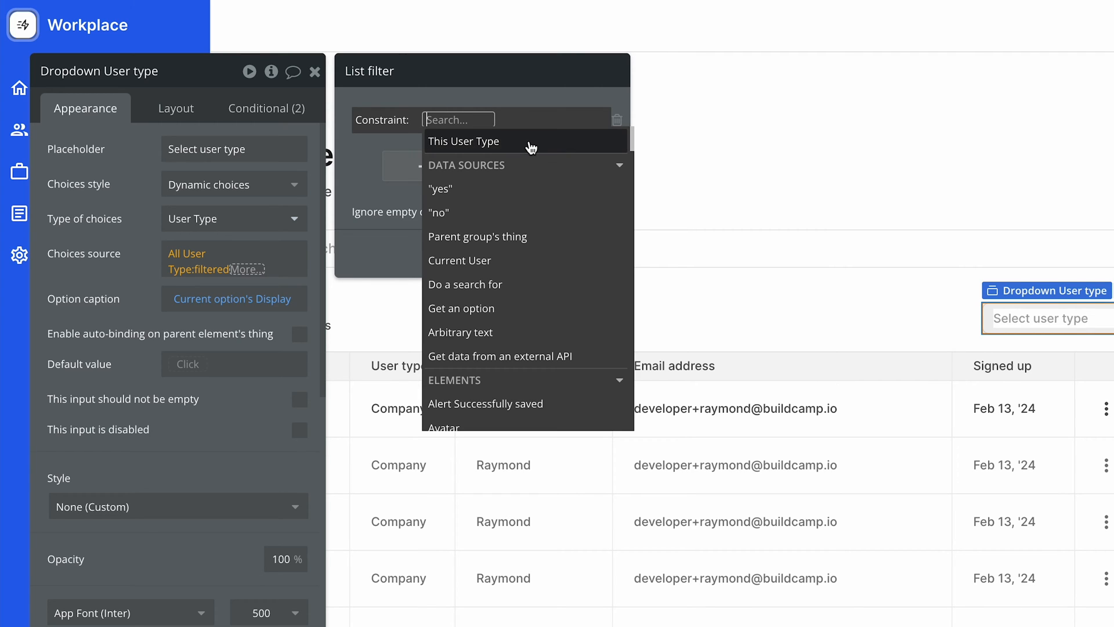
left_click(464, 140)
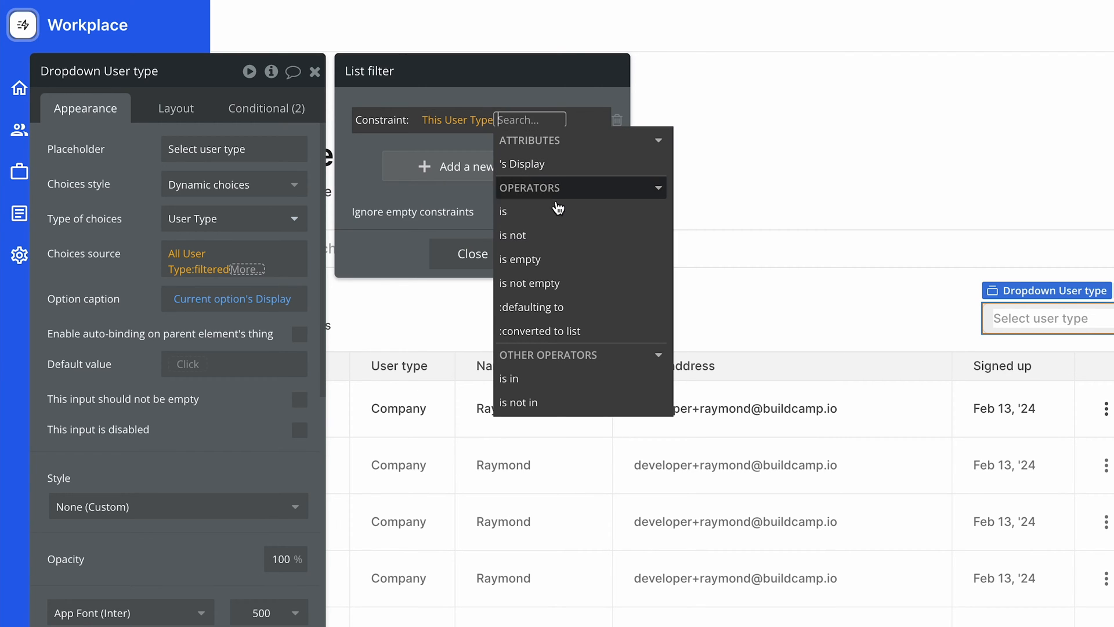
left_click(512, 235)
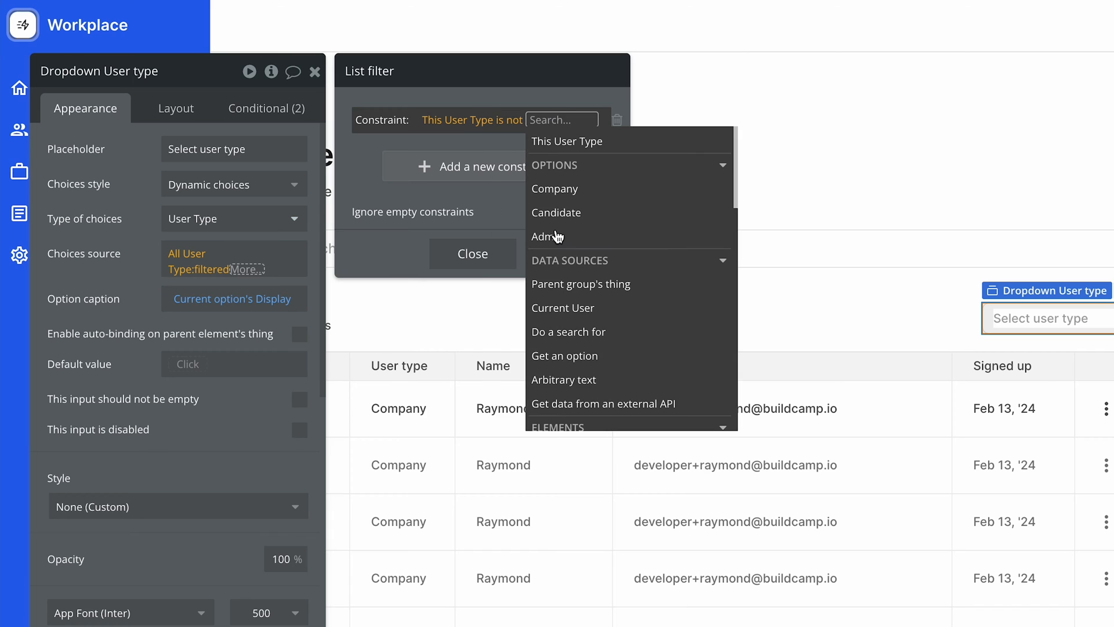
left_click(547, 236)
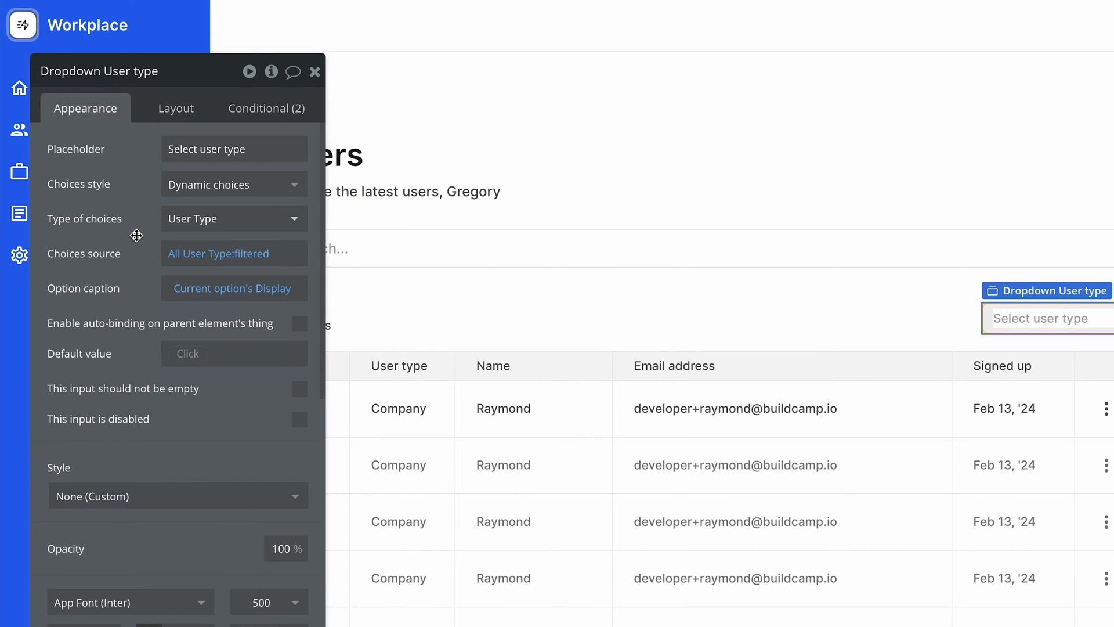
mouse_move(181, 355)
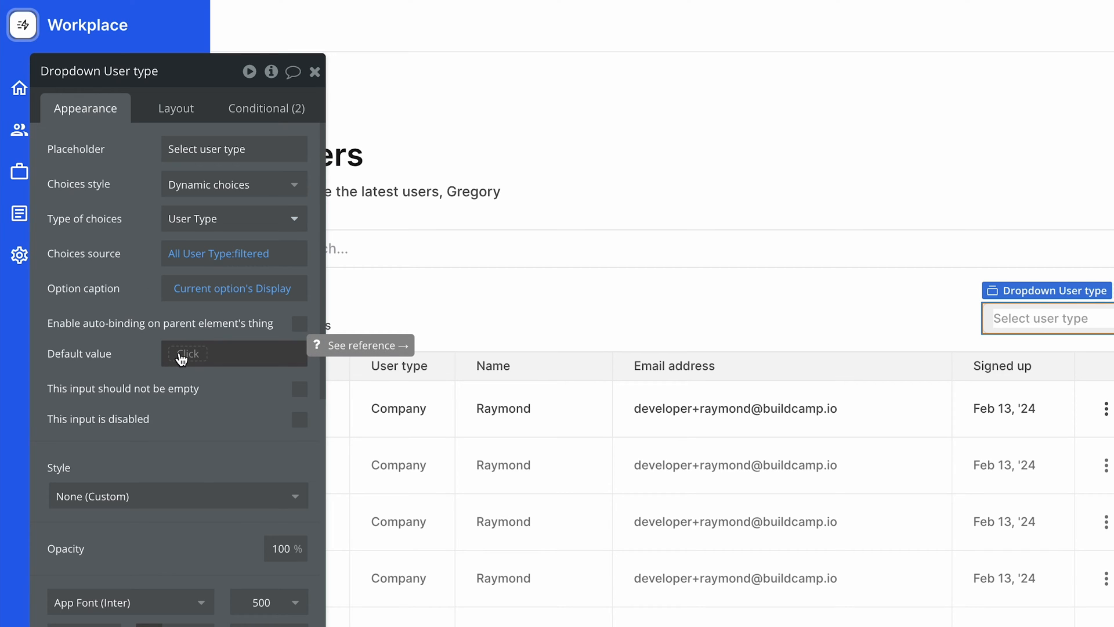
mouse_move(138, 360)
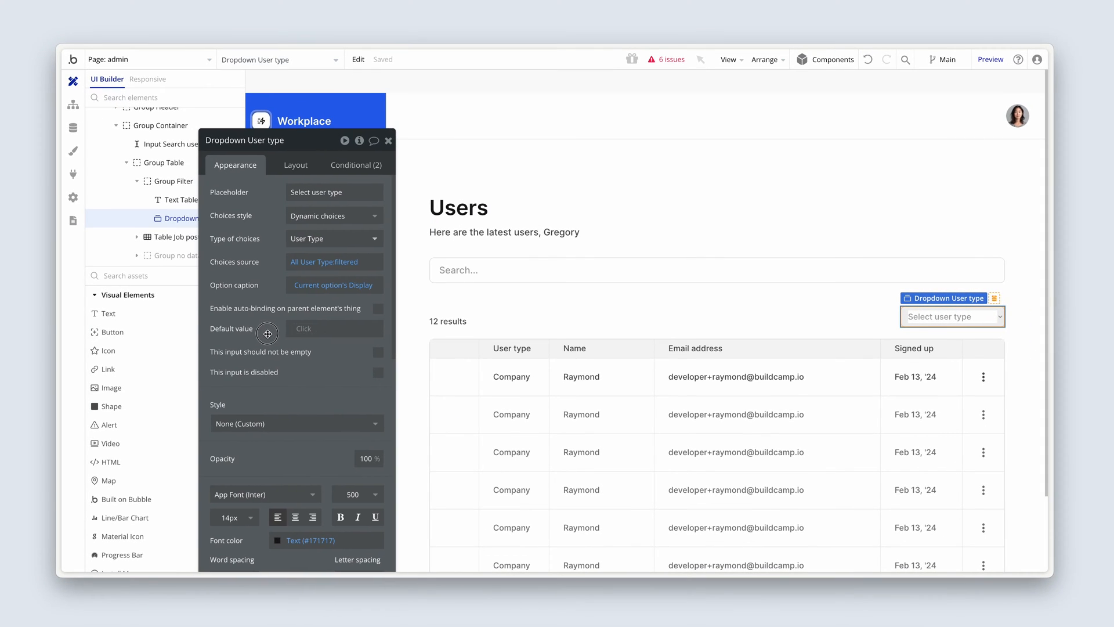
left_click(181, 200)
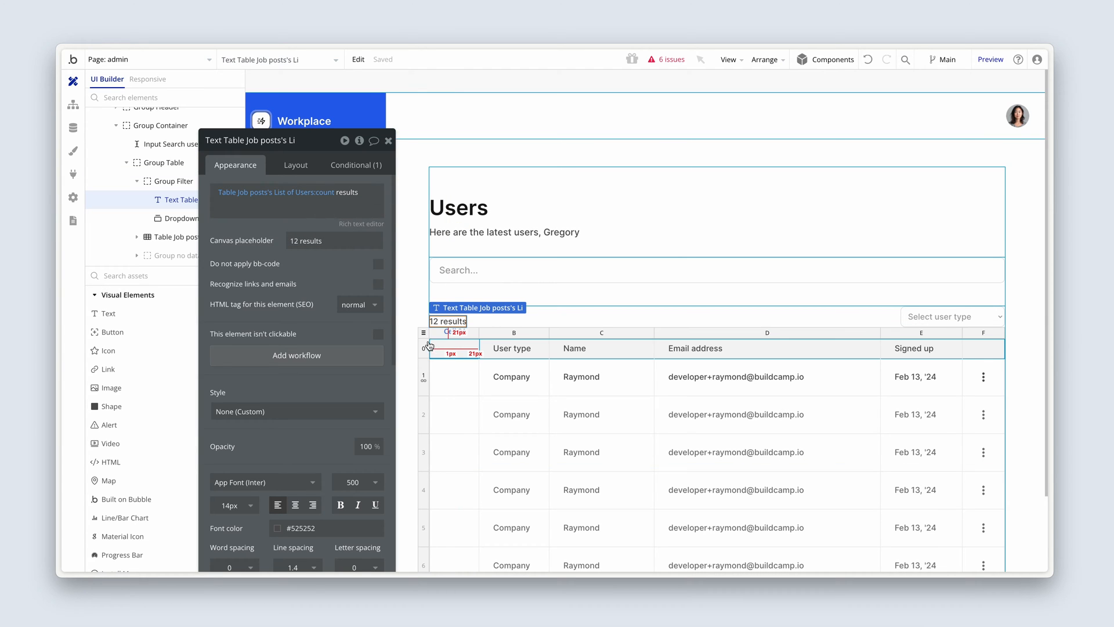
Delete the 'Any field contains' constraint from Table Job posts' Search for Users and view its conditions.
left_click(174, 237)
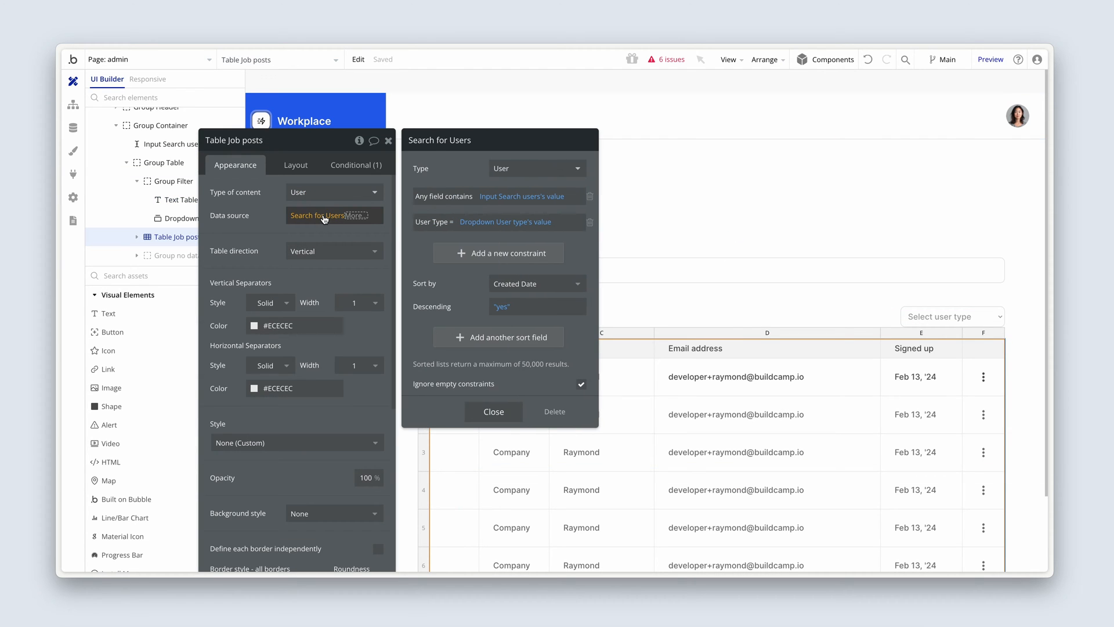
mouse_move(526, 222)
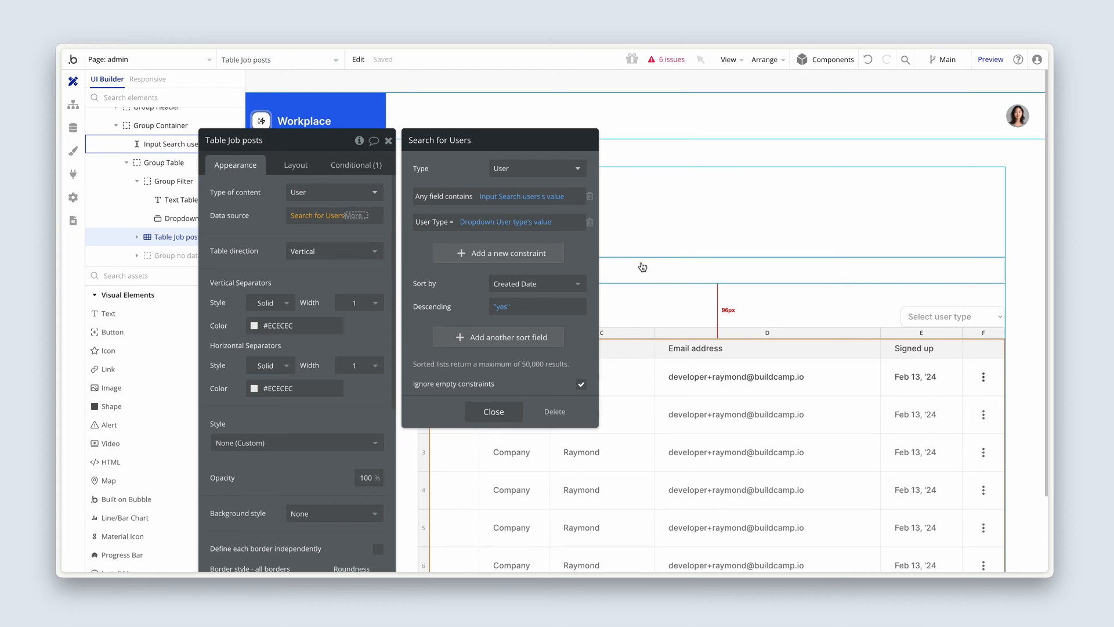
mouse_move(842, 269)
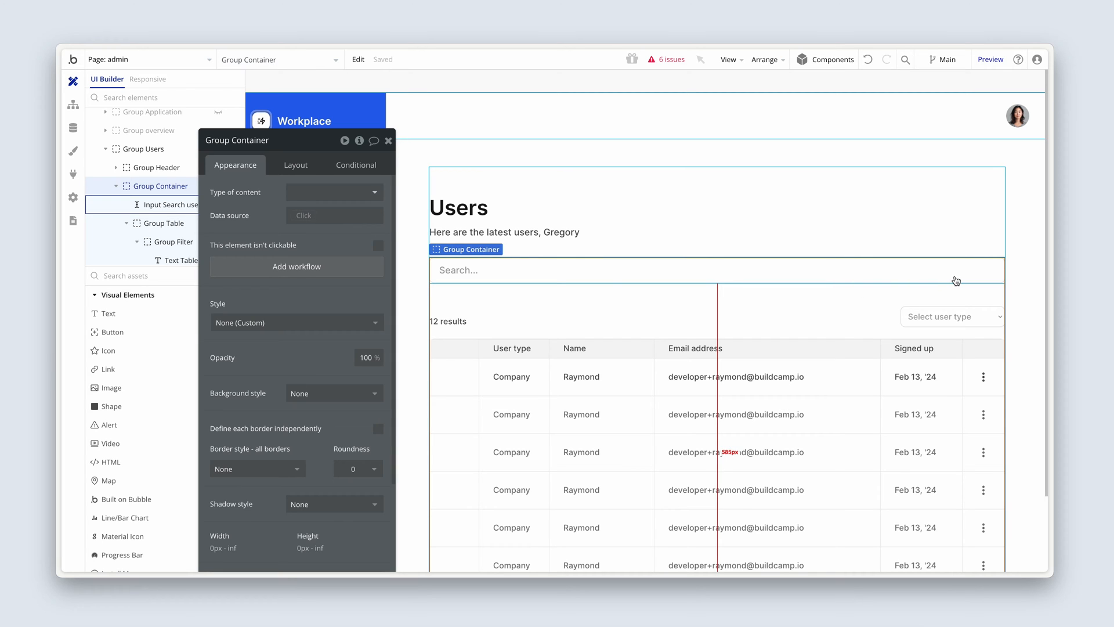
mouse_move(934, 277)
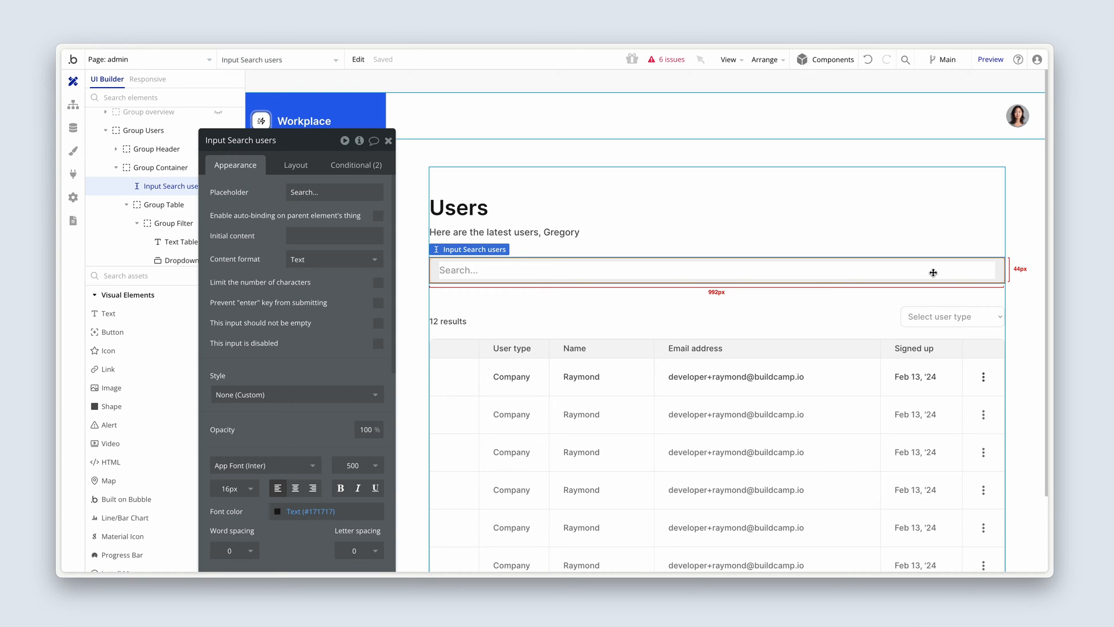
mouse_move(835, 275)
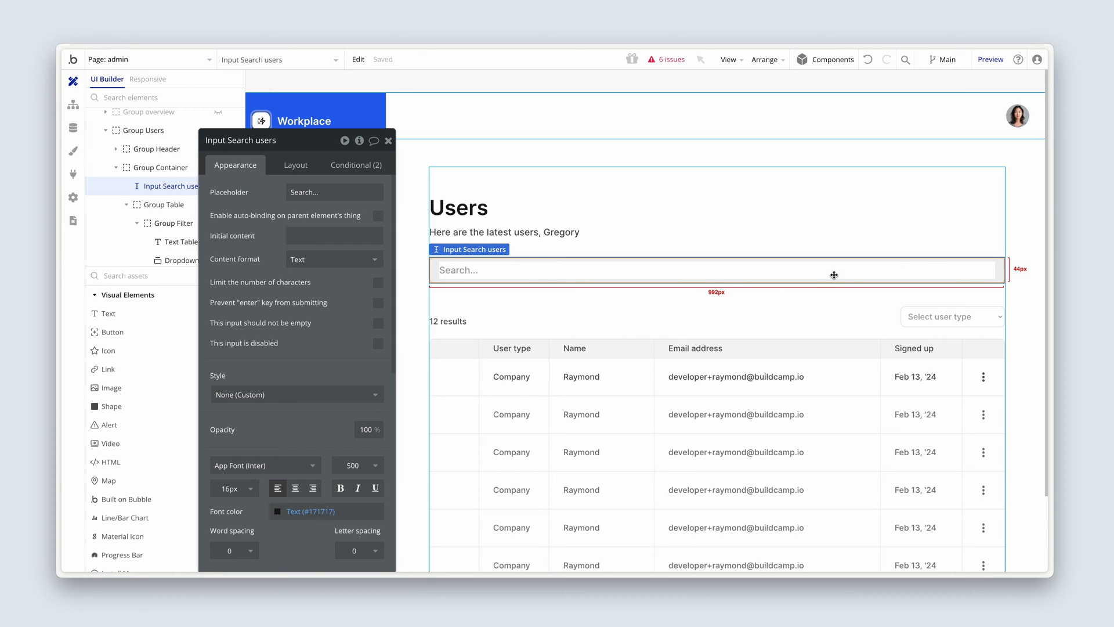
left_click(174, 236)
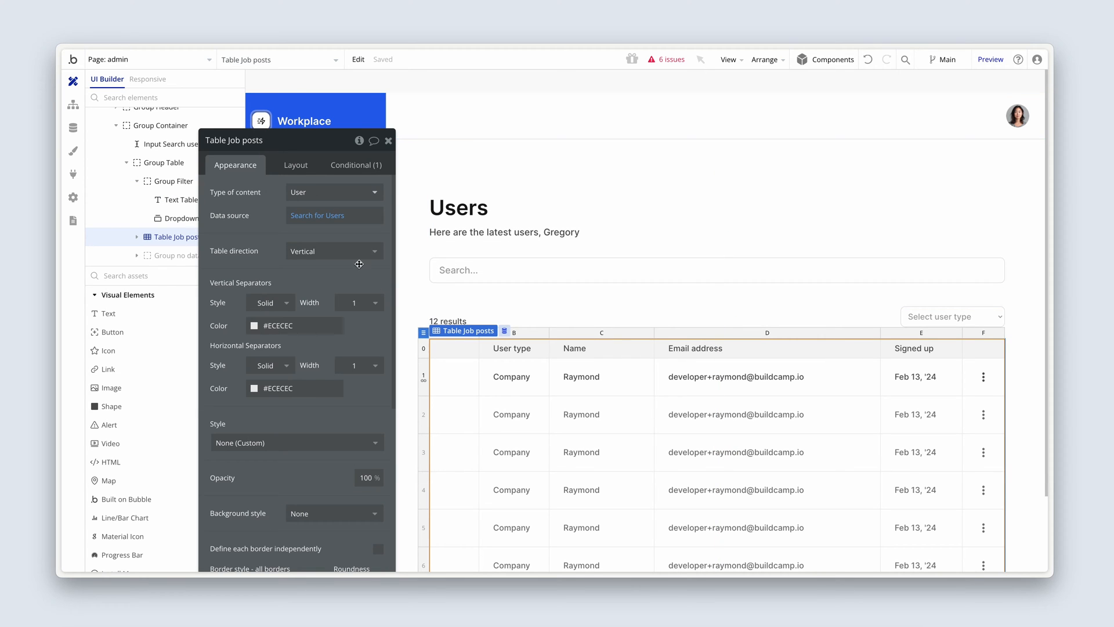
left_click(318, 216)
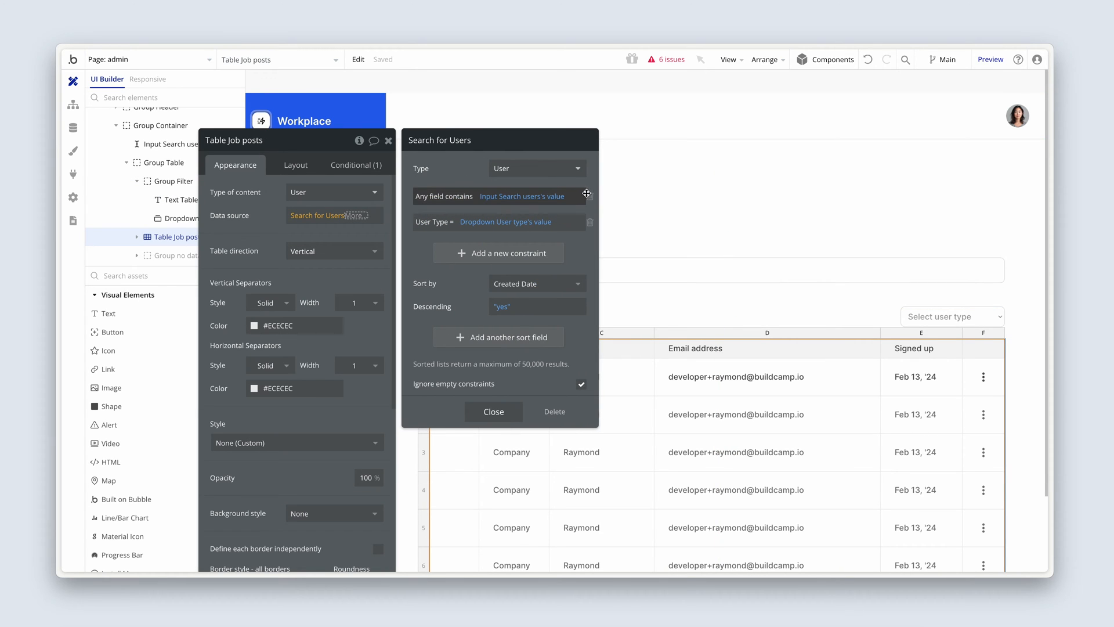
left_click(588, 194)
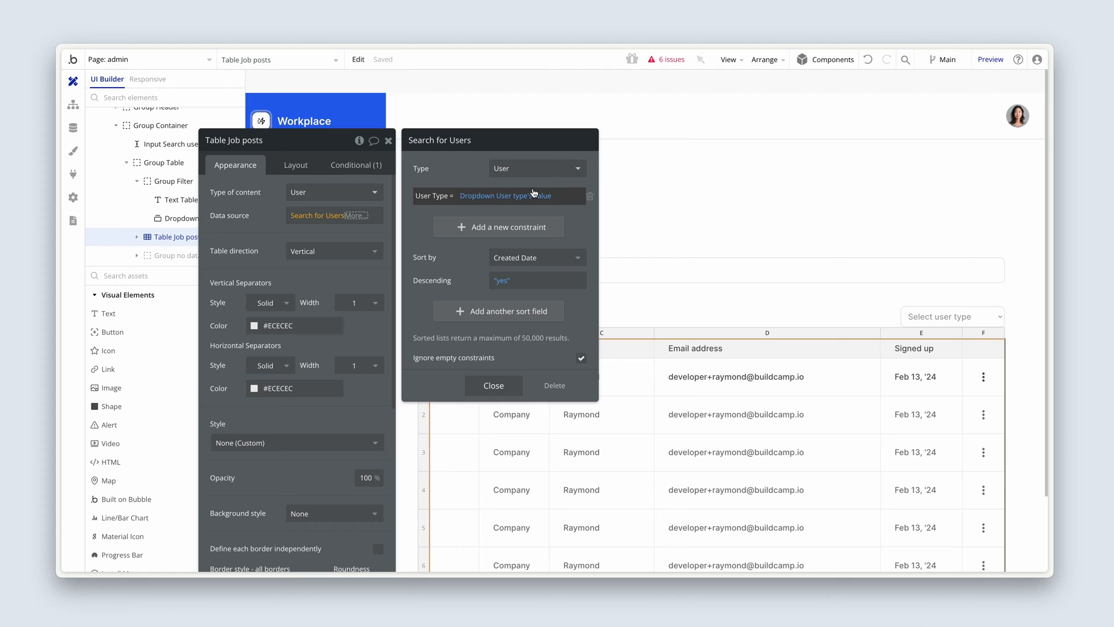
left_click(505, 196)
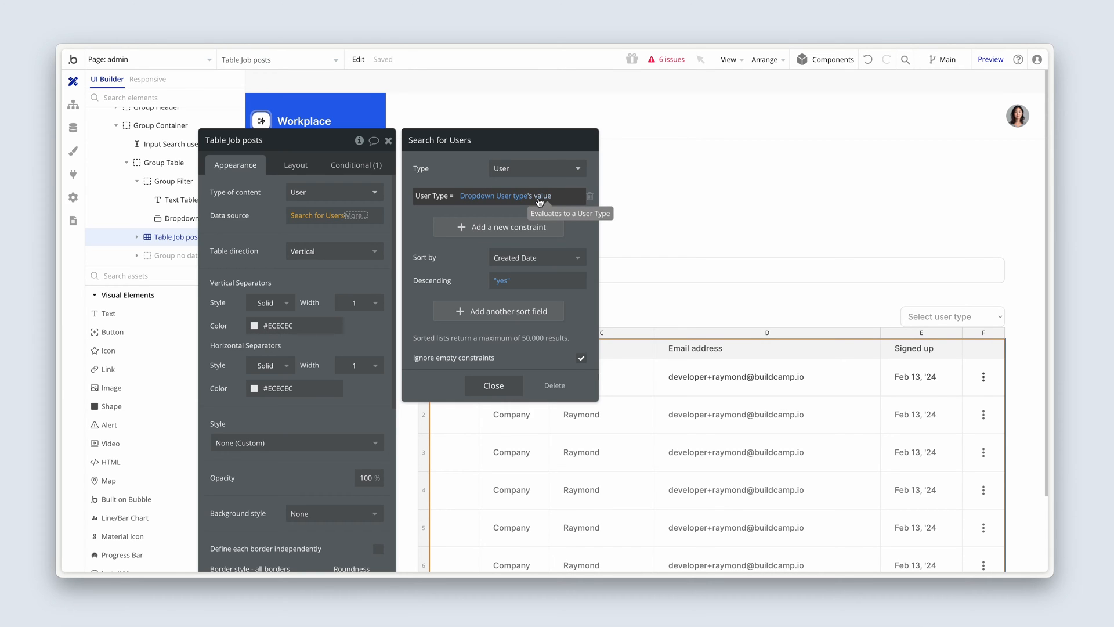
left_click(355, 163)
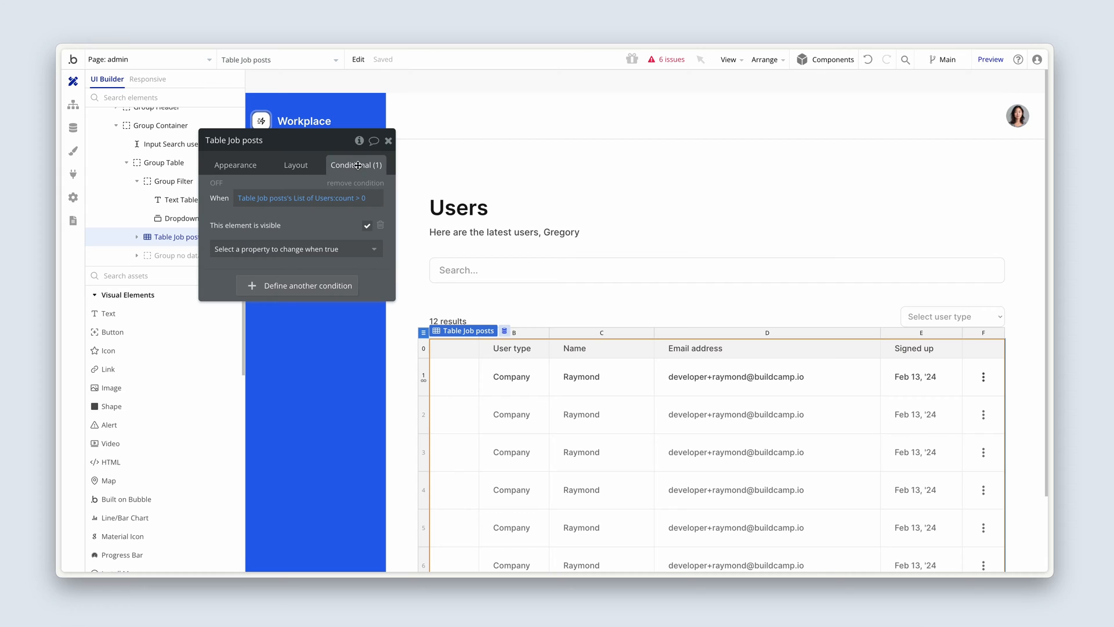
mouse_move(325, 230)
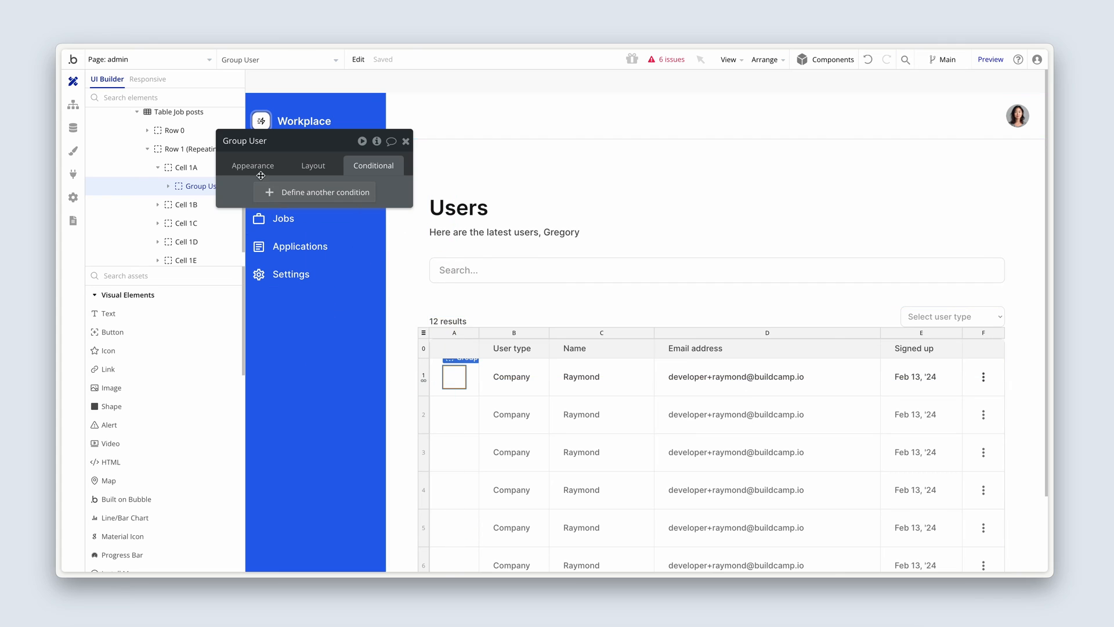
left_click(252, 165)
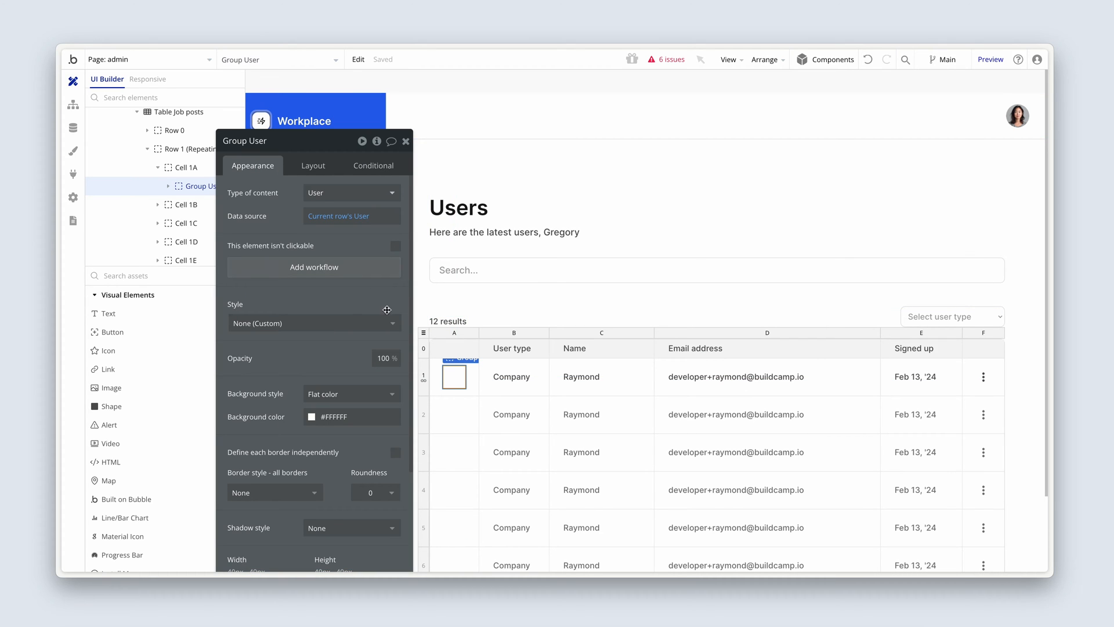
left_click(736, 376)
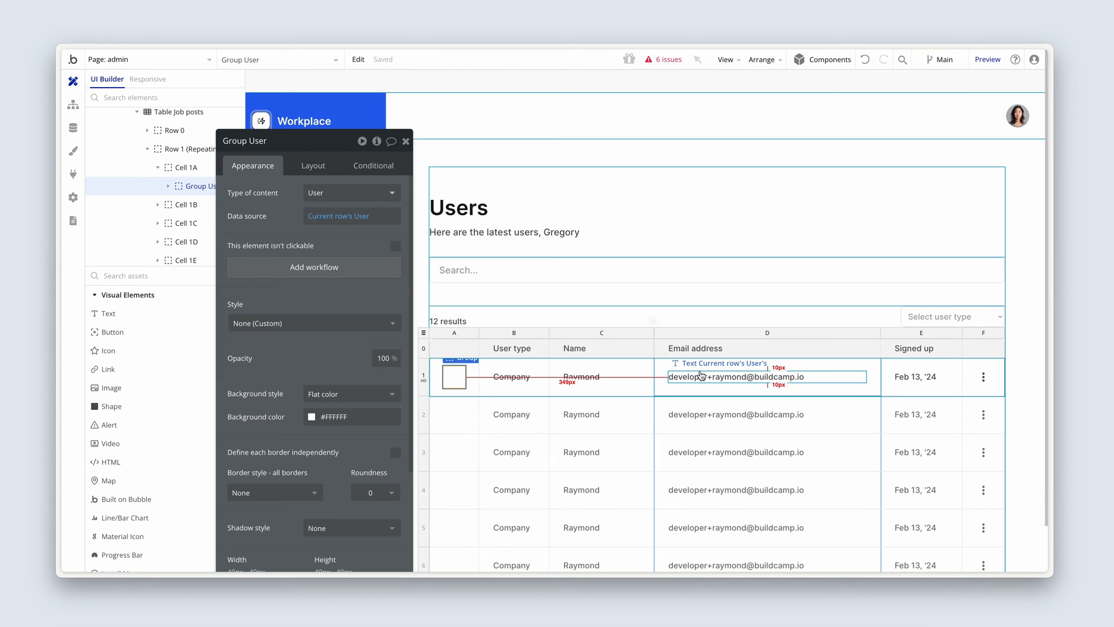
left_click(720, 376)
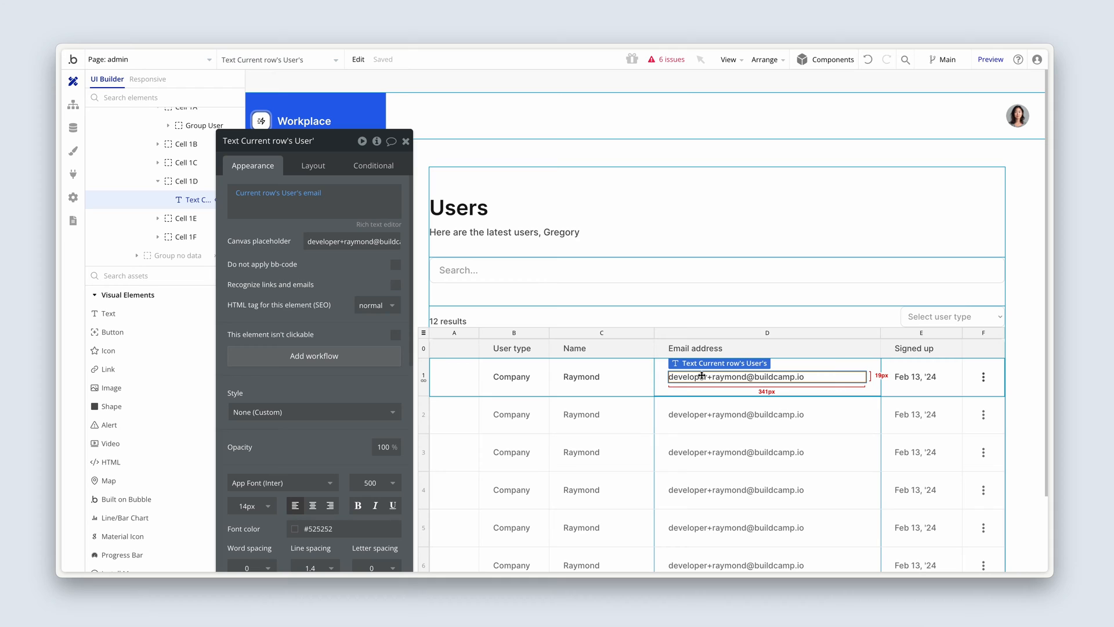
mouse_move(843, 375)
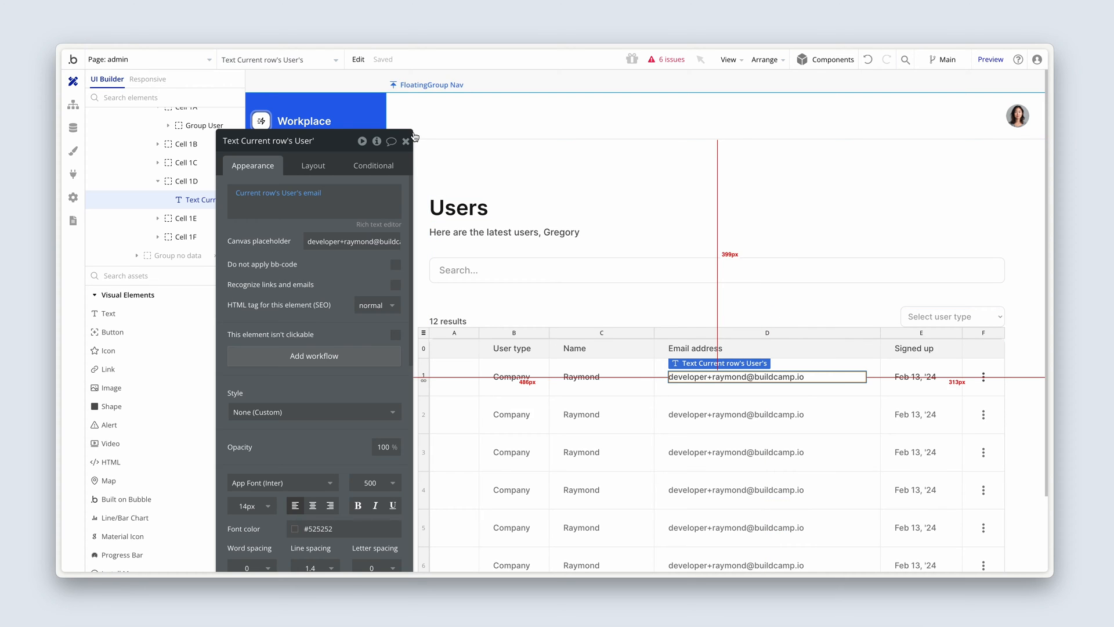
From the Issues list, fix the subtitle to read 'Here are your latest sign ups, Current User's Name first'.
left_click(666, 59)
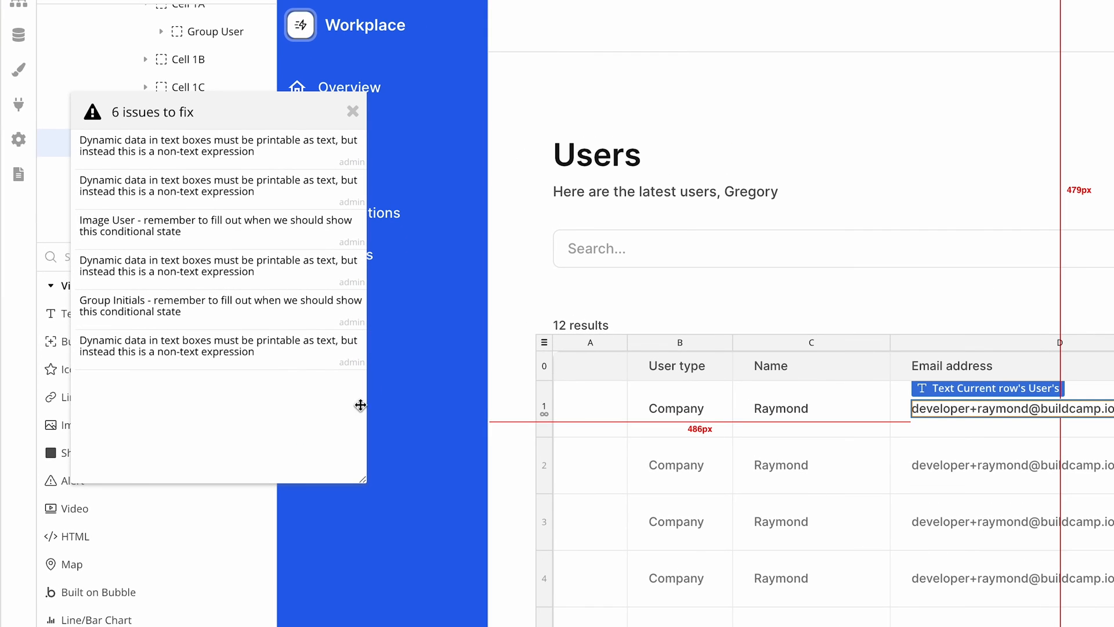
mouse_move(368, 495)
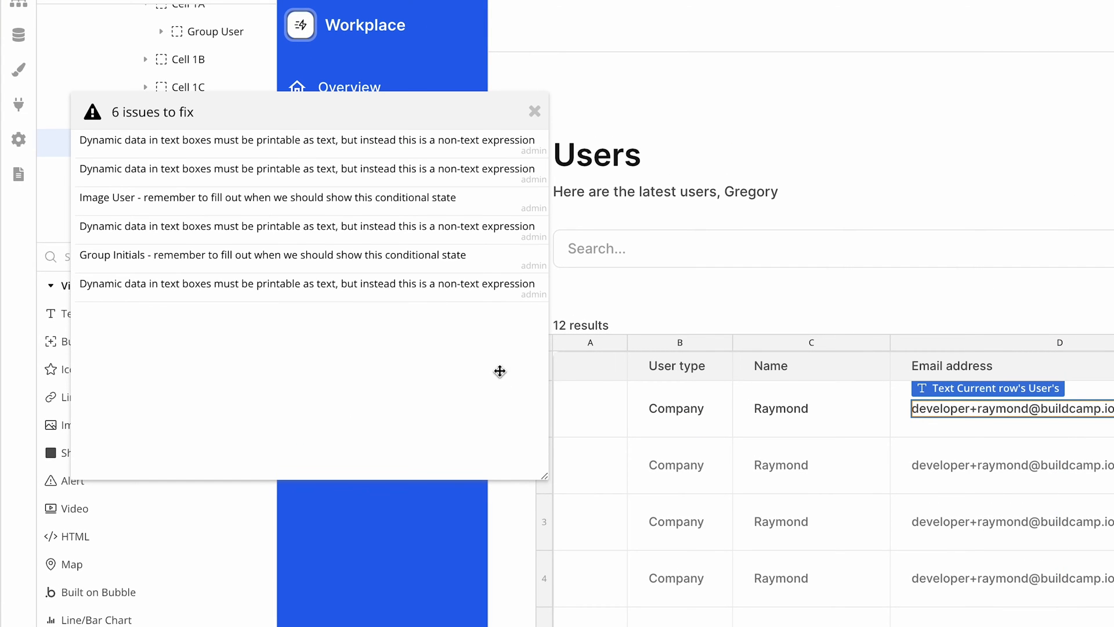
left_click(664, 192)
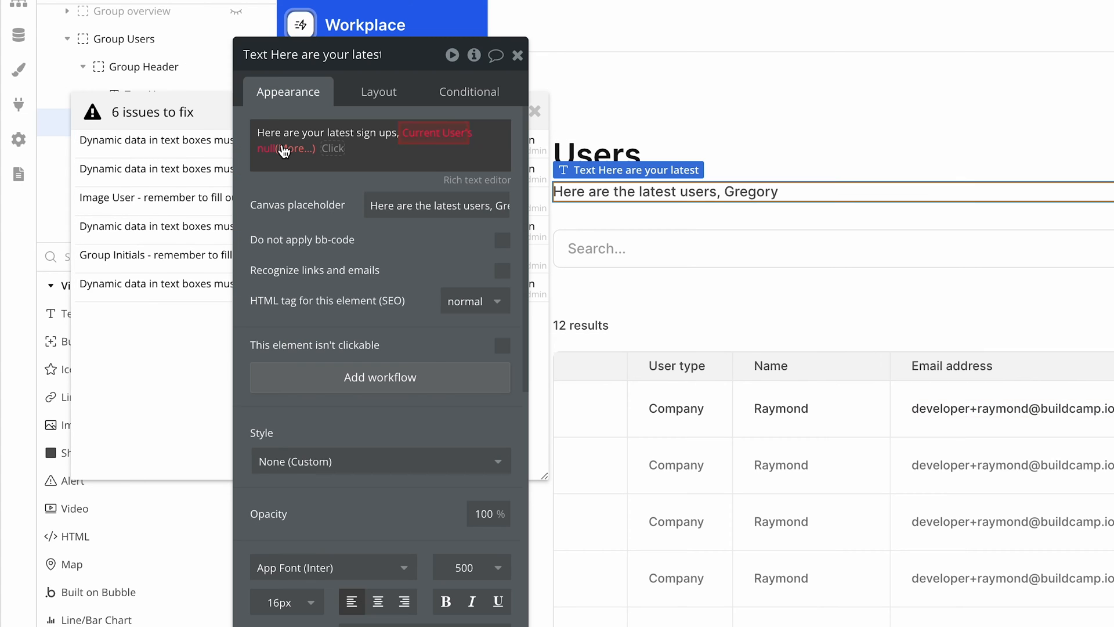
mouse_move(435, 132)
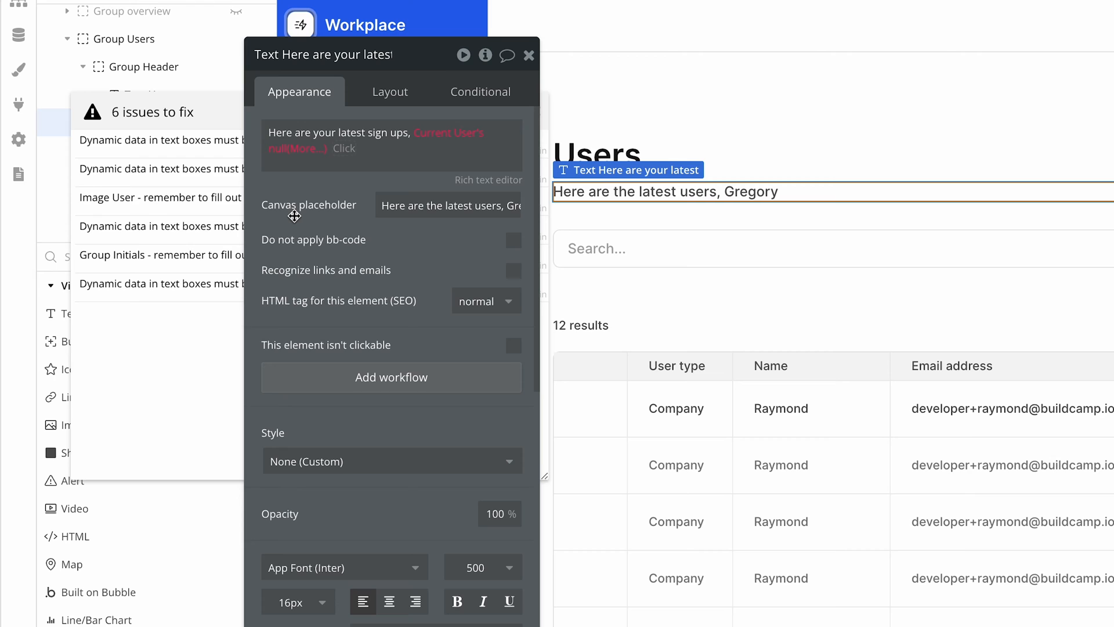
mouse_move(294, 186)
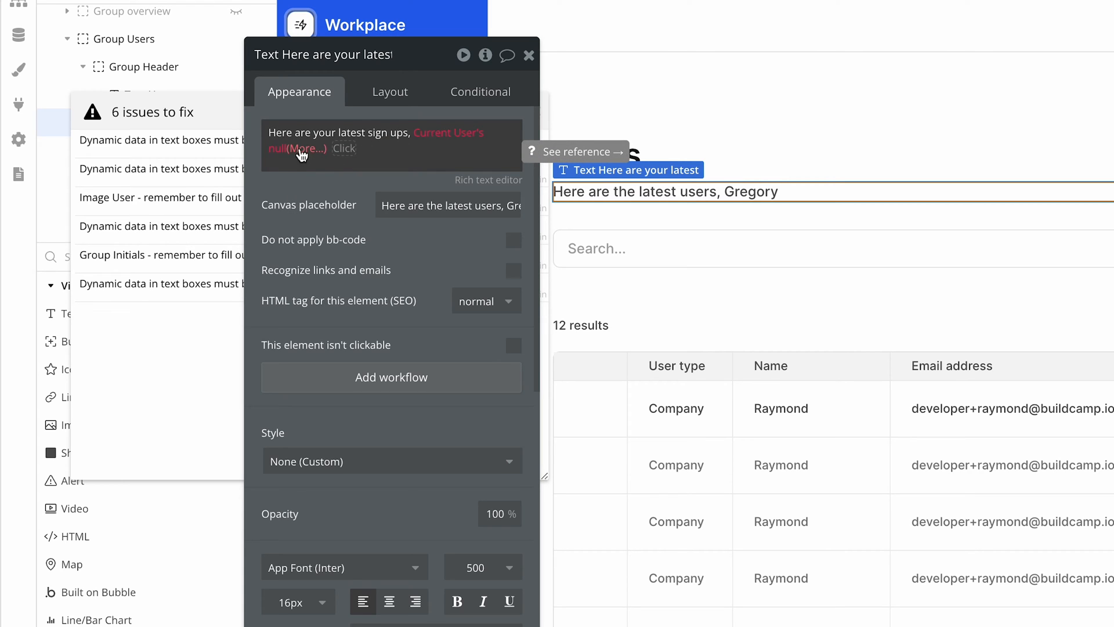
left_click(297, 149)
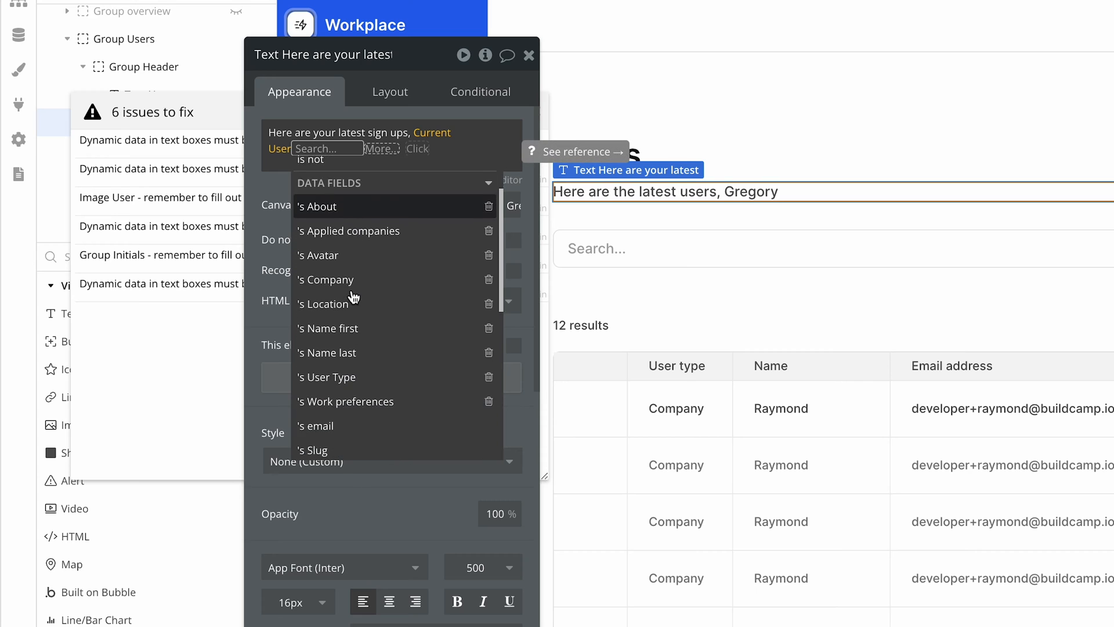
left_click(333, 327)
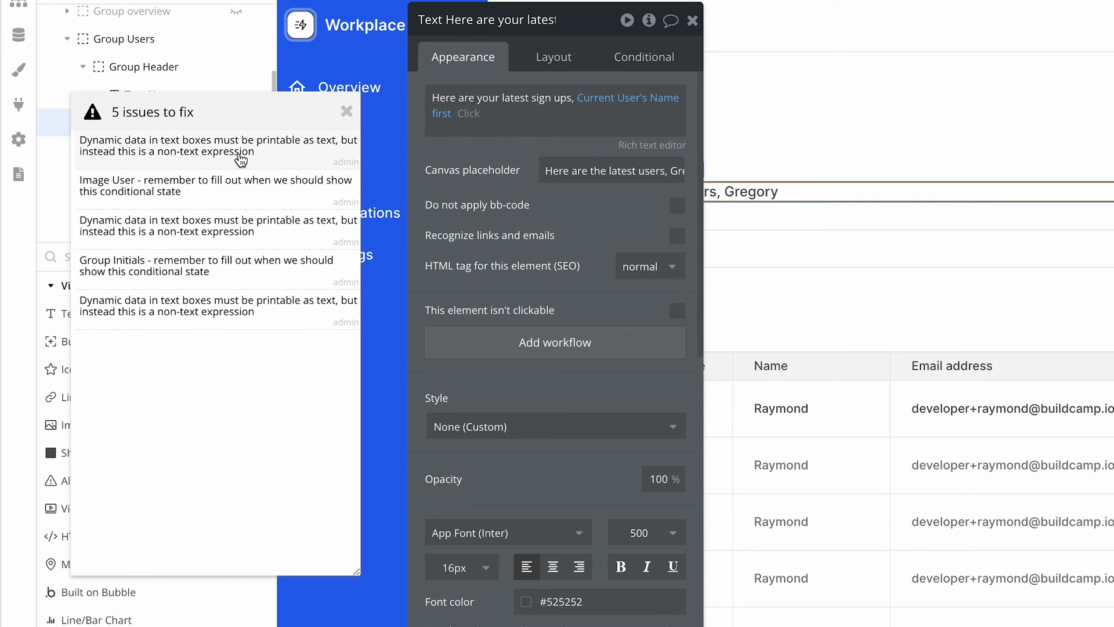
Fix the Name cell to show Current row's User's Name first, then inspect the user type text.
left_click(811, 407)
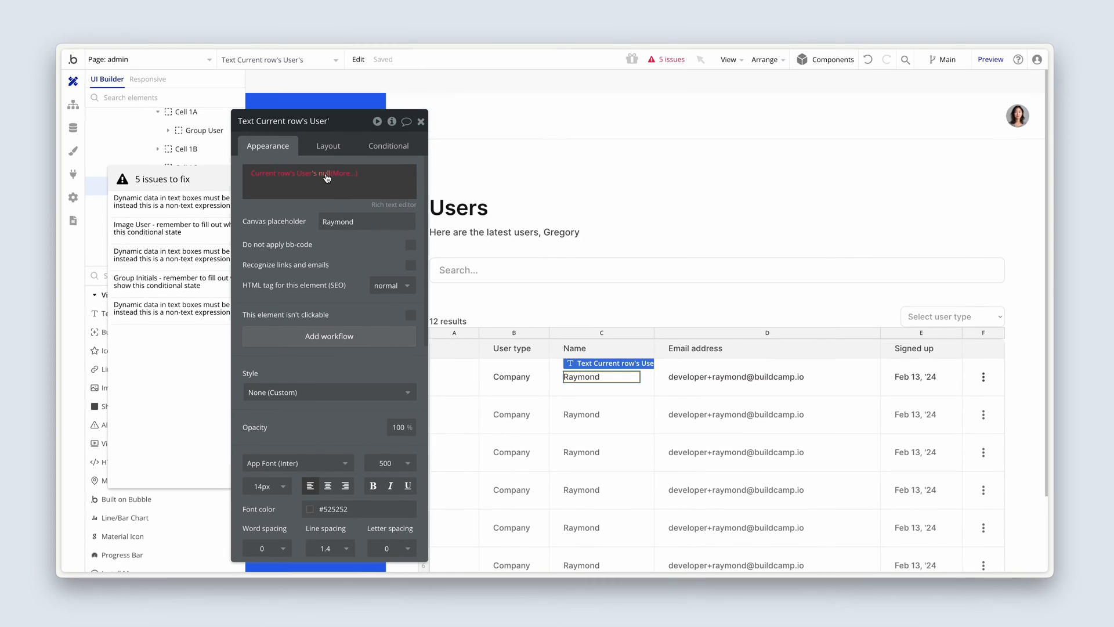
left_click(369, 174)
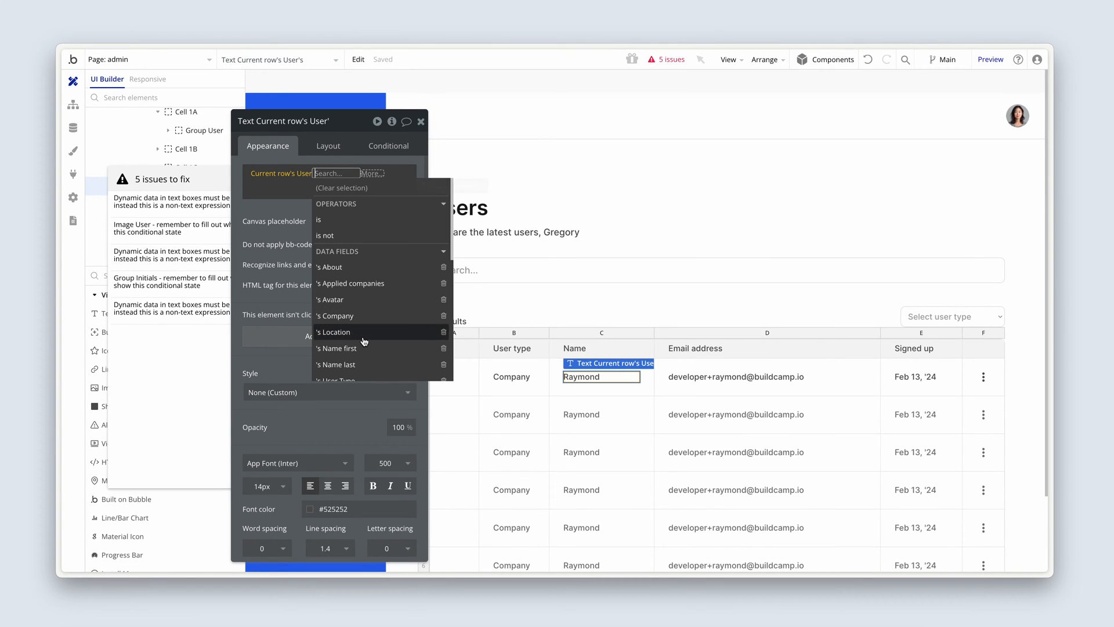
left_click(336, 347)
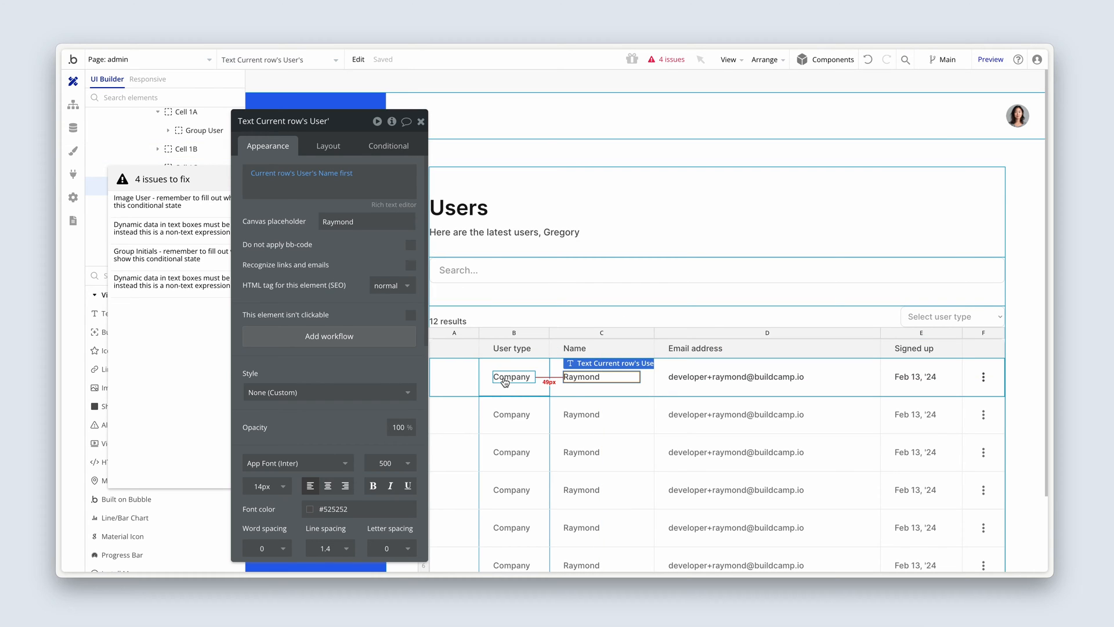
left_click(513, 377)
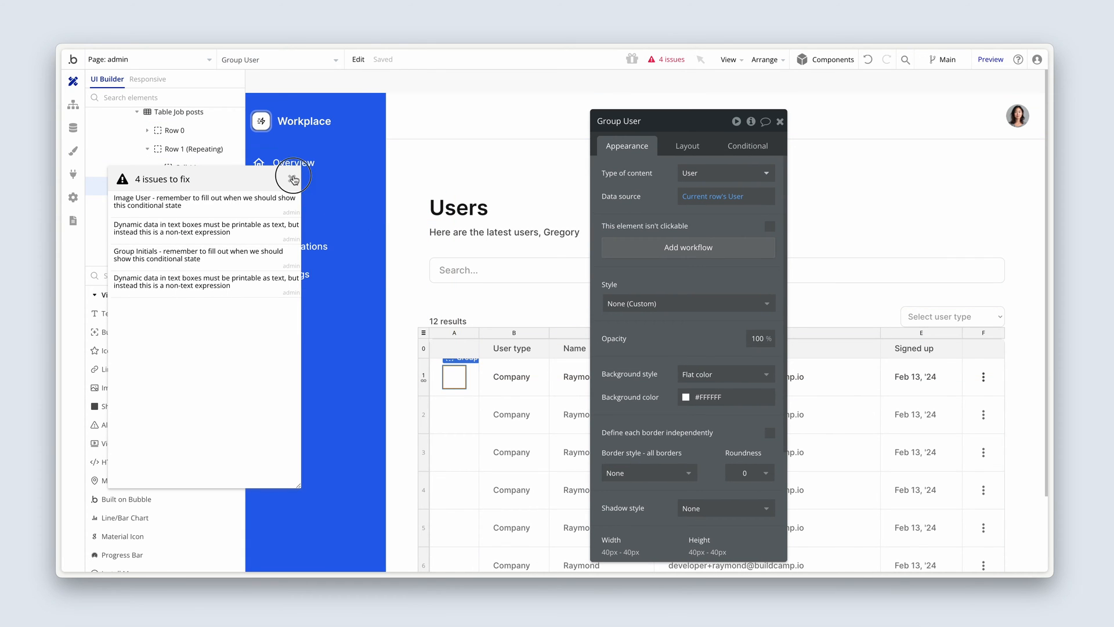
Drop the Avatar reusable into Cell 1A with Data source set to Current row's User.
left_click(293, 175)
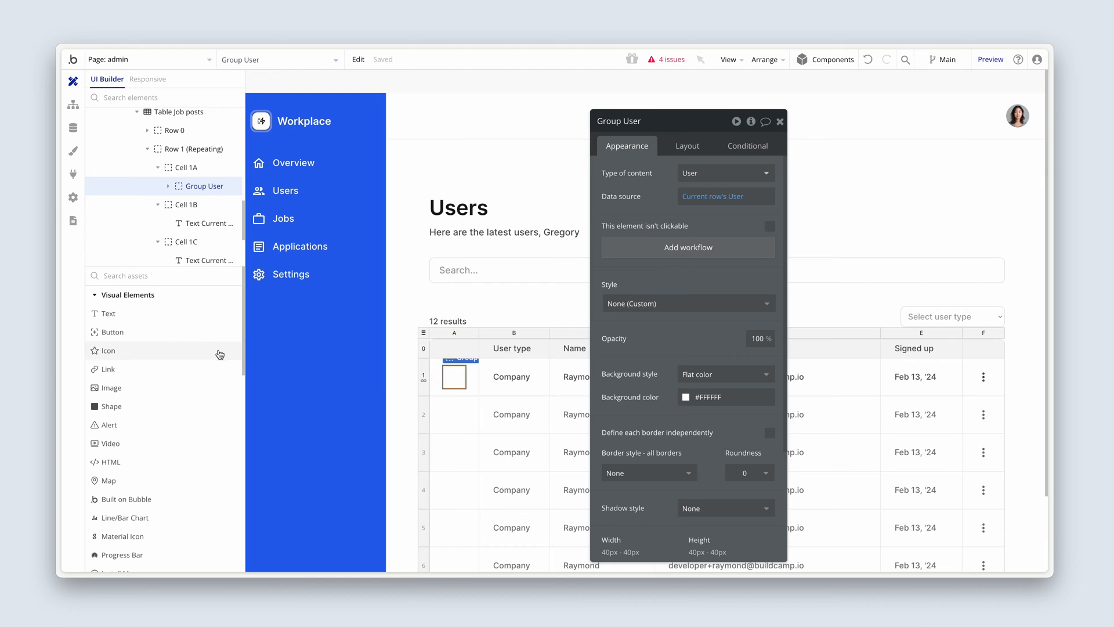
scroll("down", 3)
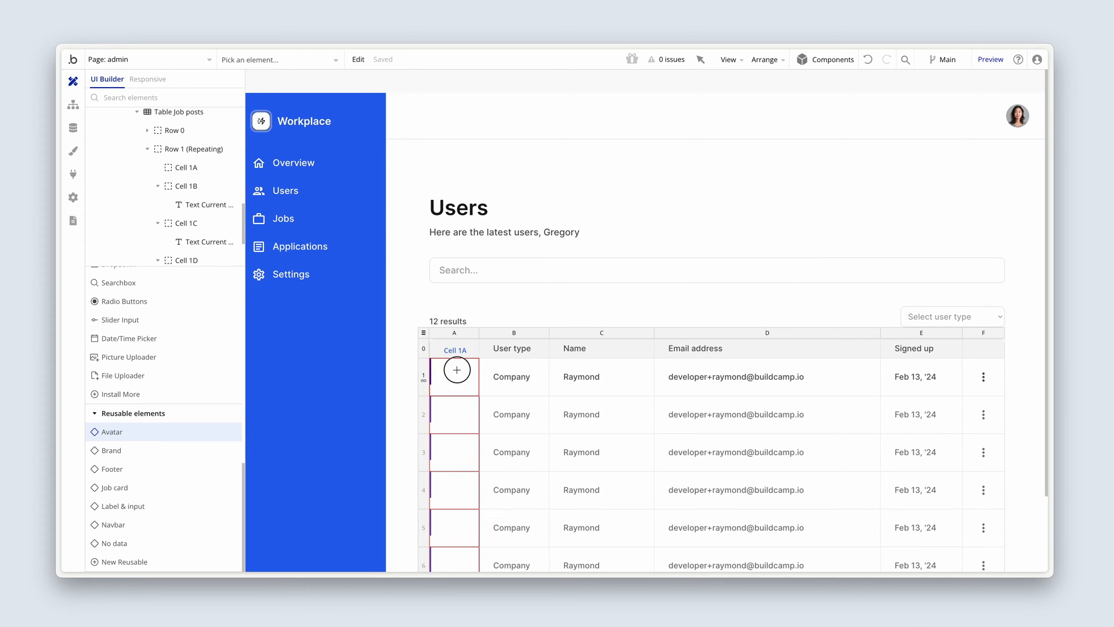
left_click(456, 369)
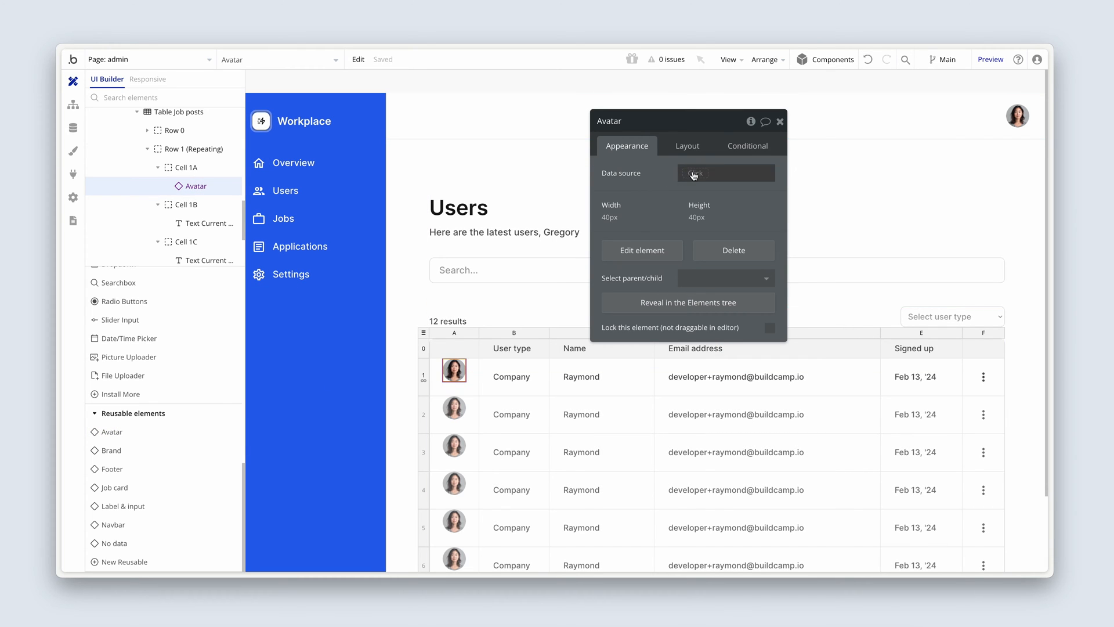
left_click(724, 173)
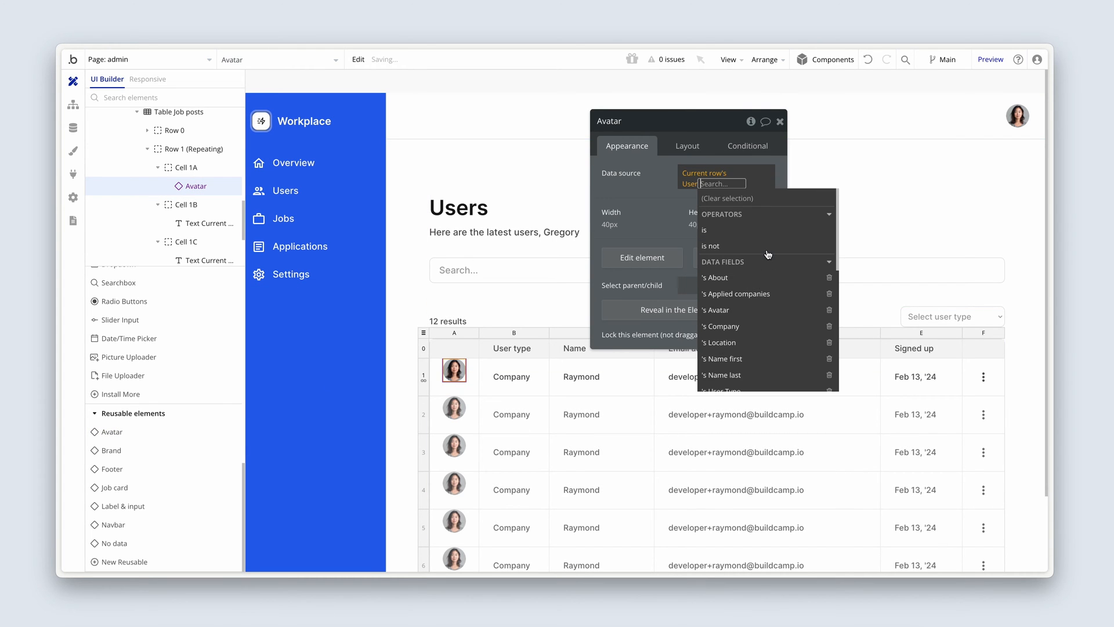
left_click(686, 147)
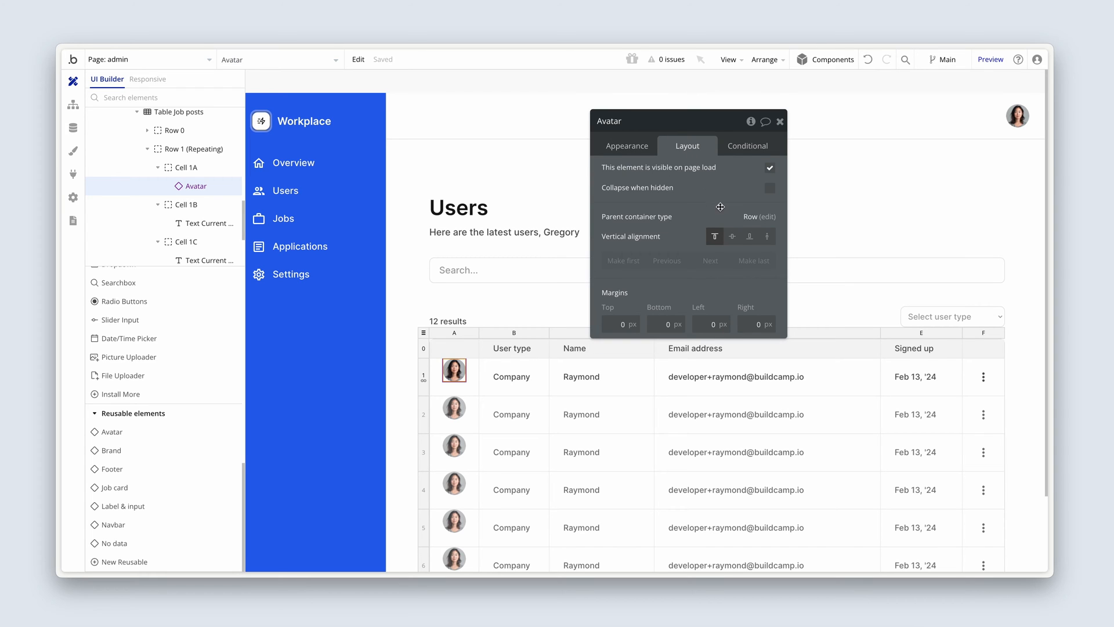
left_click(627, 146)
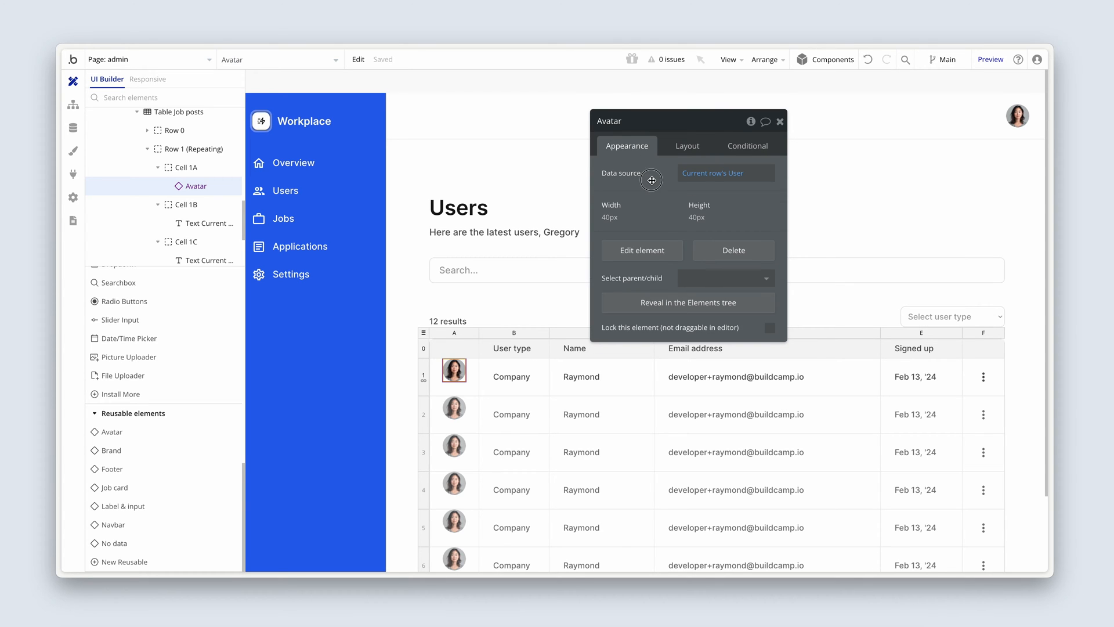
mouse_move(659, 185)
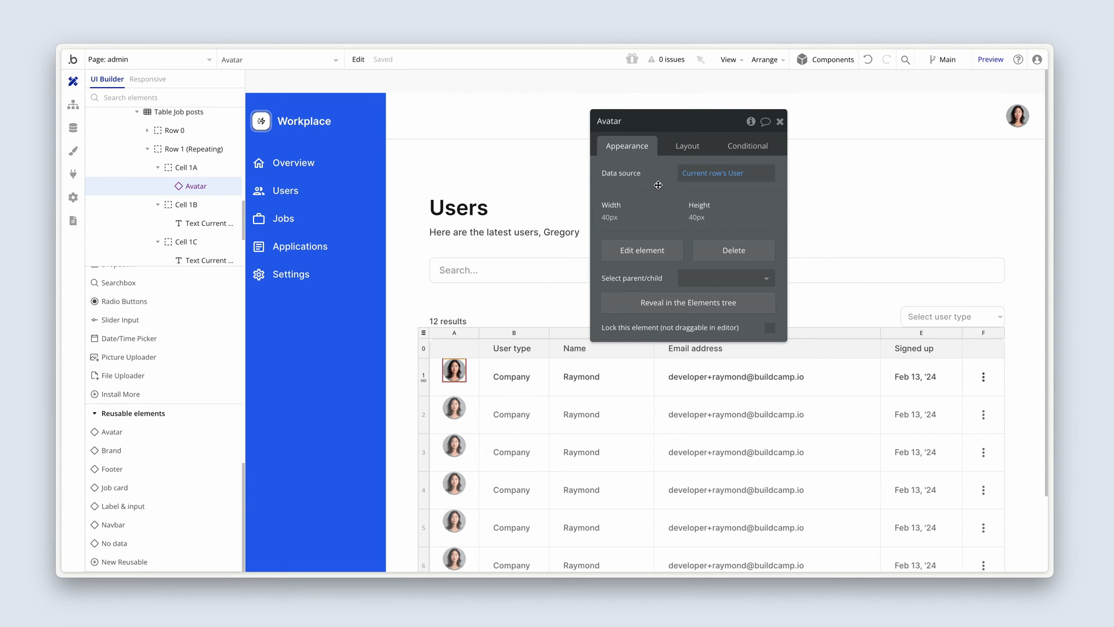
Centre the avatar vertically within its table row via Layout.
left_click(686, 146)
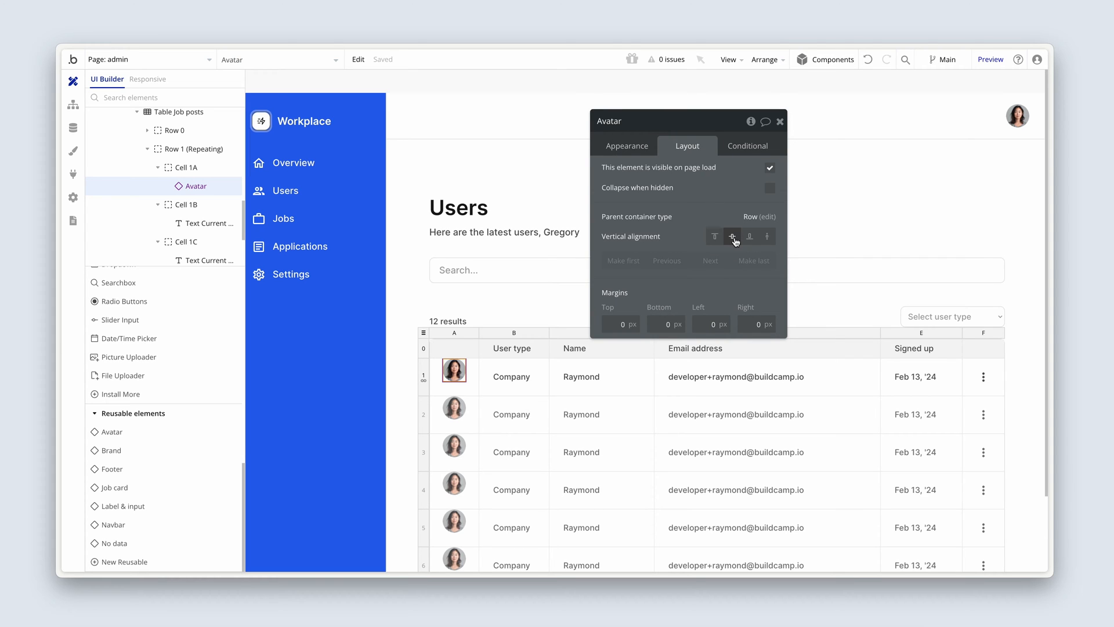
left_click(732, 236)
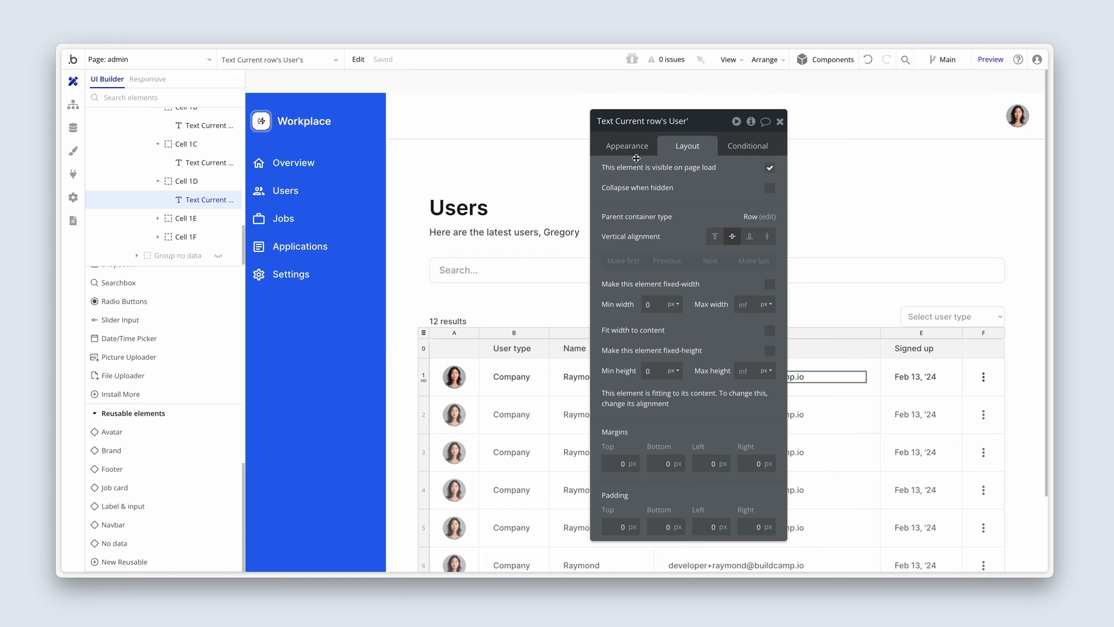
left_click(627, 147)
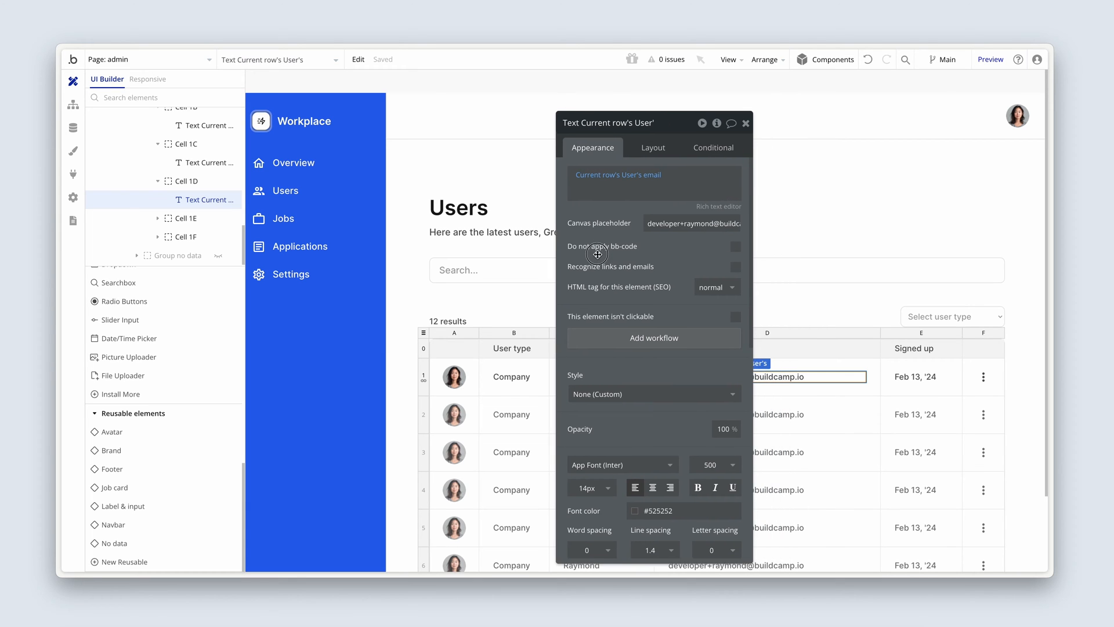
left_click_drag(607, 122, 550, 135)
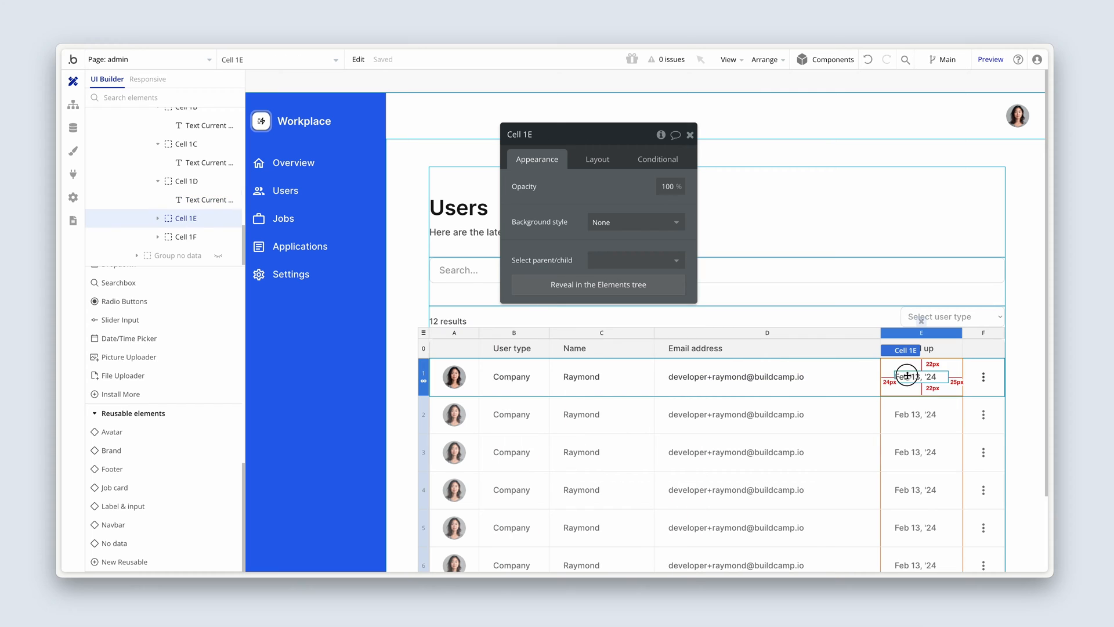
left_click(911, 376)
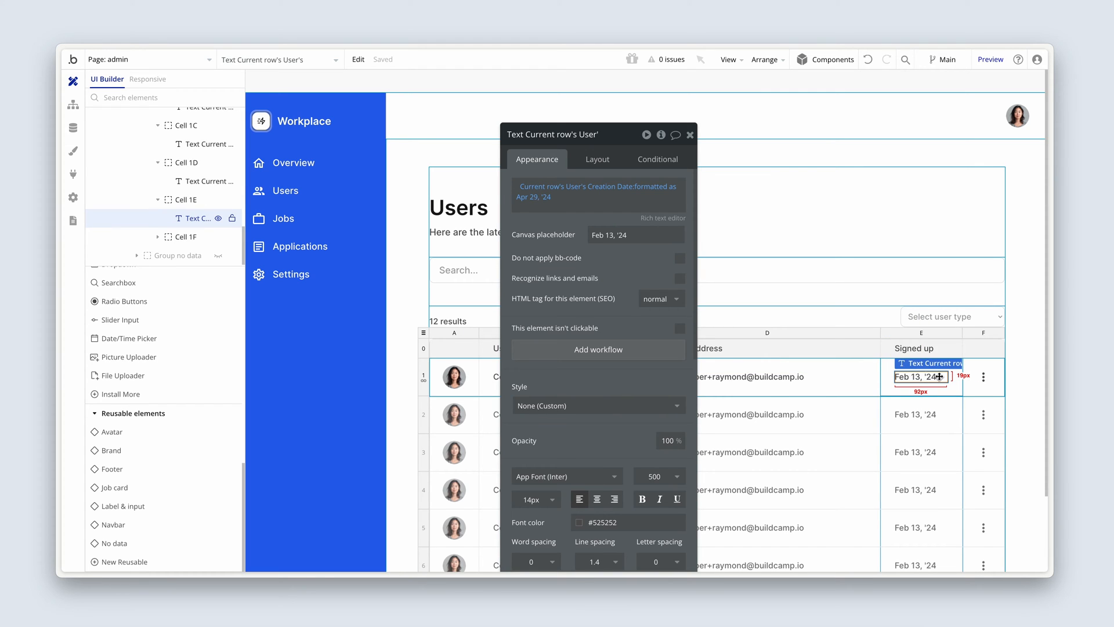
left_click(689, 134)
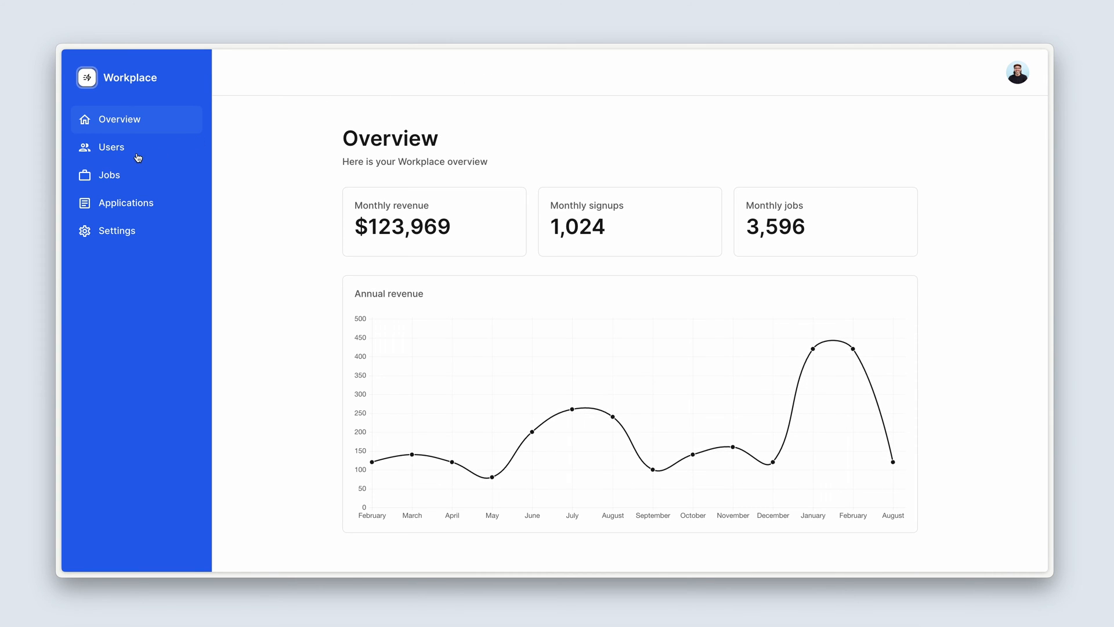
On the live Users page, filter by Company and check the empty-results message.
left_click(112, 147)
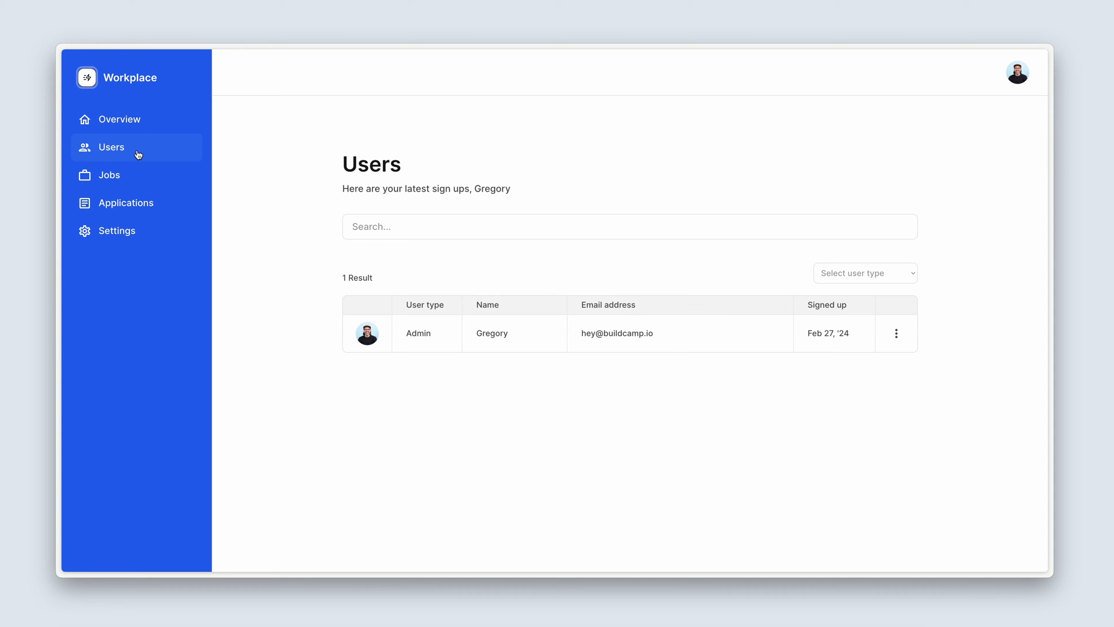
left_click(865, 273)
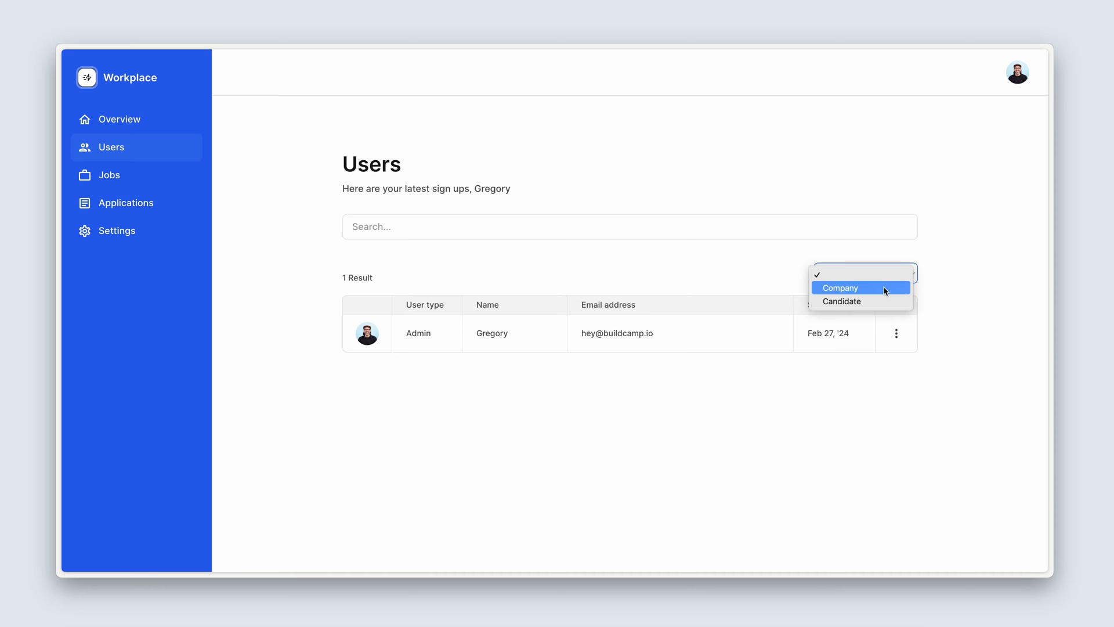
left_click(841, 288)
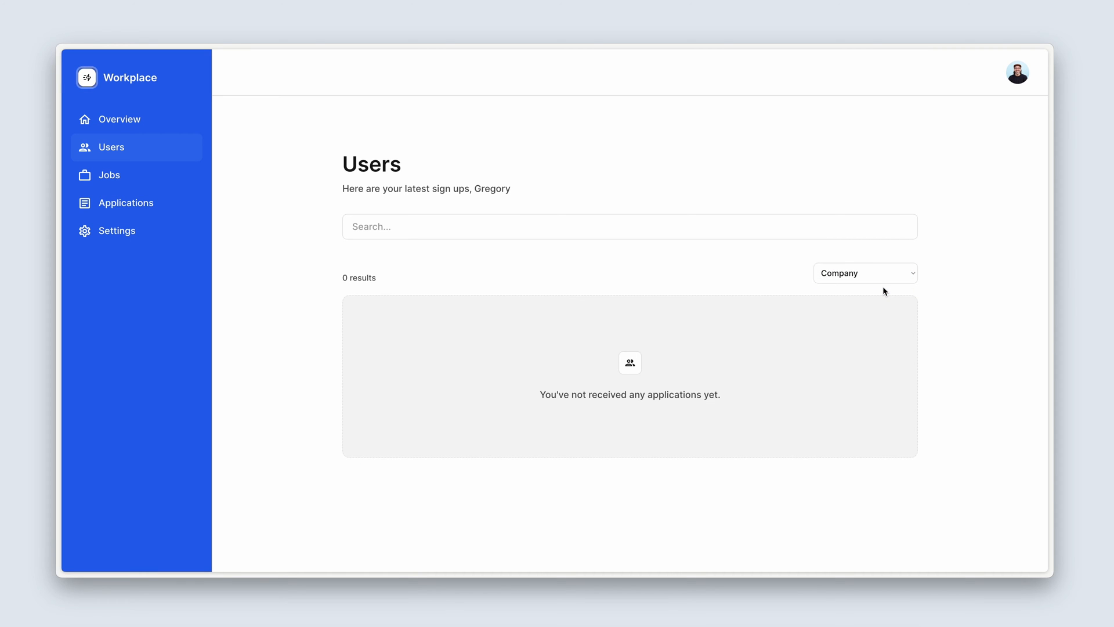
mouse_move(659, 404)
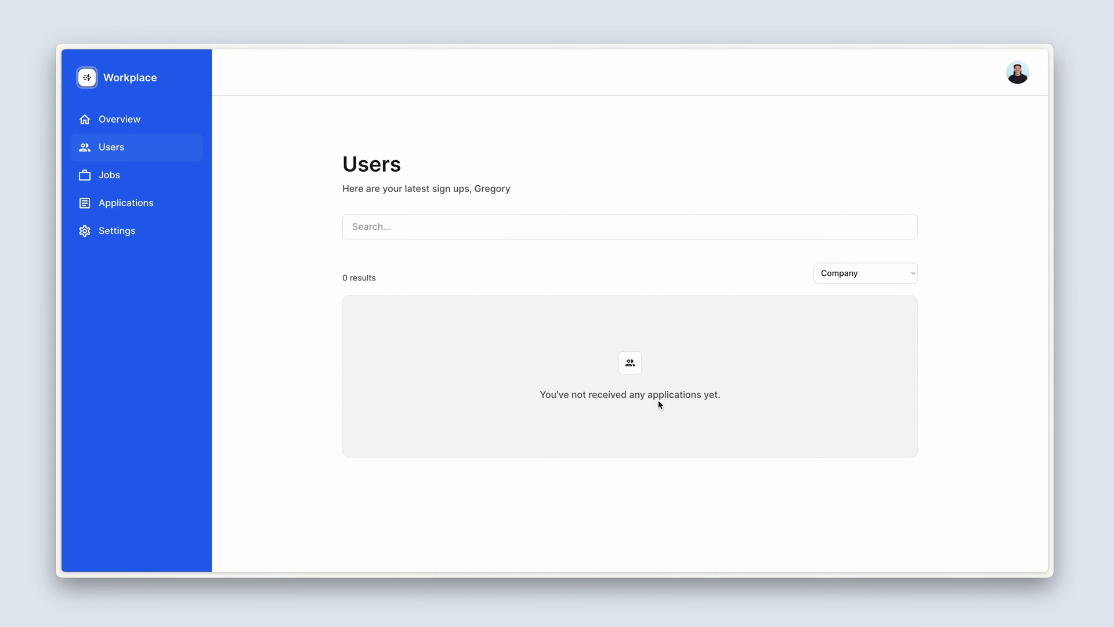
double_click(674, 395)
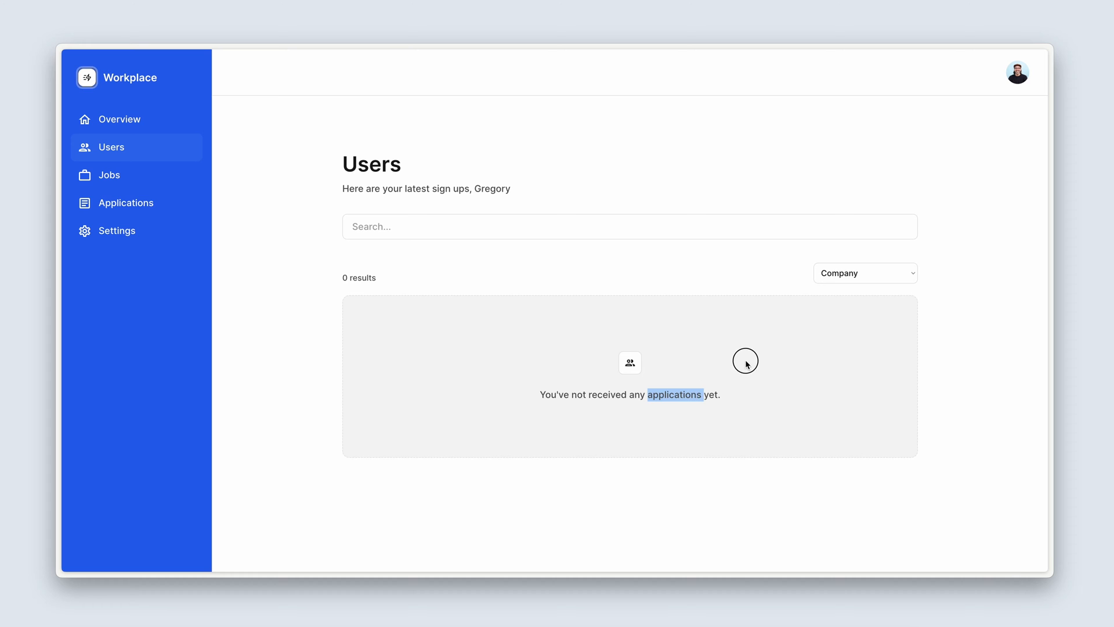
Switch the user type filter to Candidate and another type to confirm zero results.
left_click(864, 273)
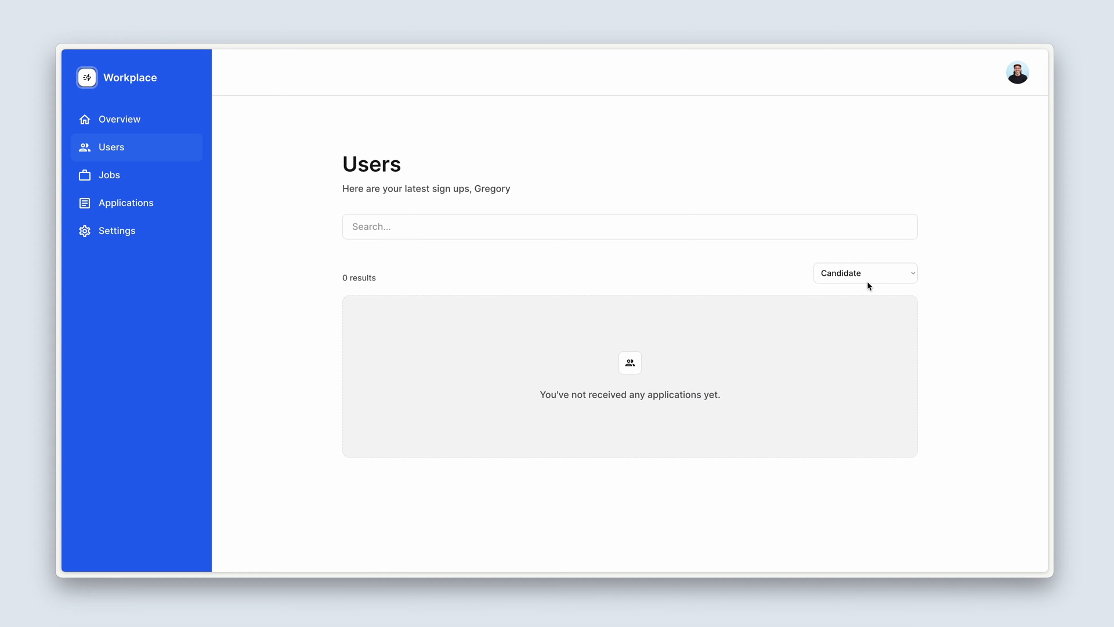
left_click(864, 272)
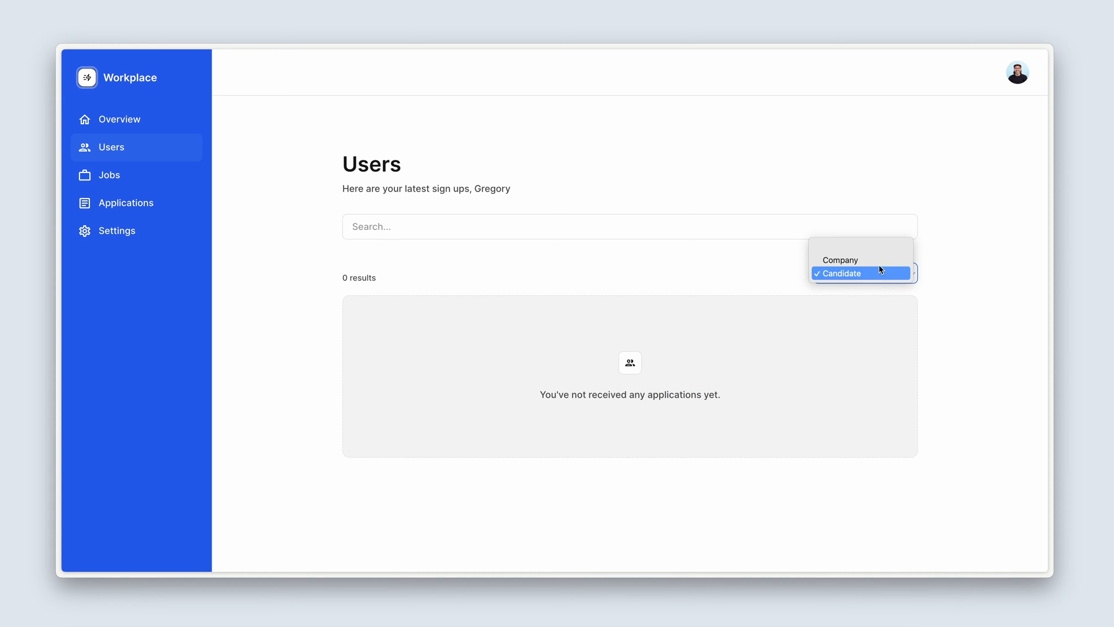
left_click(842, 274)
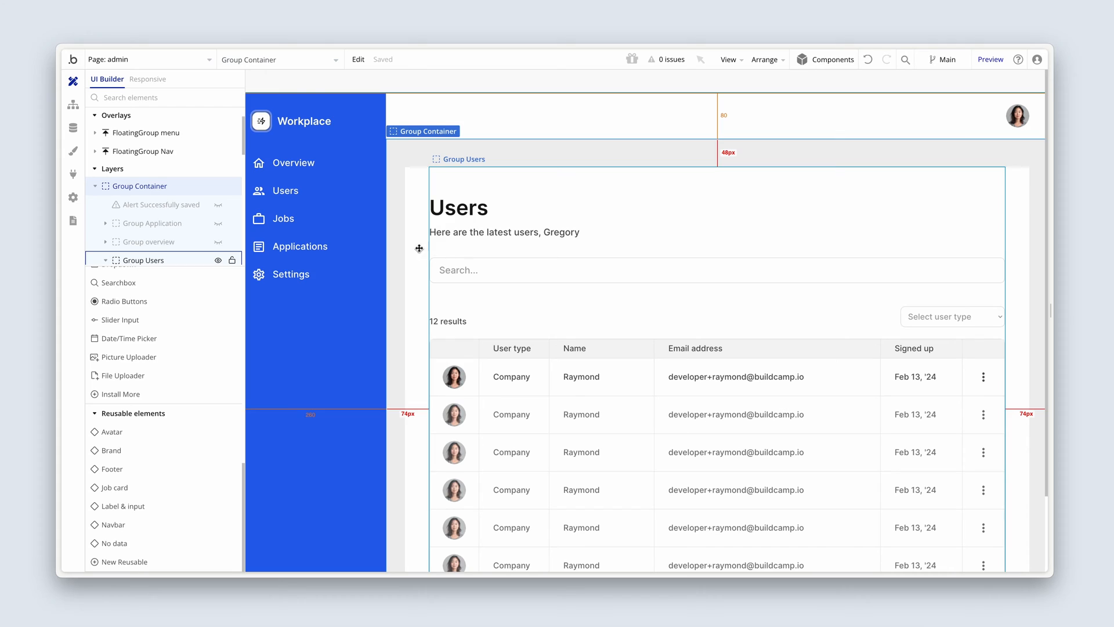
Review the User data type's privacy rules under Data > Privacy.
left_click(72, 128)
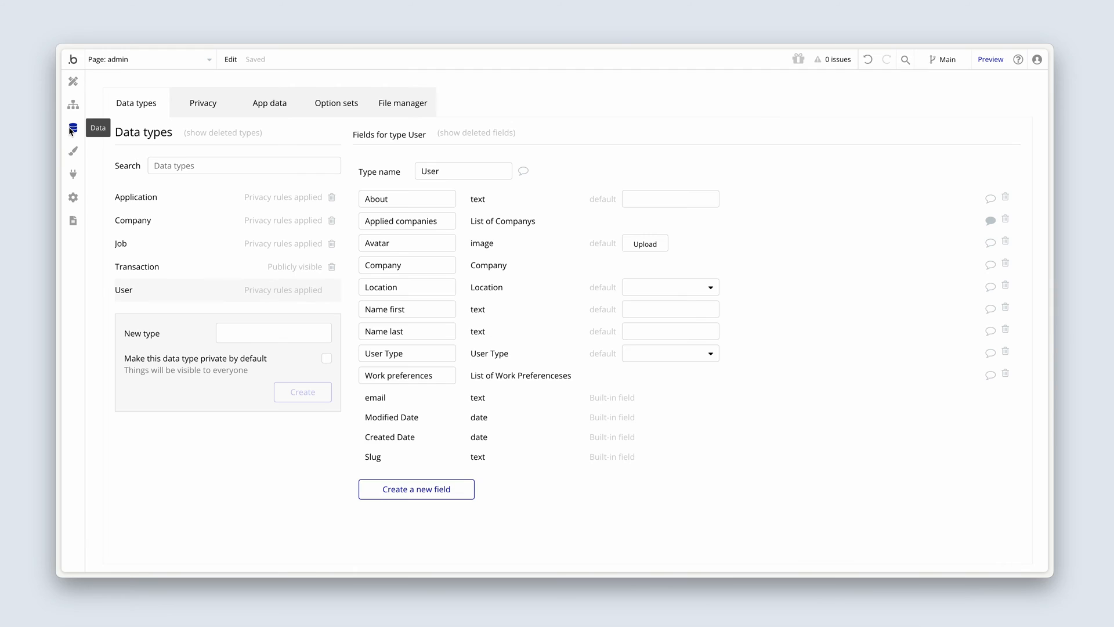
left_click(202, 102)
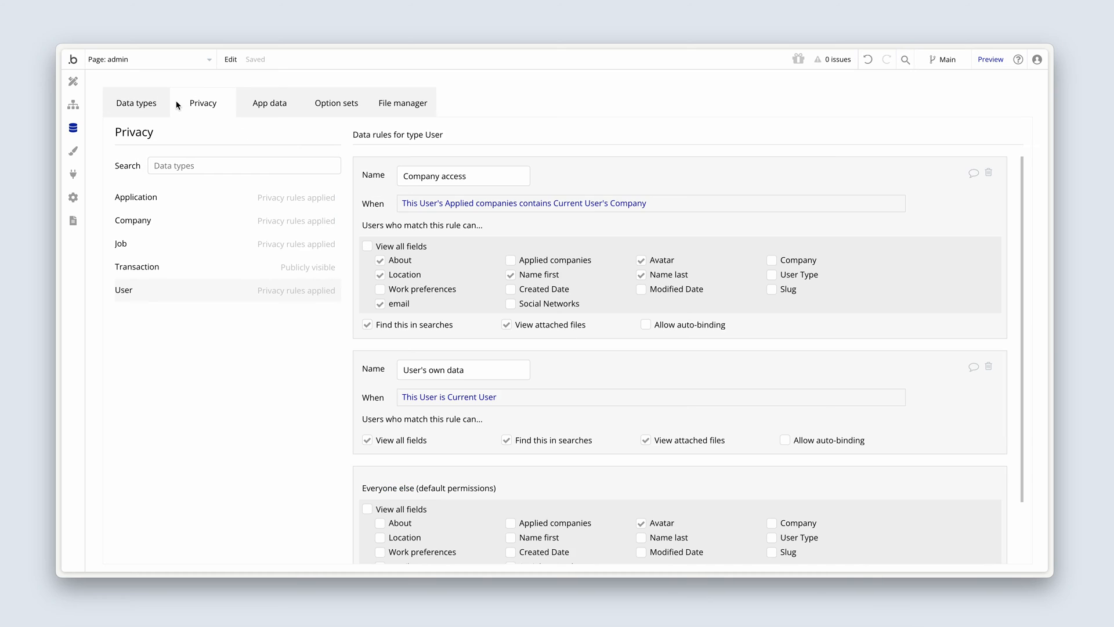
mouse_move(149, 296)
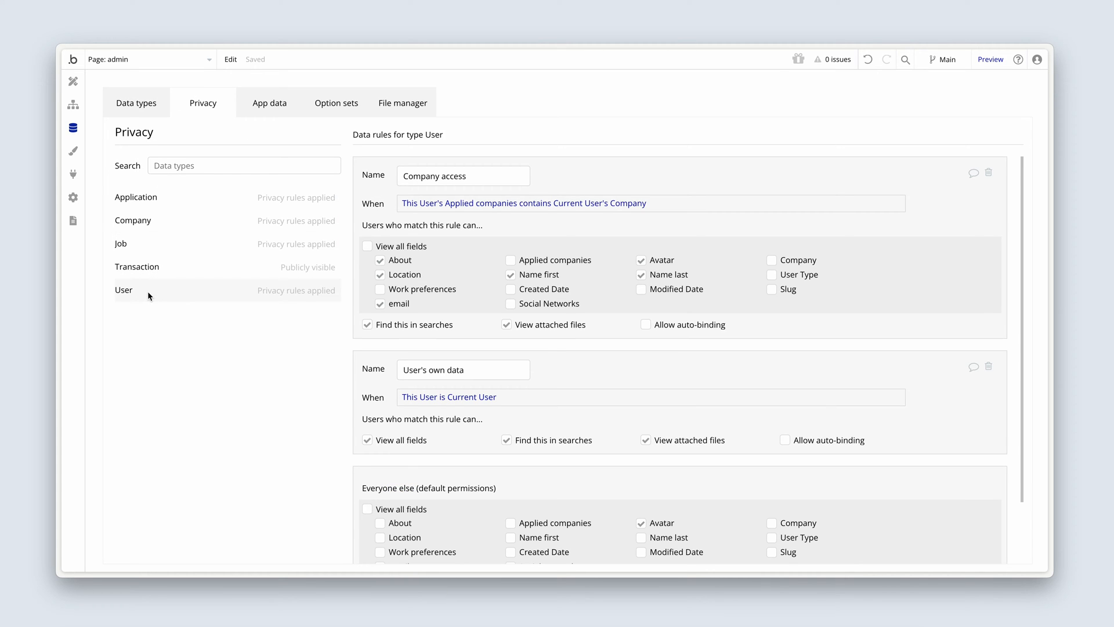
mouse_move(470, 236)
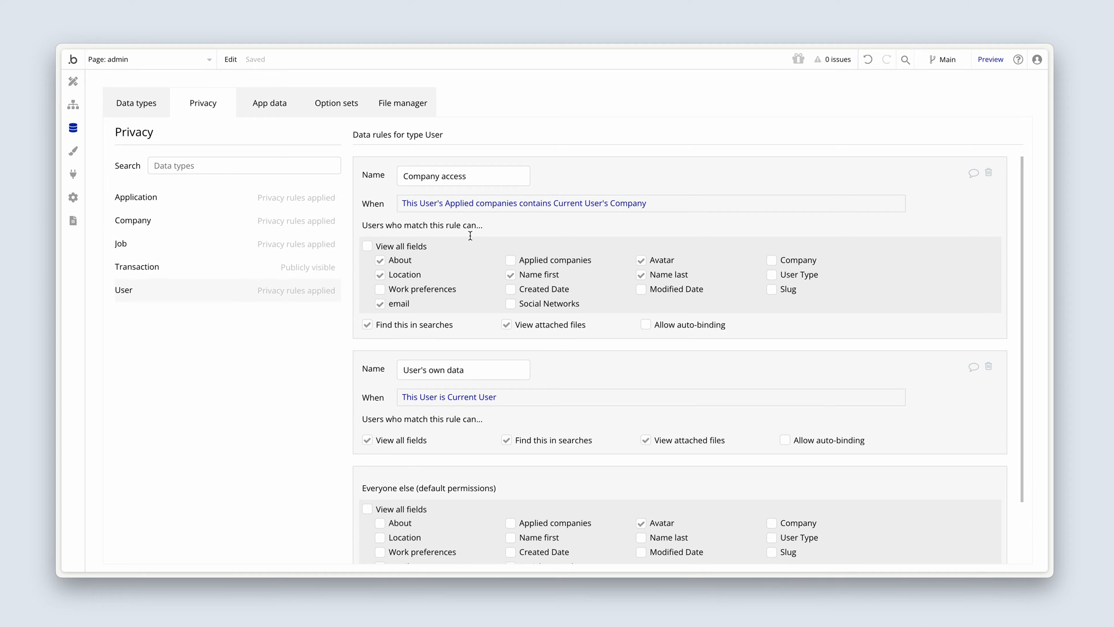
mouse_move(671, 164)
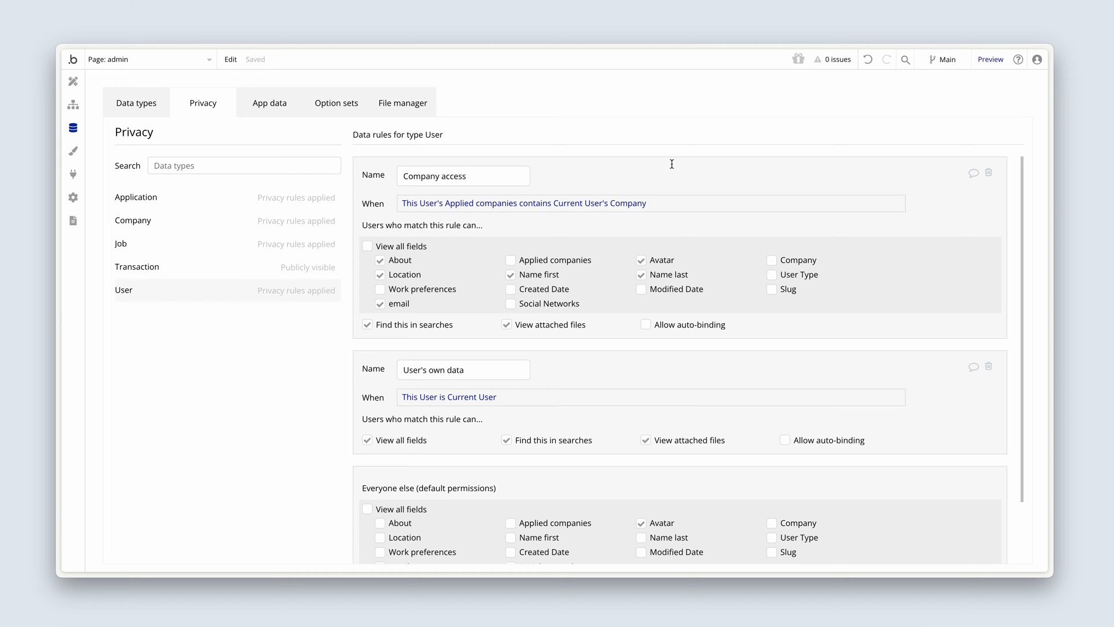
mouse_move(505, 211)
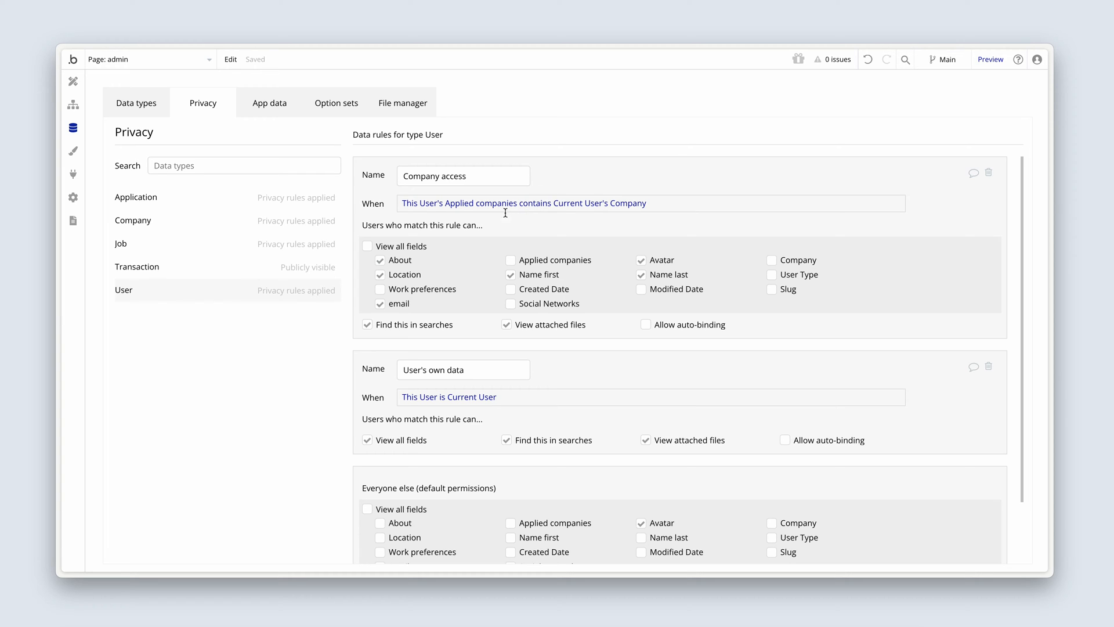
mouse_move(594, 208)
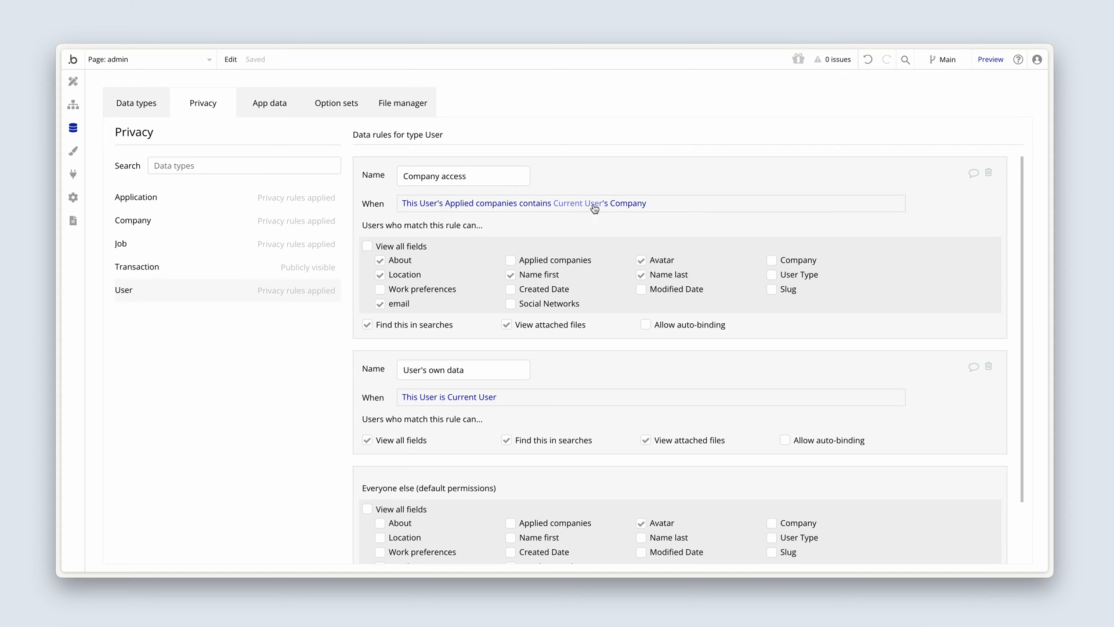
mouse_move(535, 210)
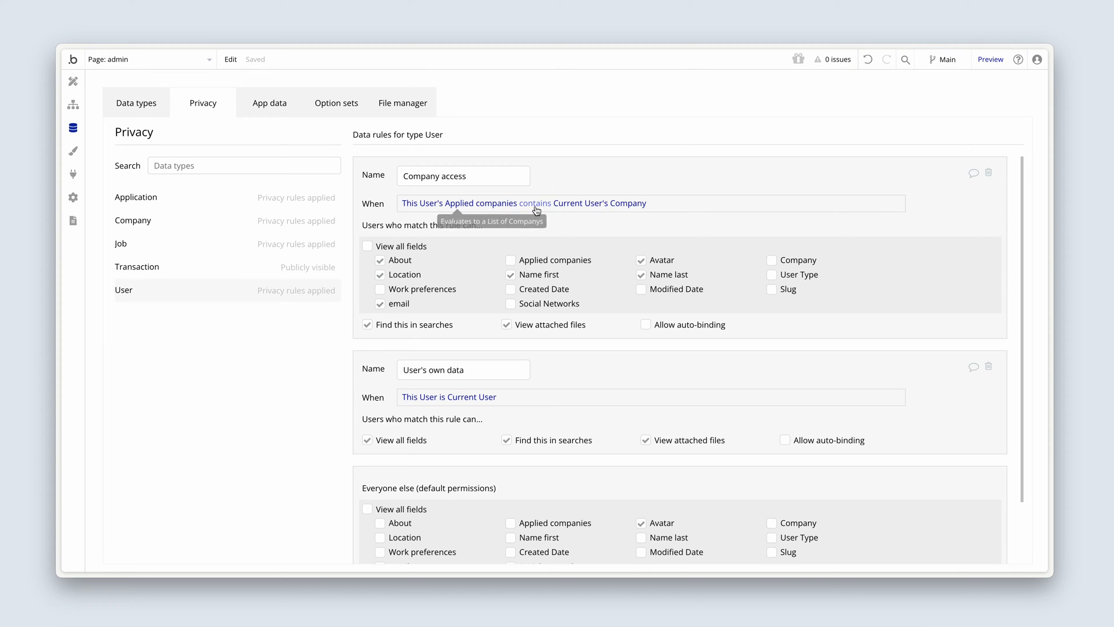
mouse_move(513, 231)
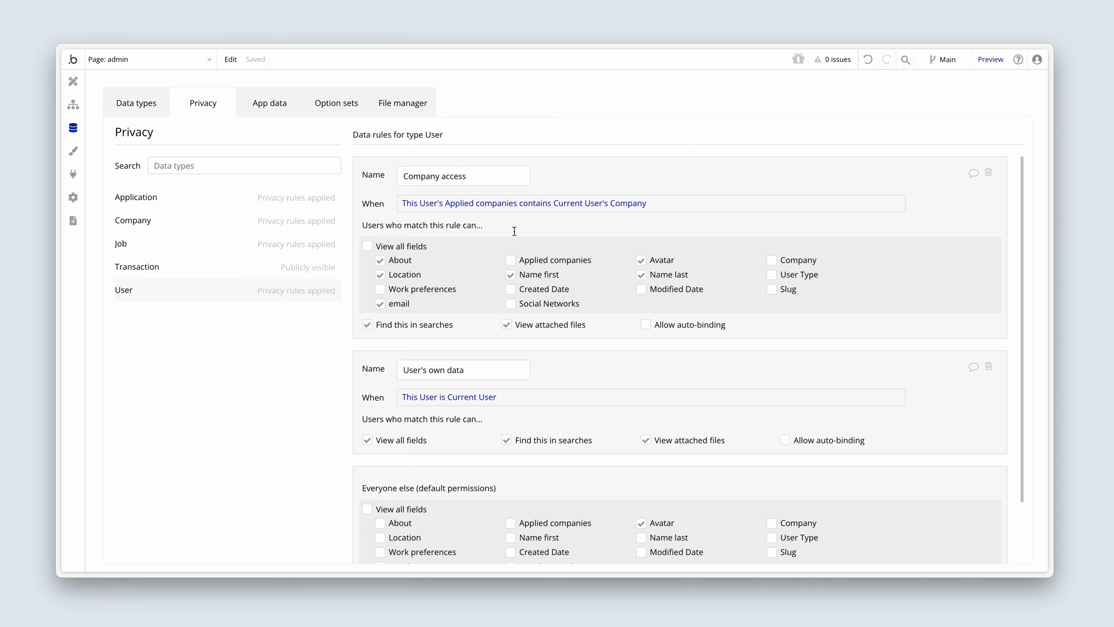
scroll("down", 3)
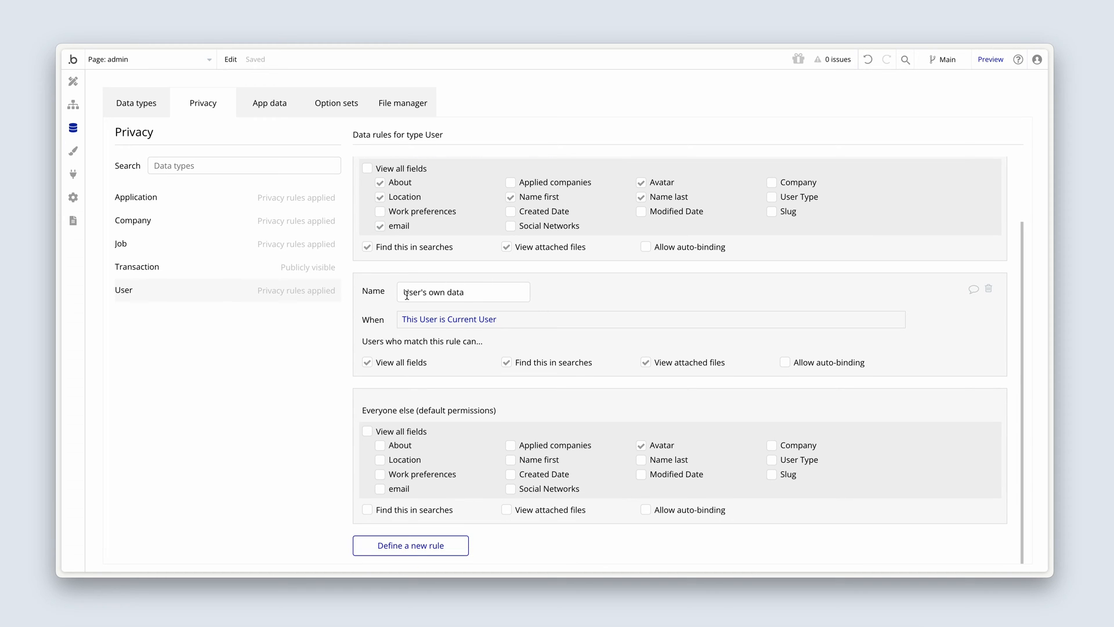
mouse_move(560, 298)
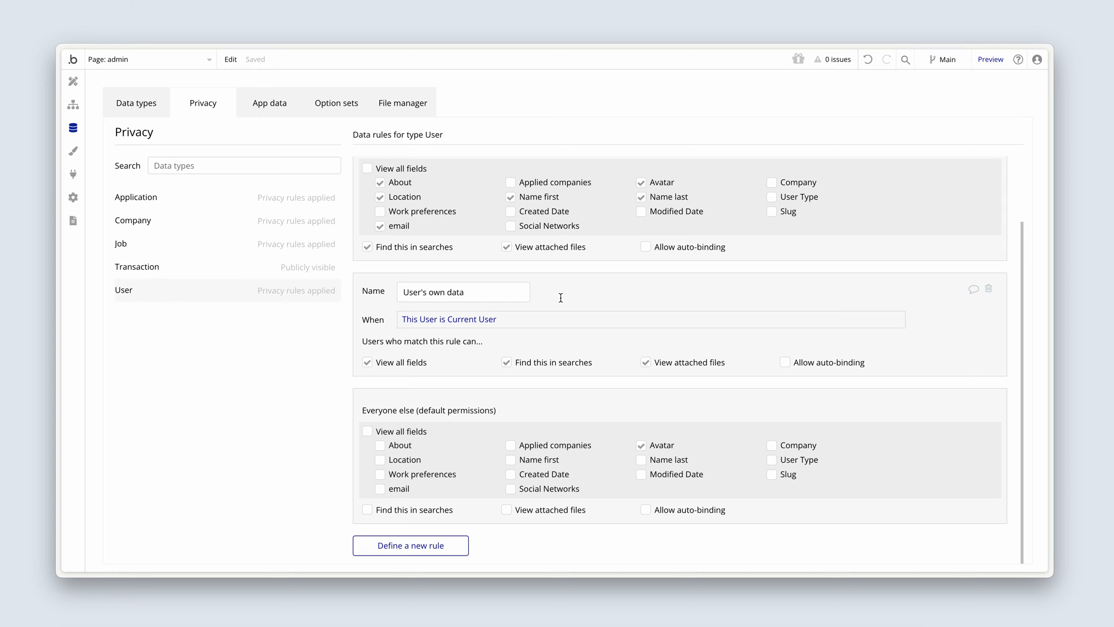
mouse_move(378, 426)
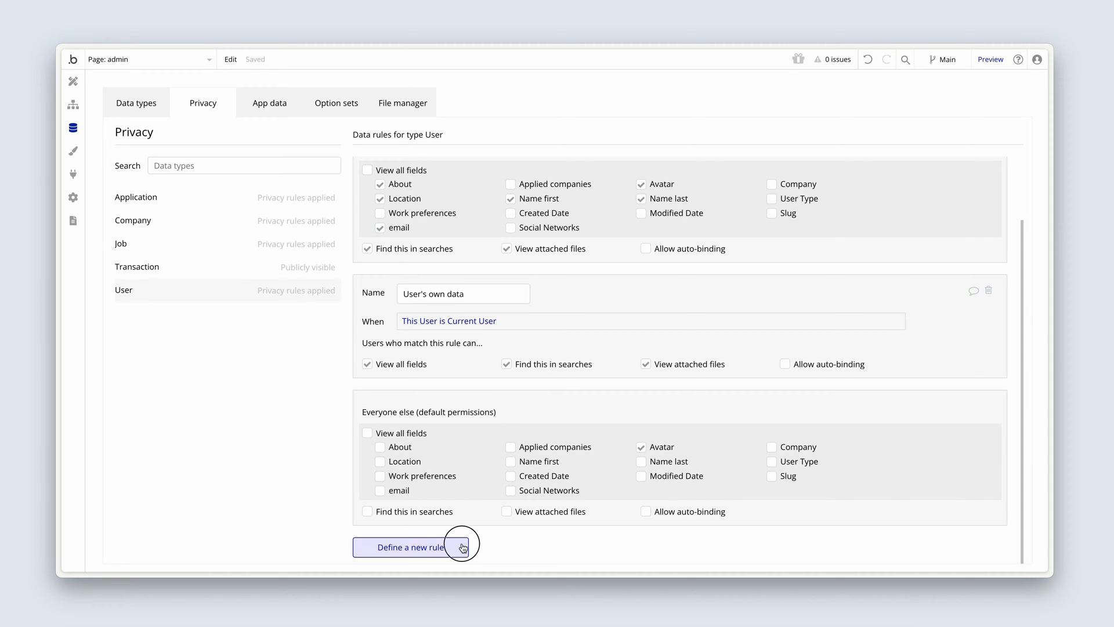
Create a new User privacy rule named 'Admin access'.
left_click(404, 547)
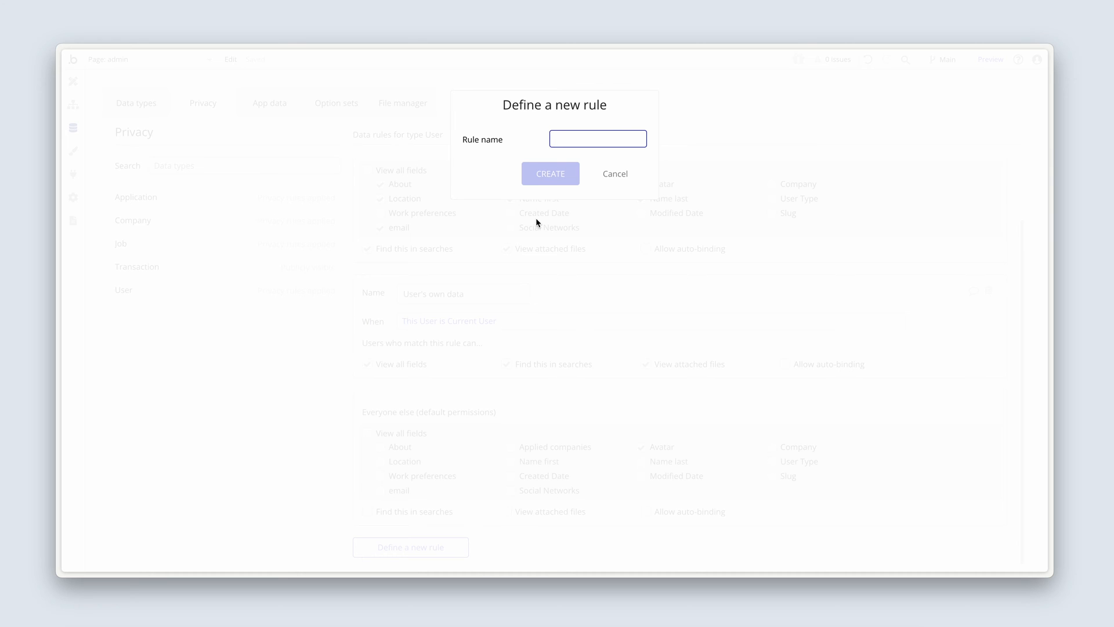
type("Admin")
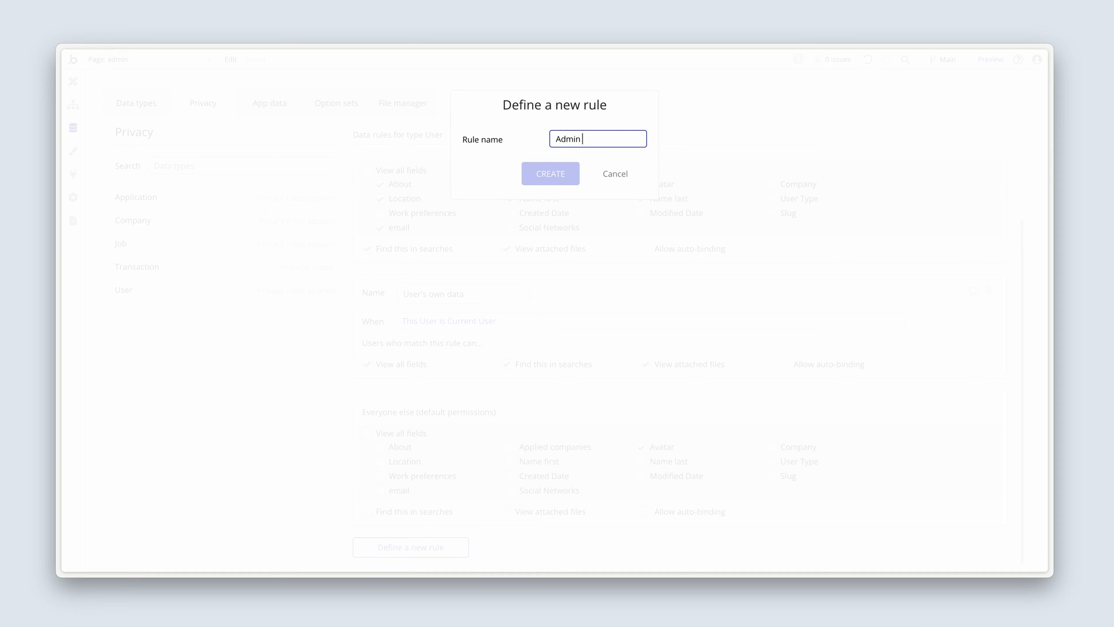
type("access")
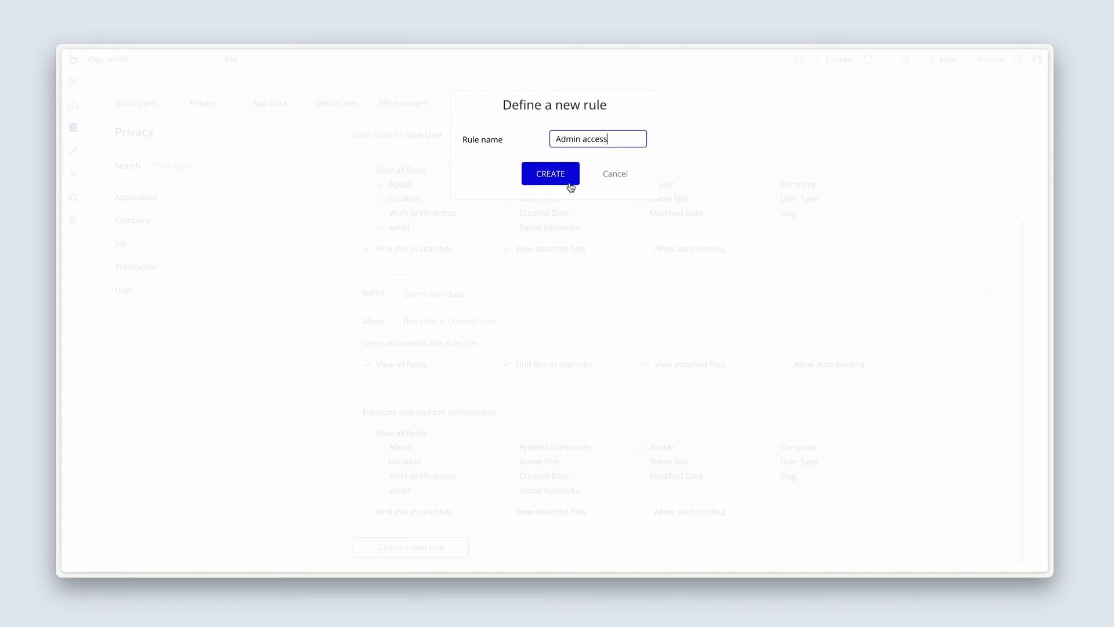
left_click(551, 173)
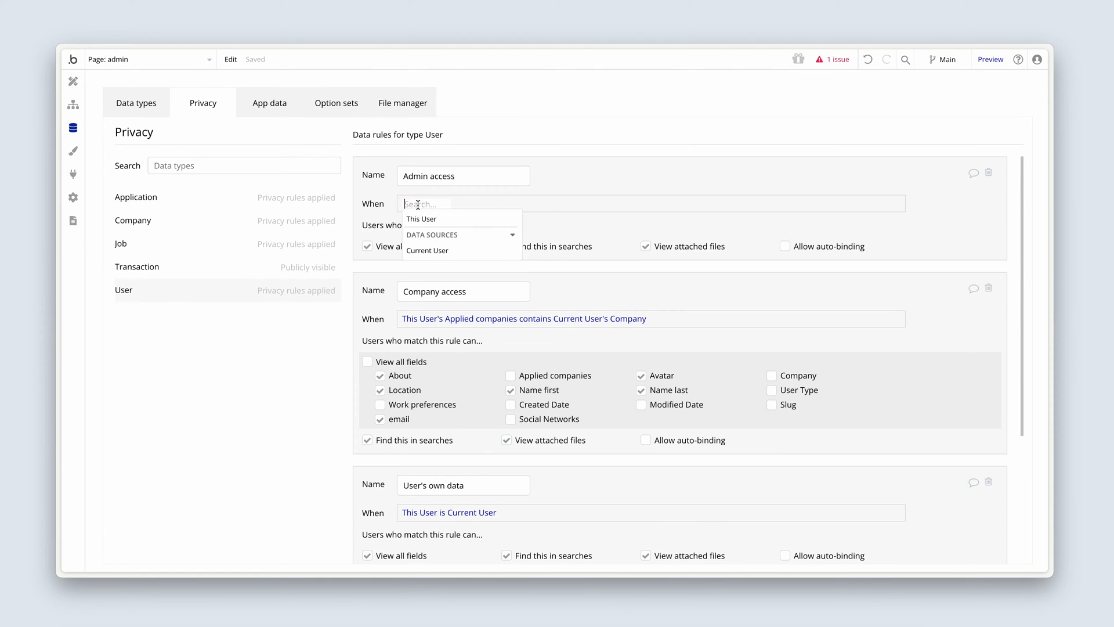
mouse_move(476, 226)
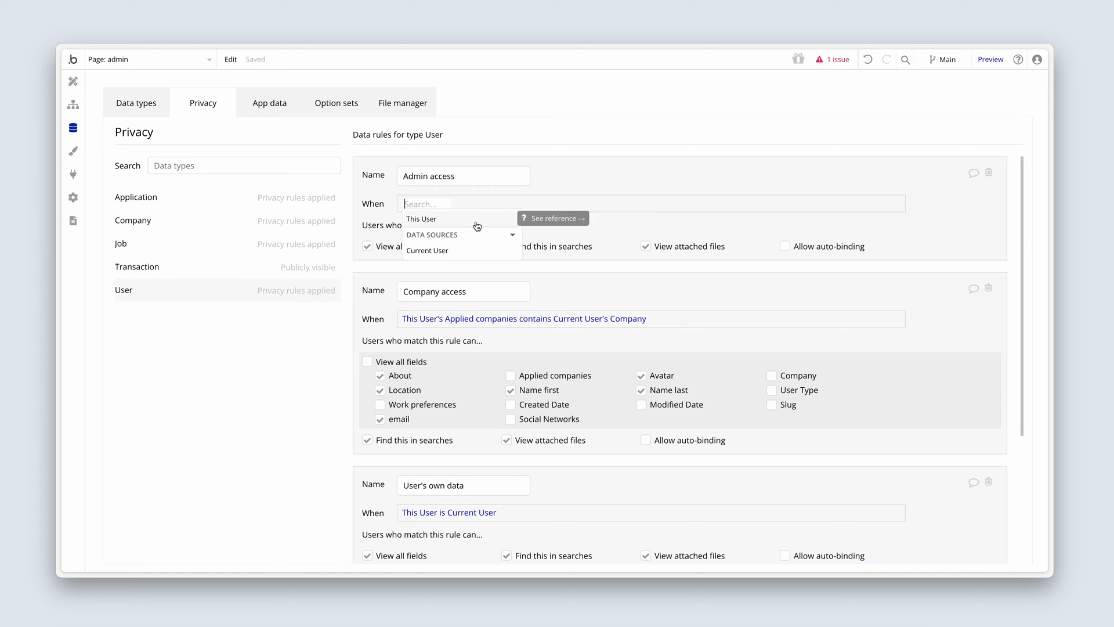
Set its condition to Current User's User Type is Admin, then move to Transaction.
left_click(427, 250)
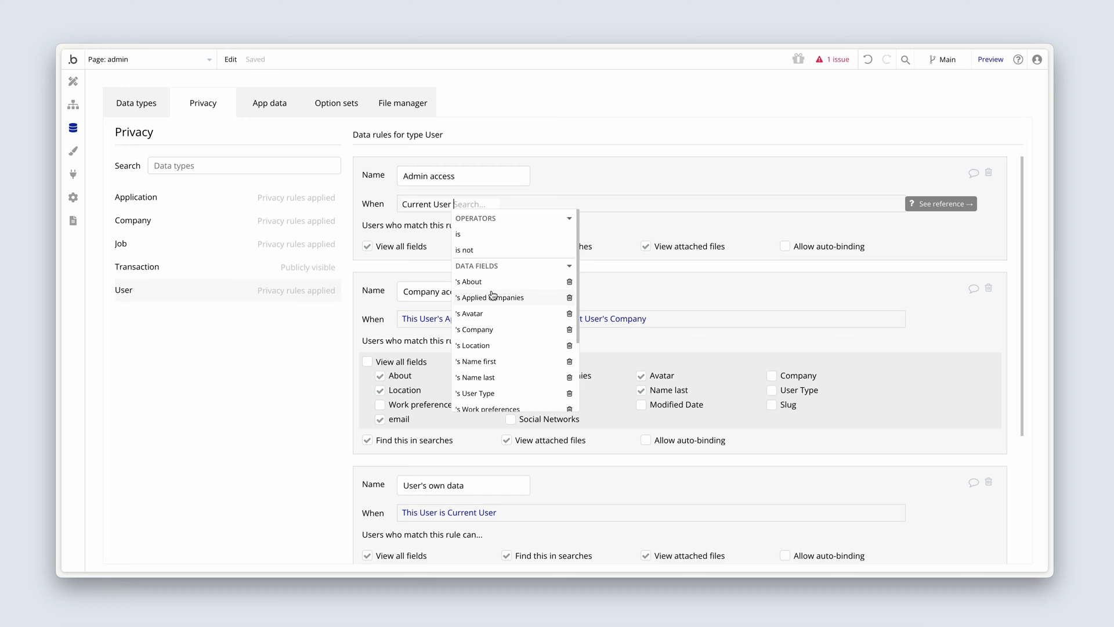
left_click(477, 394)
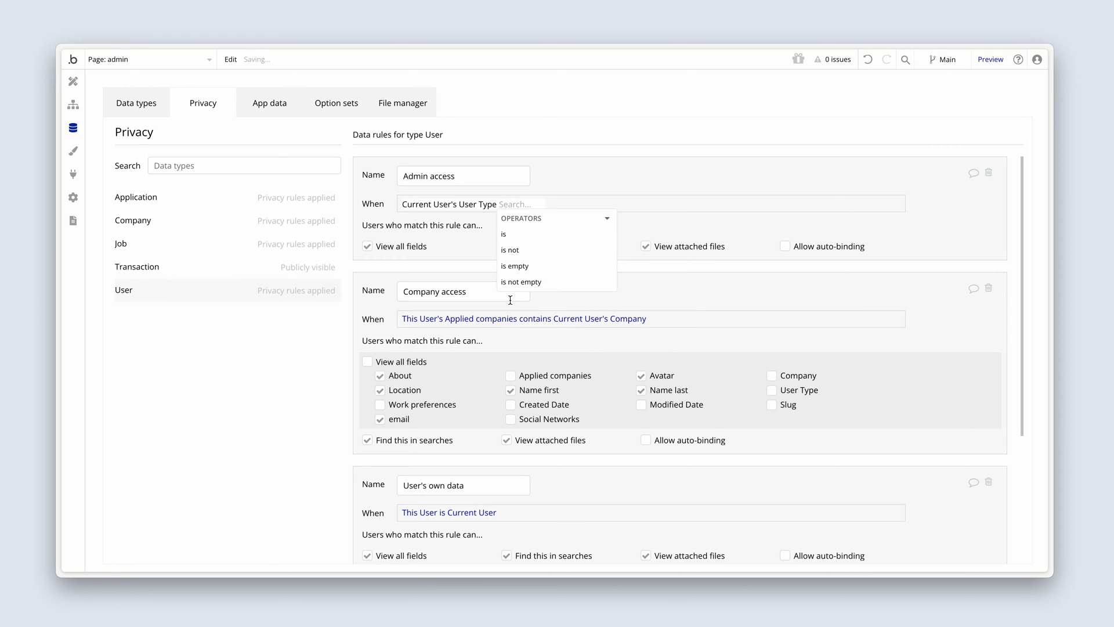
left_click(504, 233)
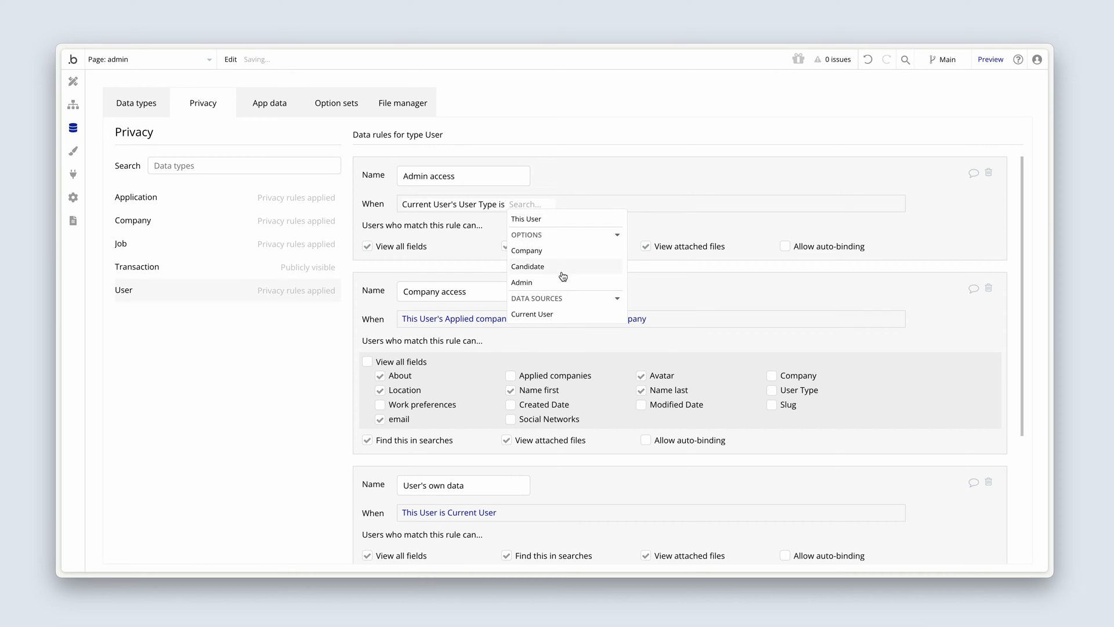
left_click(521, 282)
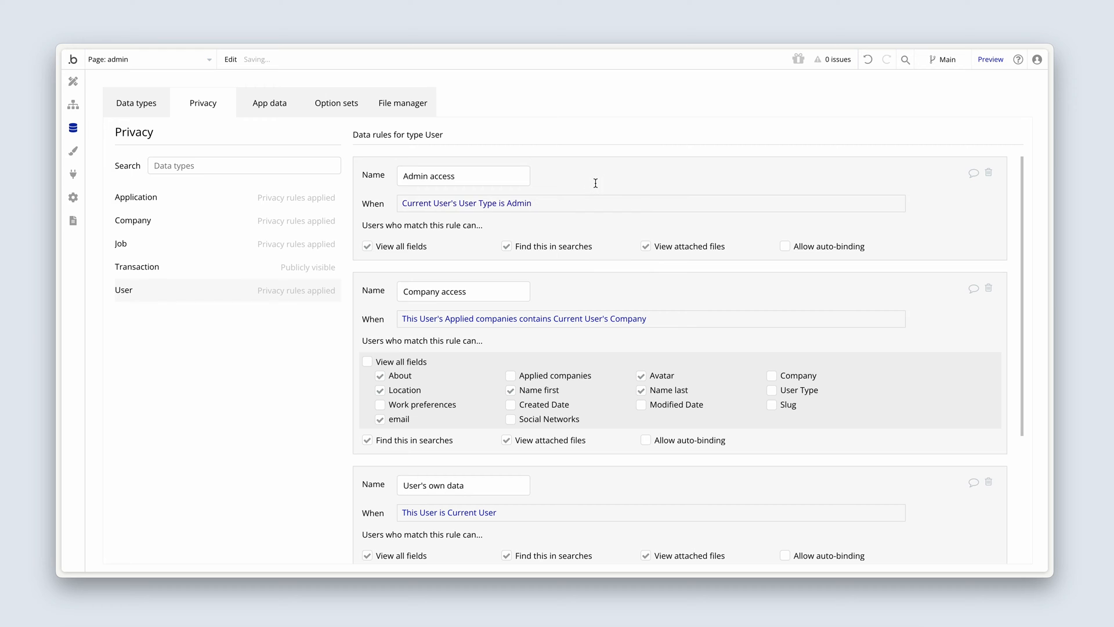
mouse_move(499, 259)
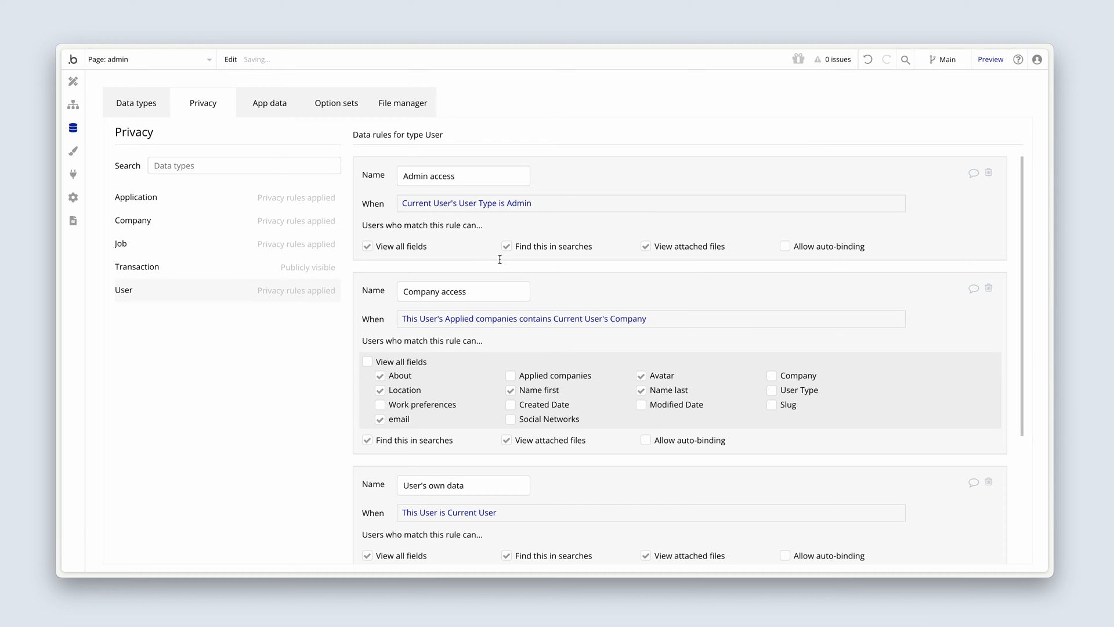
mouse_move(555, 235)
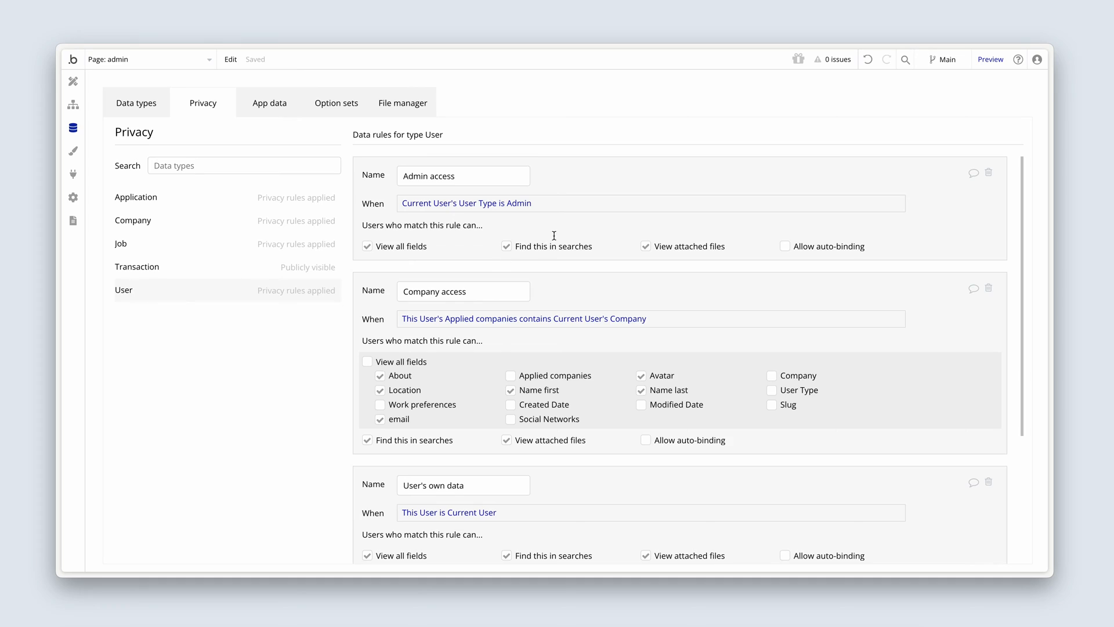
mouse_move(577, 216)
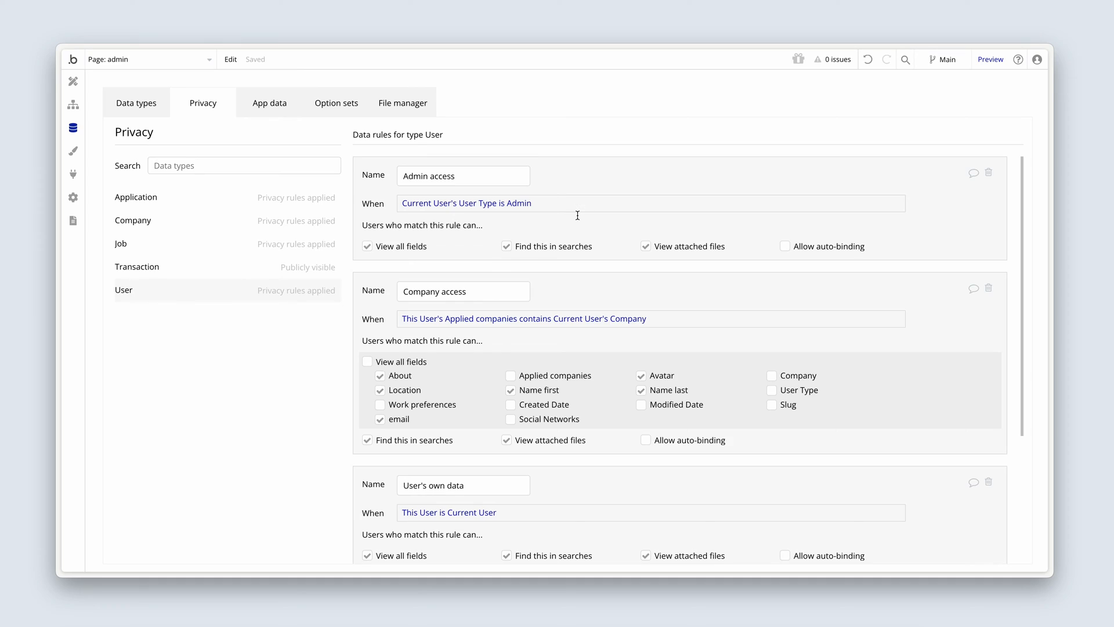
left_click(137, 267)
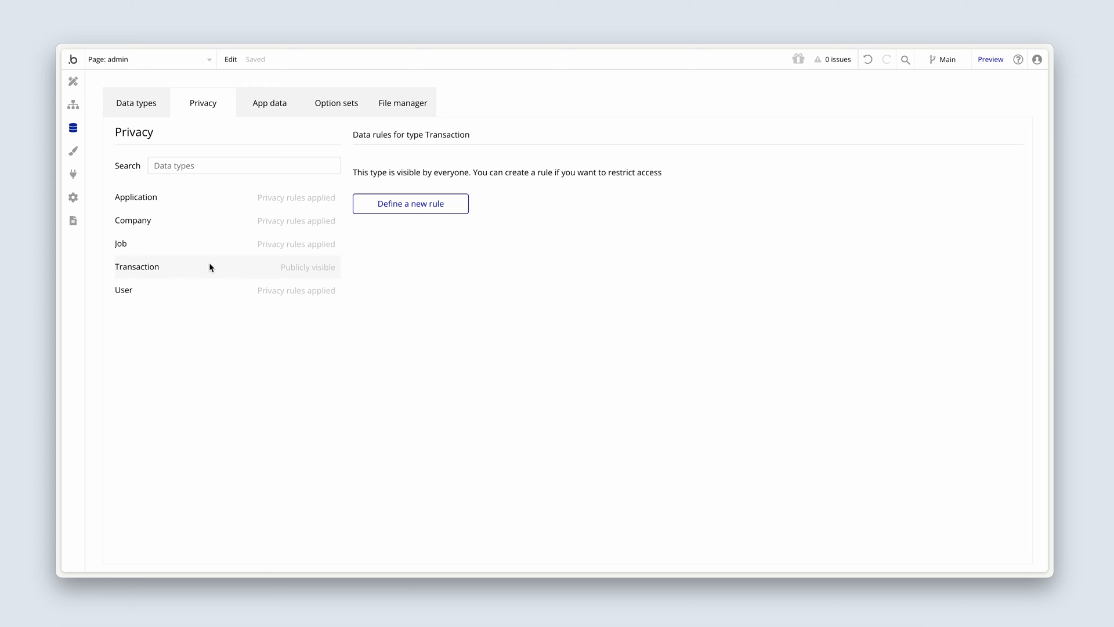
Create a new Transaction privacy rule named 'Admin access'.
left_click(410, 203)
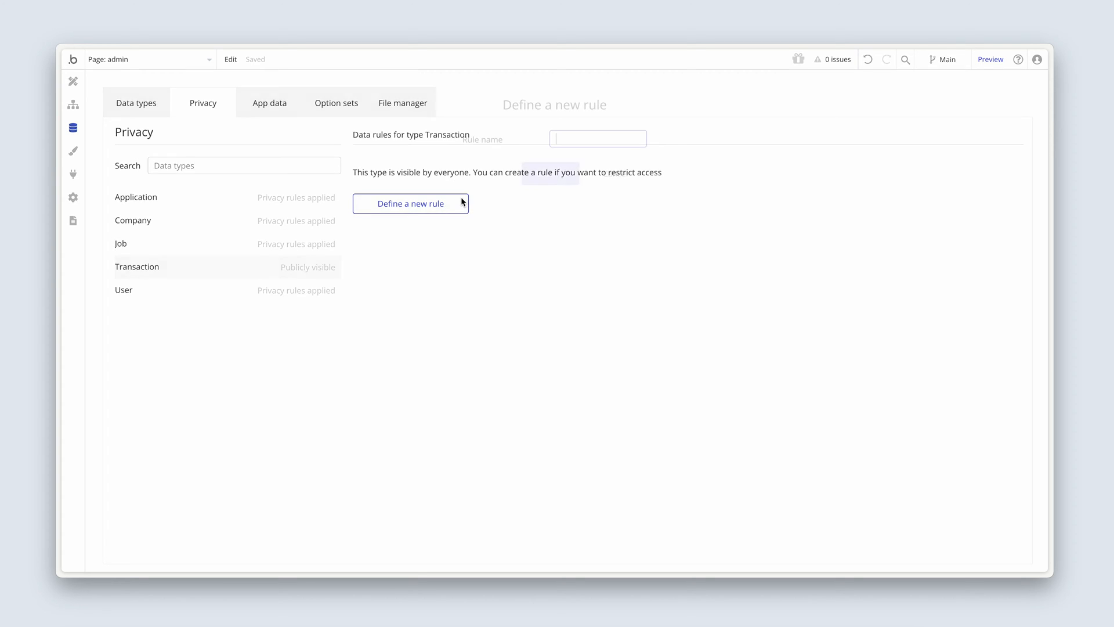
left_click(410, 203)
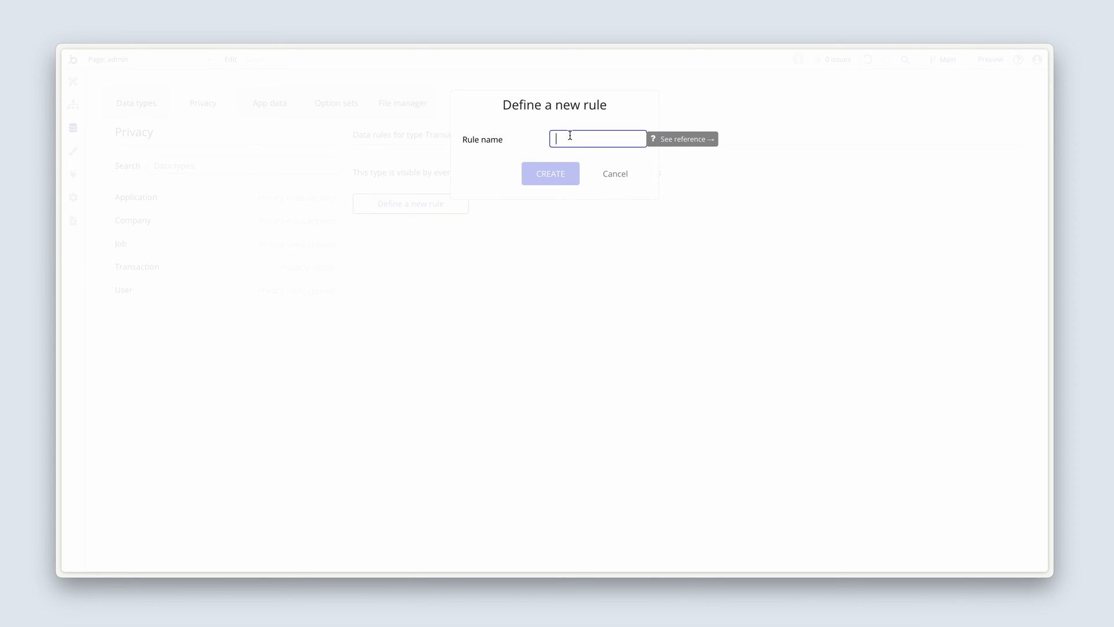
type("Admin ac")
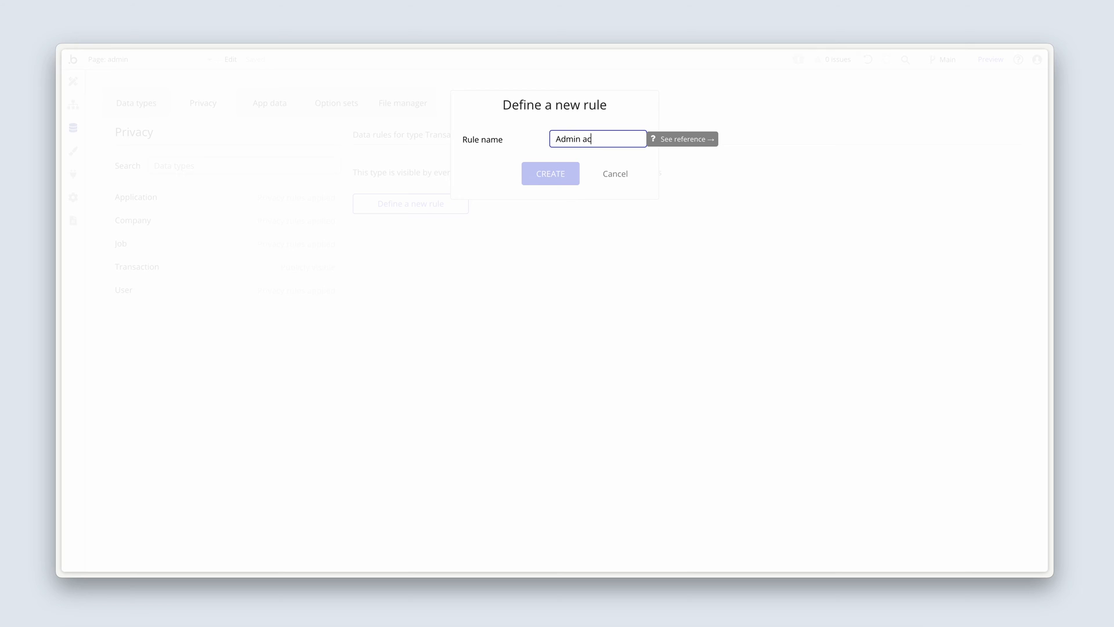
left_click(550, 173)
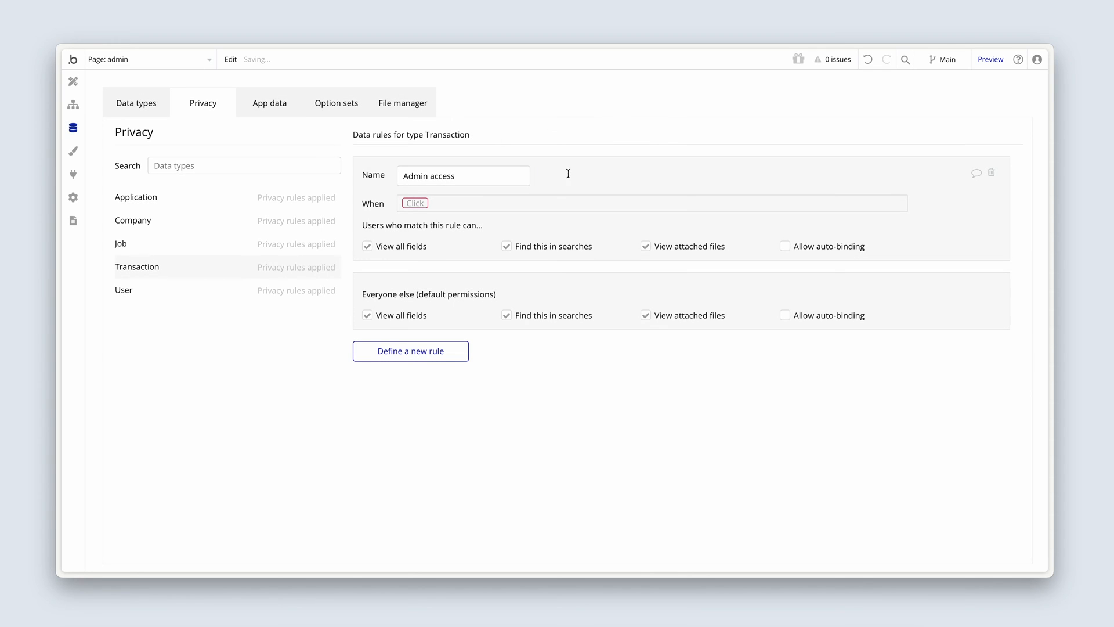
Set the rule's condition to Current User's User Type is Admin.
left_click(413, 202)
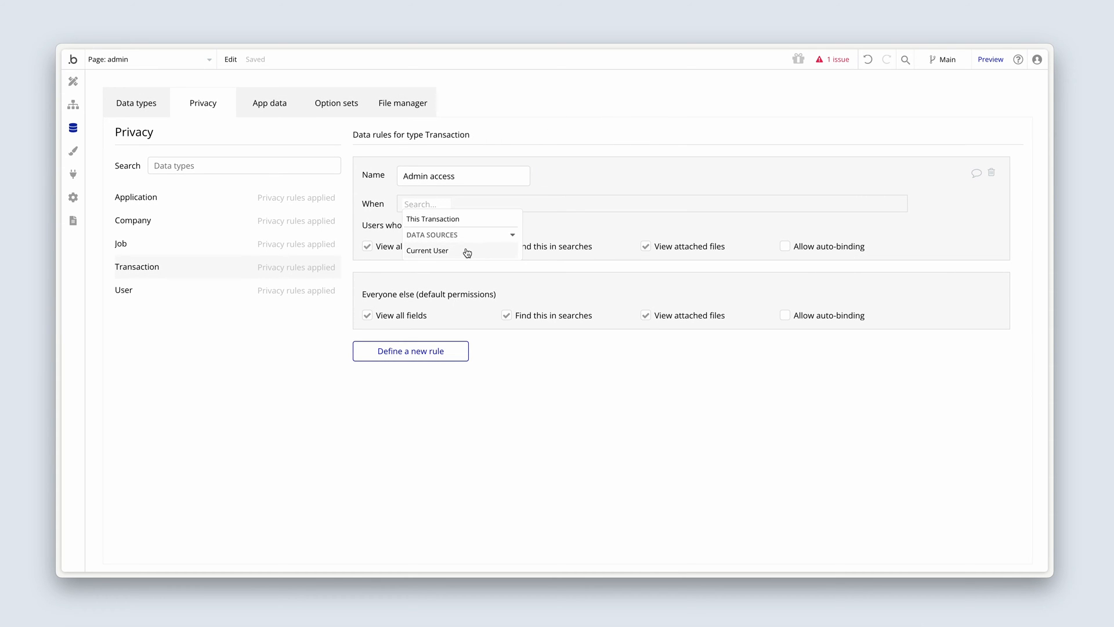
left_click(427, 250)
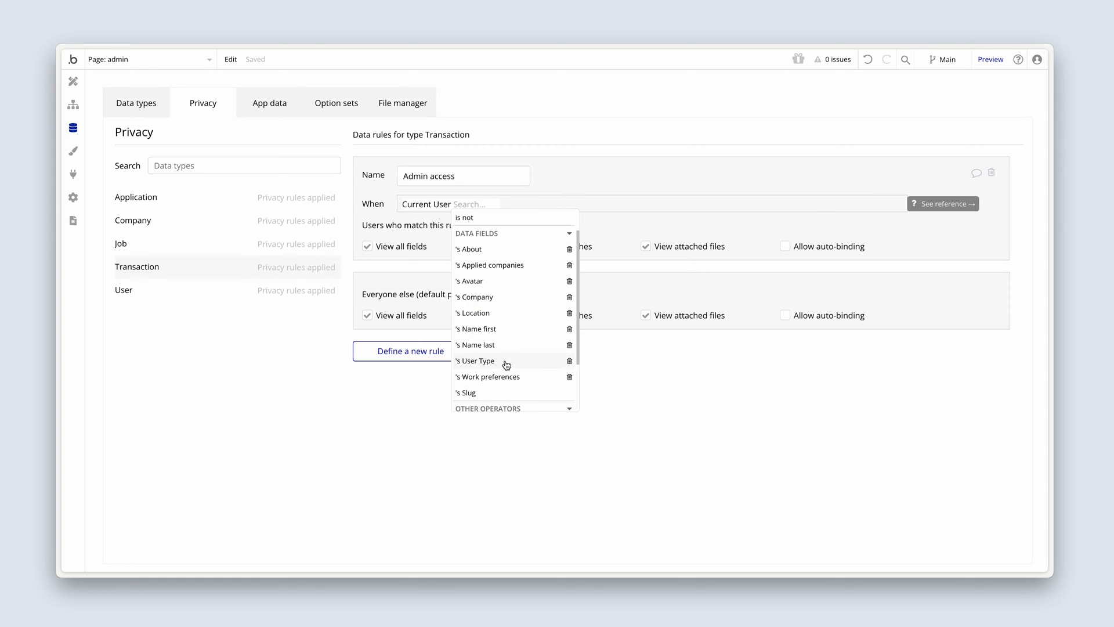
left_click(476, 360)
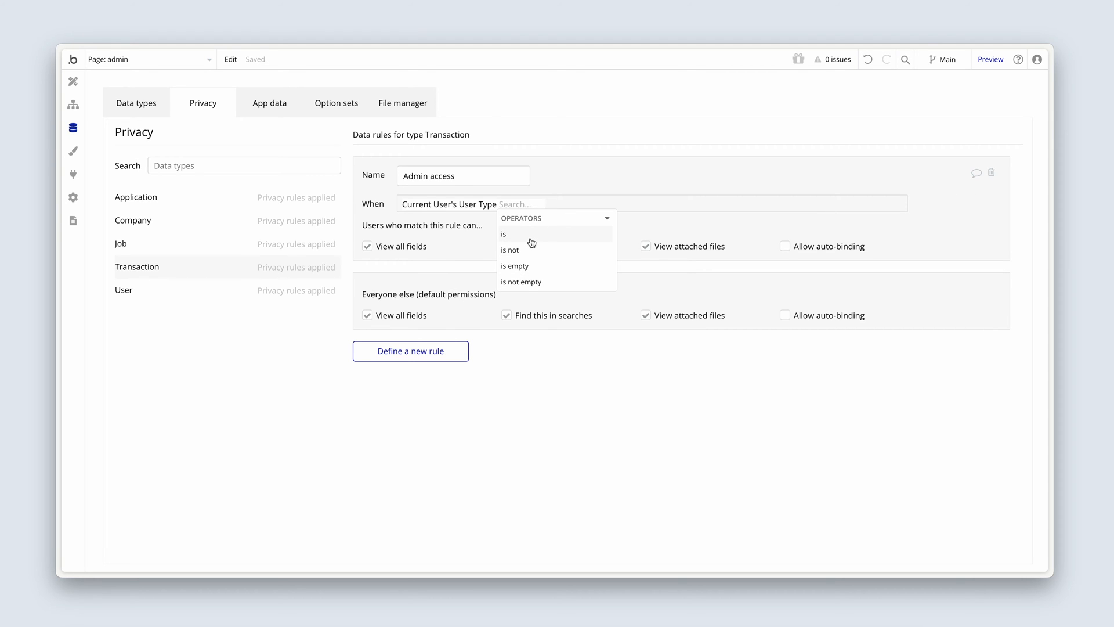
left_click(503, 233)
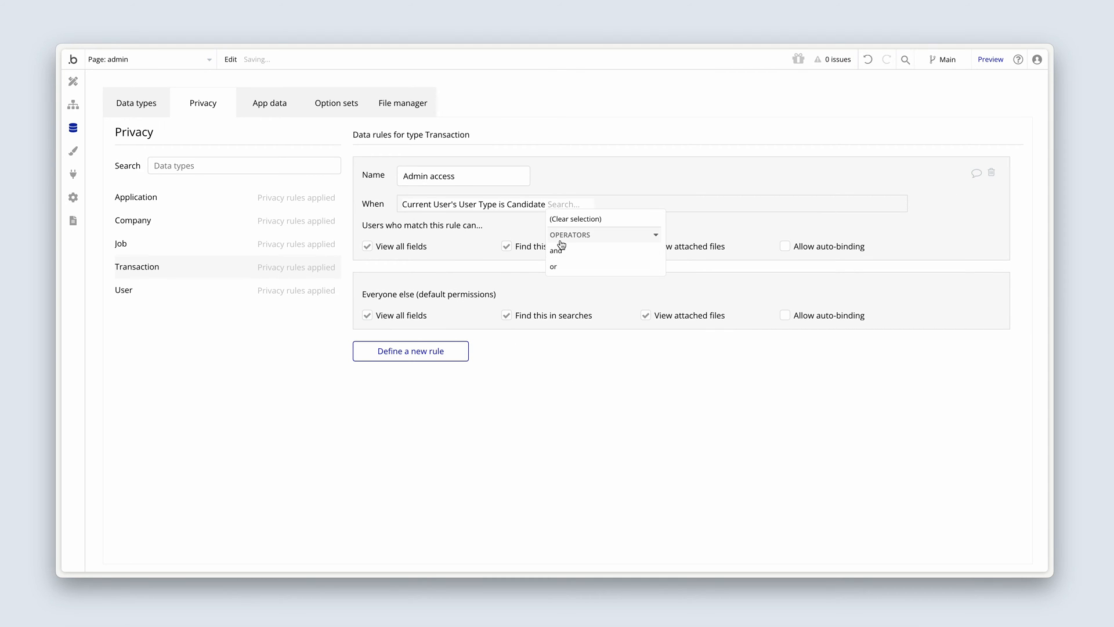
left_click(528, 204)
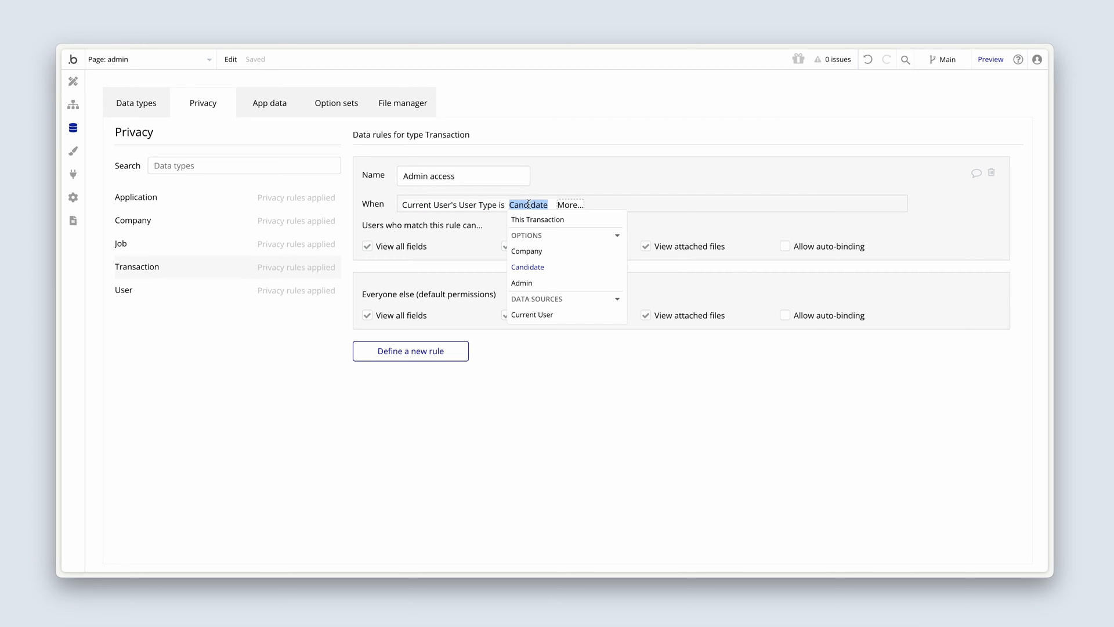
left_click(521, 282)
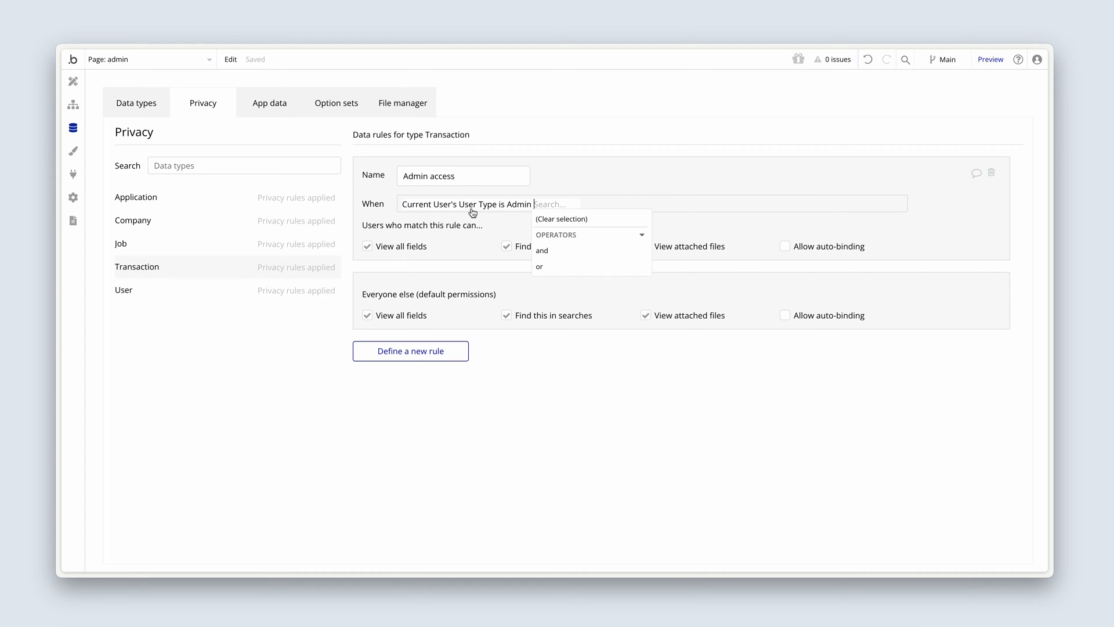
left_click(497, 224)
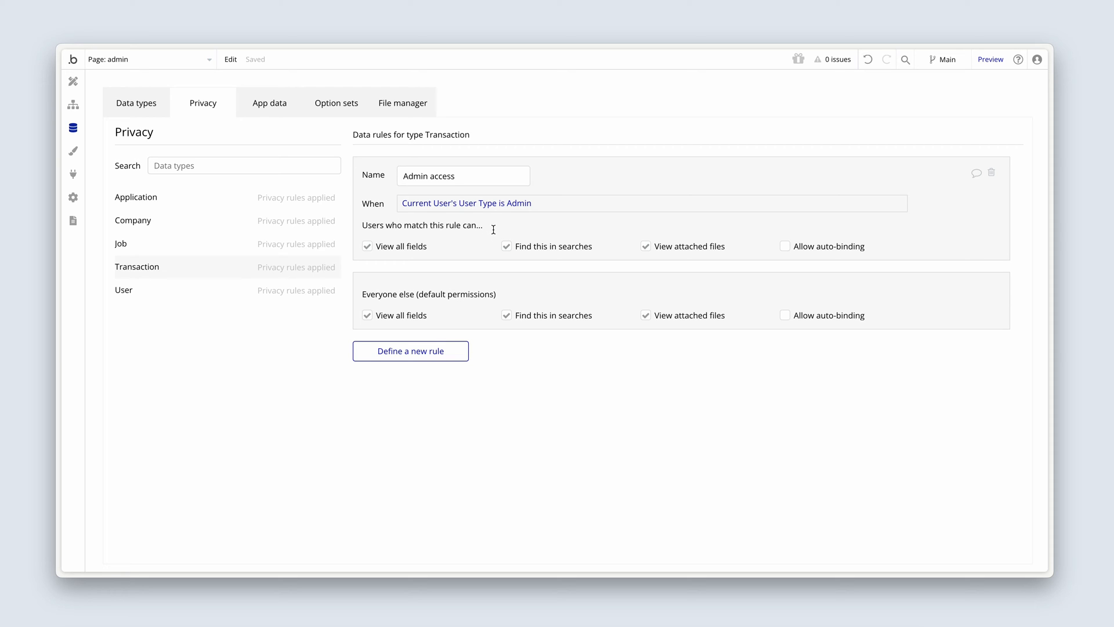
Untick View all fields and Find this in searches for Everyone else.
left_click(367, 315)
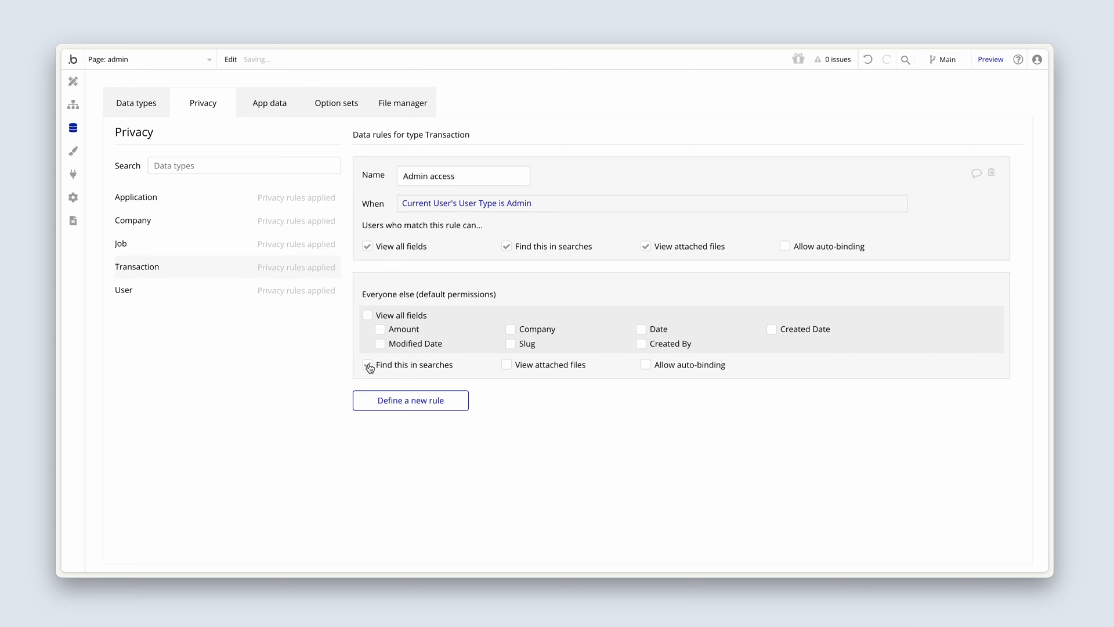
left_click(368, 363)
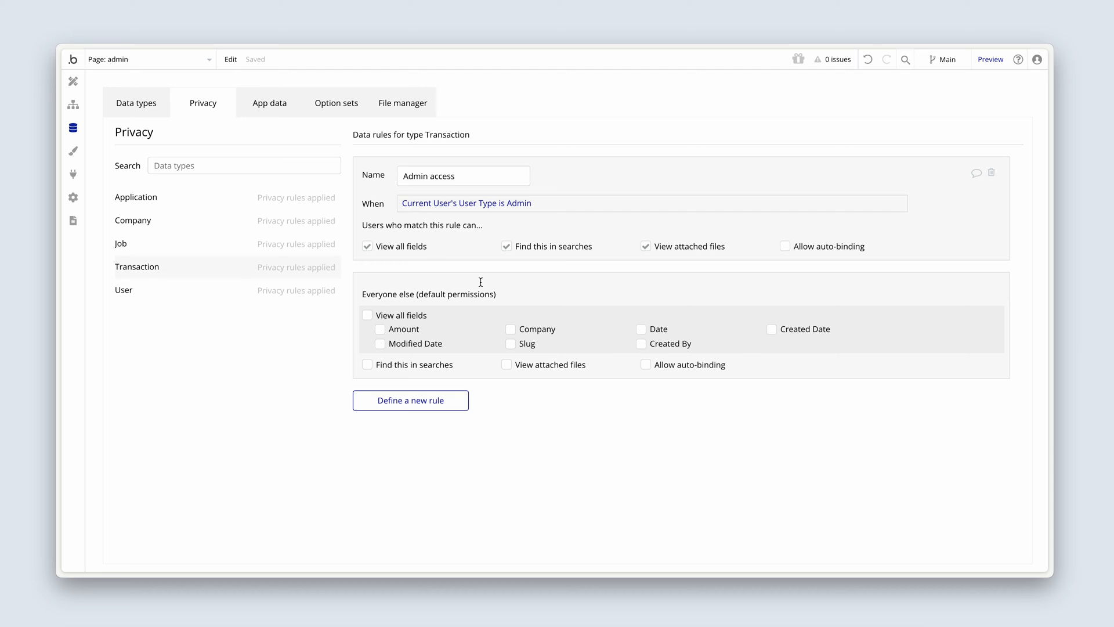
mouse_move(177, 252)
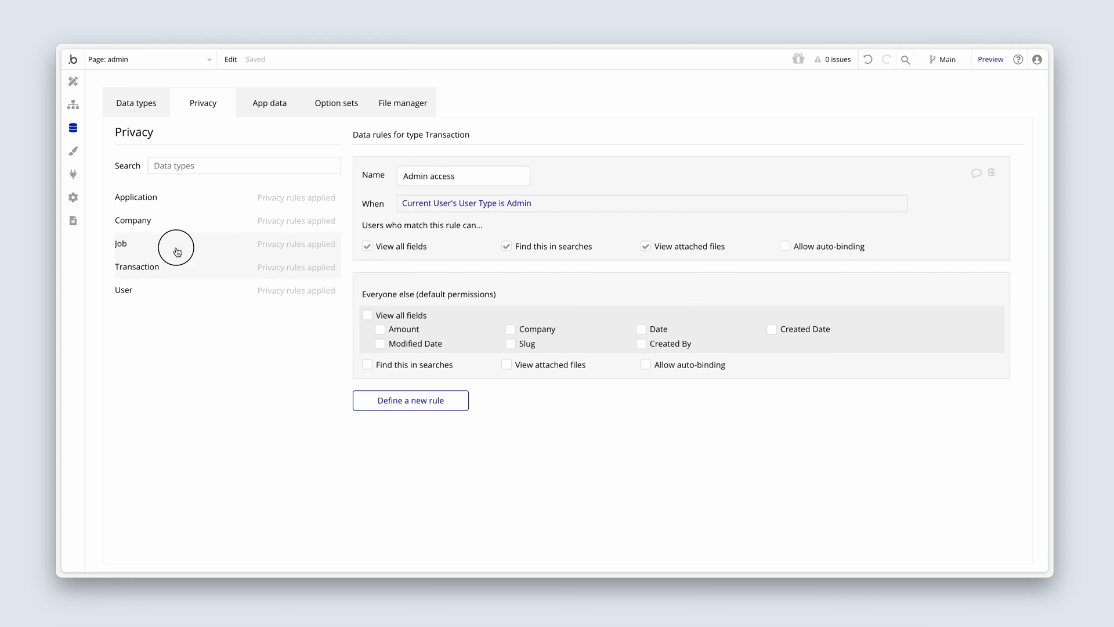
Add an 'Admin access' rule to Job with the pasted Admin User Type condition.
left_click(121, 243)
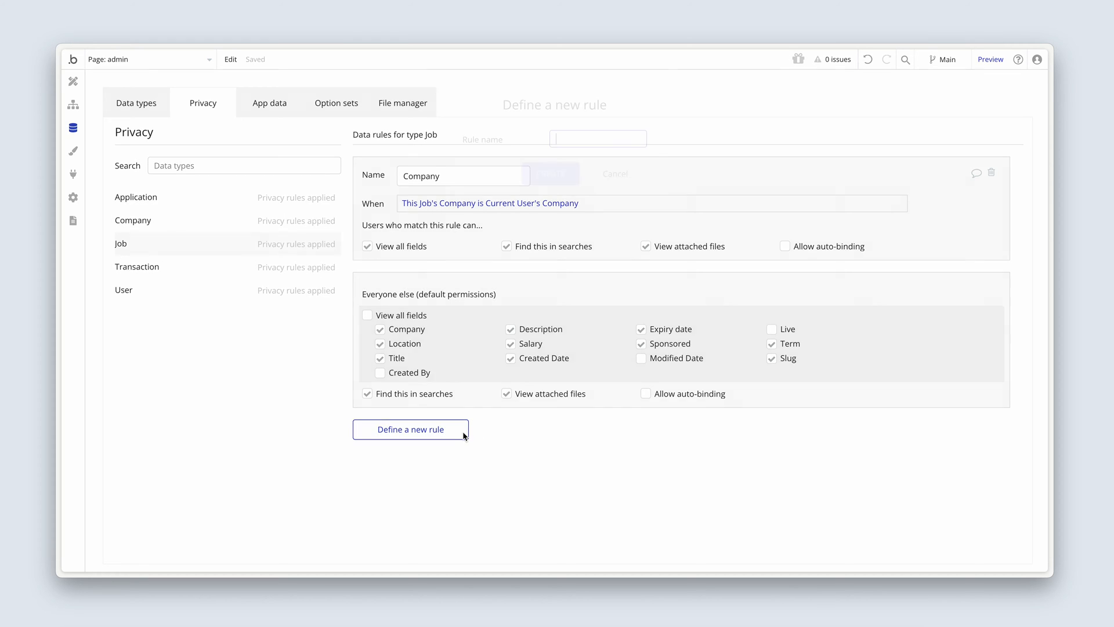
left_click(409, 430)
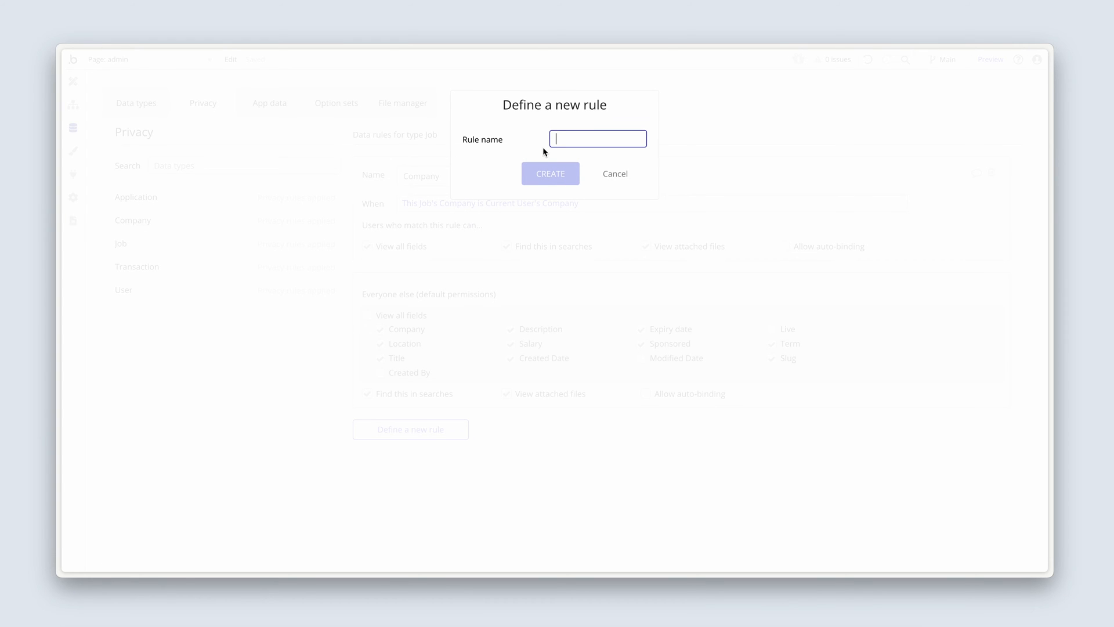
type("Admin acce")
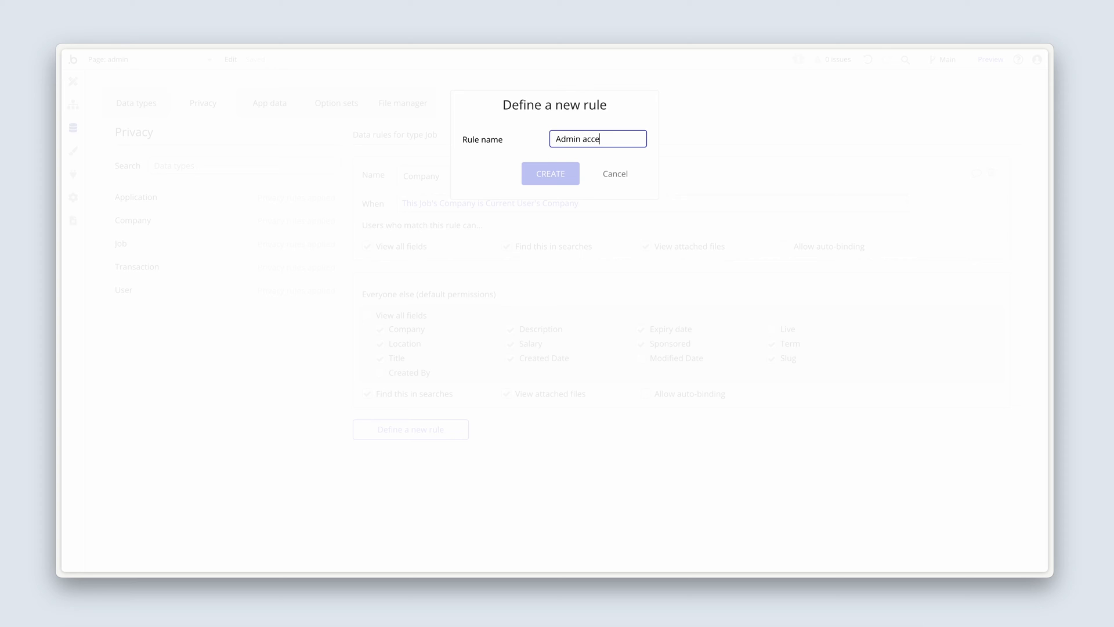
left_click(551, 173)
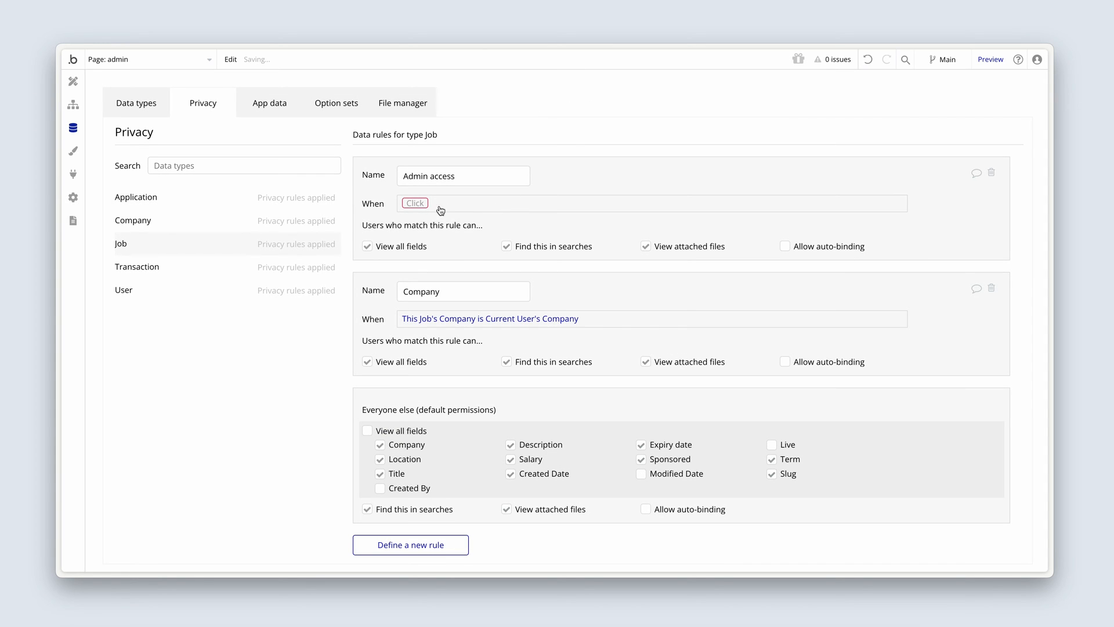
left_click(415, 202)
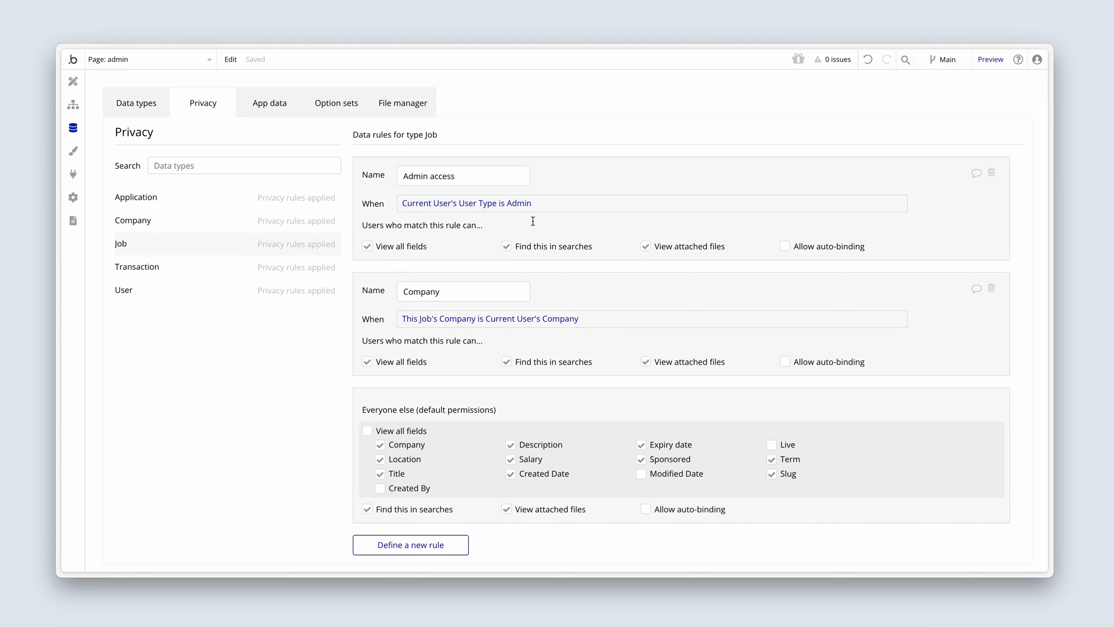
mouse_move(503, 257)
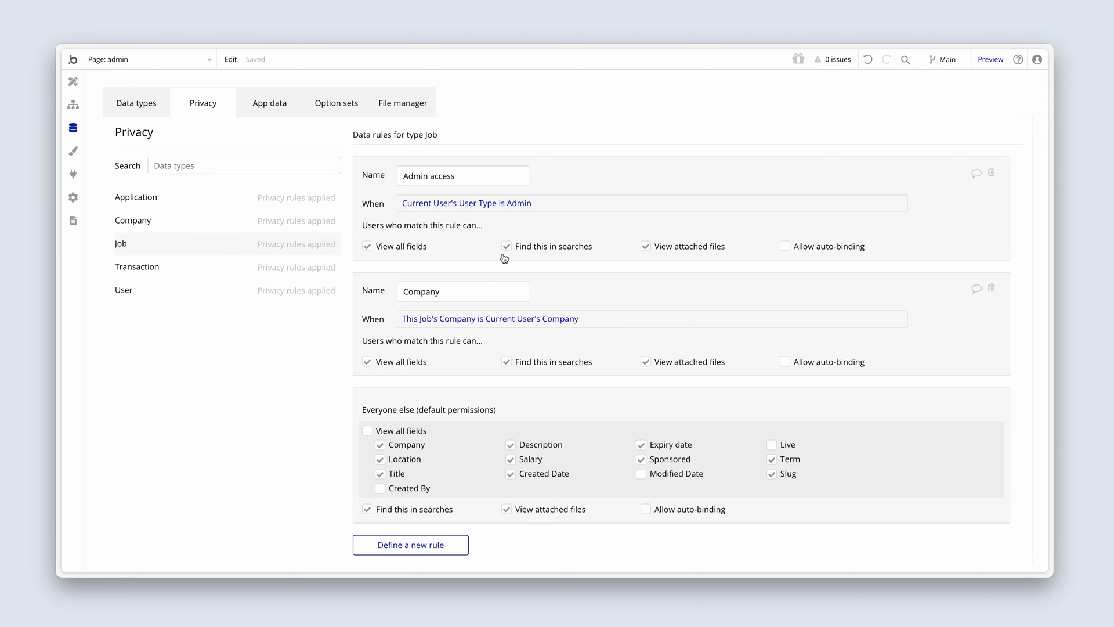
Rename Job's Company rule to 'Company access', then move to Company.
left_click(463, 290)
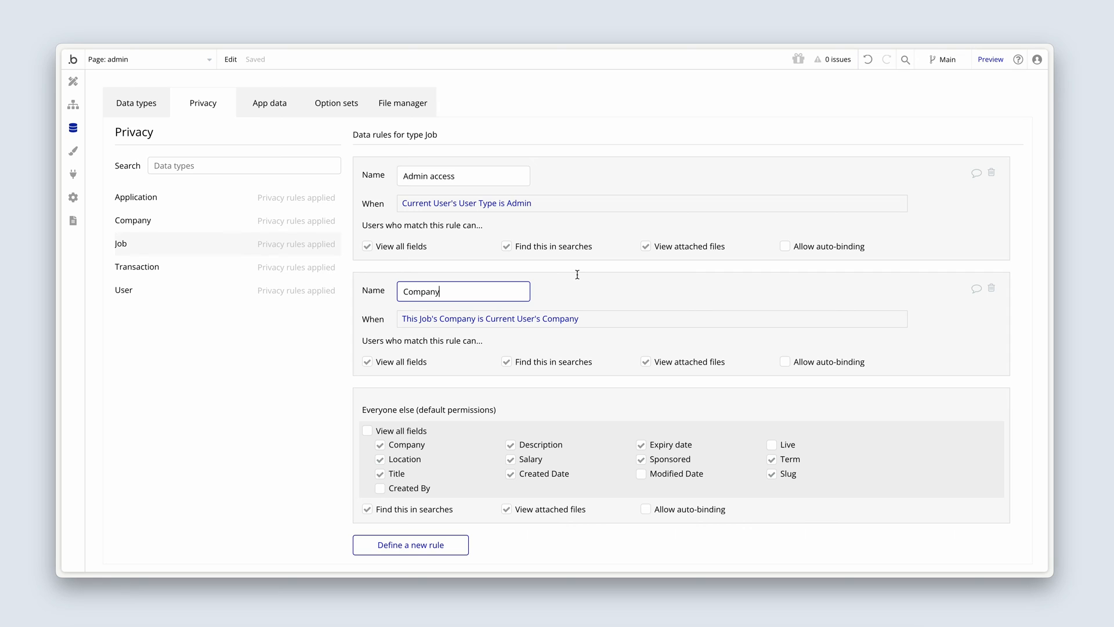
type("access")
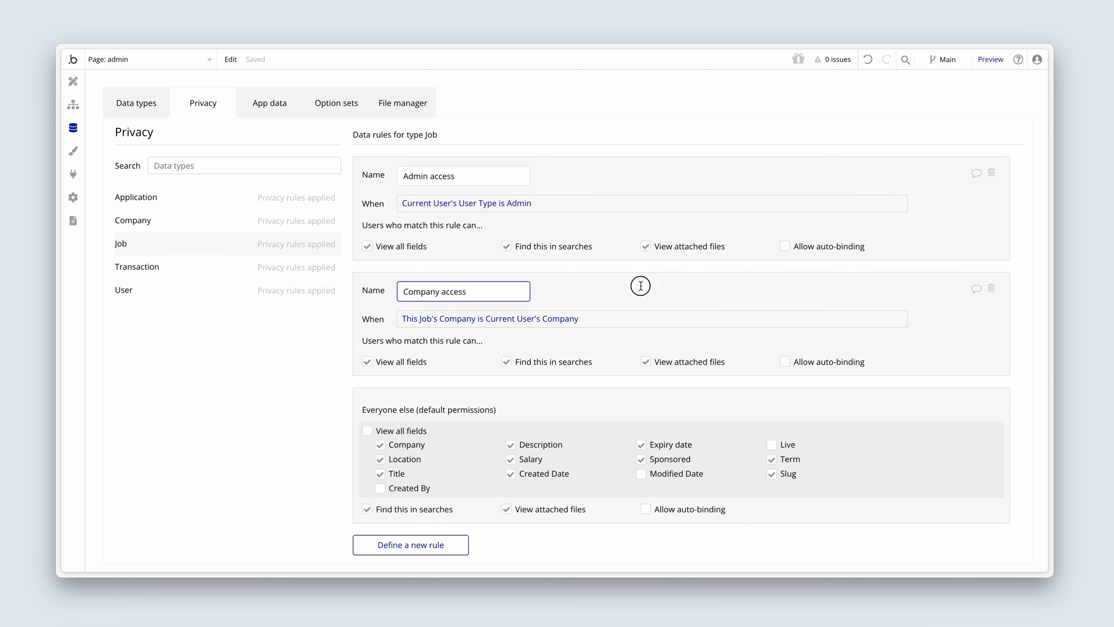
left_click(132, 220)
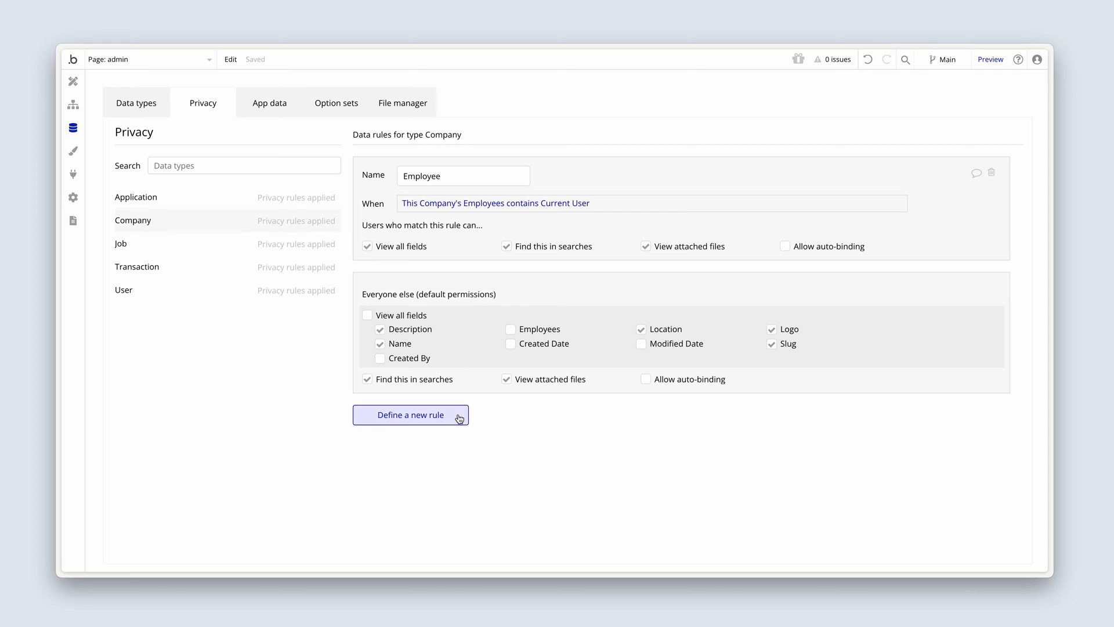
Add an 'Admin access' rule to Company with the pasted Admin User Type condition.
left_click(409, 415)
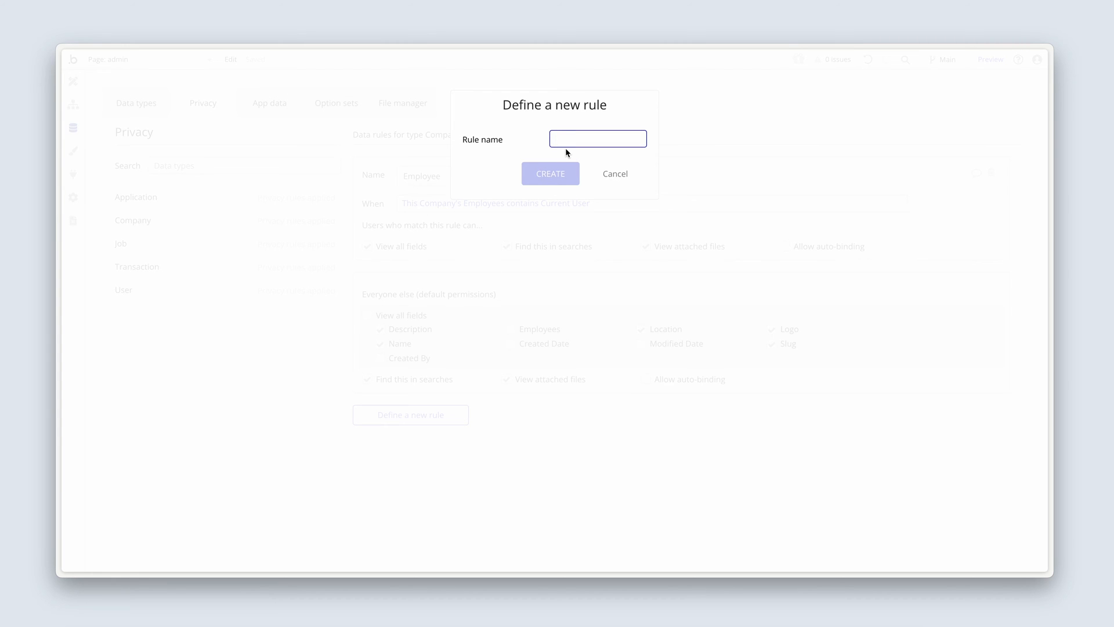
type("Admin acc")
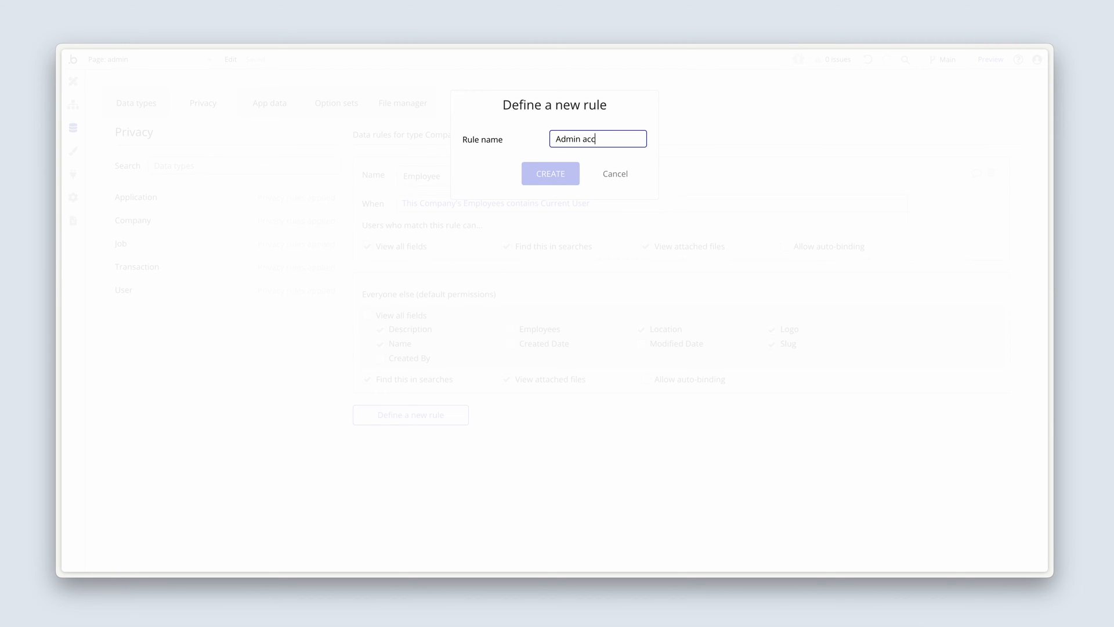
left_click(550, 173)
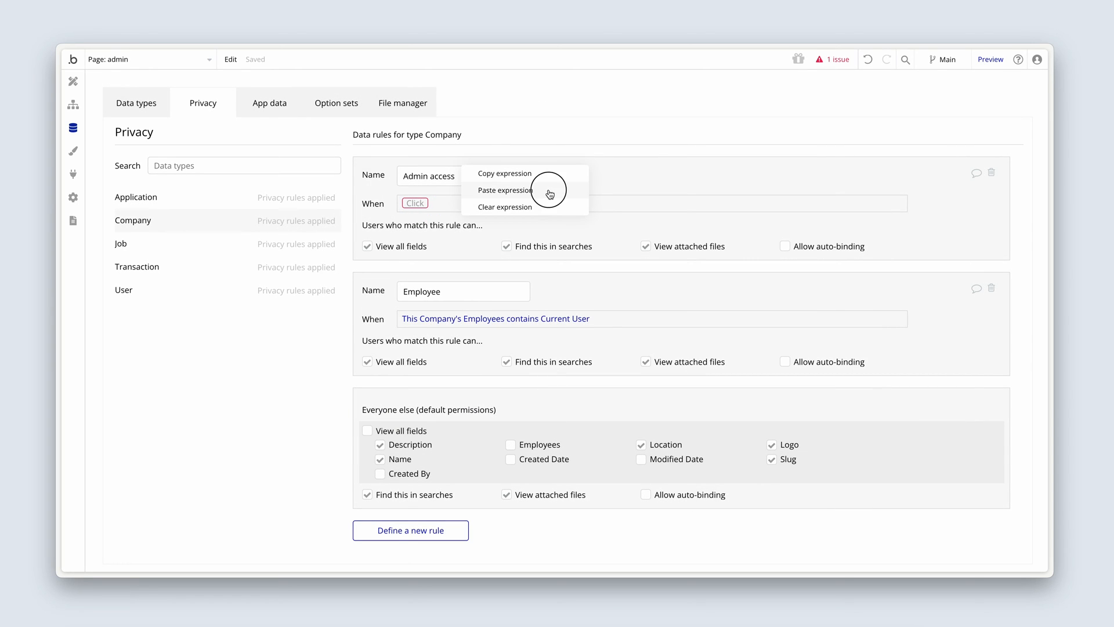
left_click(505, 190)
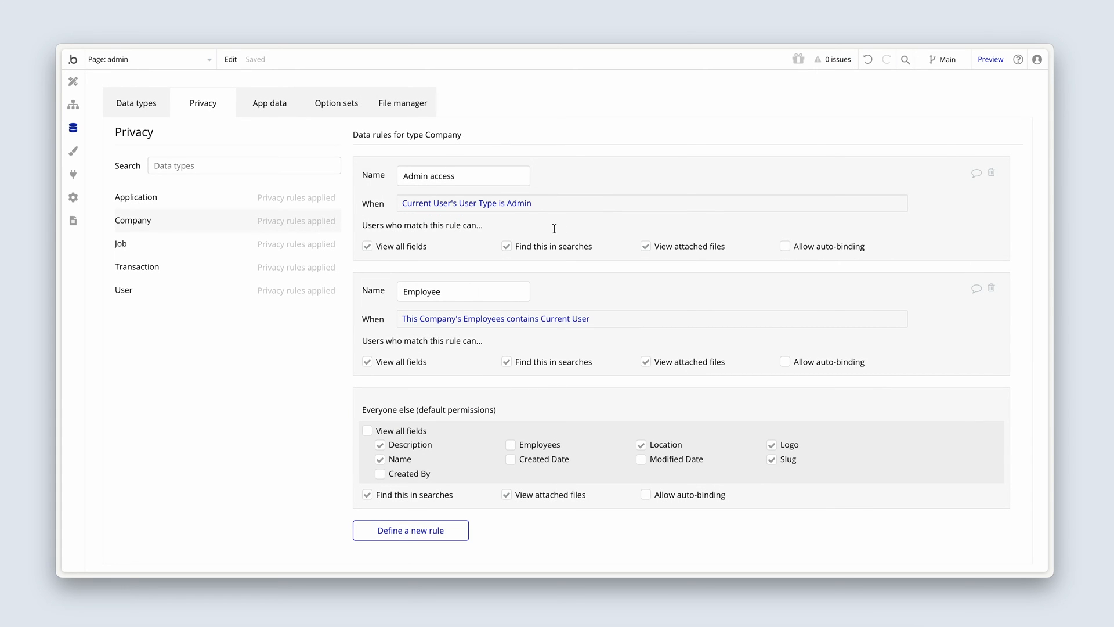
mouse_move(221, 200)
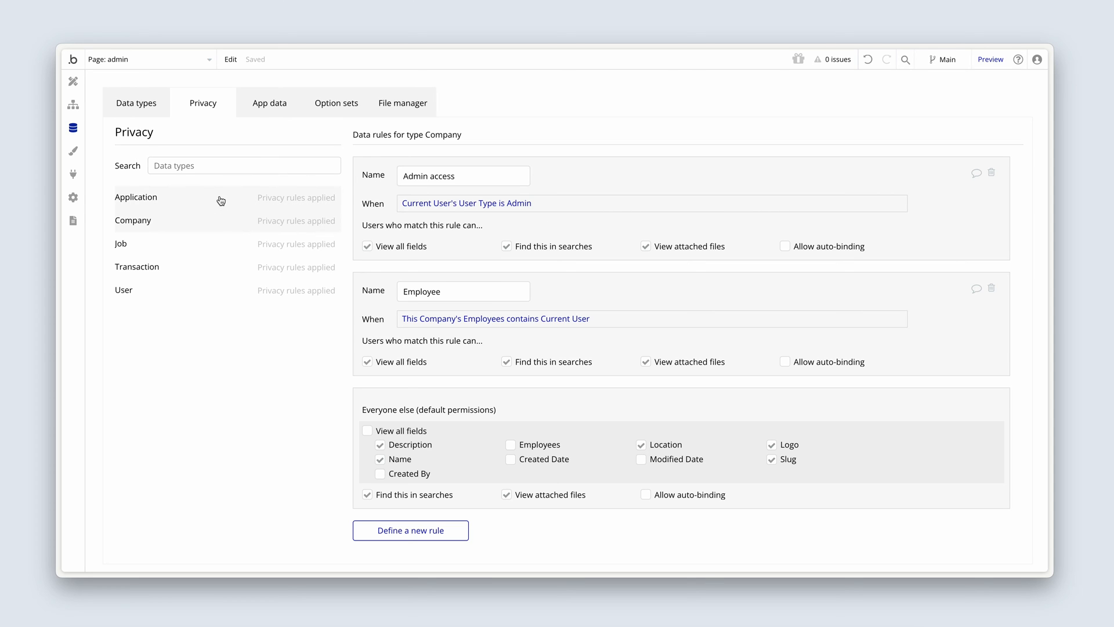
Add an 'Admin access' rule to Application with the pasted Admin condition.
left_click(136, 197)
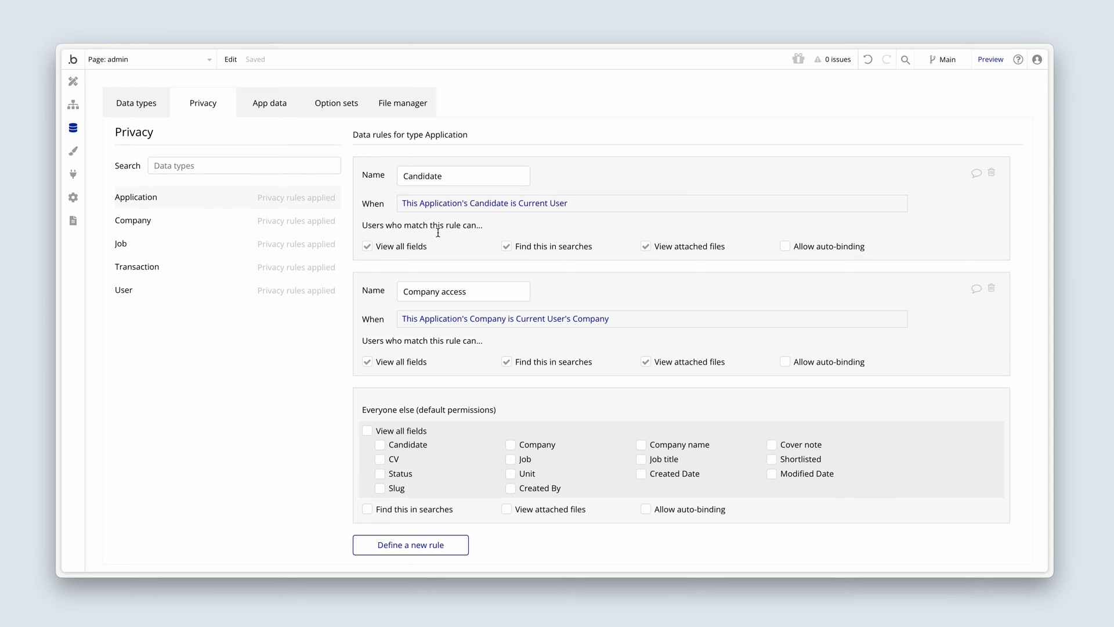
left_click(410, 544)
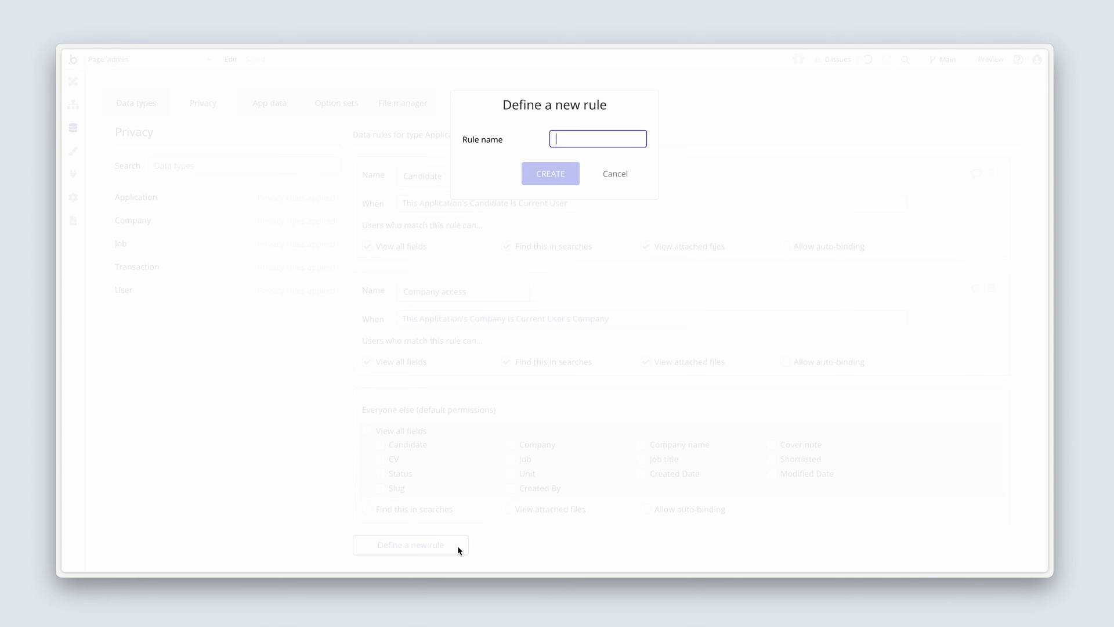
type("Admin access")
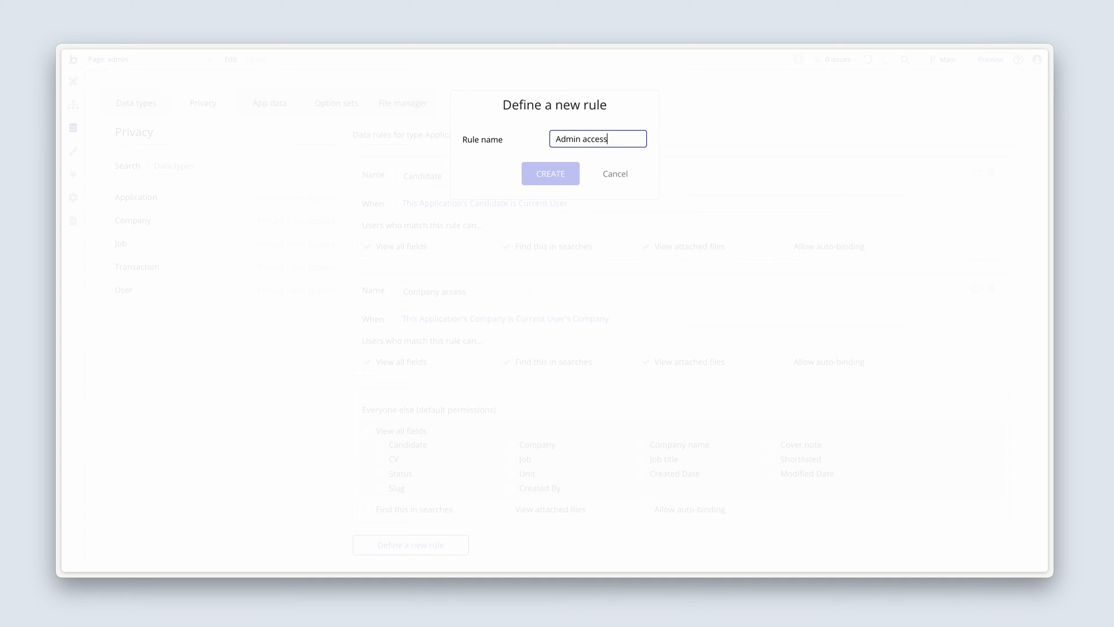
left_click(551, 173)
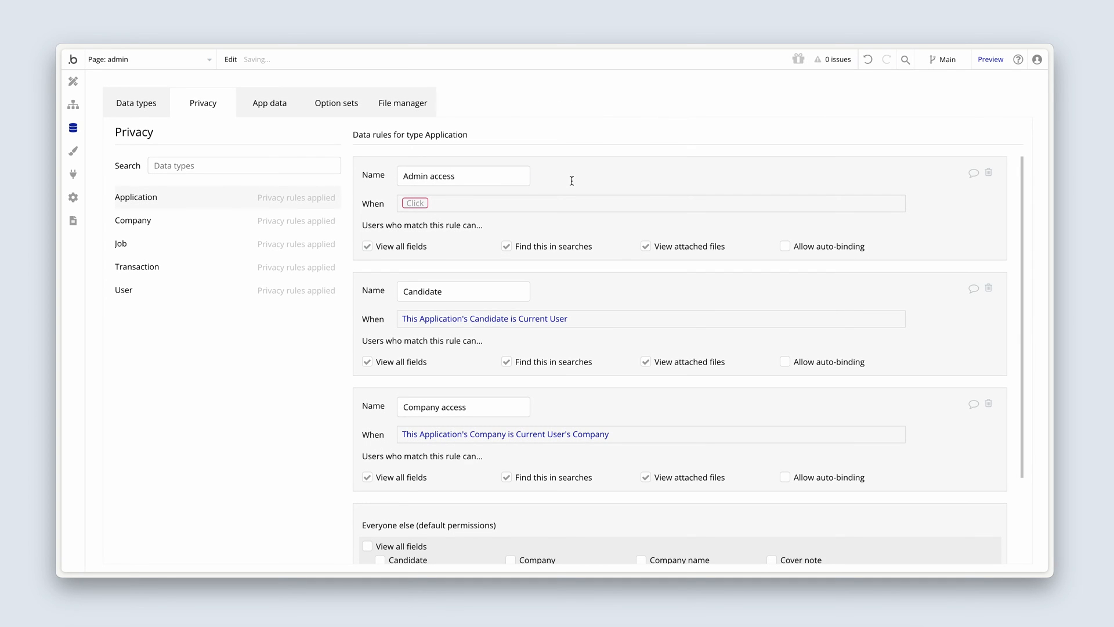
left_click(414, 202)
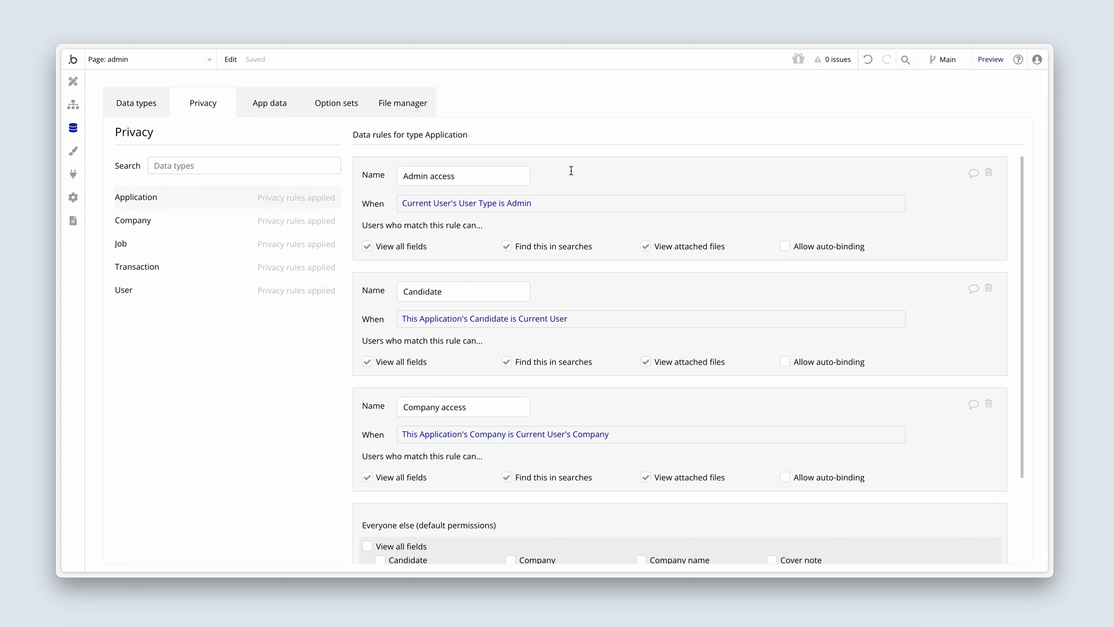
mouse_move(166, 292)
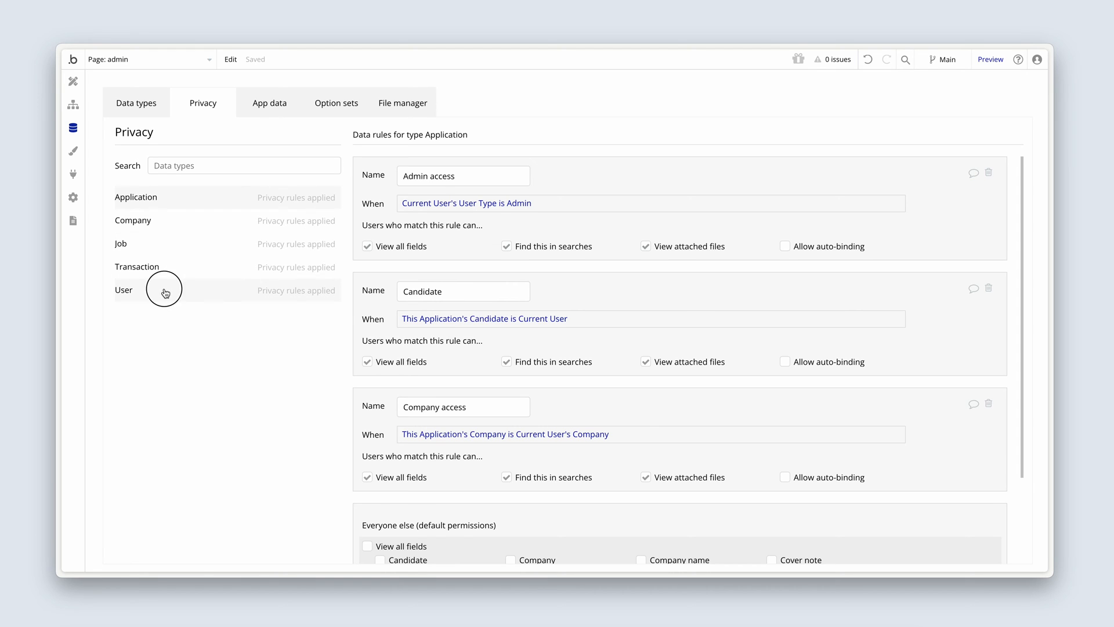
Show the User privacy rules, then switch to the live Users page.
left_click(123, 290)
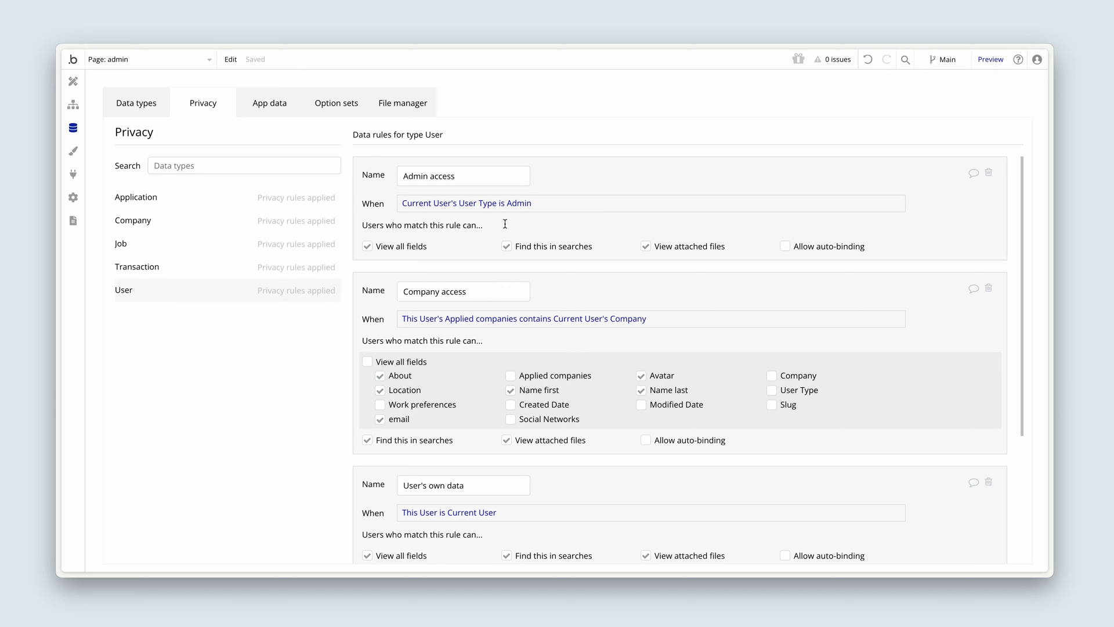
left_click(990, 59)
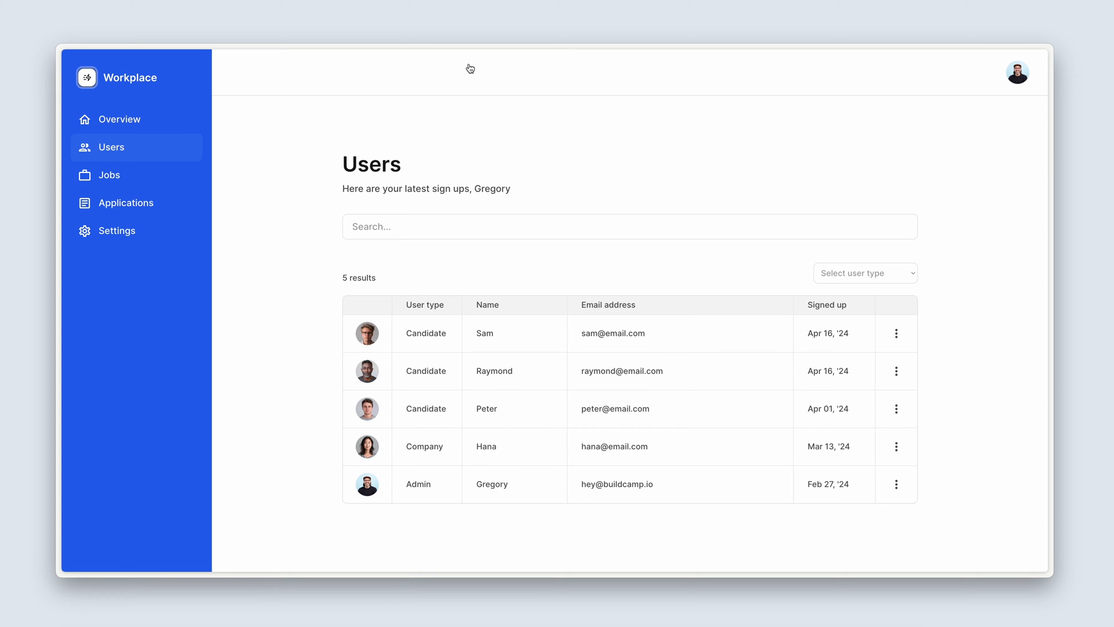
mouse_move(607, 287)
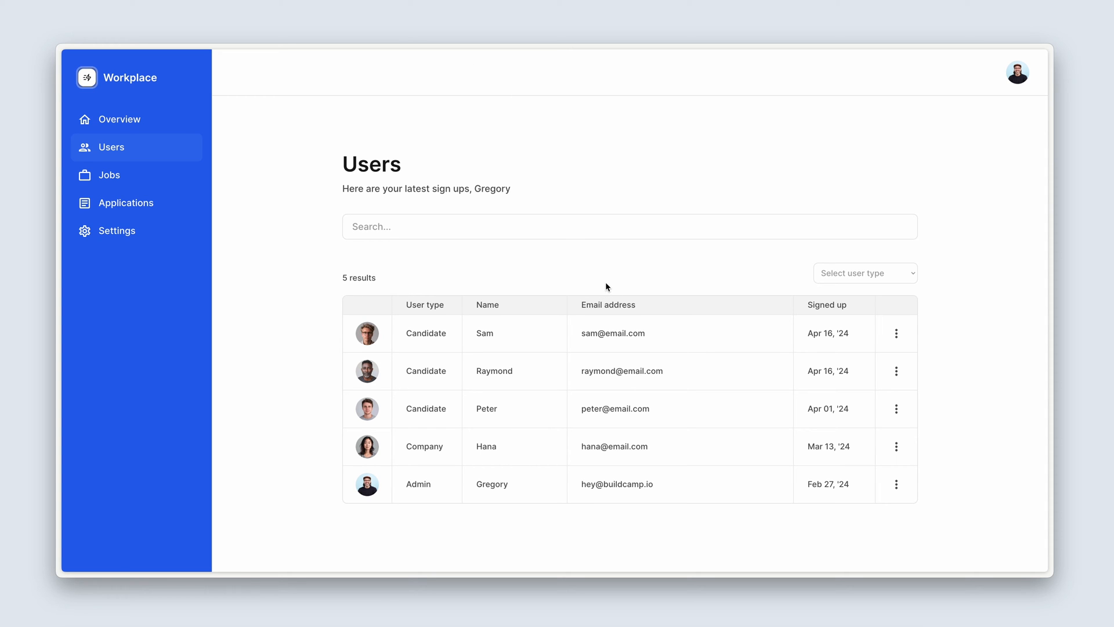
mouse_move(826, 270)
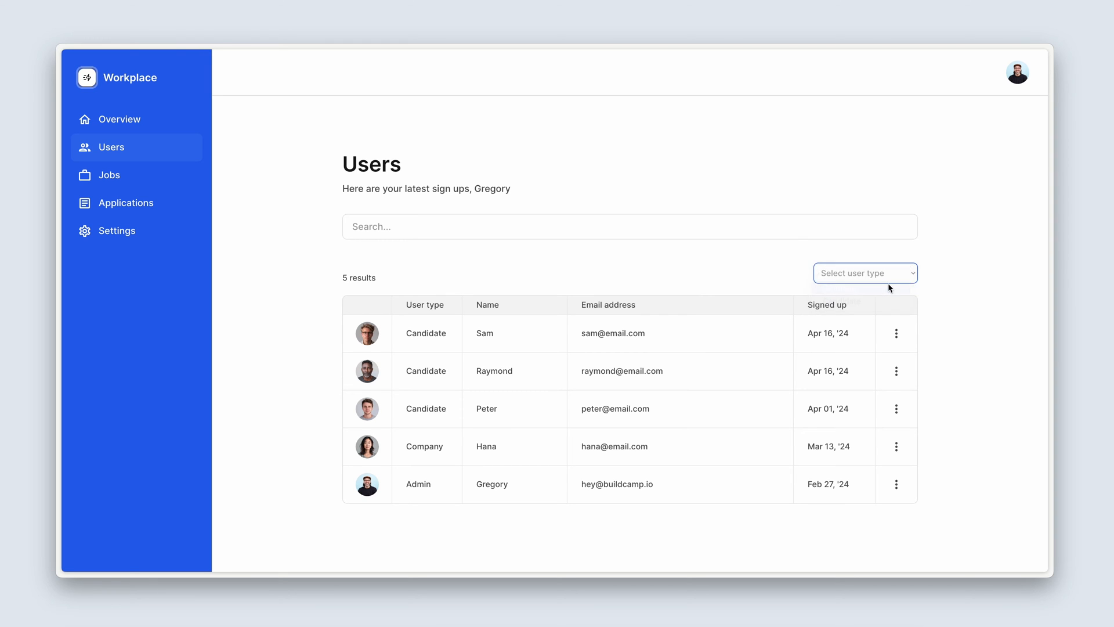
Filter the live Users page by Candidate, clear the filter, and reopen the type list.
left_click(865, 273)
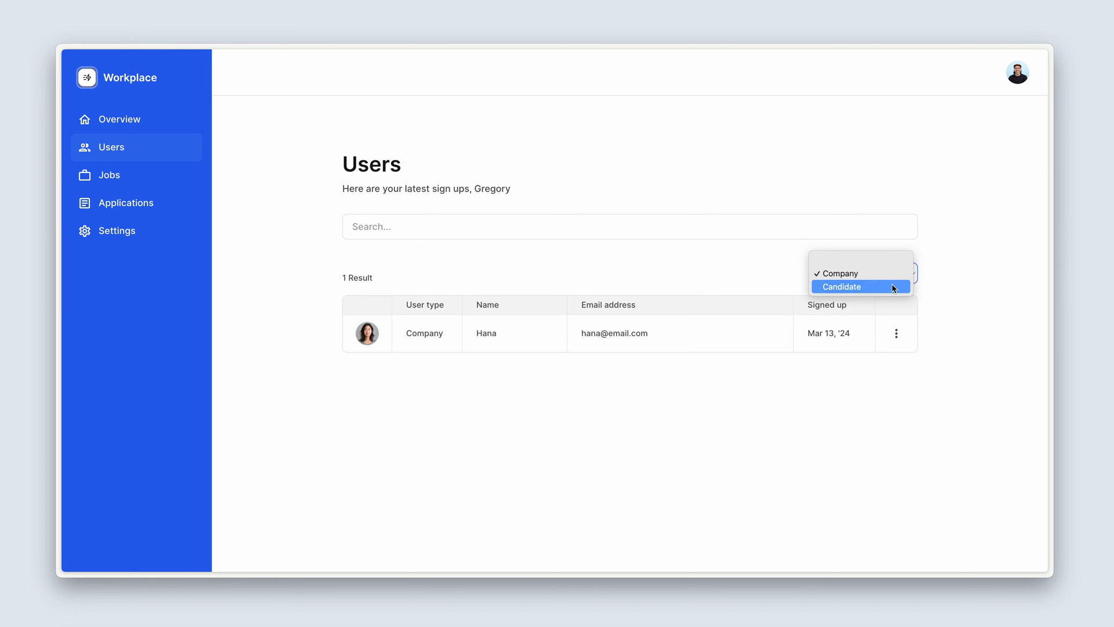
left_click(842, 286)
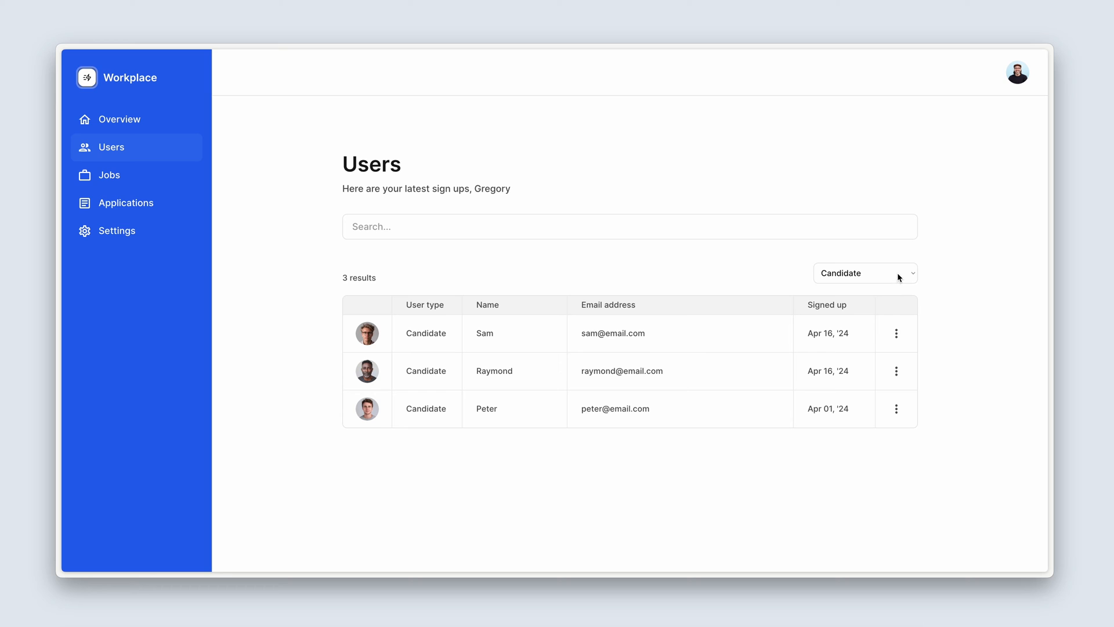
left_click(865, 273)
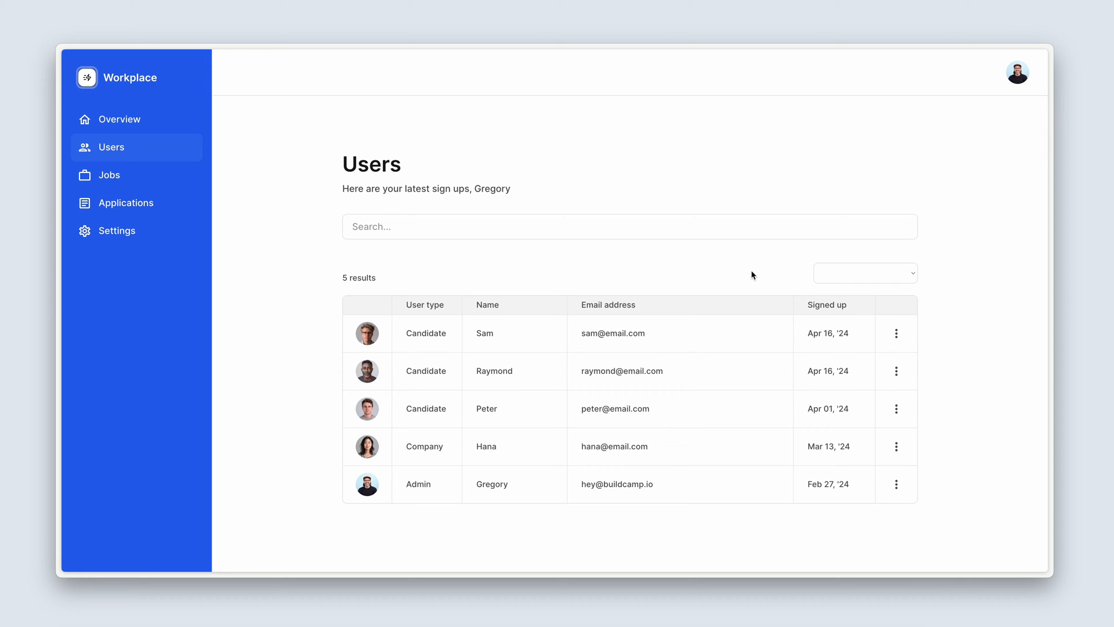
mouse_move(554, 317)
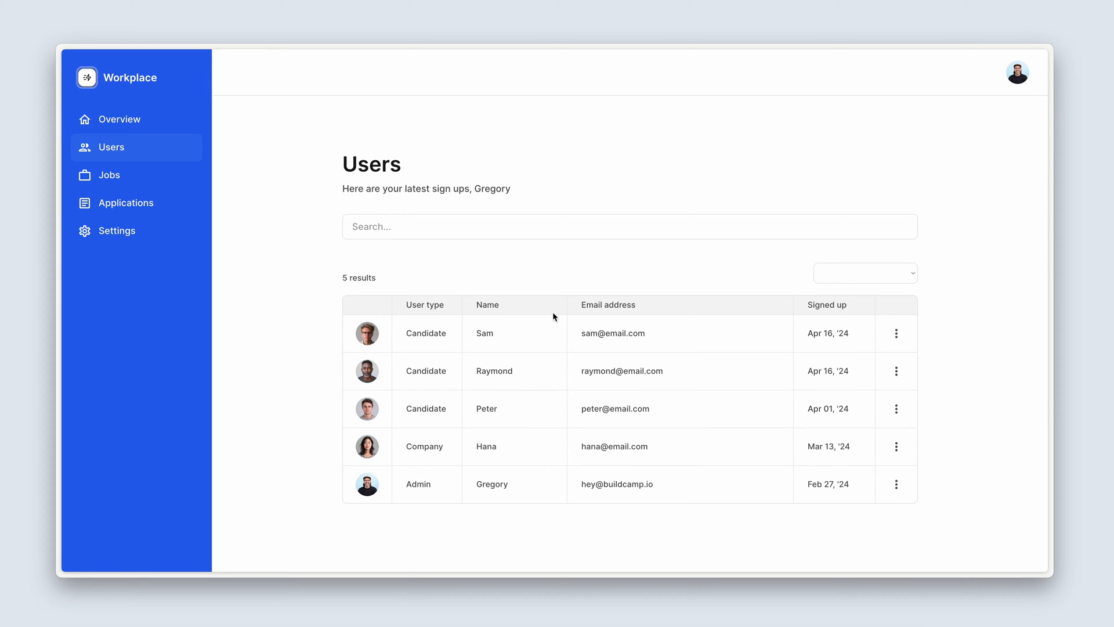
mouse_move(597, 270)
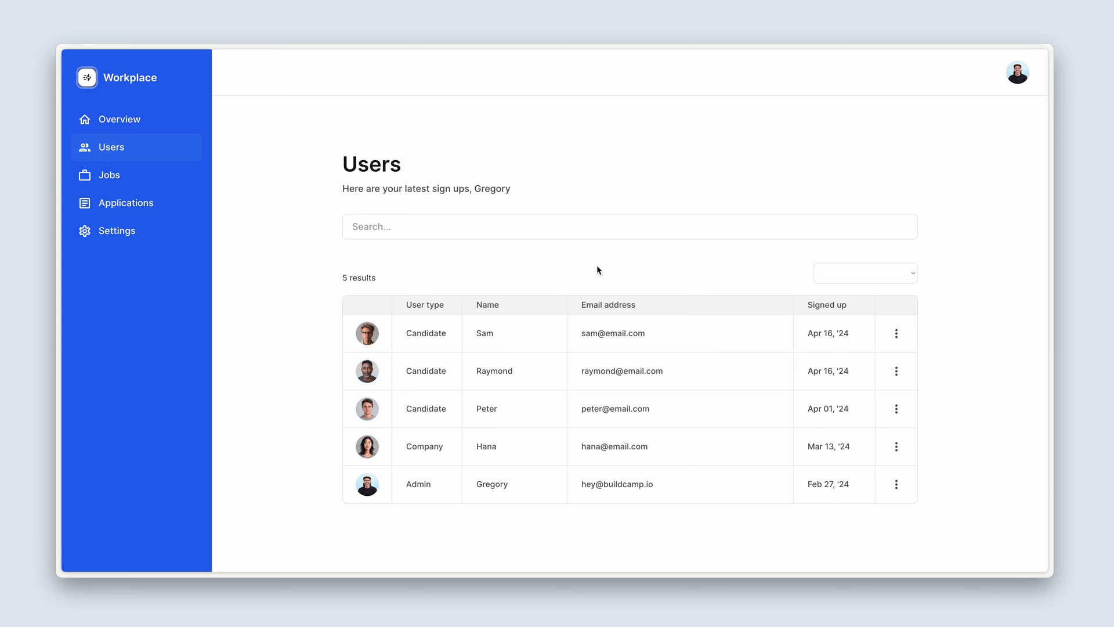
left_click(864, 271)
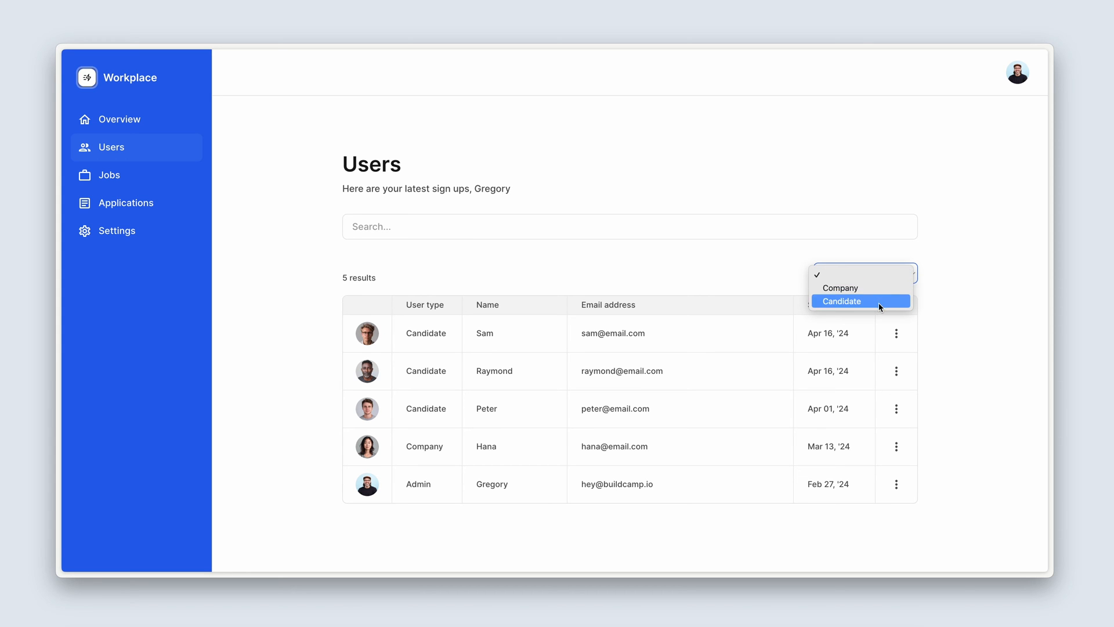
mouse_move(841, 288)
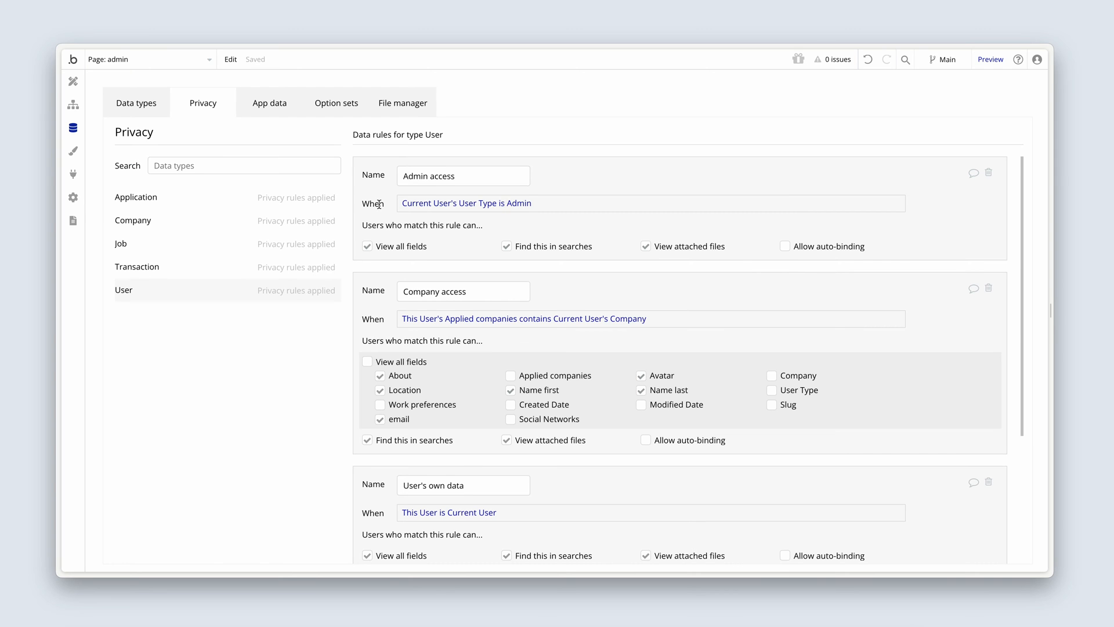
mouse_move(72, 82)
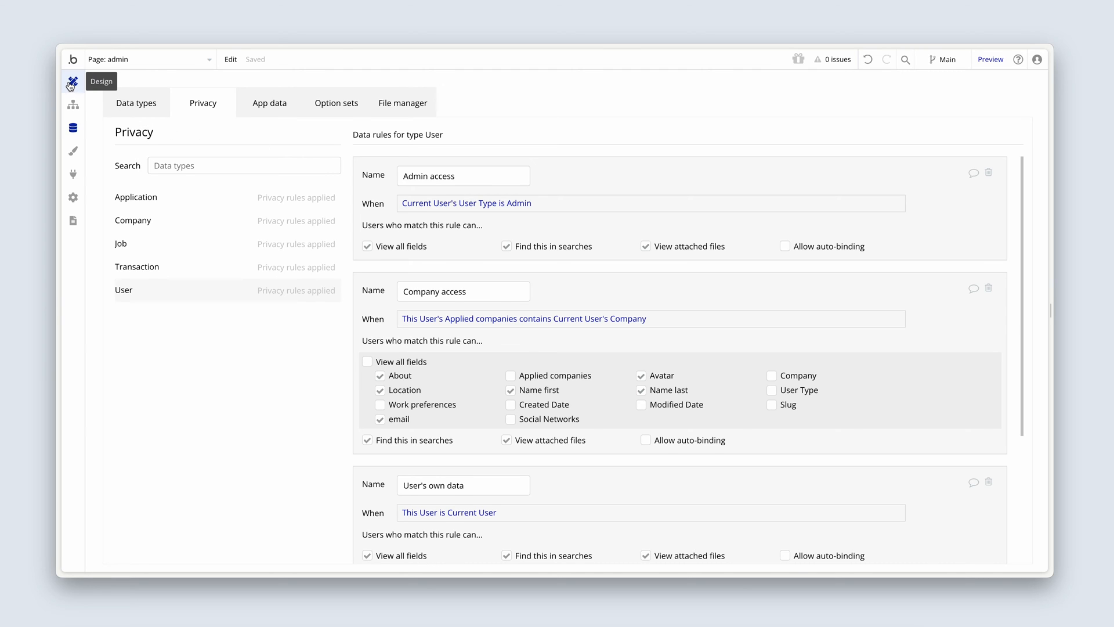
Add a User Type <> Admin constraint to the users table's Search for Users.
left_click(72, 82)
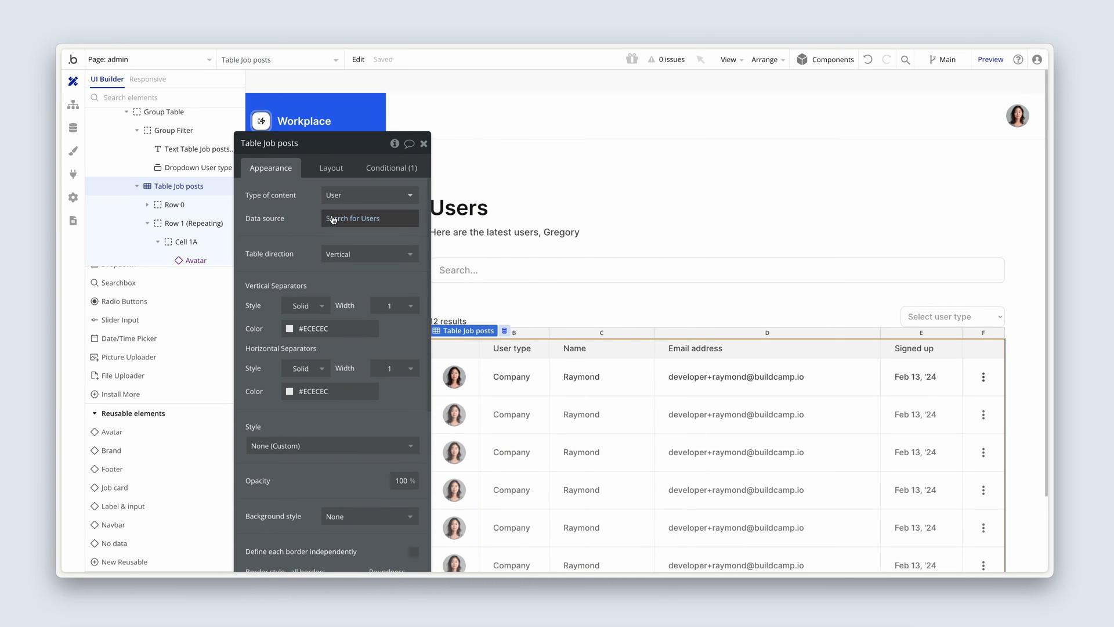
left_click(353, 218)
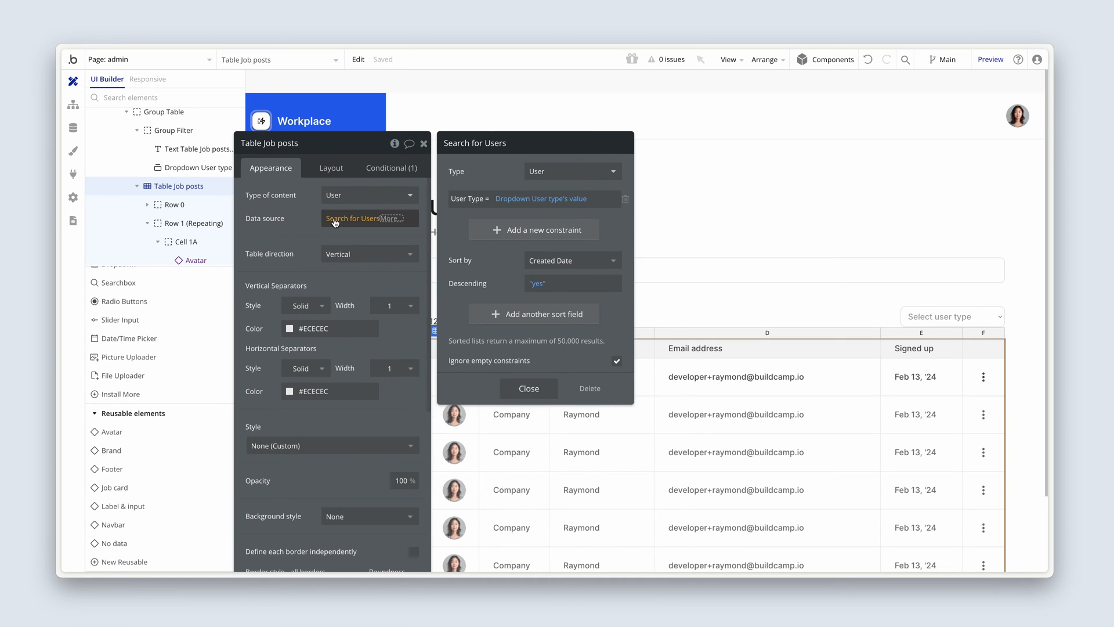
mouse_move(486, 171)
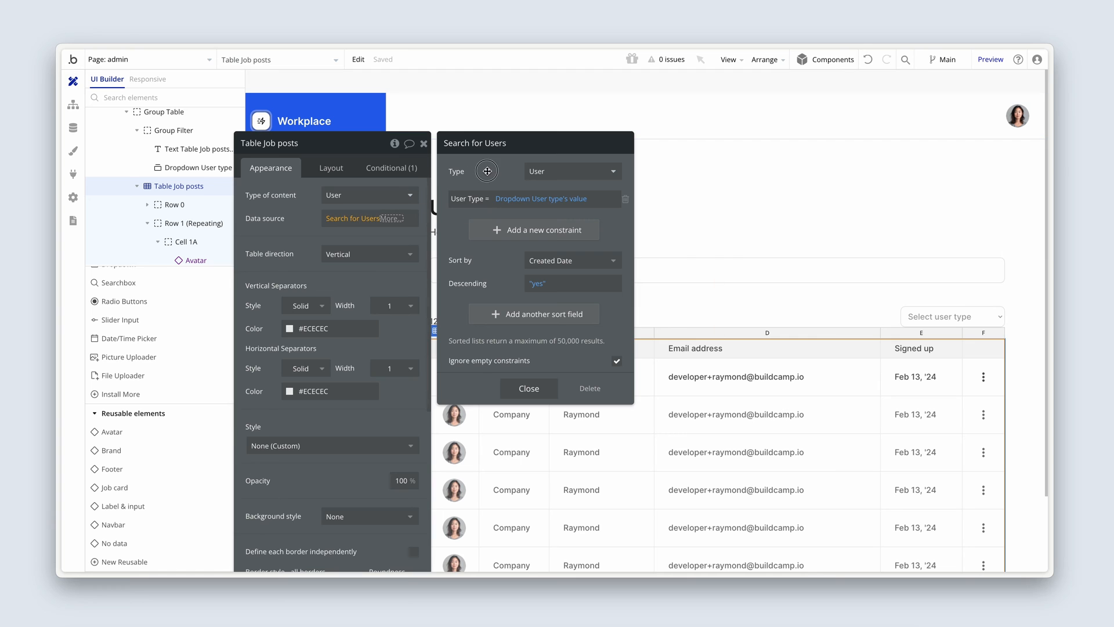
mouse_move(489, 191)
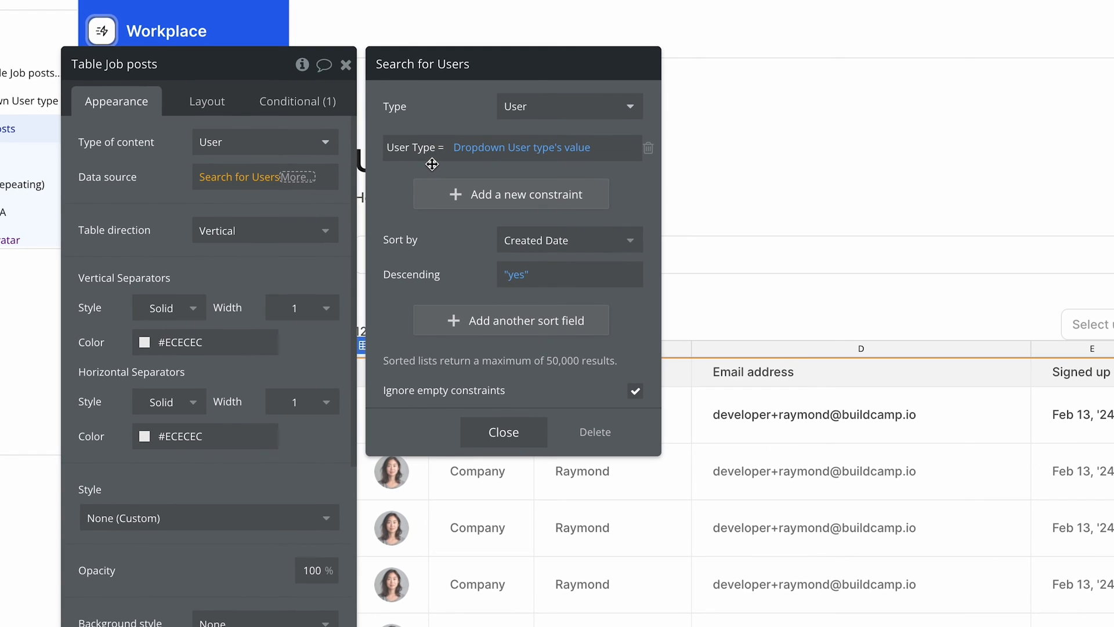
mouse_move(600, 349)
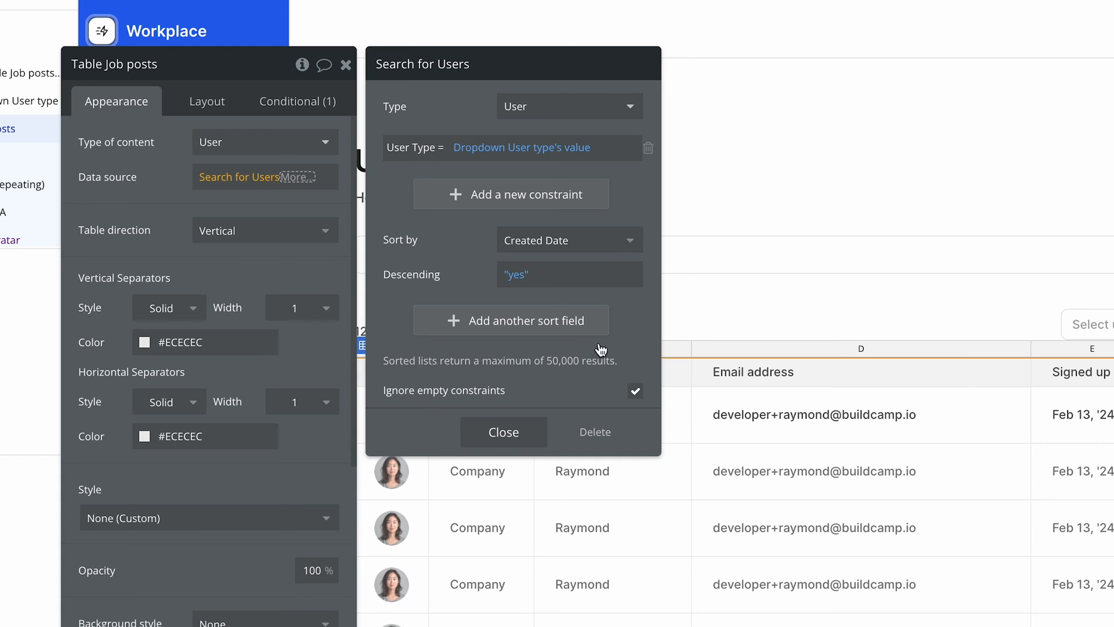
mouse_move(636, 395)
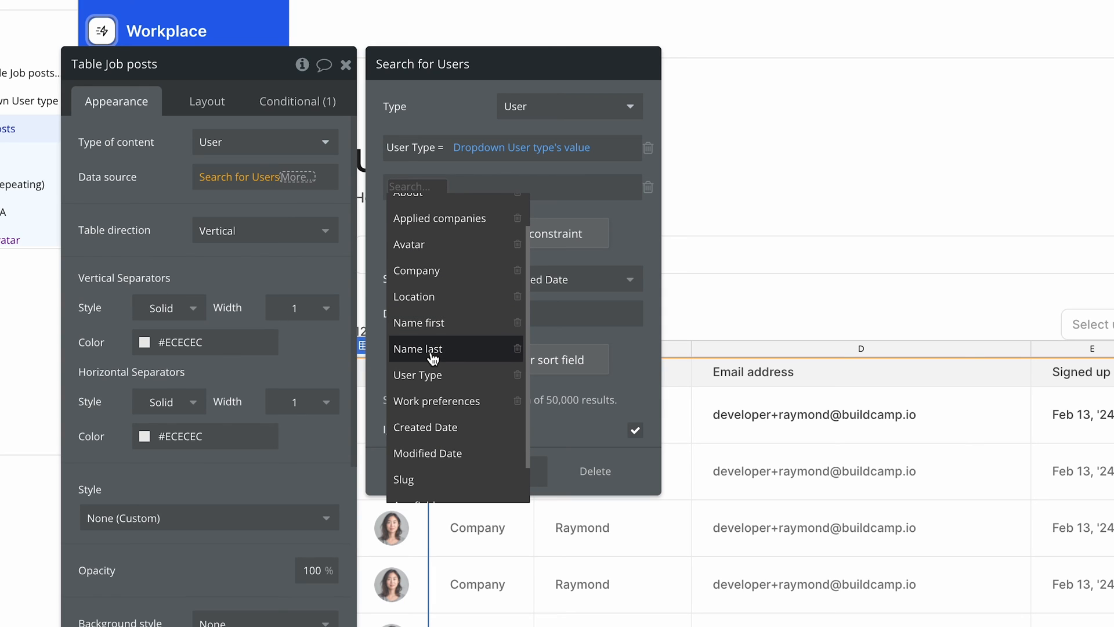
left_click(419, 375)
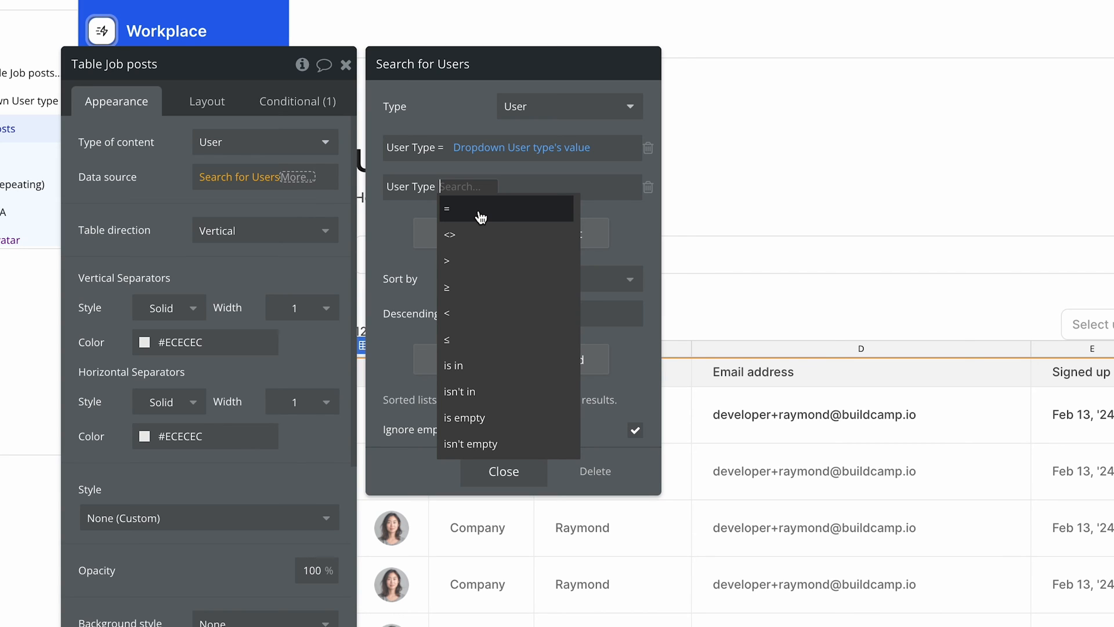
mouse_move(476, 245)
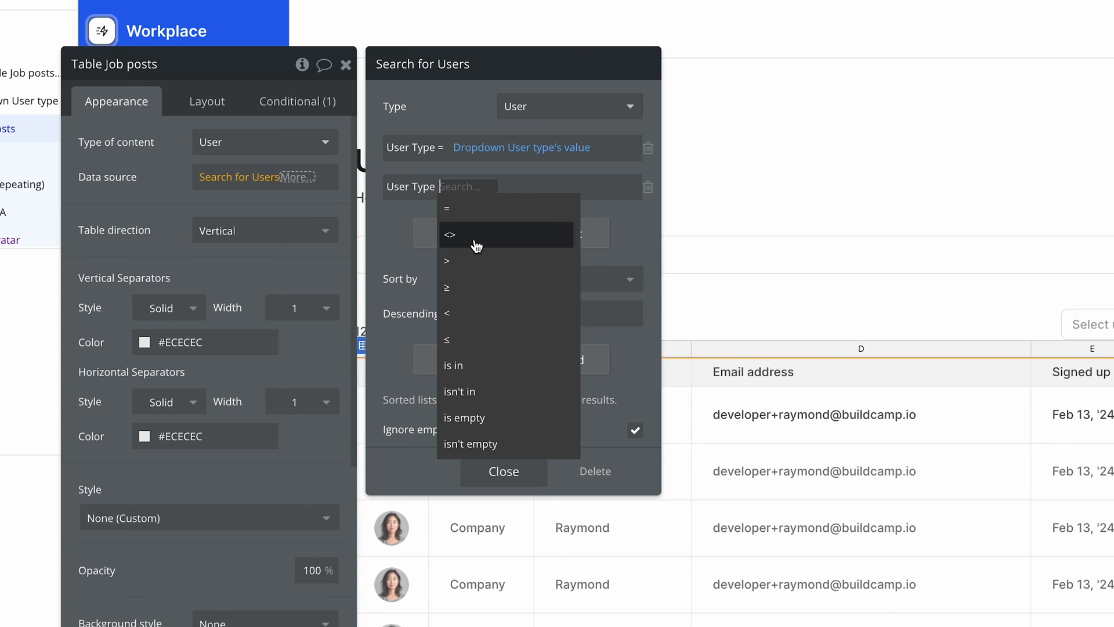
left_click(450, 234)
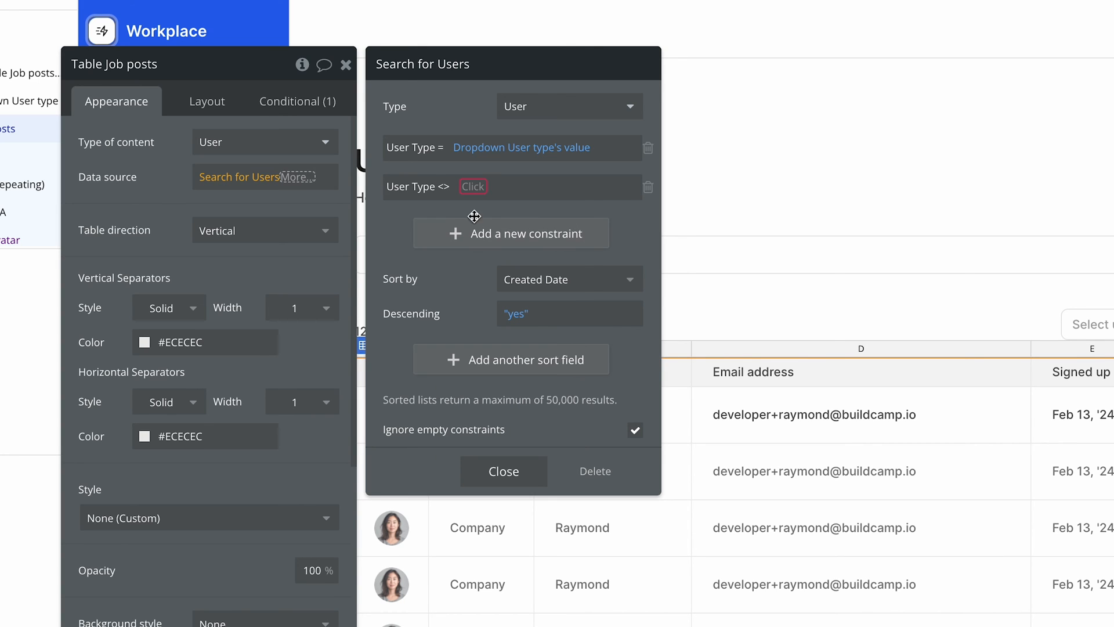
left_click(472, 186)
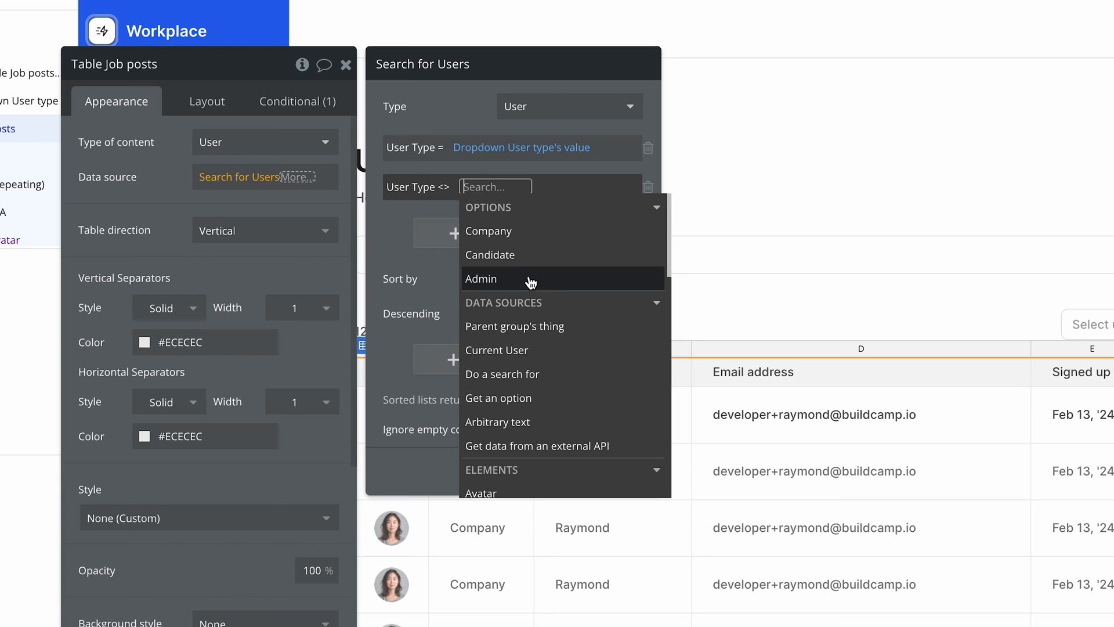
left_click(481, 277)
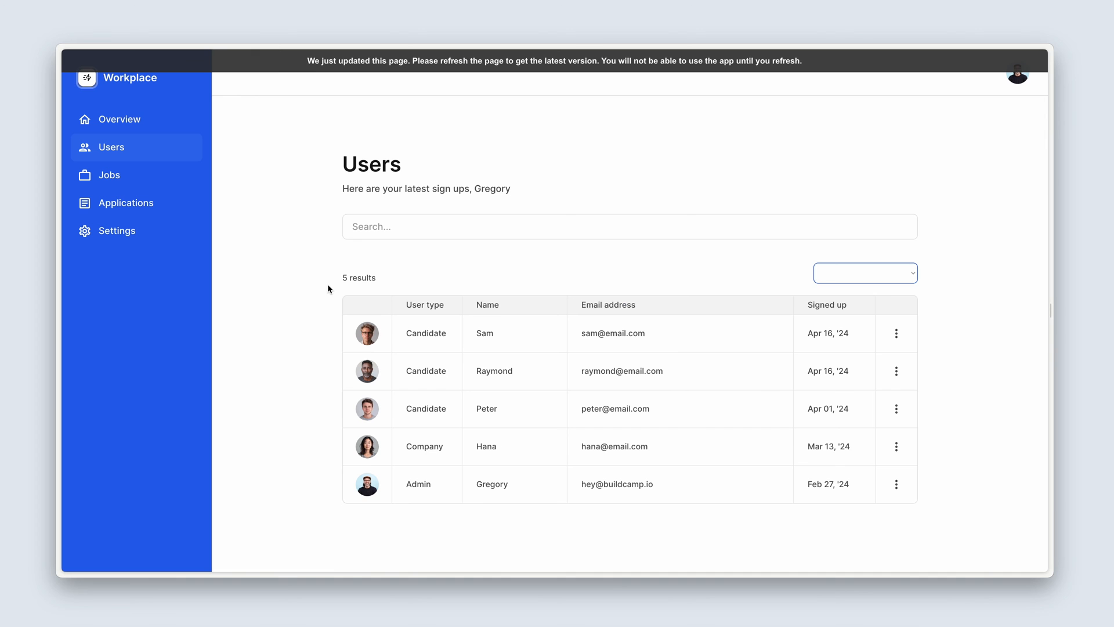
mouse_move(409, 511)
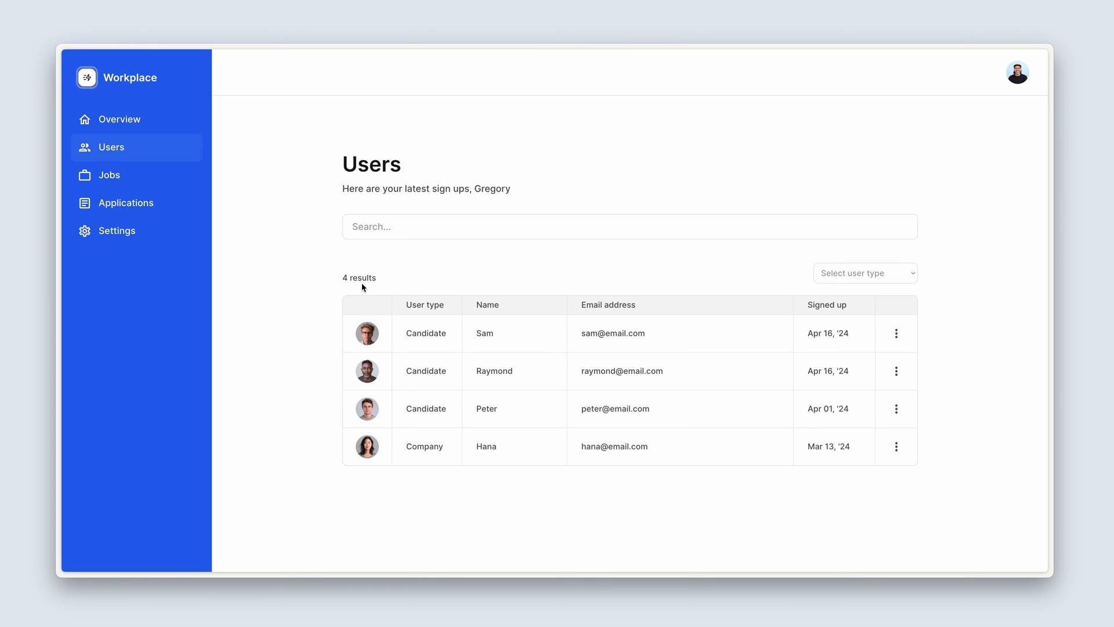
mouse_move(426, 253)
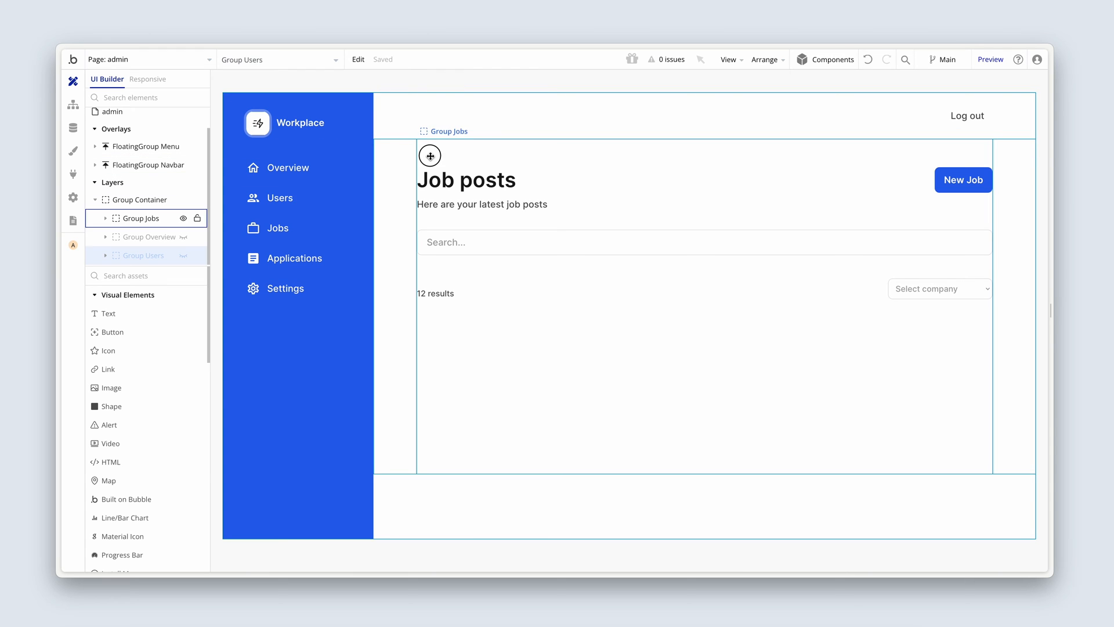
Hide Group Users in the Layers panel, show Group Jobs, and review the reported issues.
left_click(357, 59)
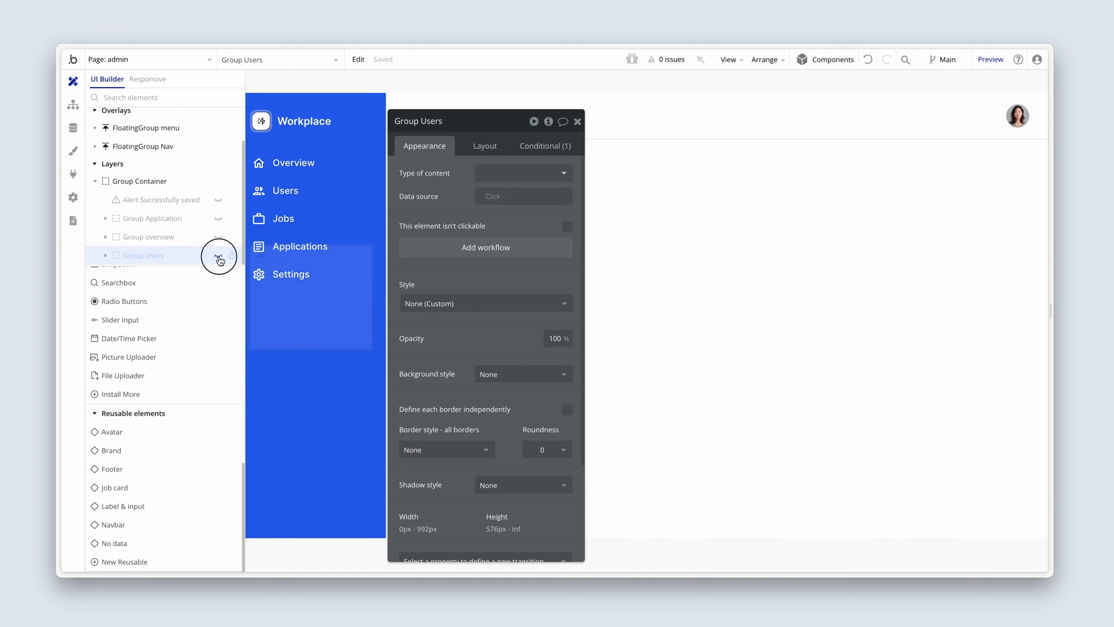
left_click(139, 181)
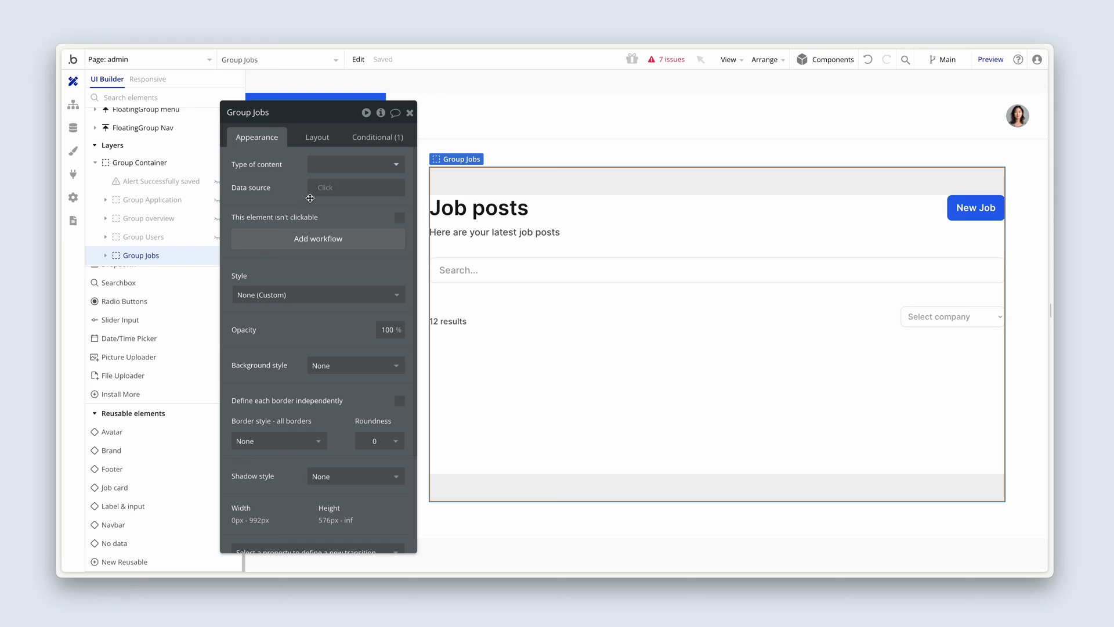
mouse_move(342, 215)
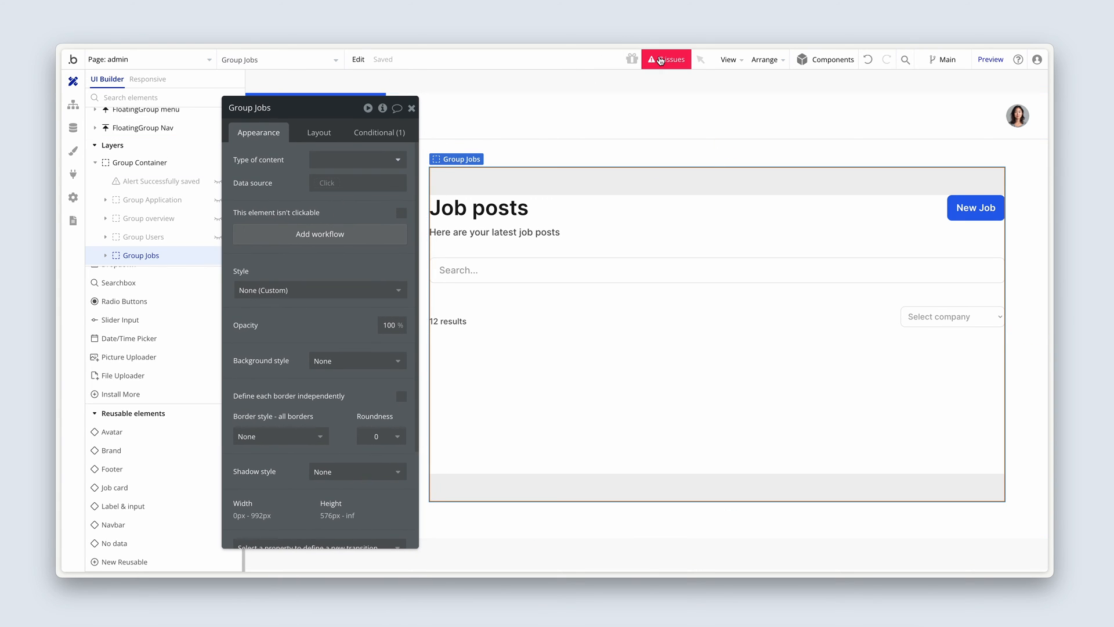
left_click(666, 60)
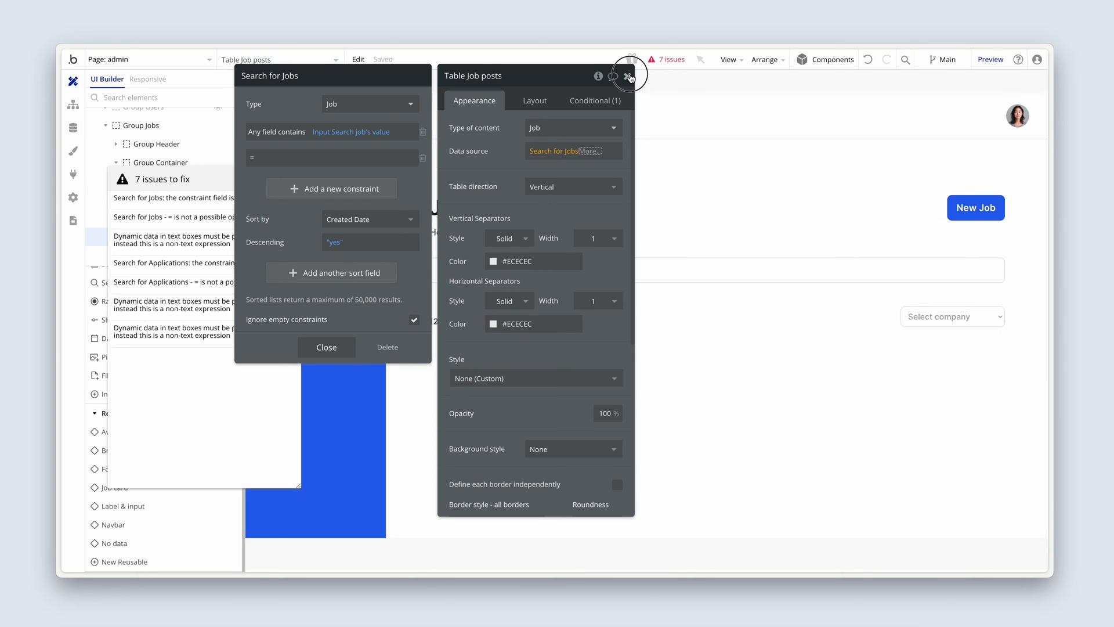
Dismiss the table settings and issues list, show the Job posts table on the canvas, and select Group Container.
left_click(629, 75)
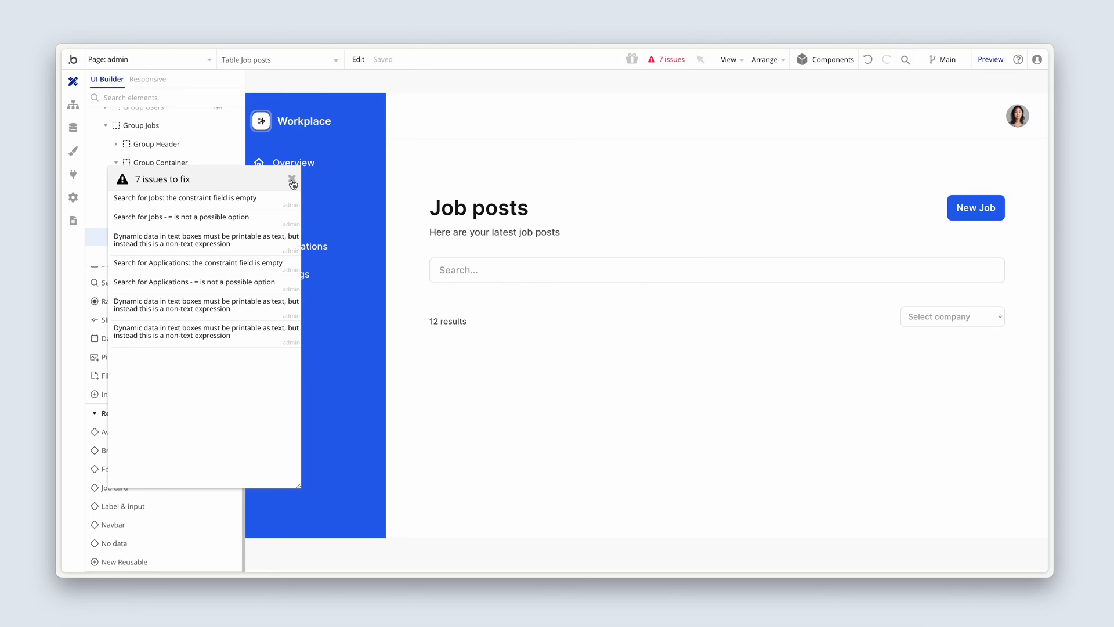
left_click(292, 183)
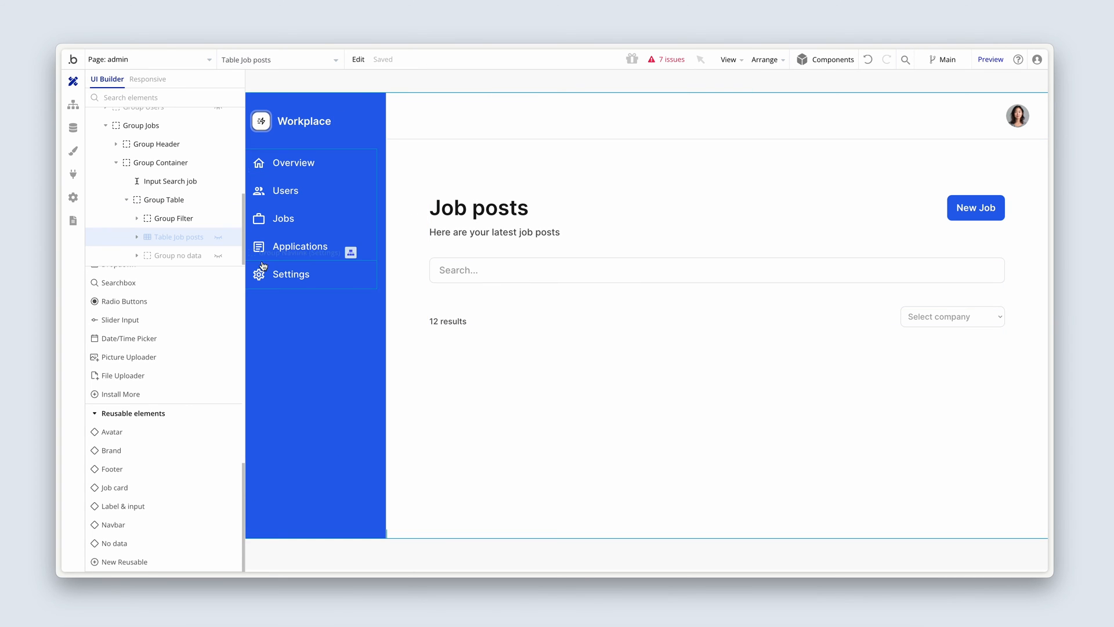
mouse_move(218, 237)
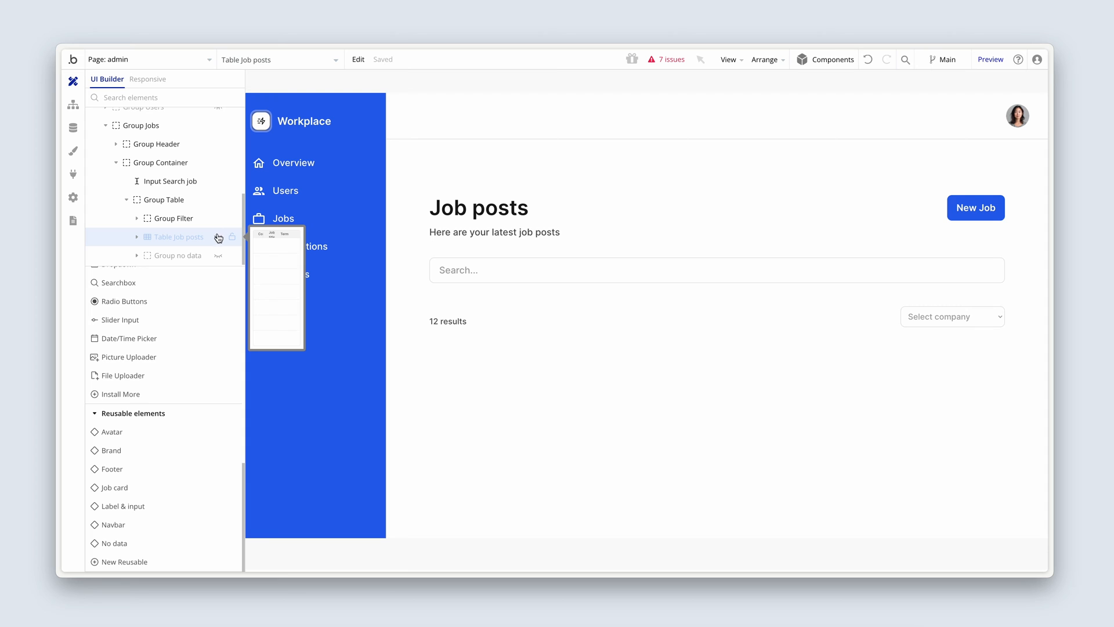
left_click(171, 222)
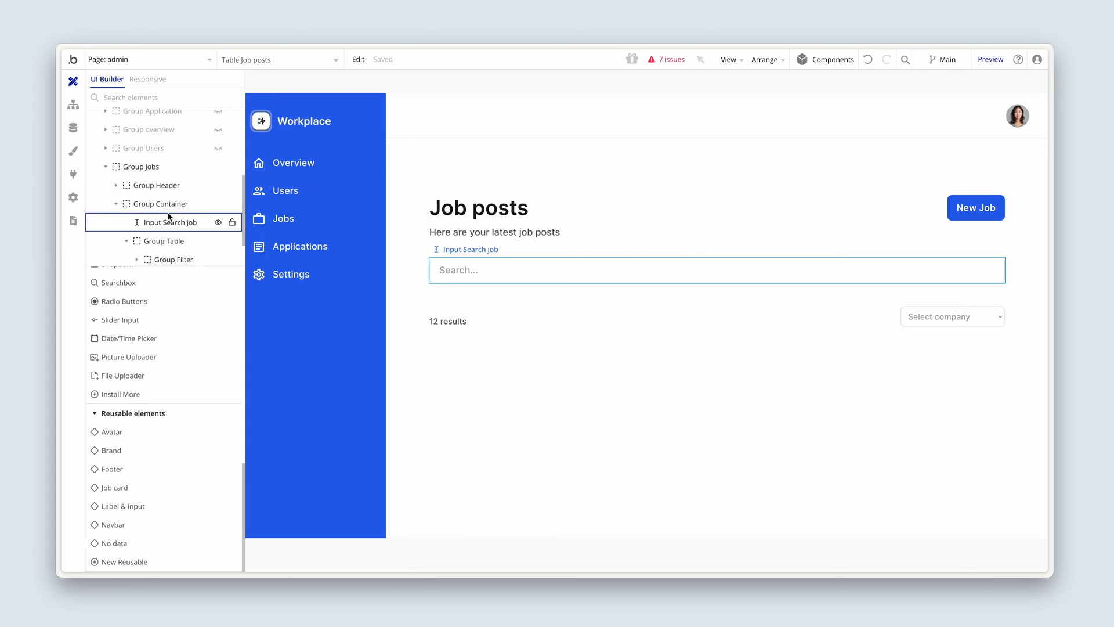
left_click(175, 238)
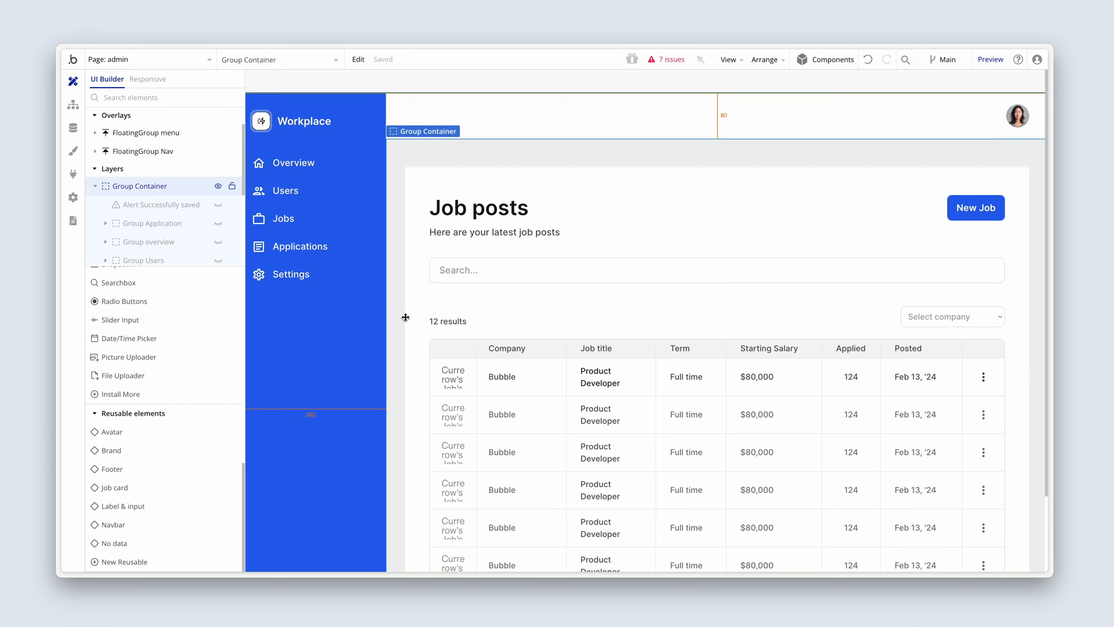
Set Dropdown Company's Type of choices to the Company data type.
left_click(951, 315)
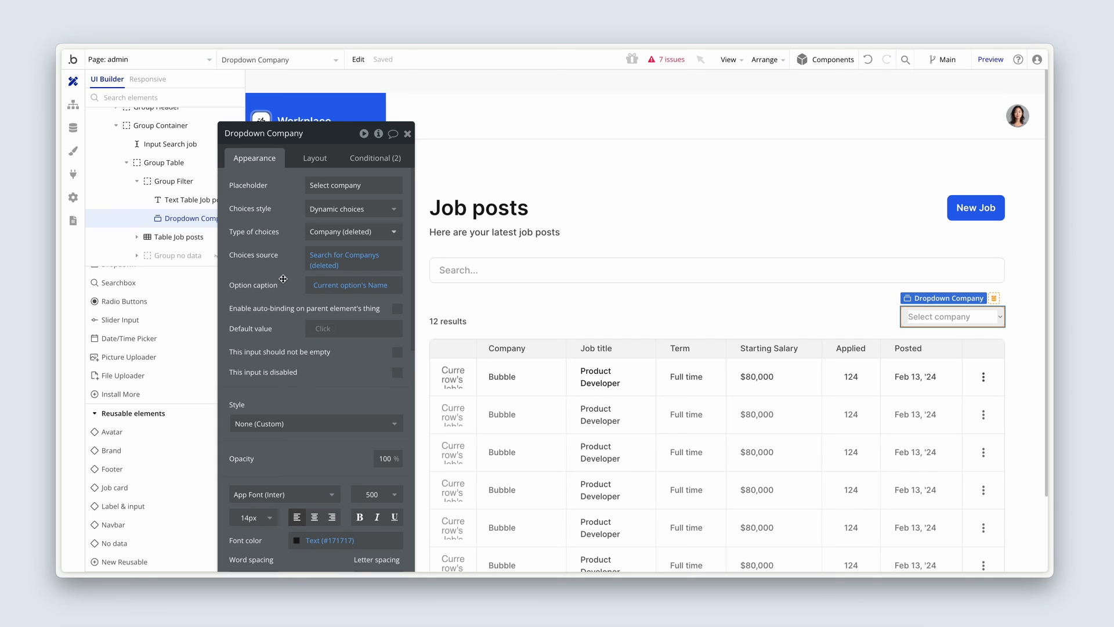
left_click(351, 232)
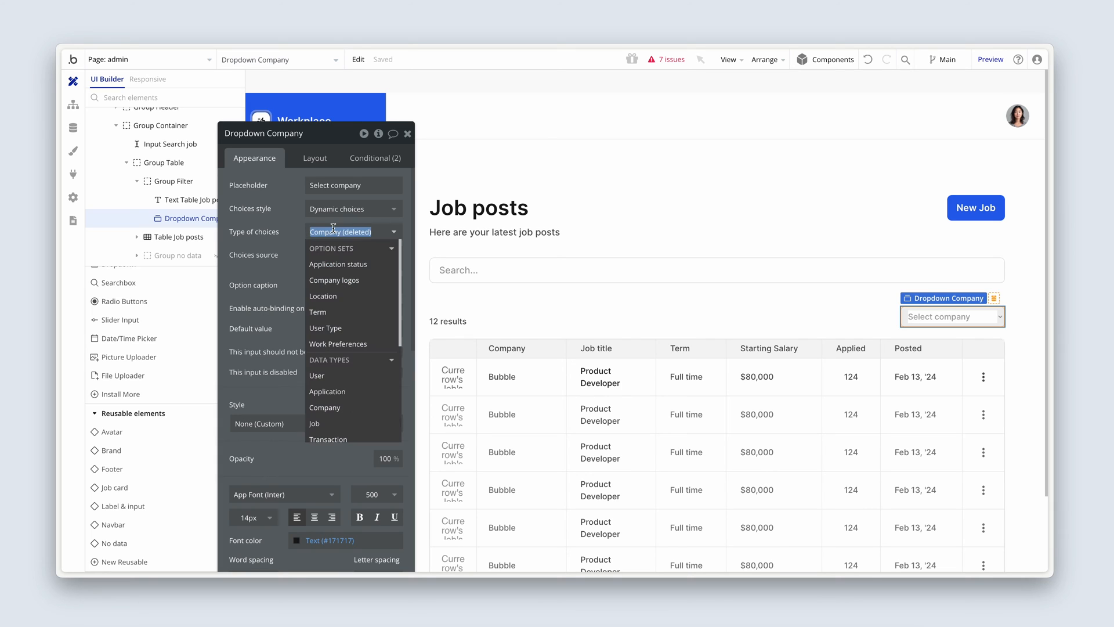
scroll("down", 3)
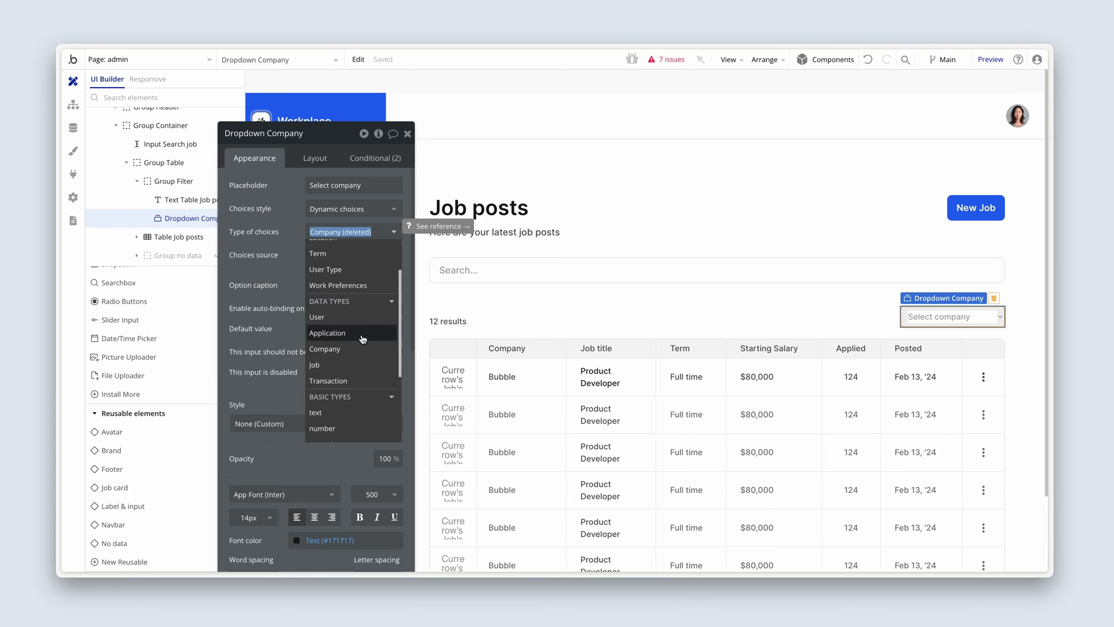
left_click(325, 348)
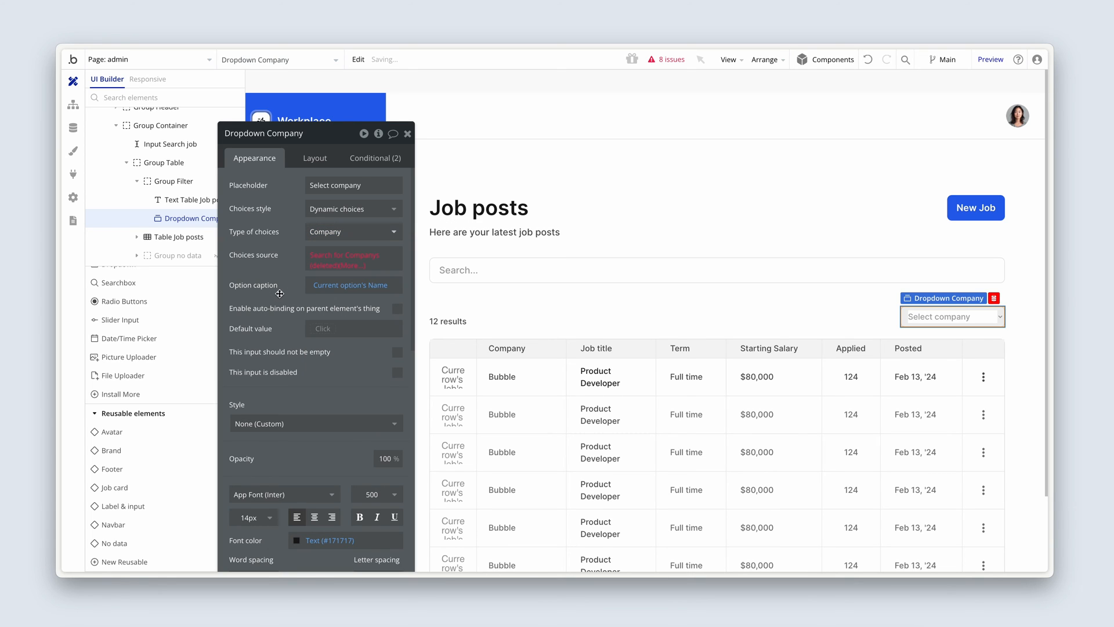
Make the choices source a Search for Companys and check the dropdown's conditional rules.
left_click(347, 256)
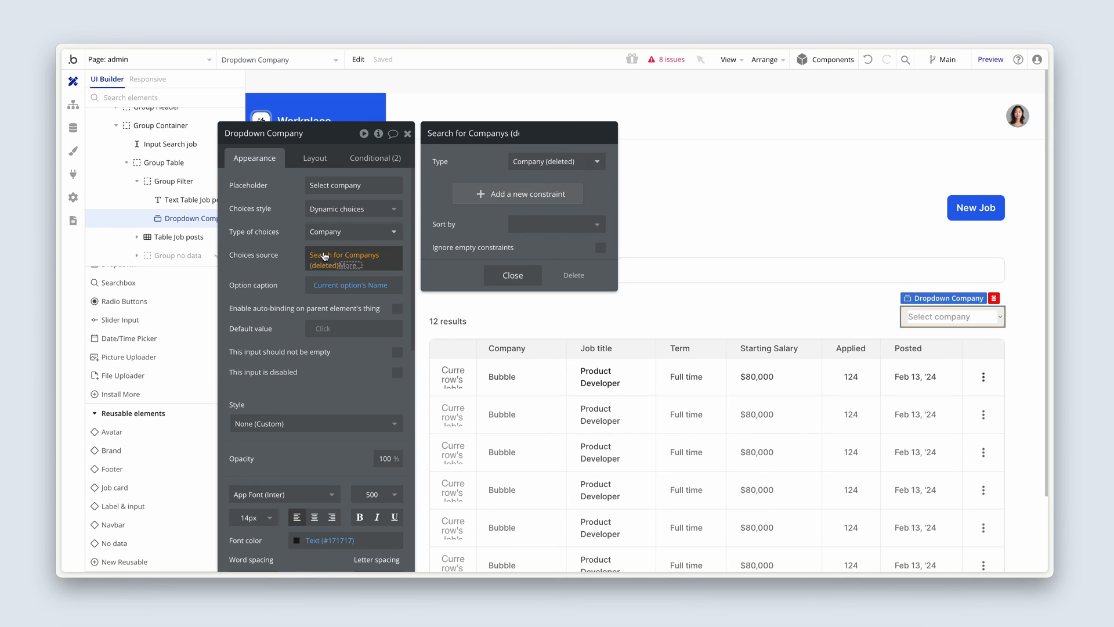
left_click(555, 162)
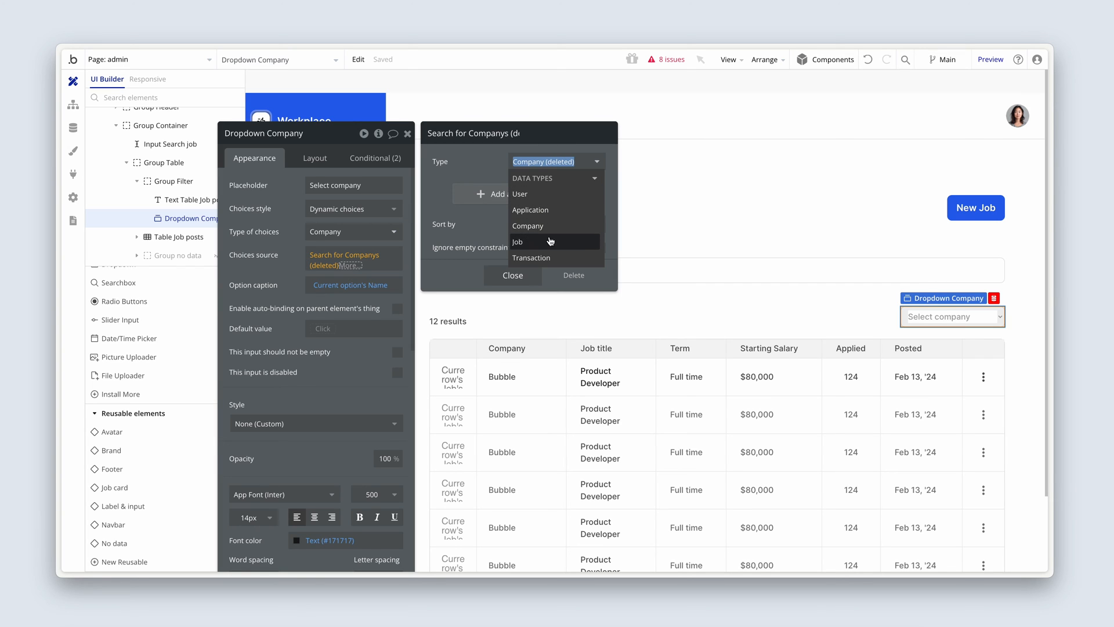
left_click(528, 225)
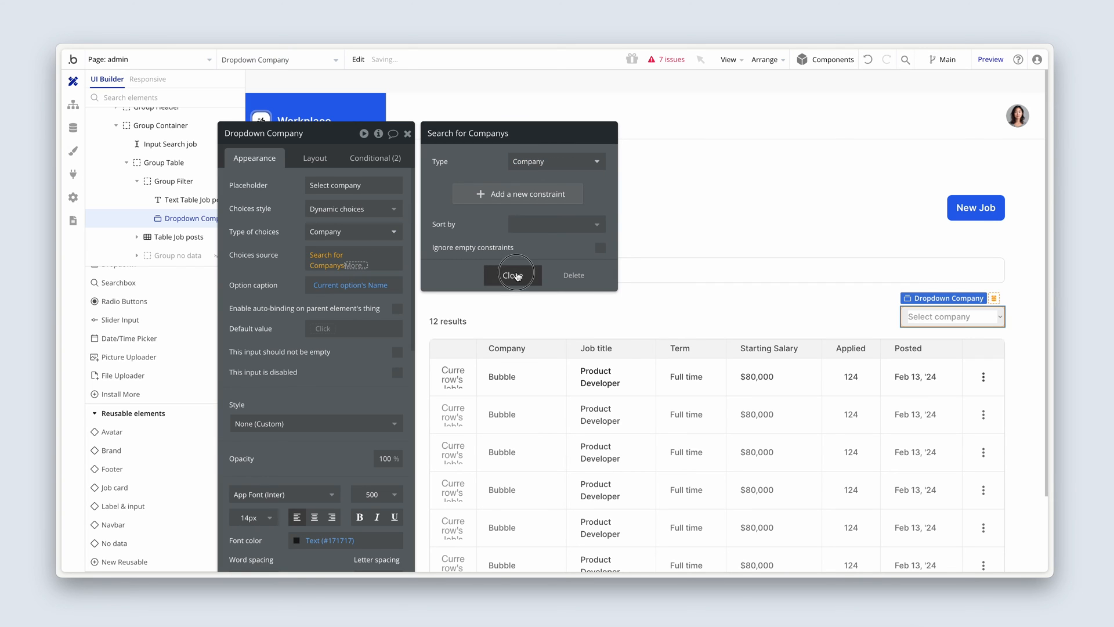
left_click(512, 275)
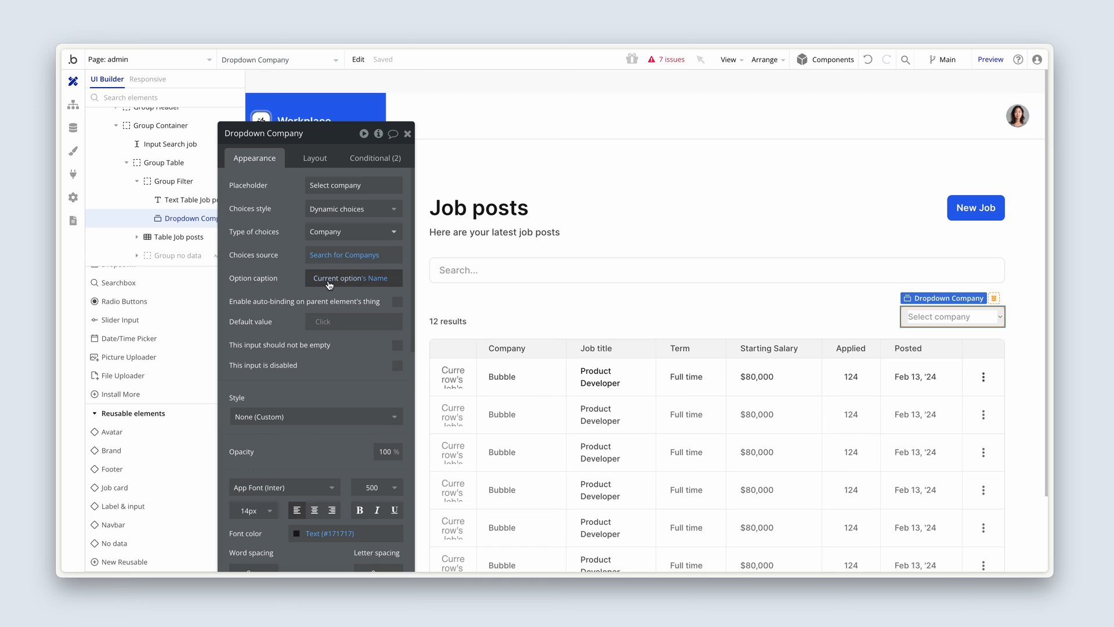
mouse_move(355, 286)
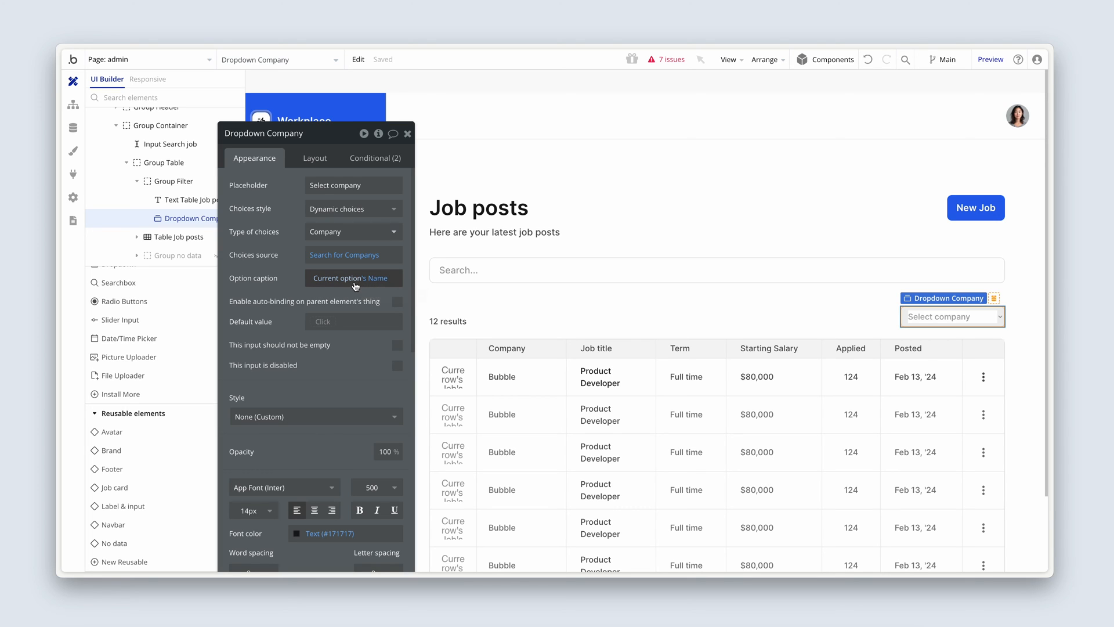
mouse_move(268, 274)
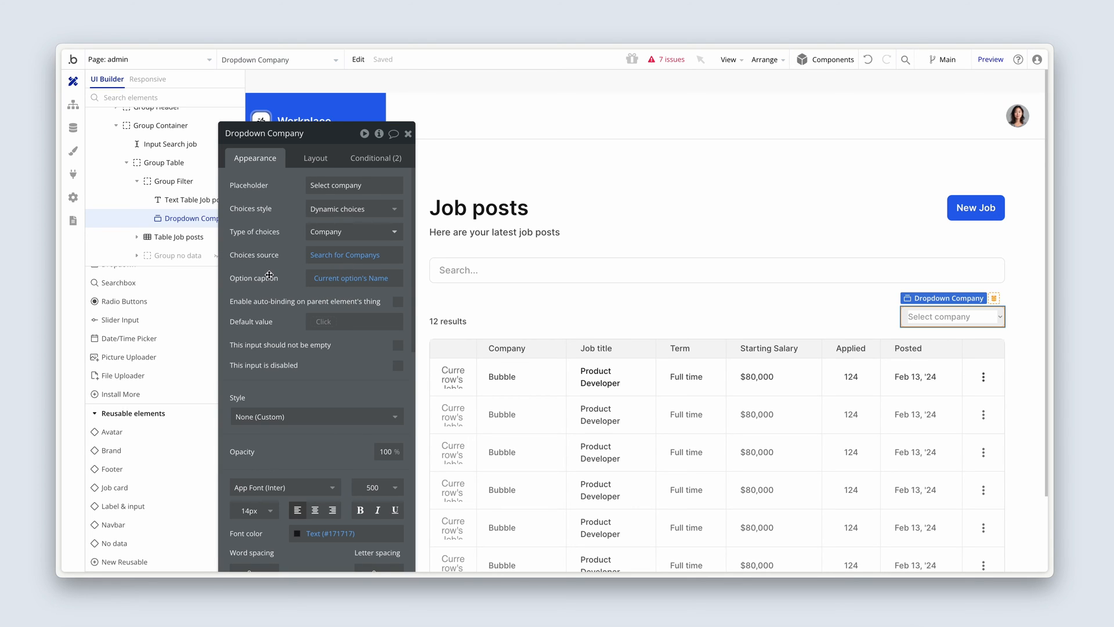
mouse_move(276, 325)
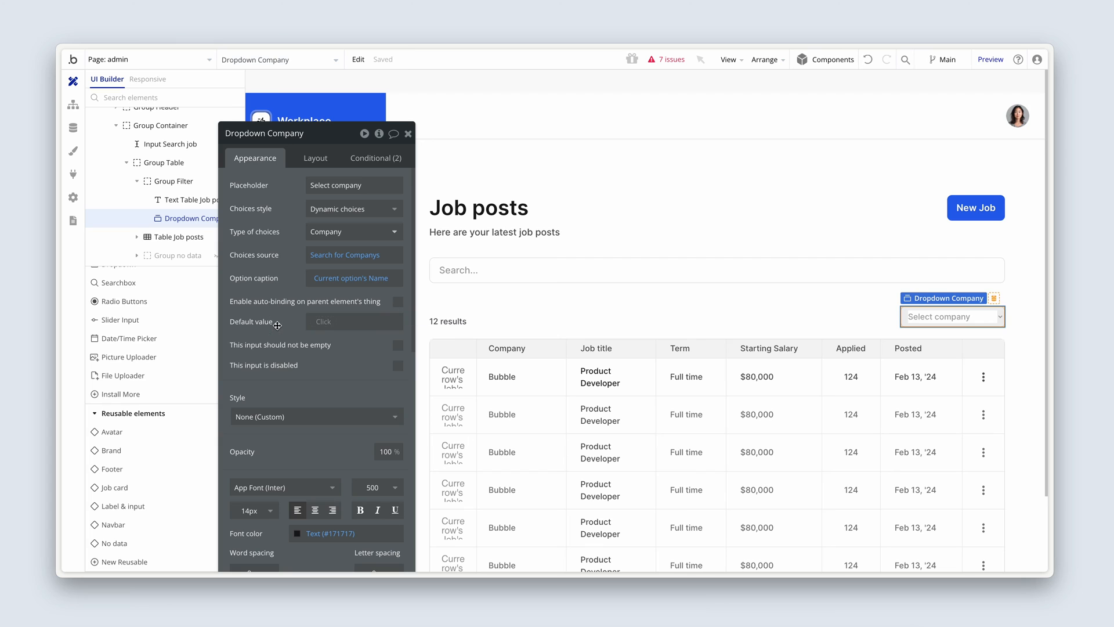
left_click(375, 157)
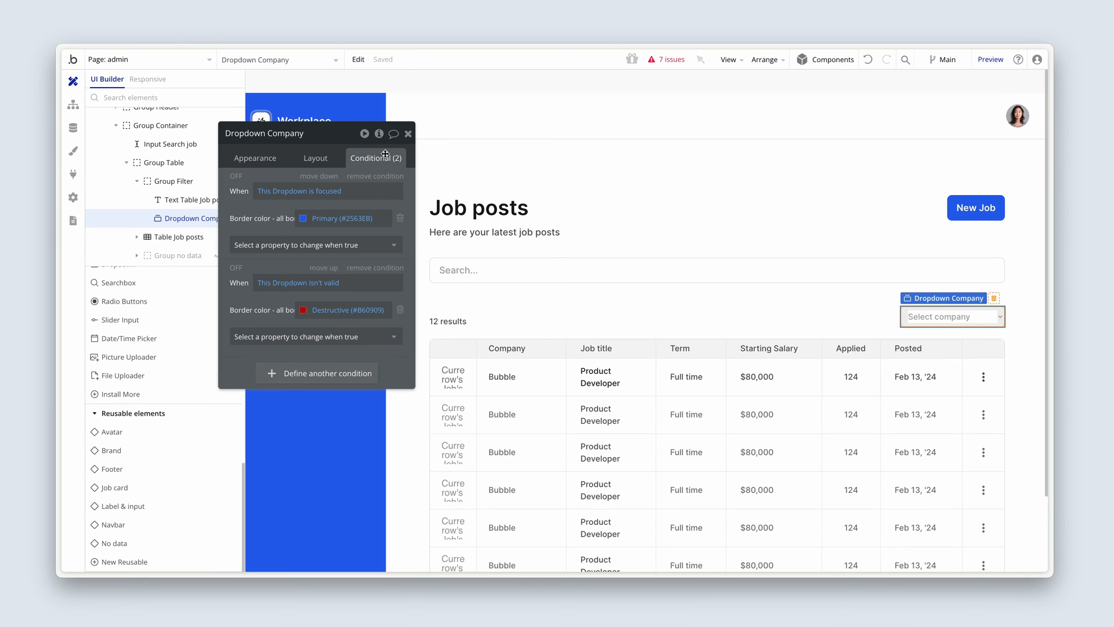
left_click(256, 158)
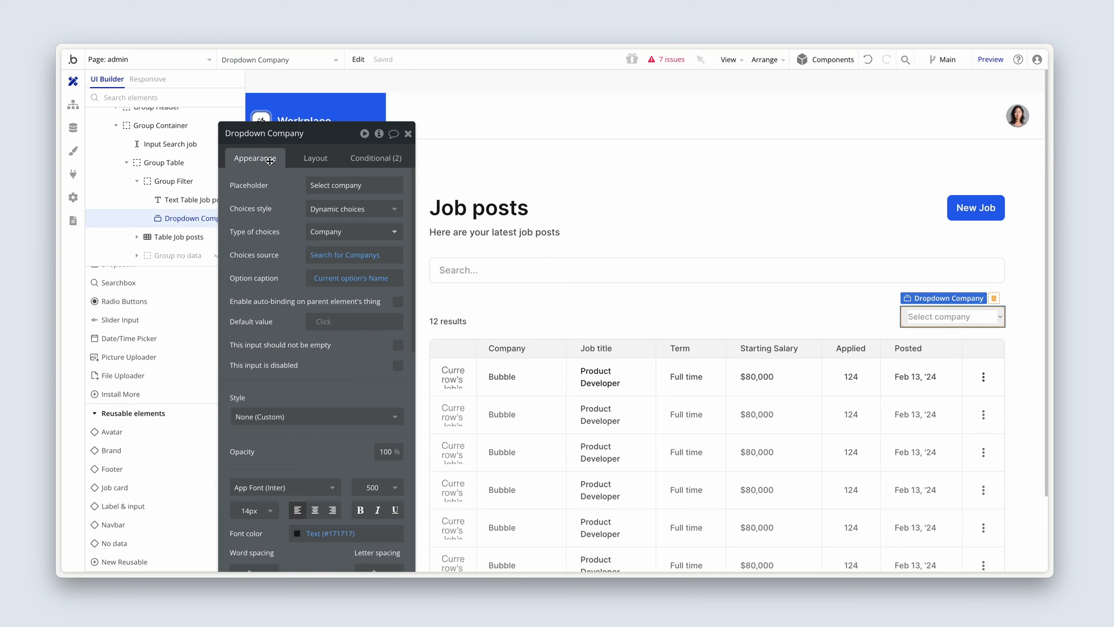
mouse_move(268, 194)
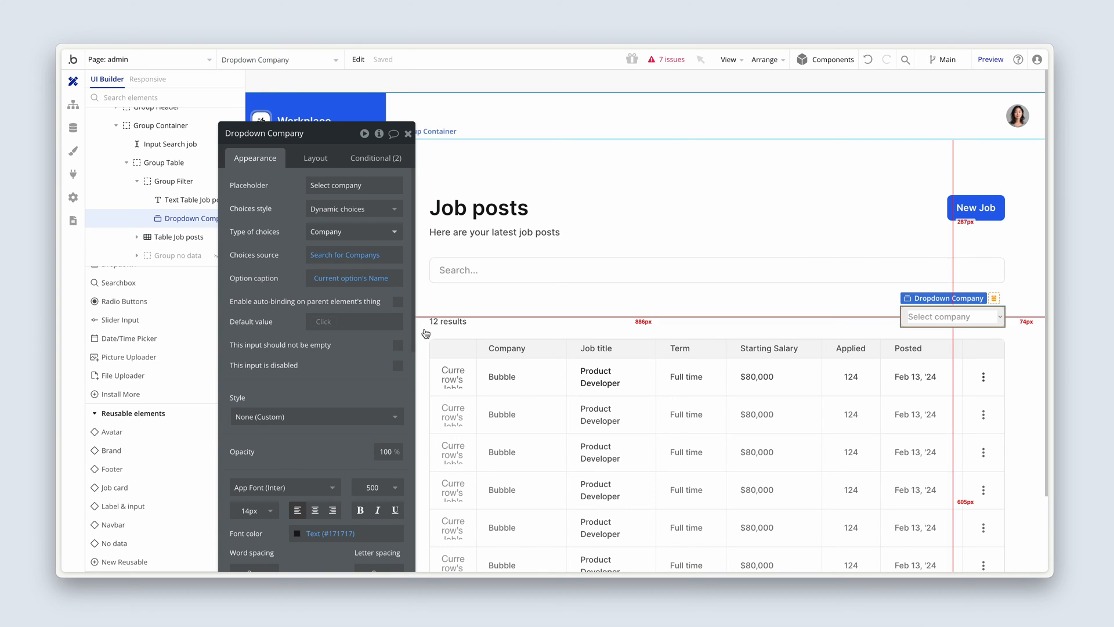
Replace the table's broken search constraint with a Company constraint and start picking its value.
left_click(179, 235)
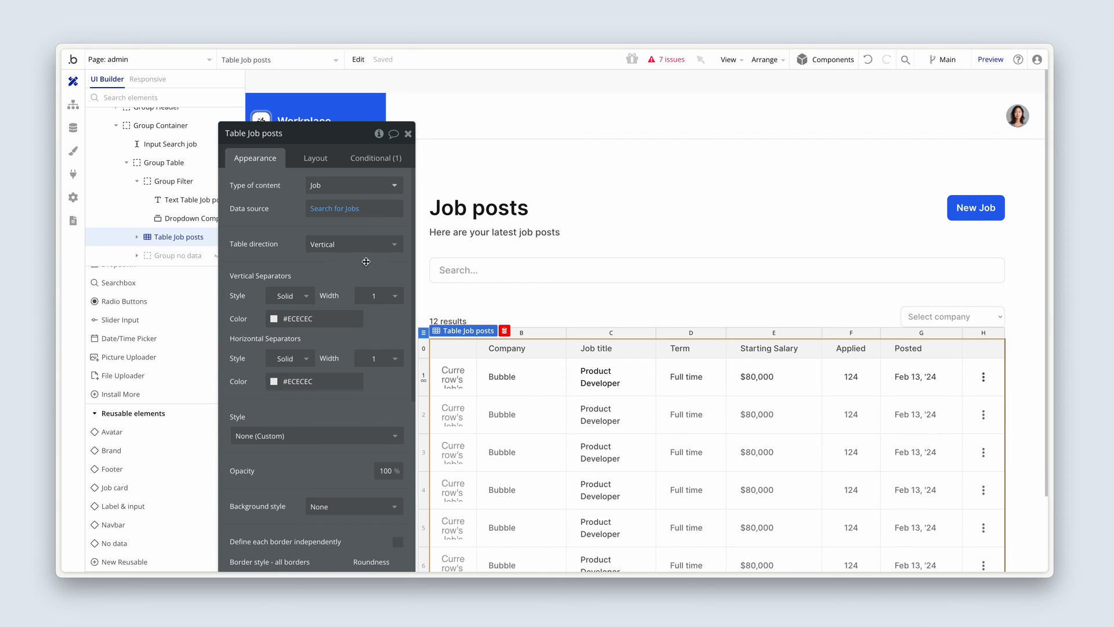
left_click(333, 208)
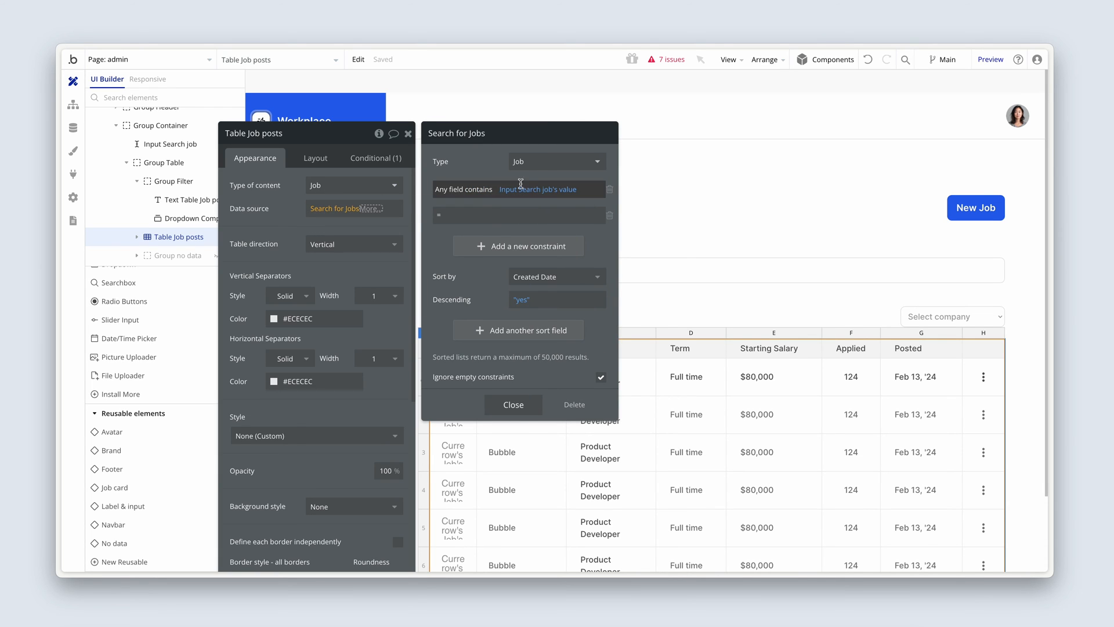
left_click(610, 189)
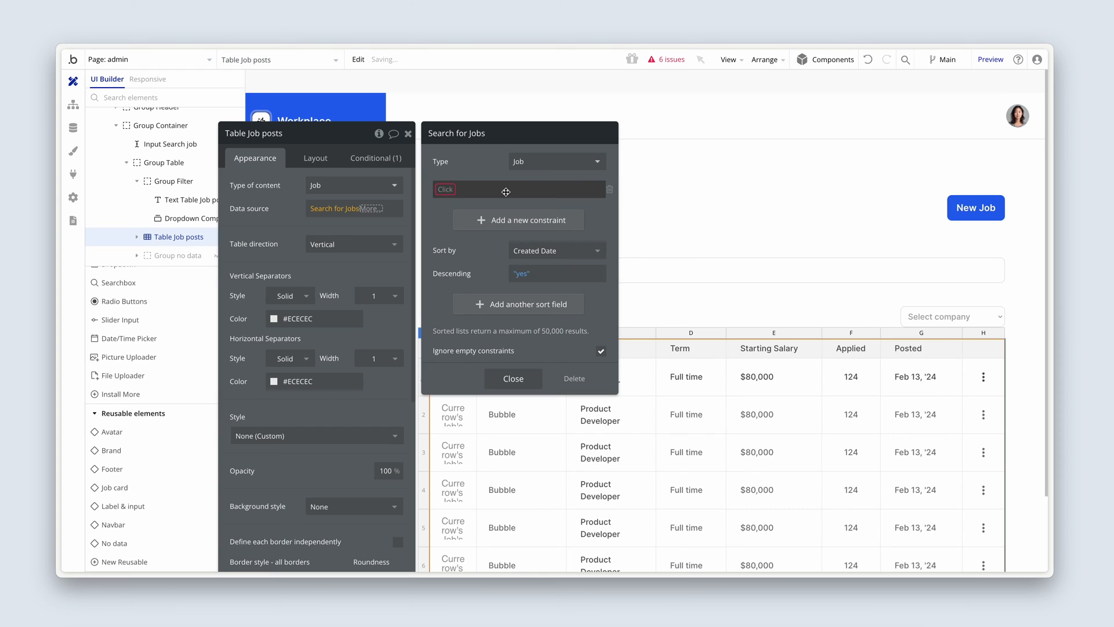
left_click(512, 189)
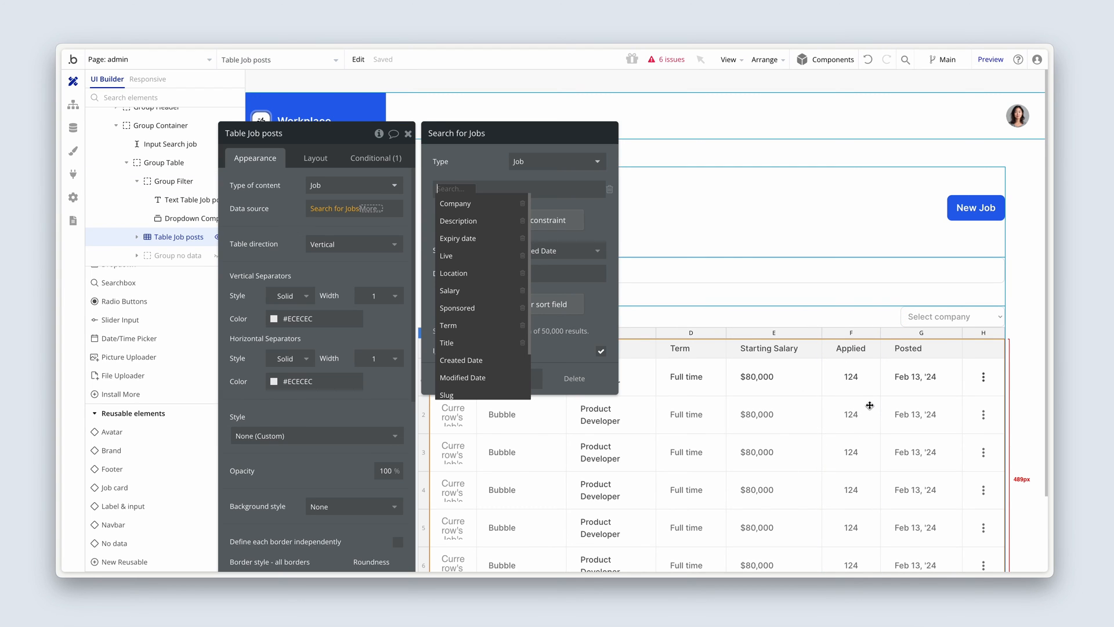
left_click(455, 204)
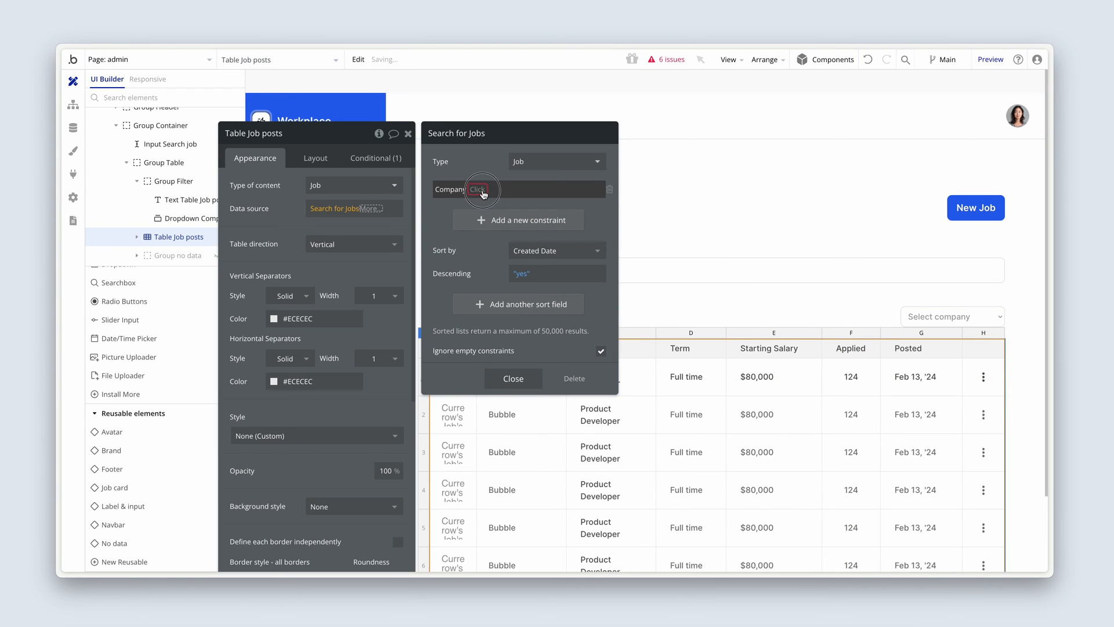
left_click(501, 189)
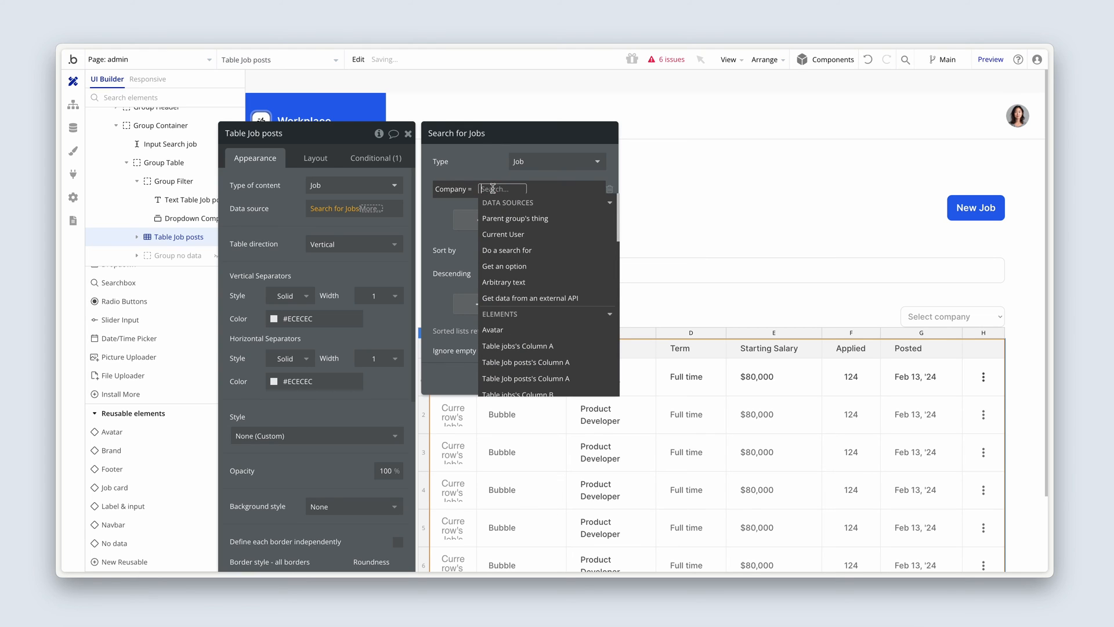
type("drop")
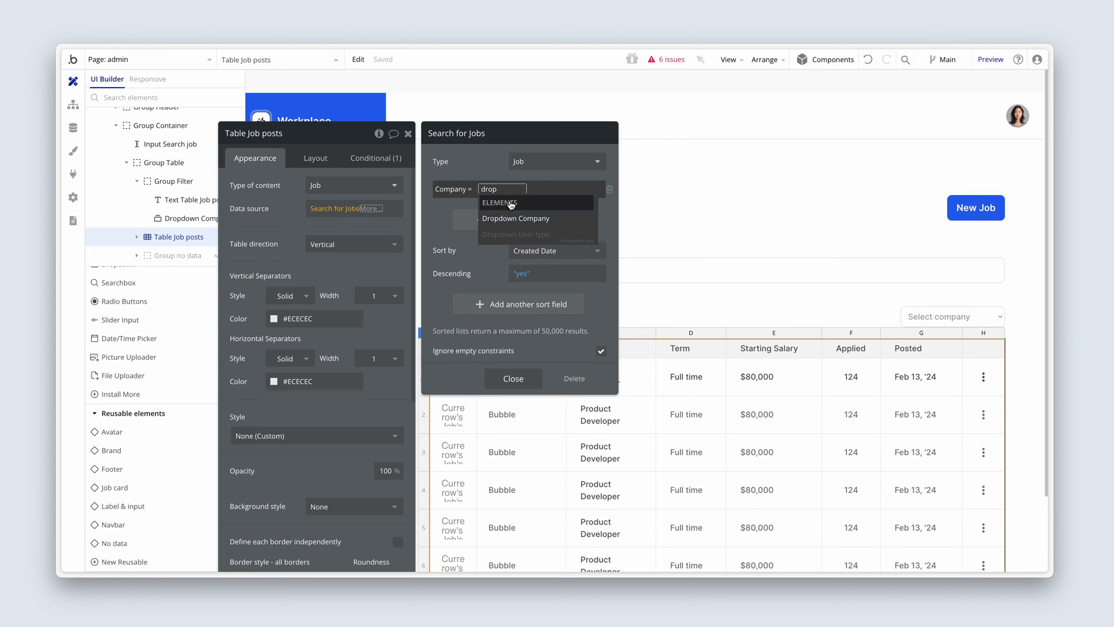
mouse_move(557, 249)
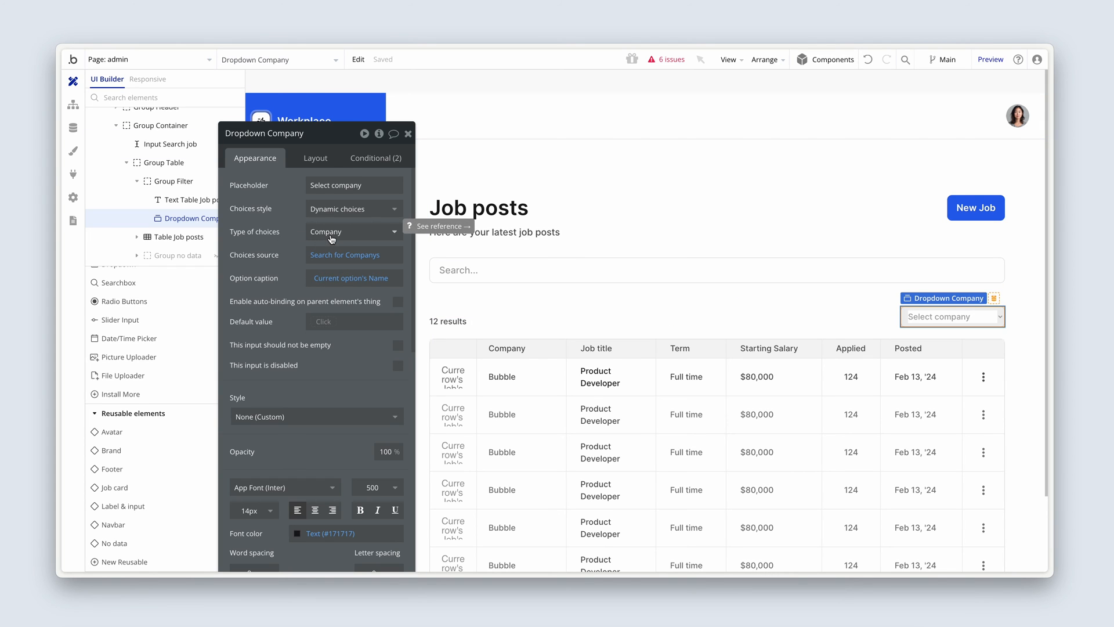
Set the constraint to Company = Dropdown Company's value and close the Search for Jobs.
left_click(179, 237)
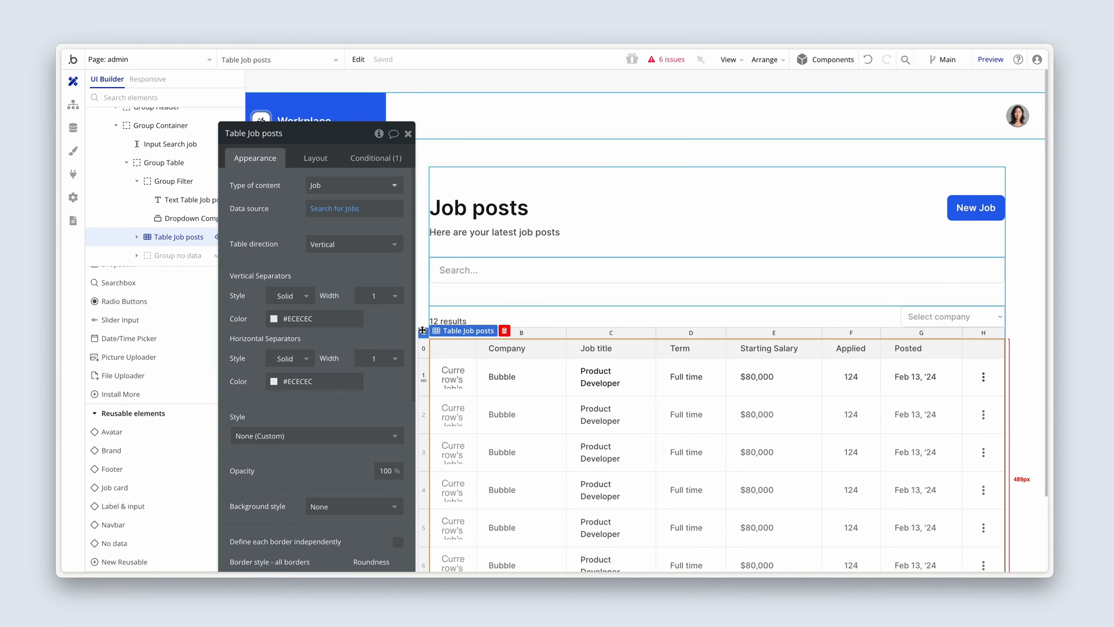
left_click(353, 207)
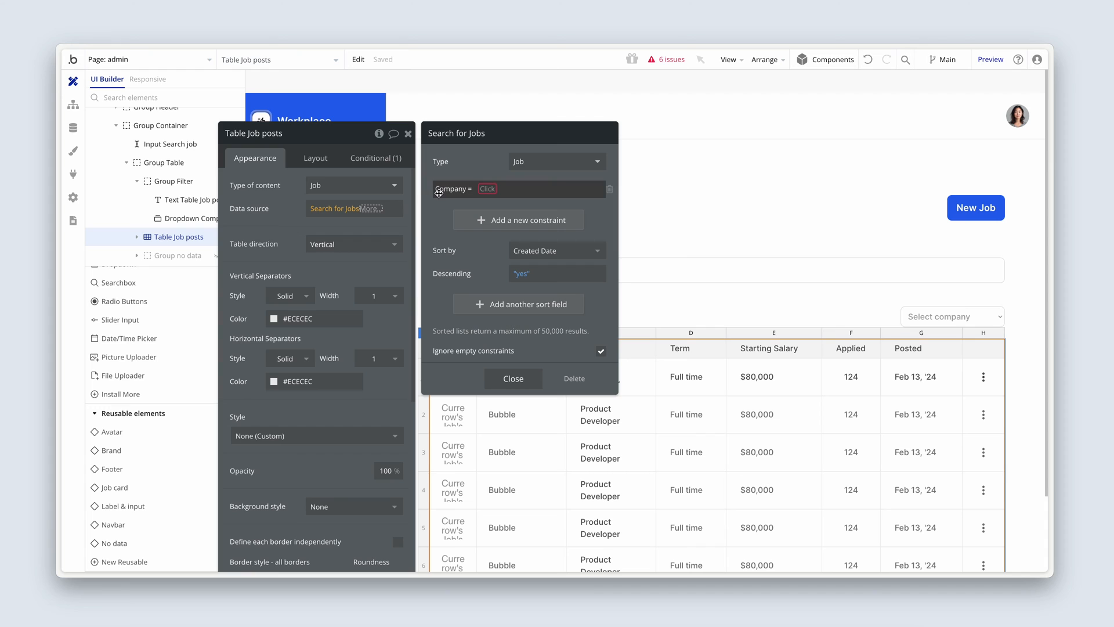
left_click(502, 188)
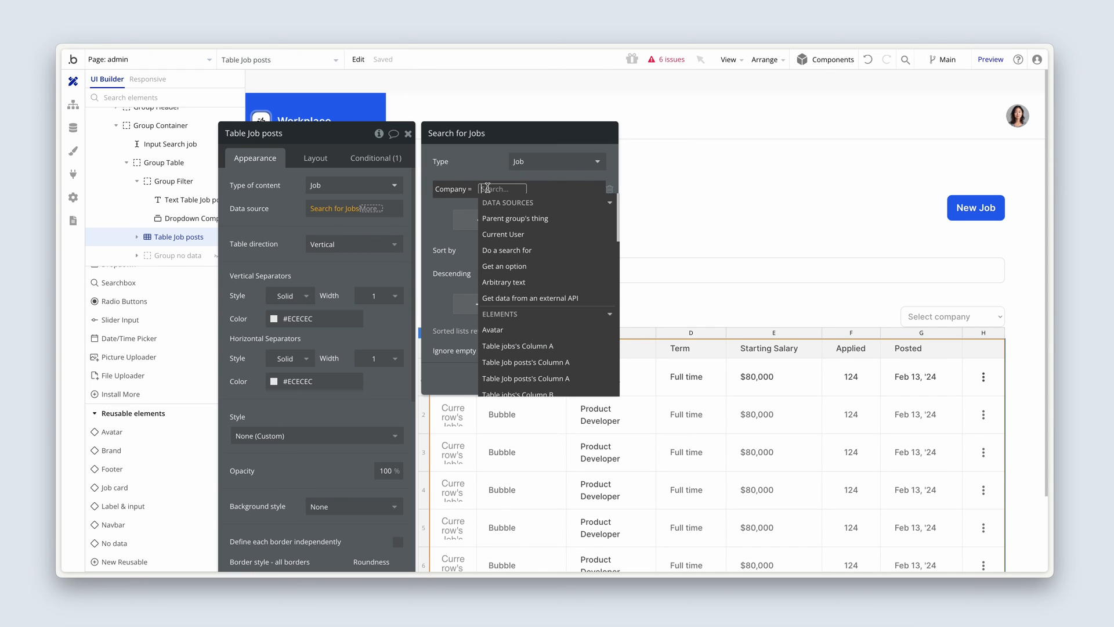
type("drop")
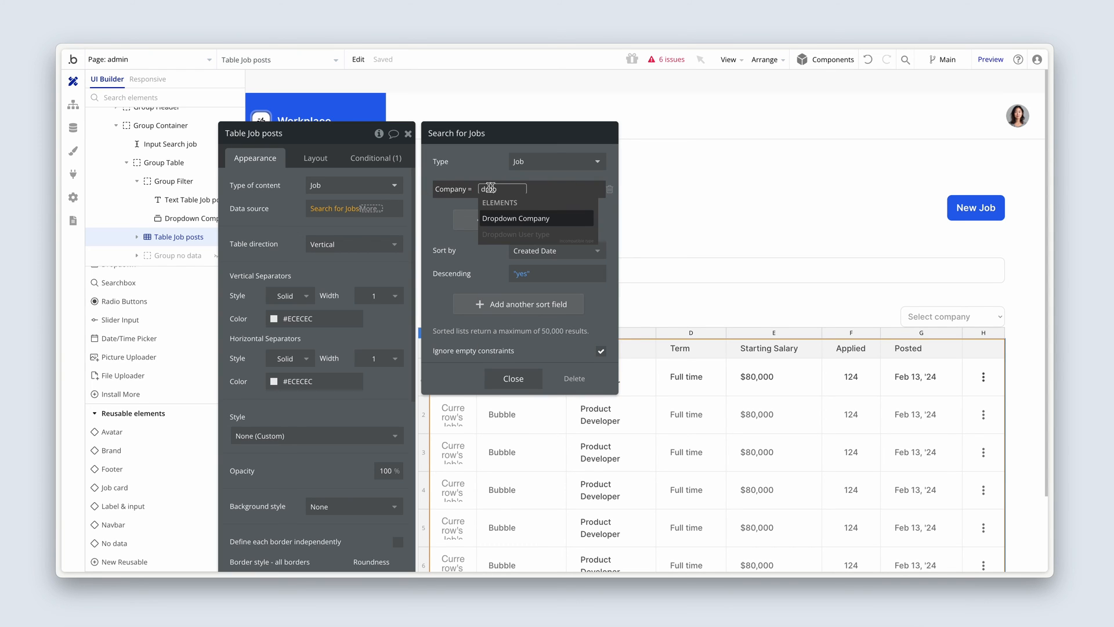
left_click(515, 219)
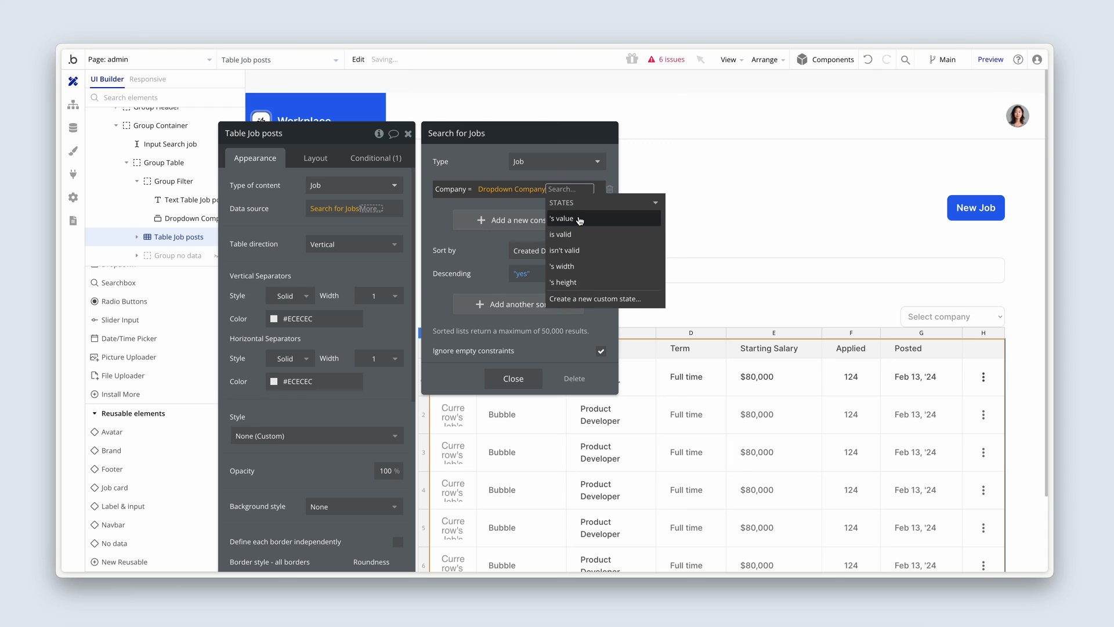
left_click(562, 218)
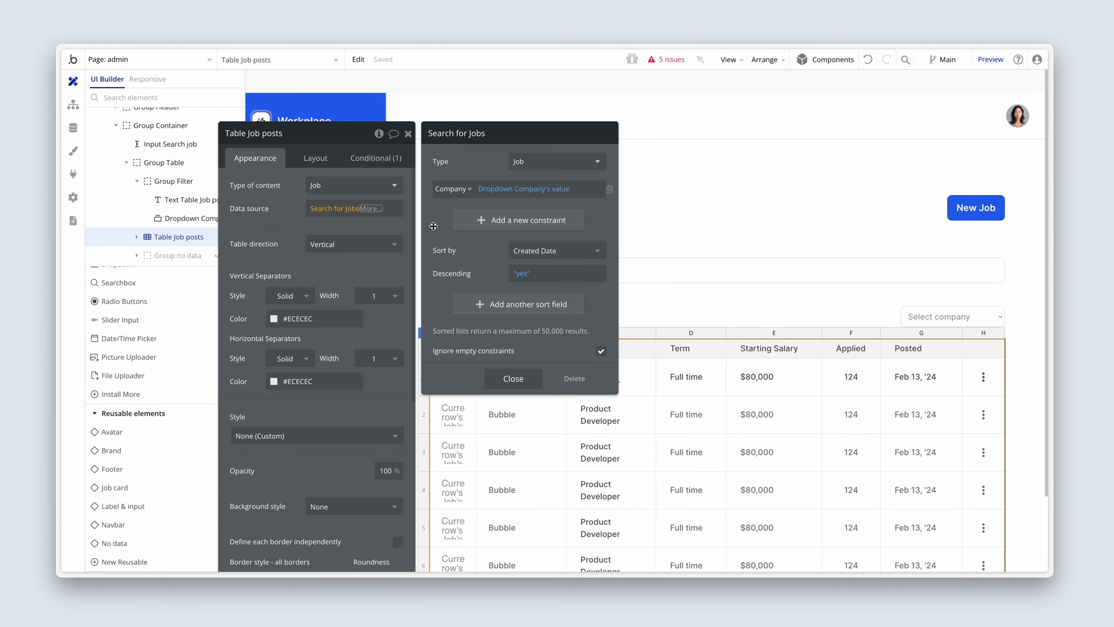
left_click(512, 379)
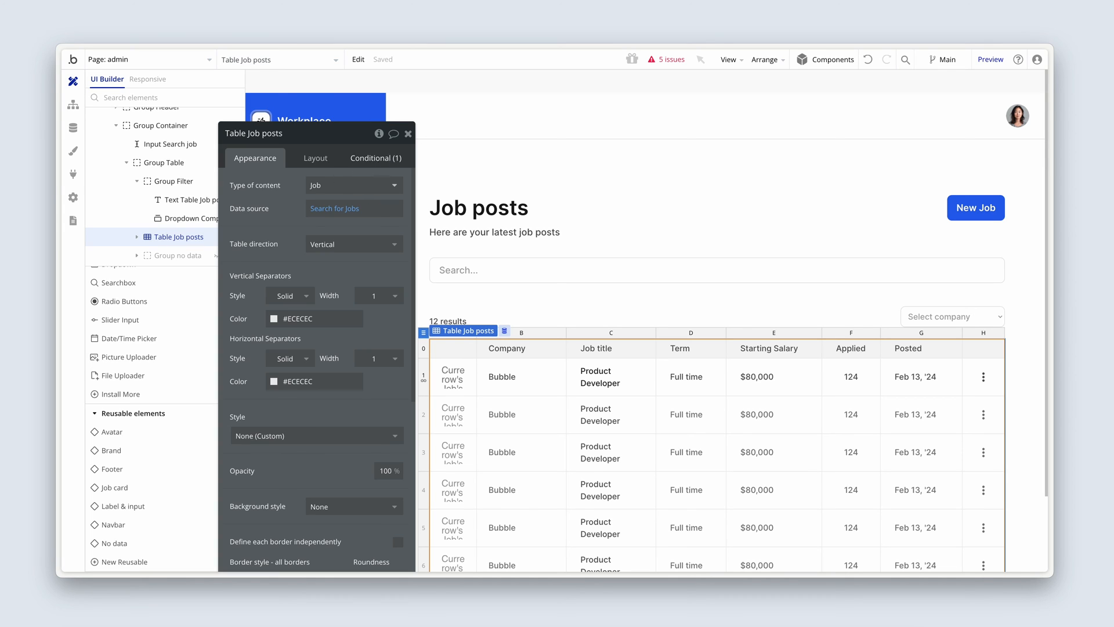
Review the table's visibility condition and select the logo image in the first row.
left_click(375, 158)
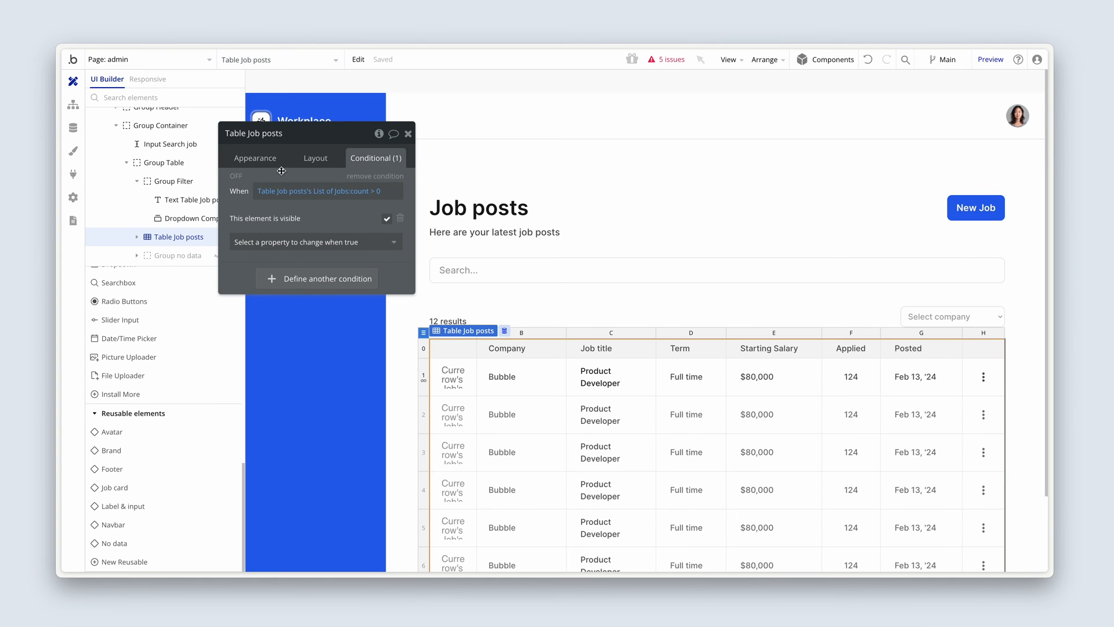
left_click(255, 158)
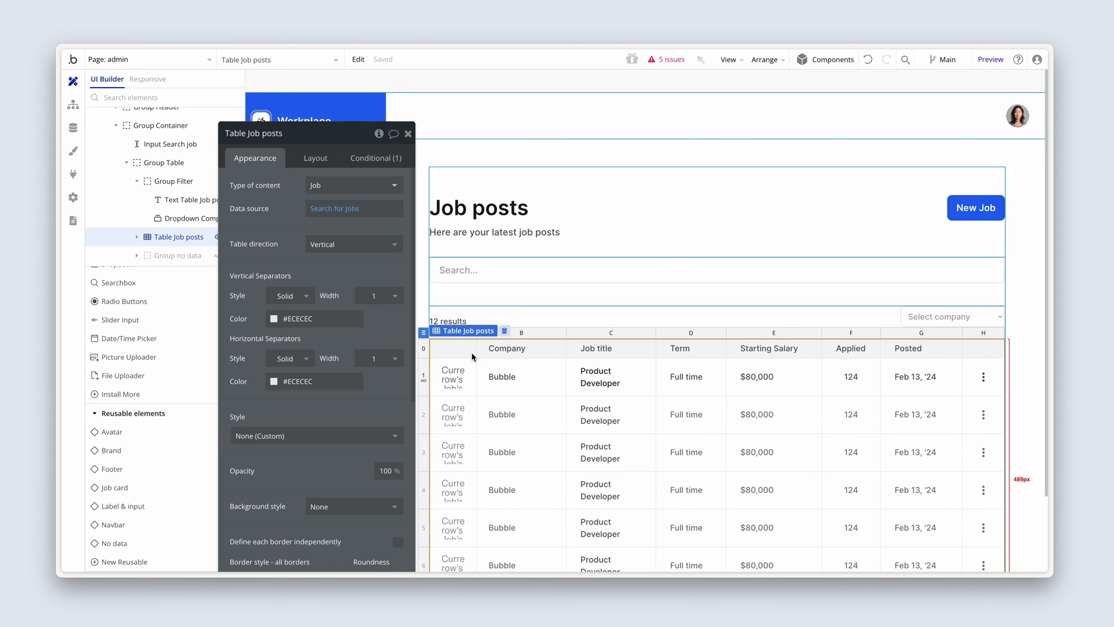
left_click(454, 375)
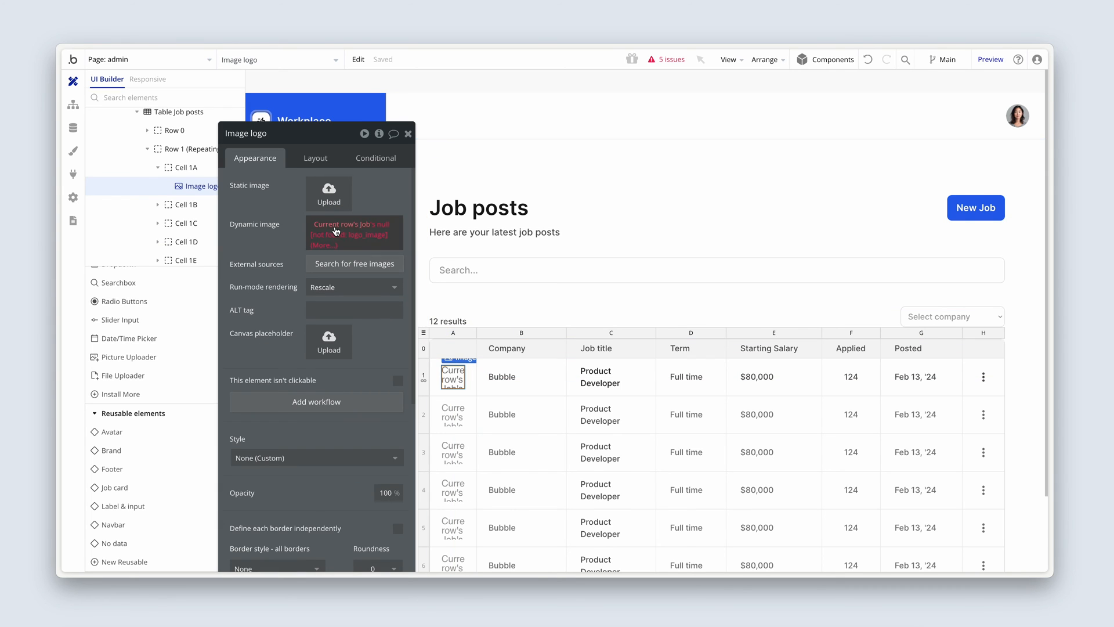
Set the row's logo image source to Current row's Job's Company's Logo.
left_click(353, 232)
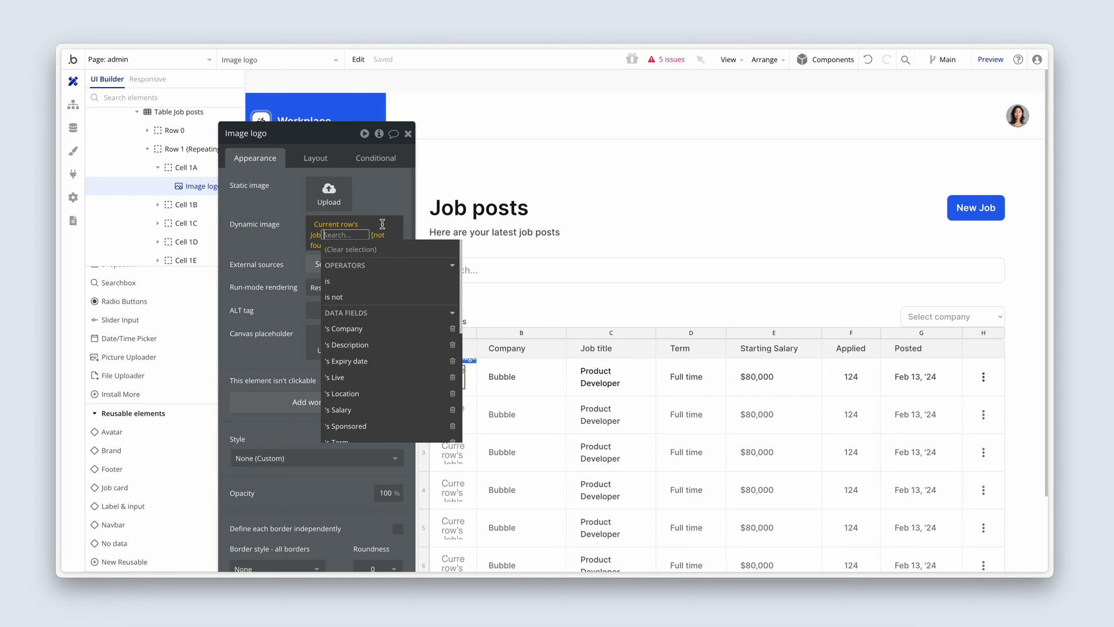
left_click(343, 328)
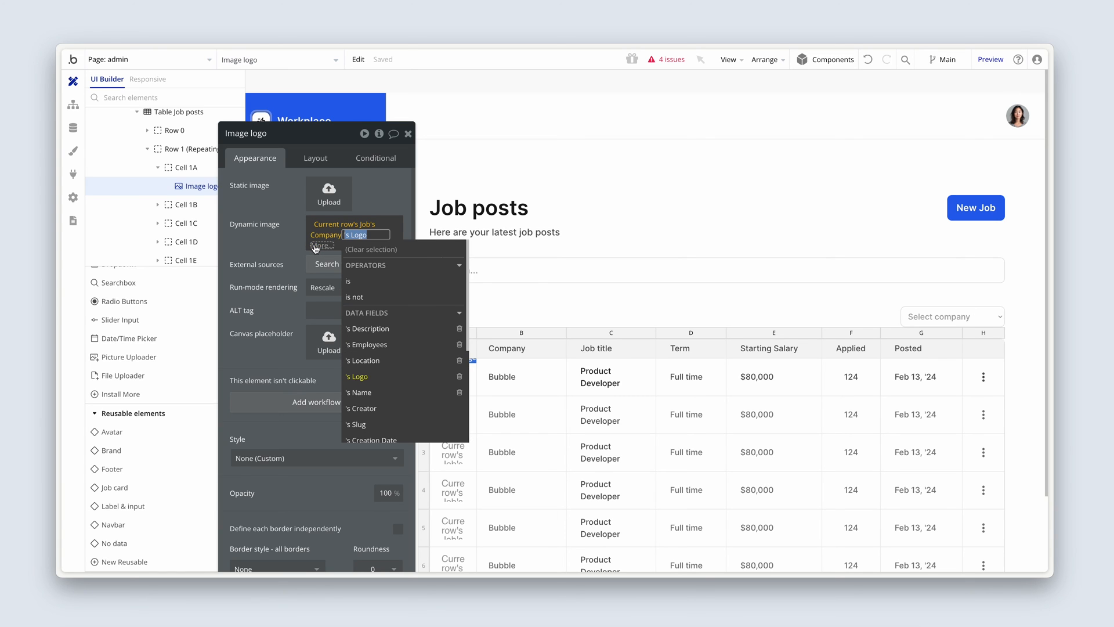
left_click(357, 376)
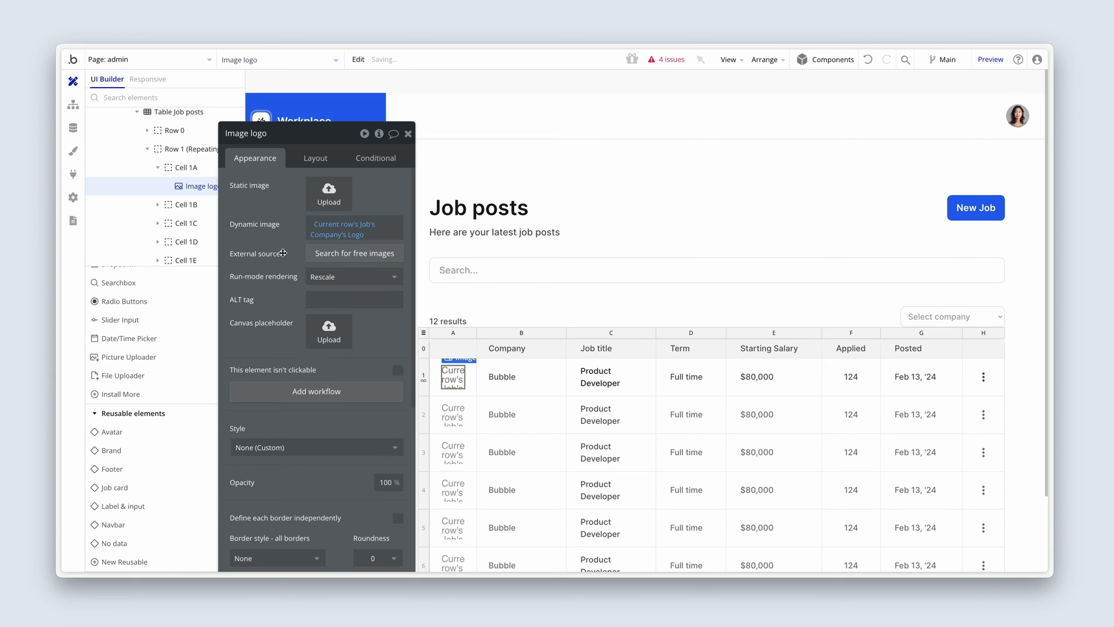
left_click(509, 376)
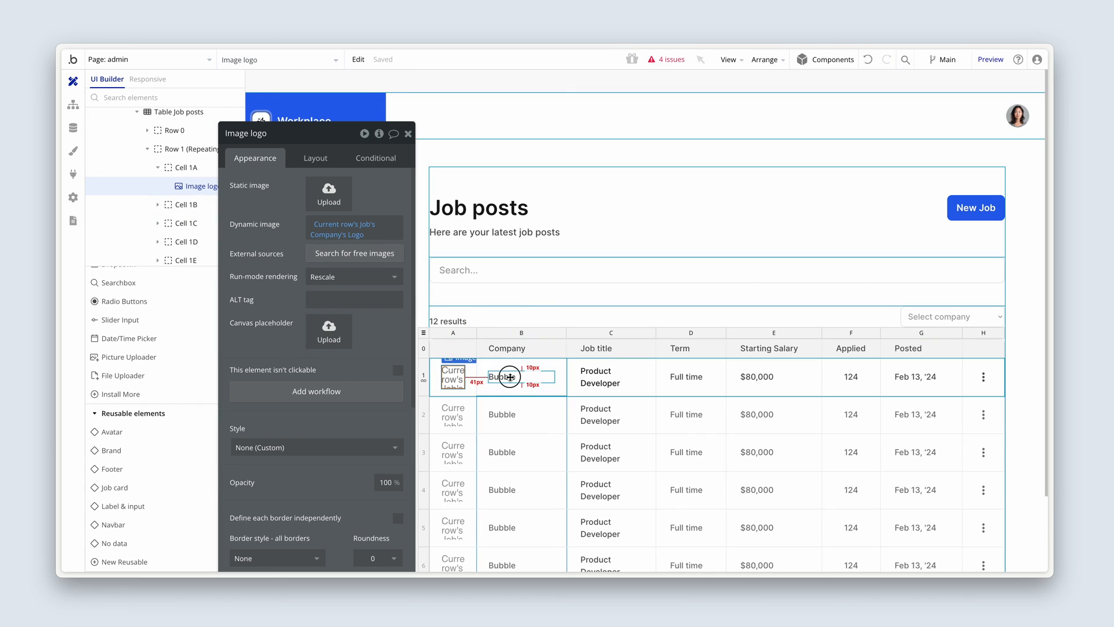
Set the row's company text to Current row's Job's Company's Name.
left_click(520, 376)
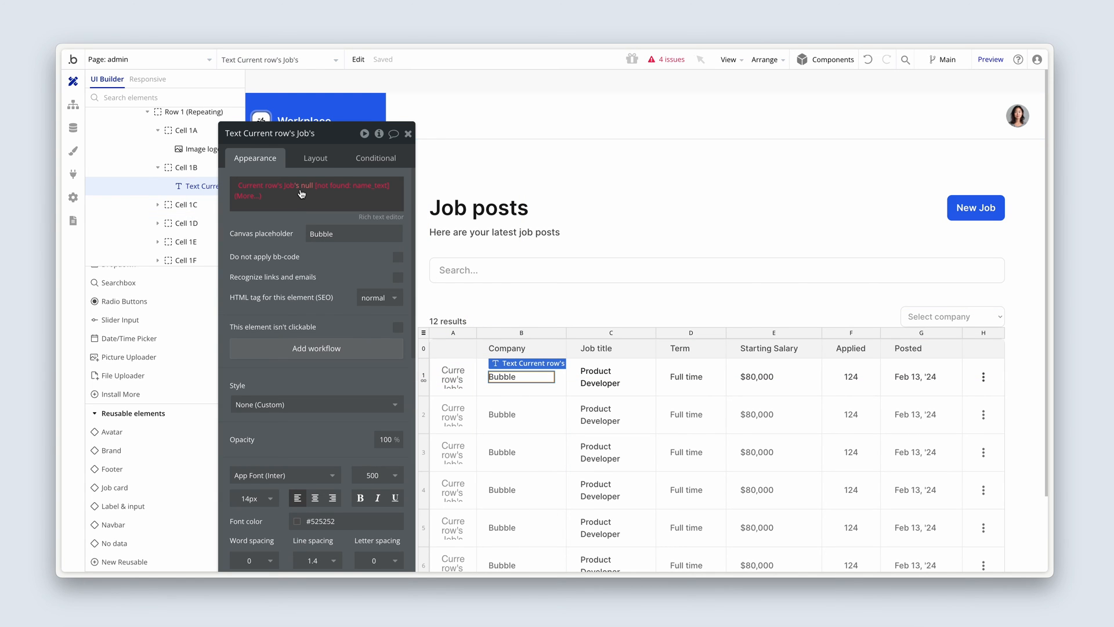
left_click(315, 190)
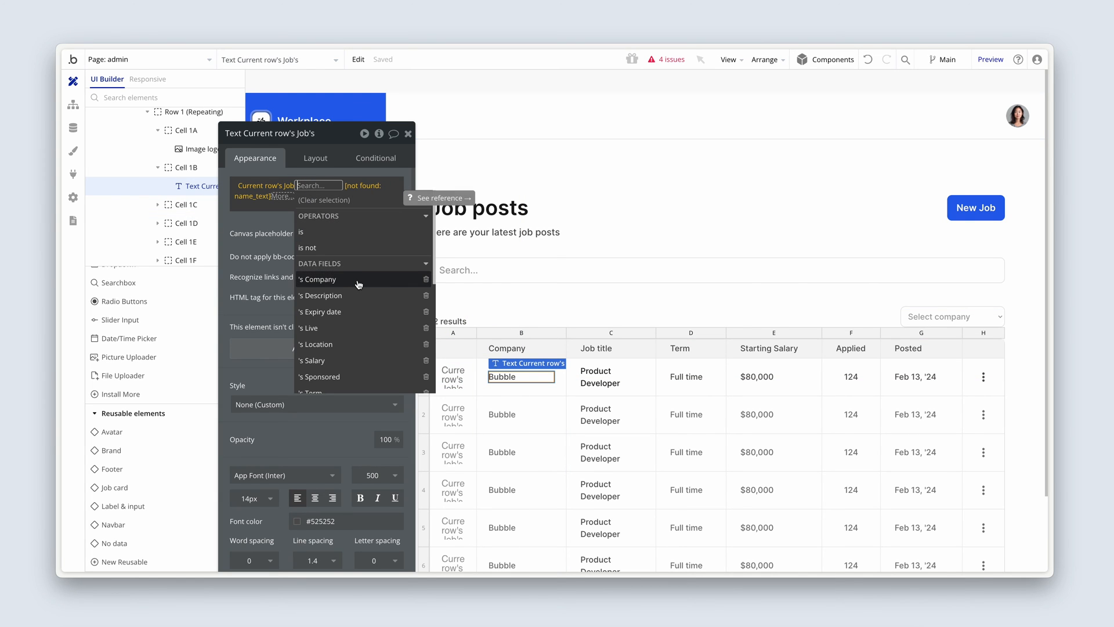
left_click(319, 278)
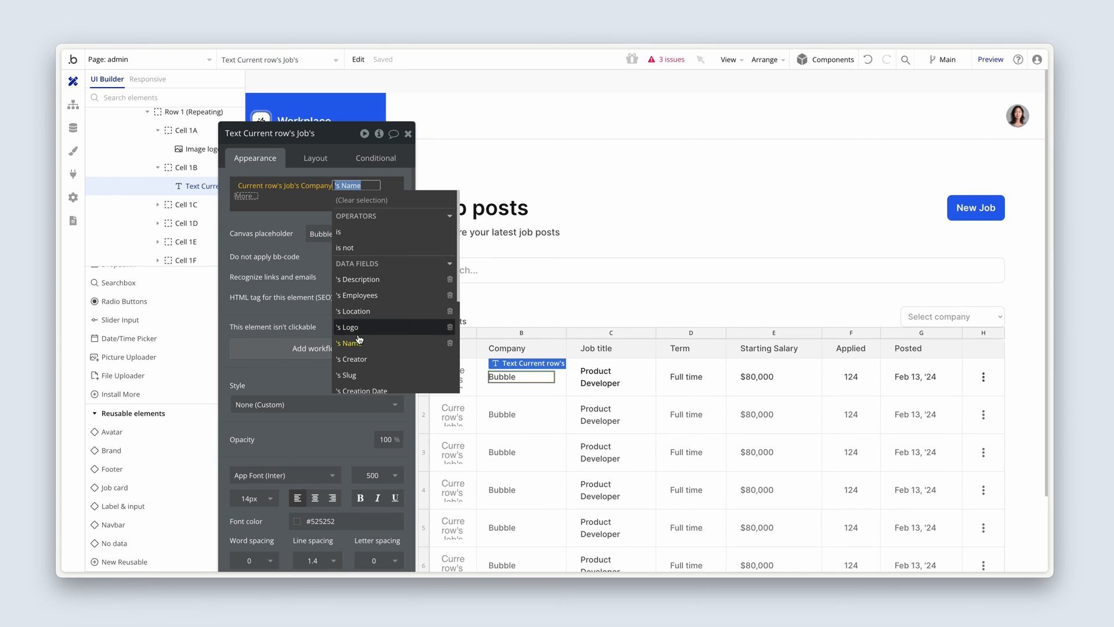
left_click(347, 343)
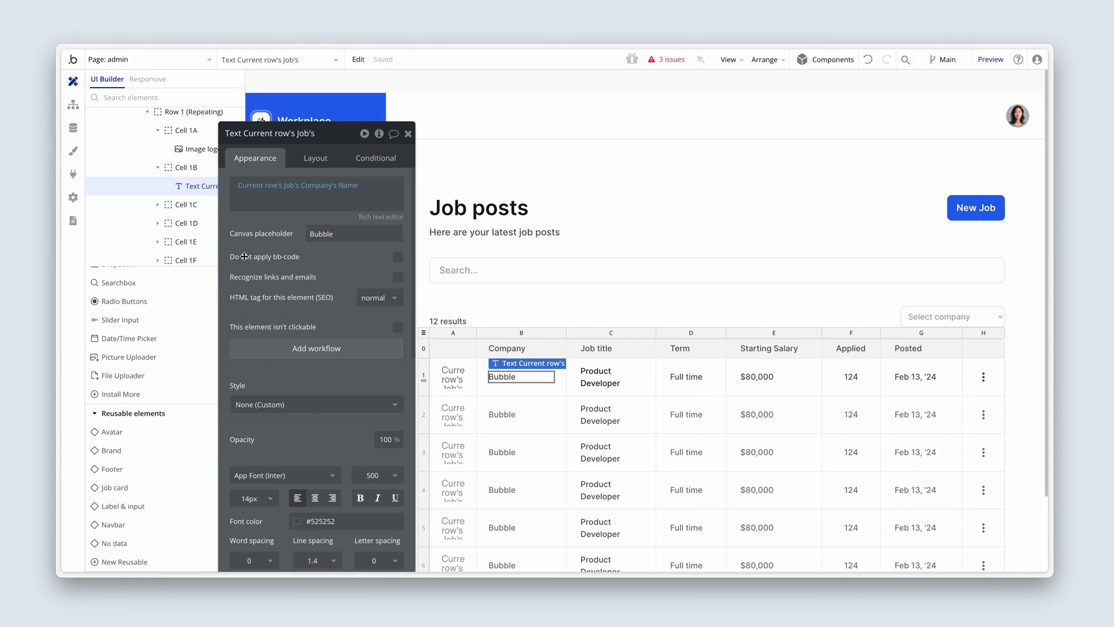
Link the job title to page job, sending Current row's Job and opening in a new tab.
left_click(609, 376)
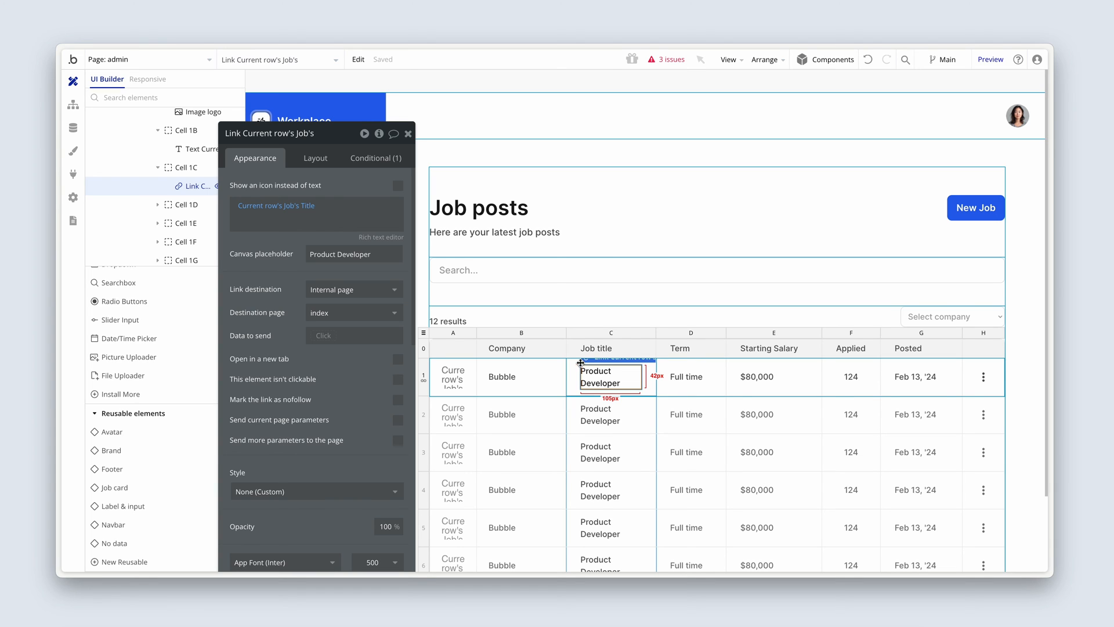
mouse_move(361, 293)
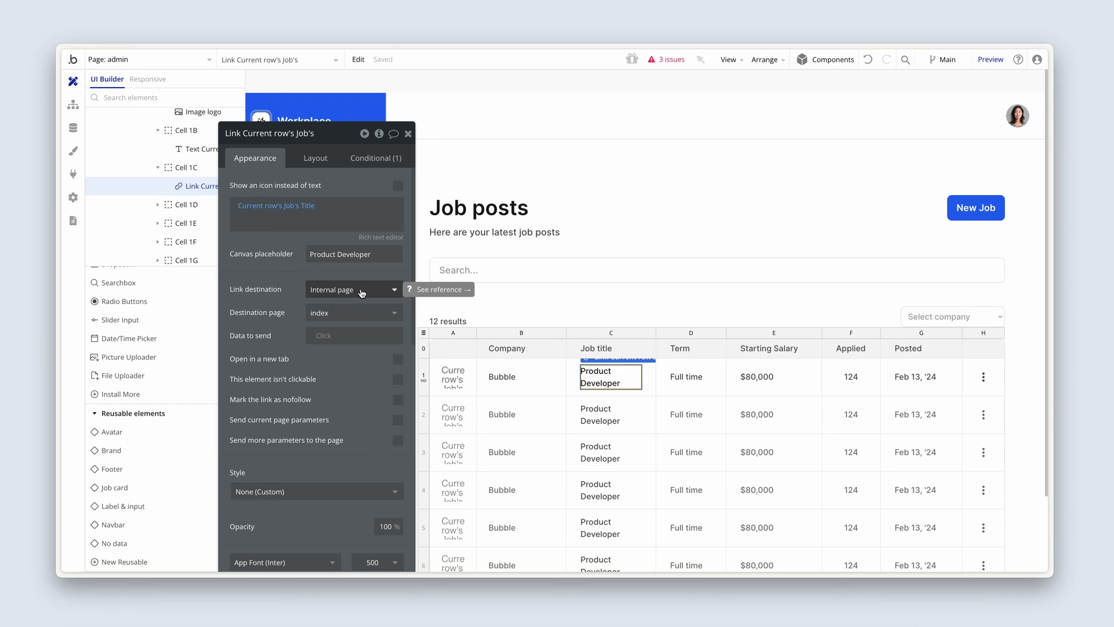
mouse_move(361, 299)
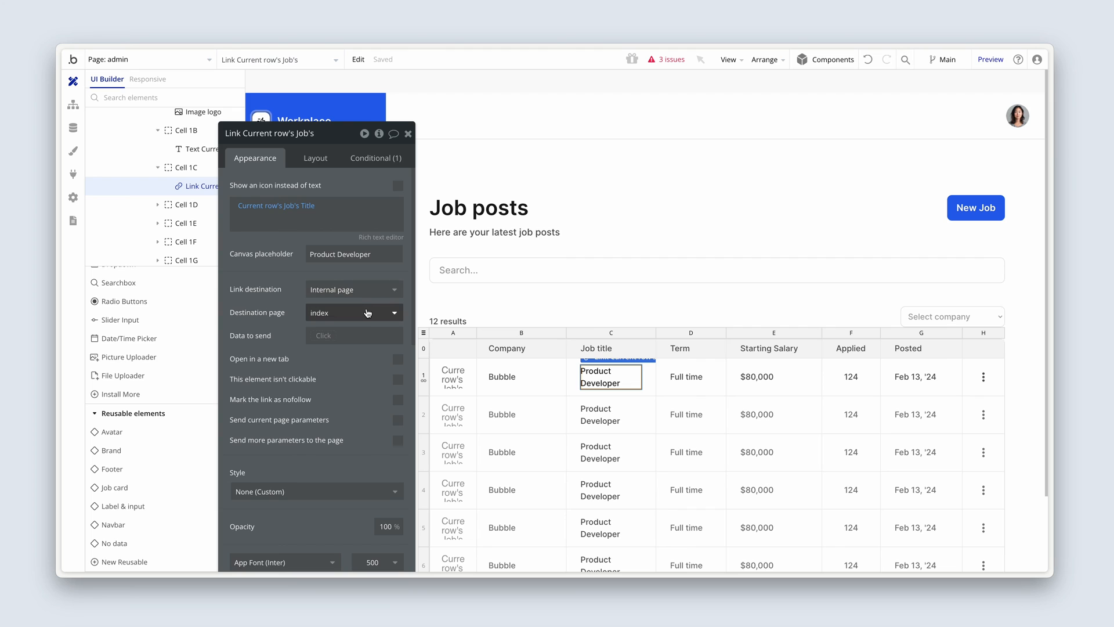
left_click(353, 312)
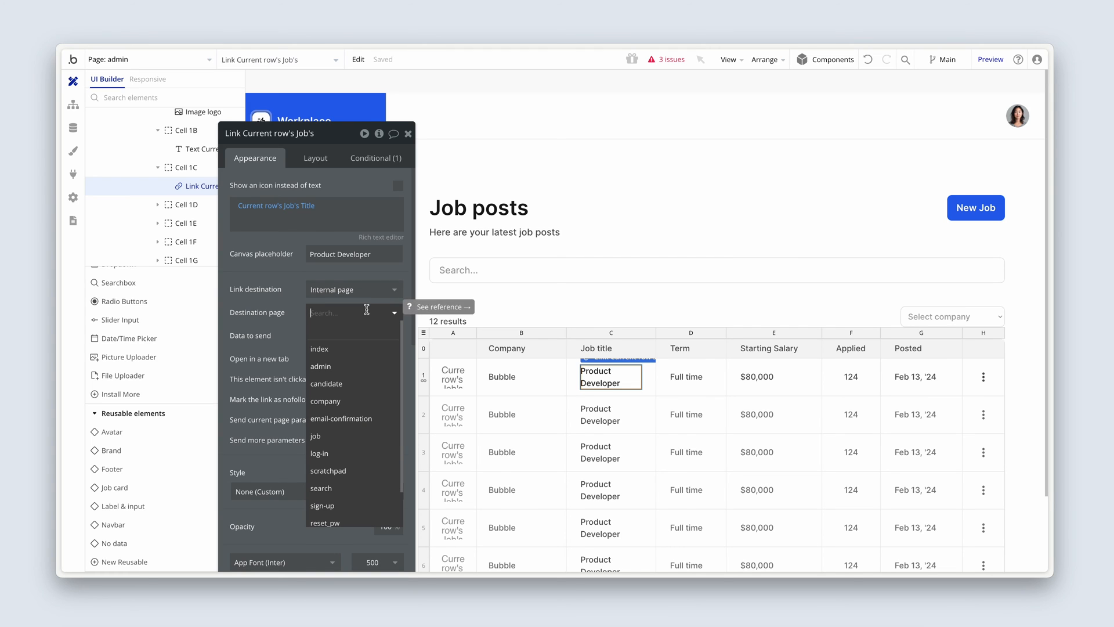
left_click(314, 435)
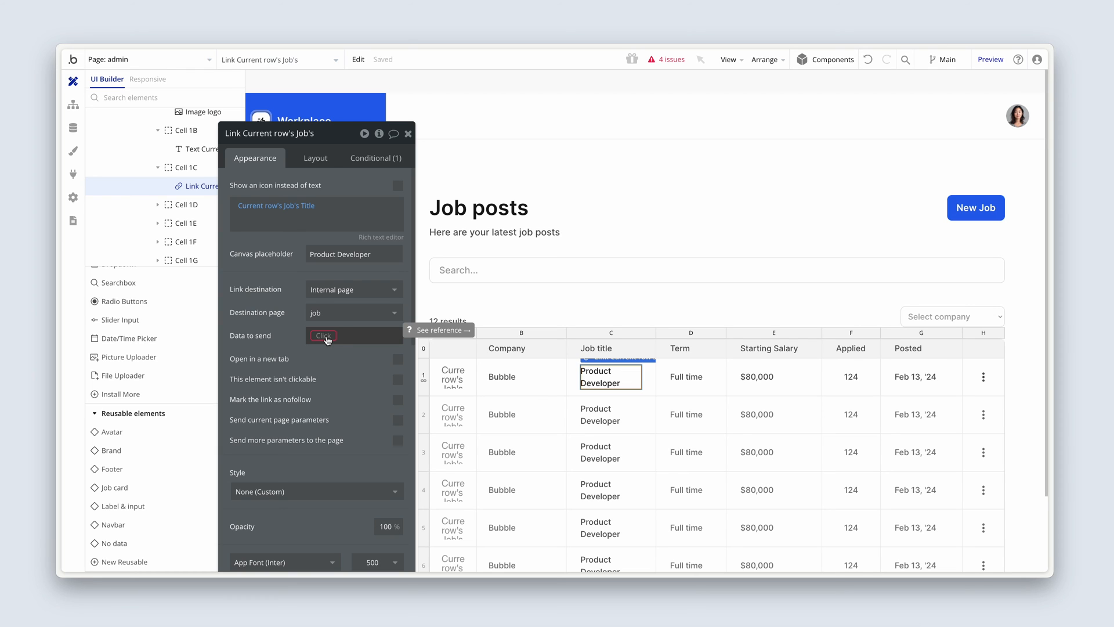
left_click(351, 335)
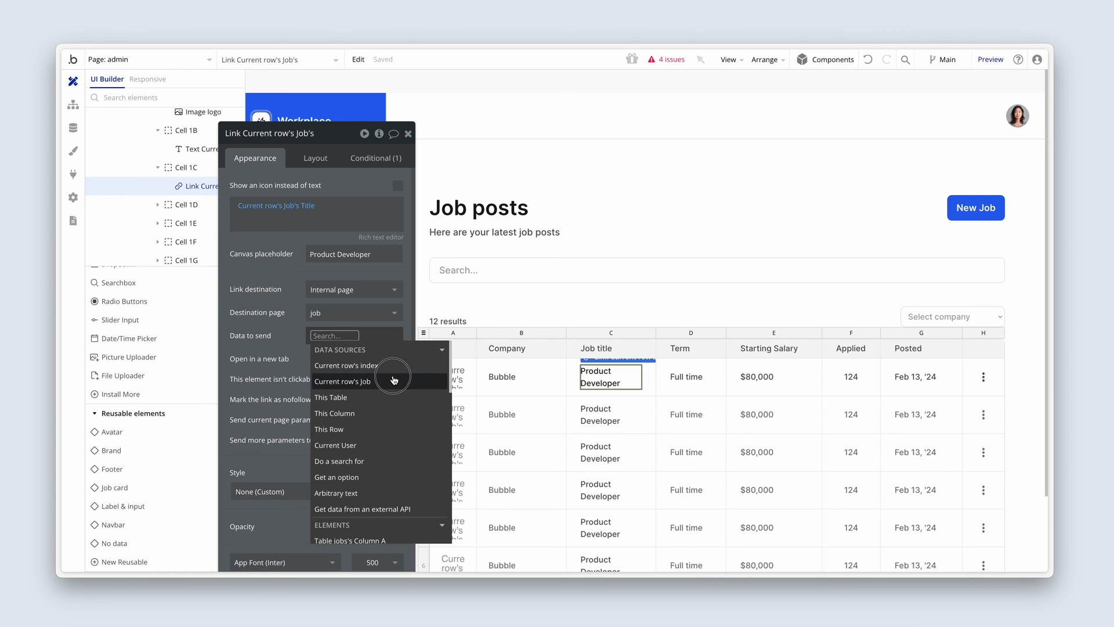
left_click(341, 381)
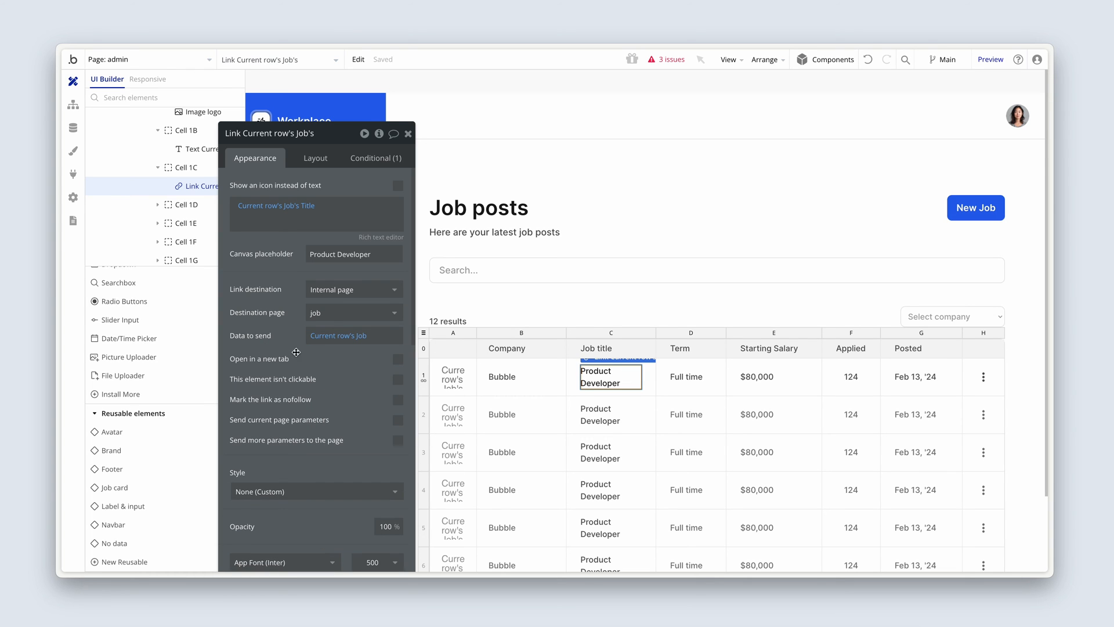
left_click(397, 358)
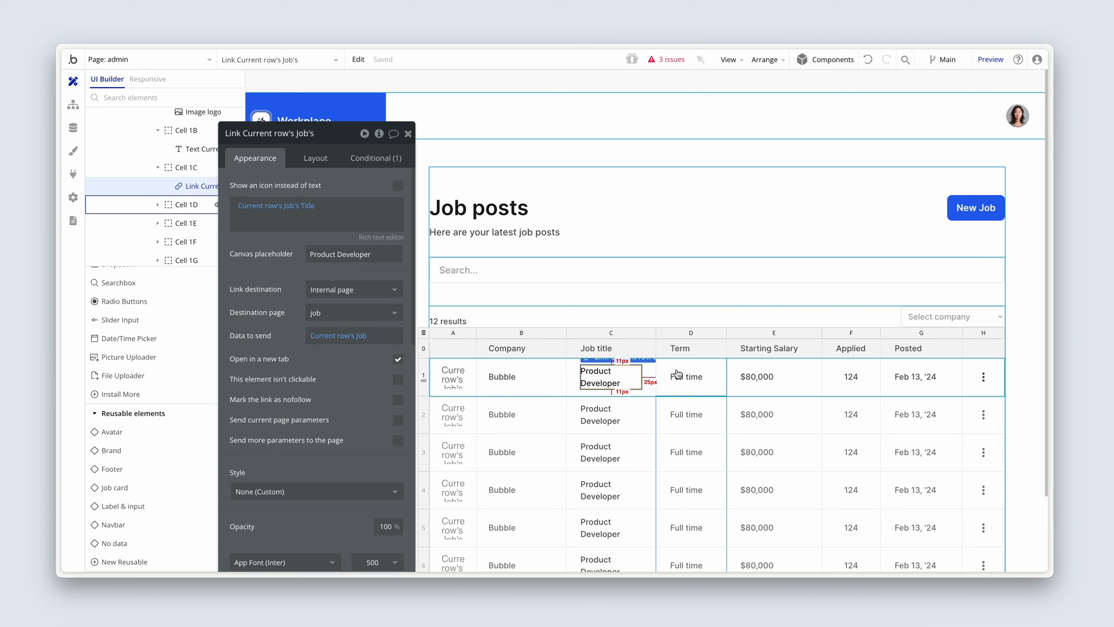
Set the Term cell to Current row's Job's Term's Display, then select the Applied count text.
left_click(684, 376)
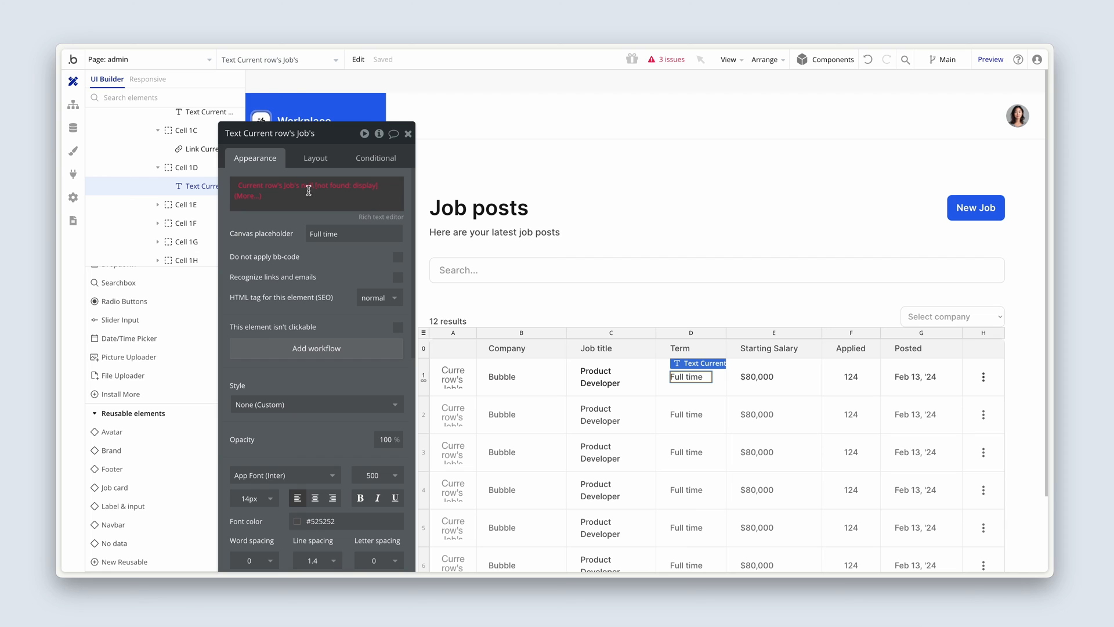
left_click(318, 186)
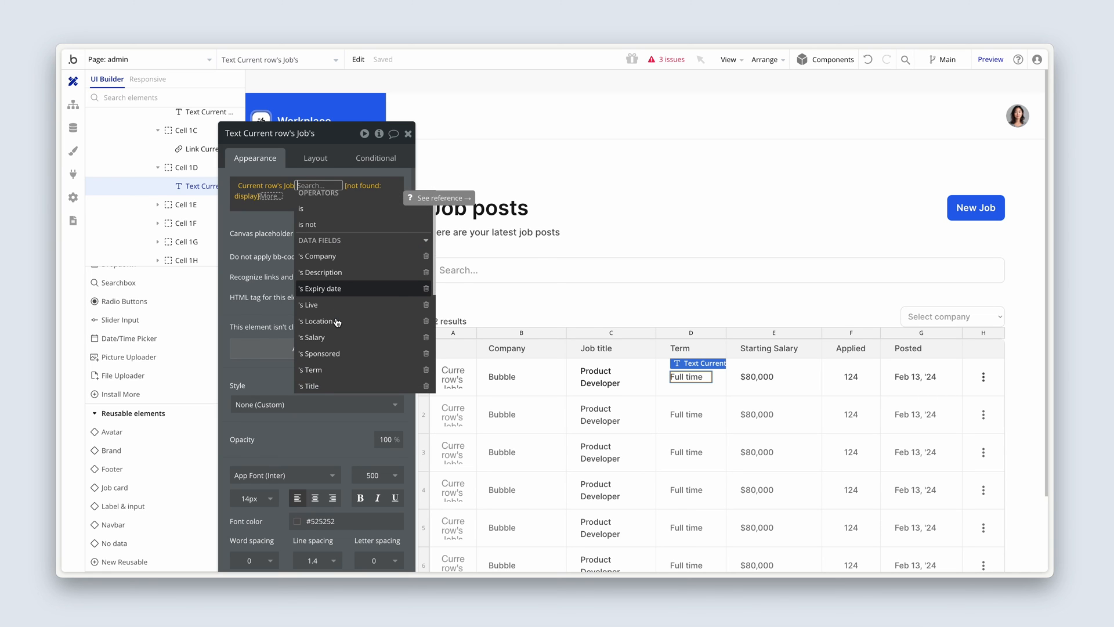
left_click(310, 369)
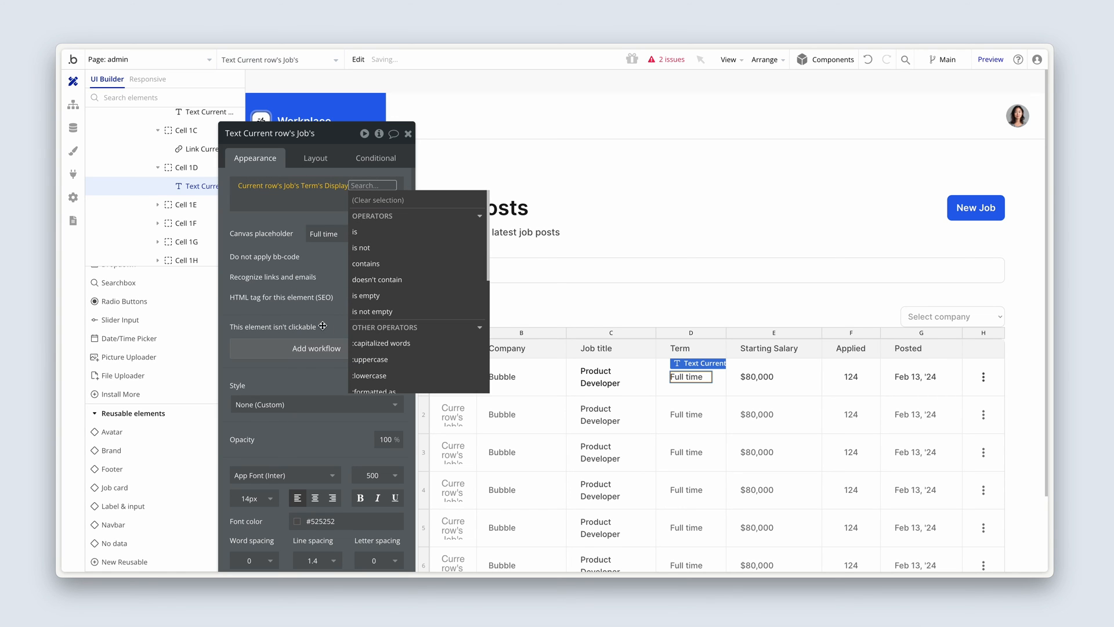
left_click(291, 185)
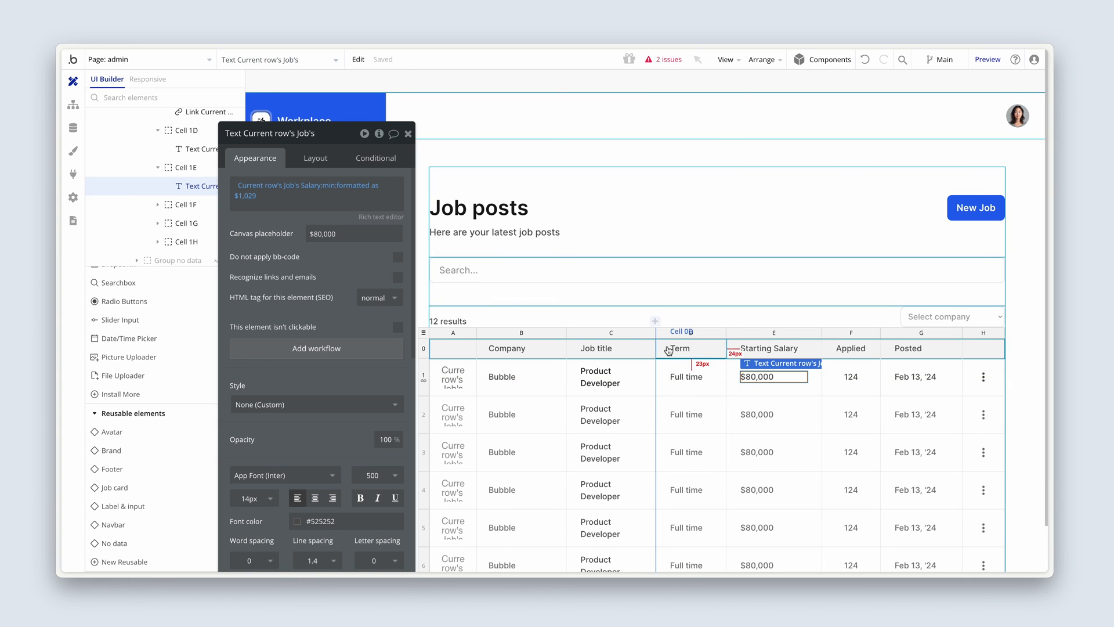
left_click(850, 376)
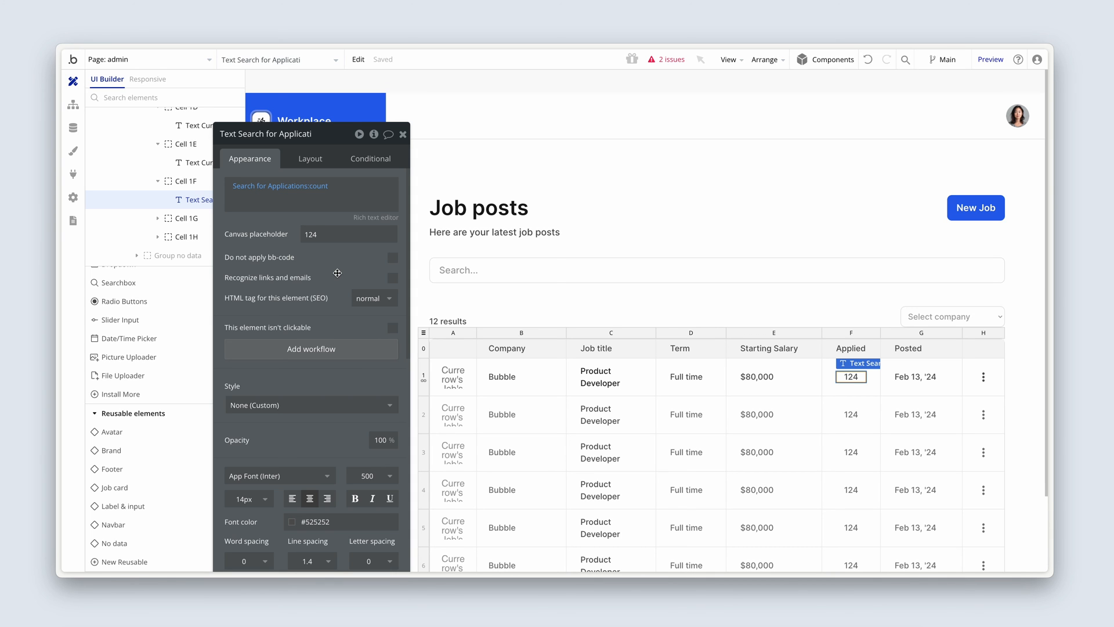
mouse_move(290, 284)
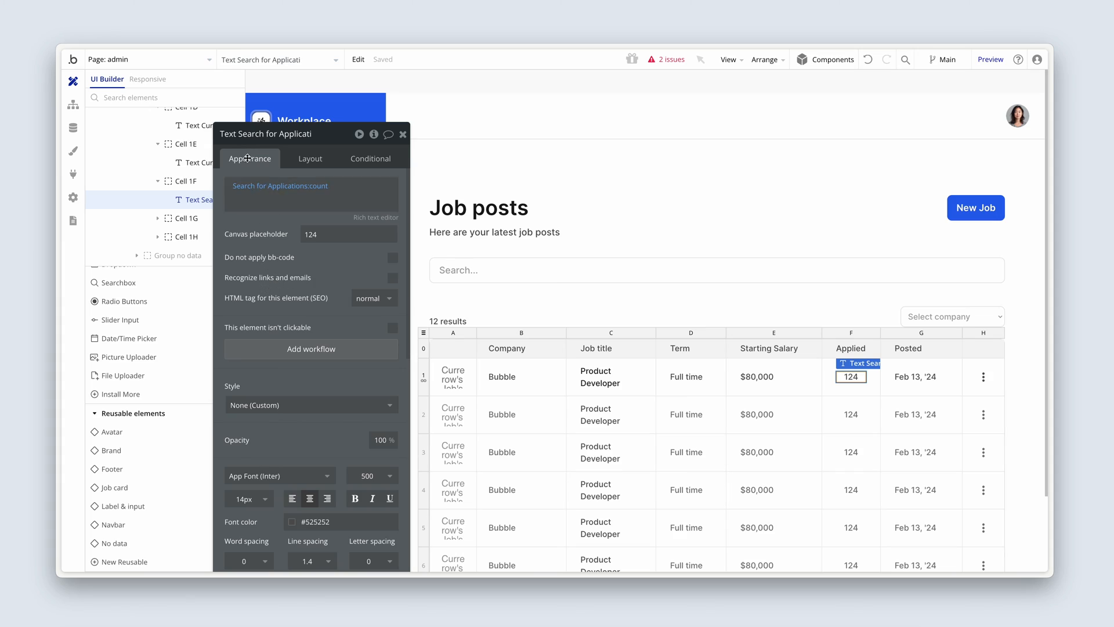
Remove the empty constraint from the Applied column's Search for Applications.
left_click(280, 185)
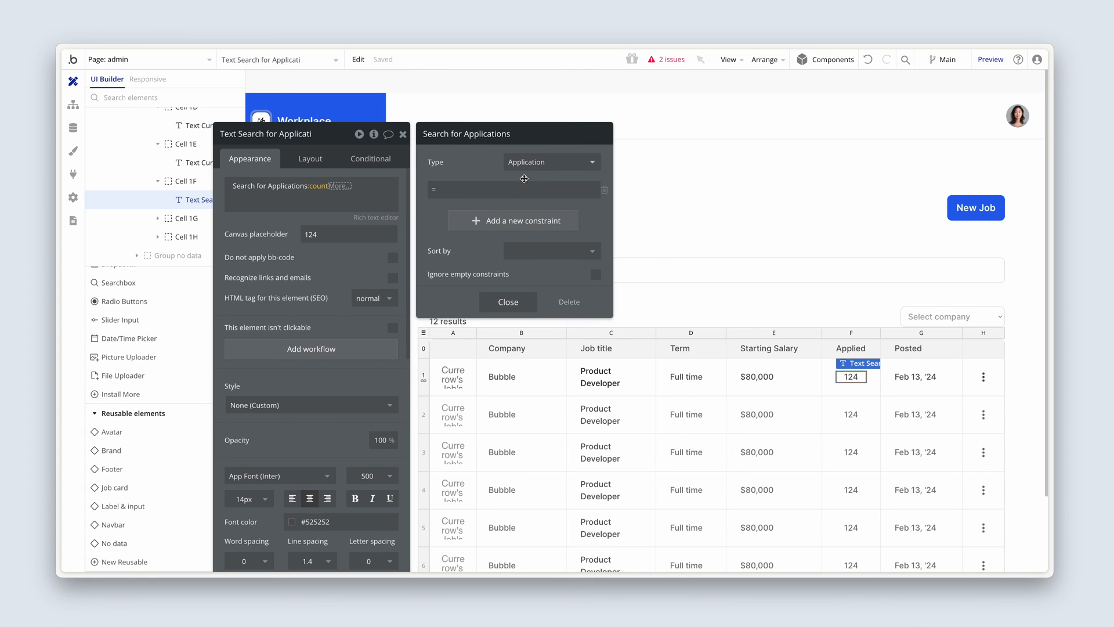
left_click(603, 190)
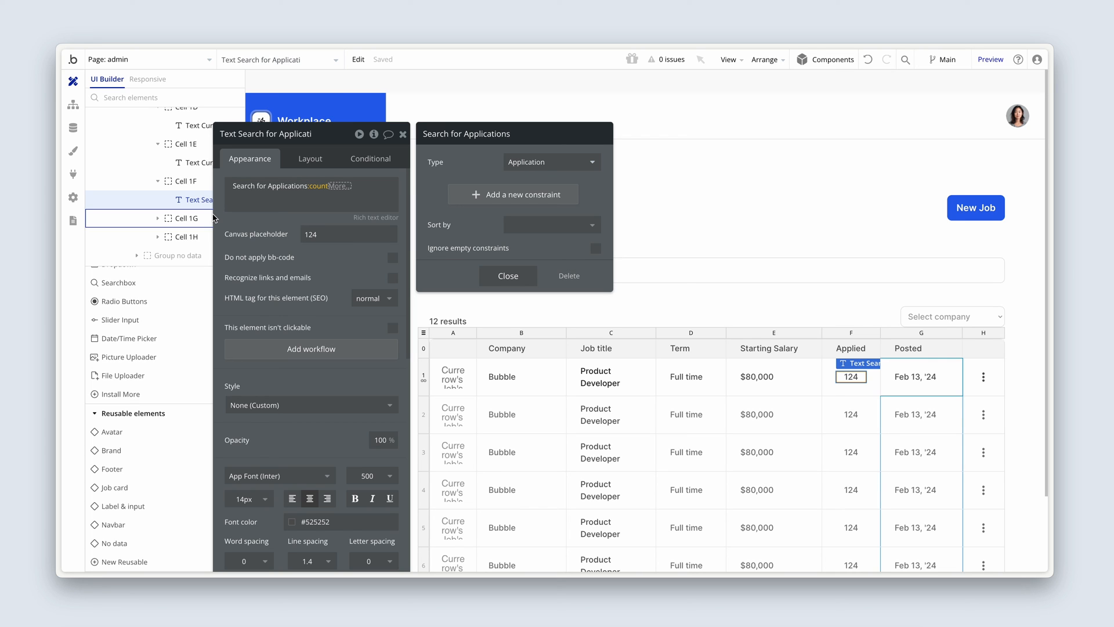
Inspect the Application data type's fields, including Job, in the Data tab and return to Design.
left_click(72, 128)
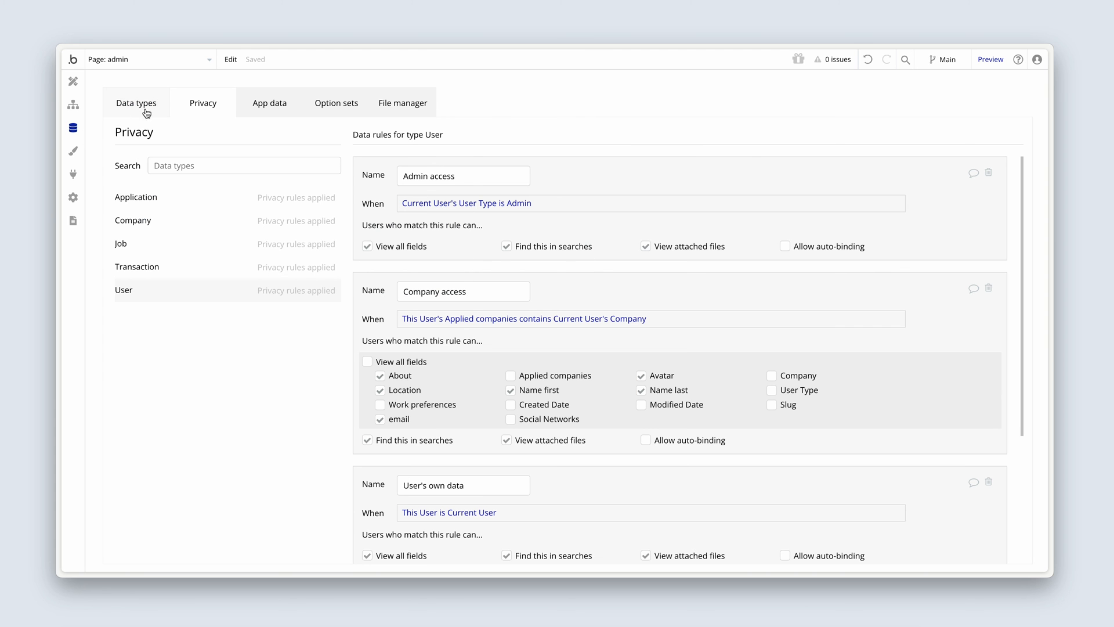
left_click(137, 102)
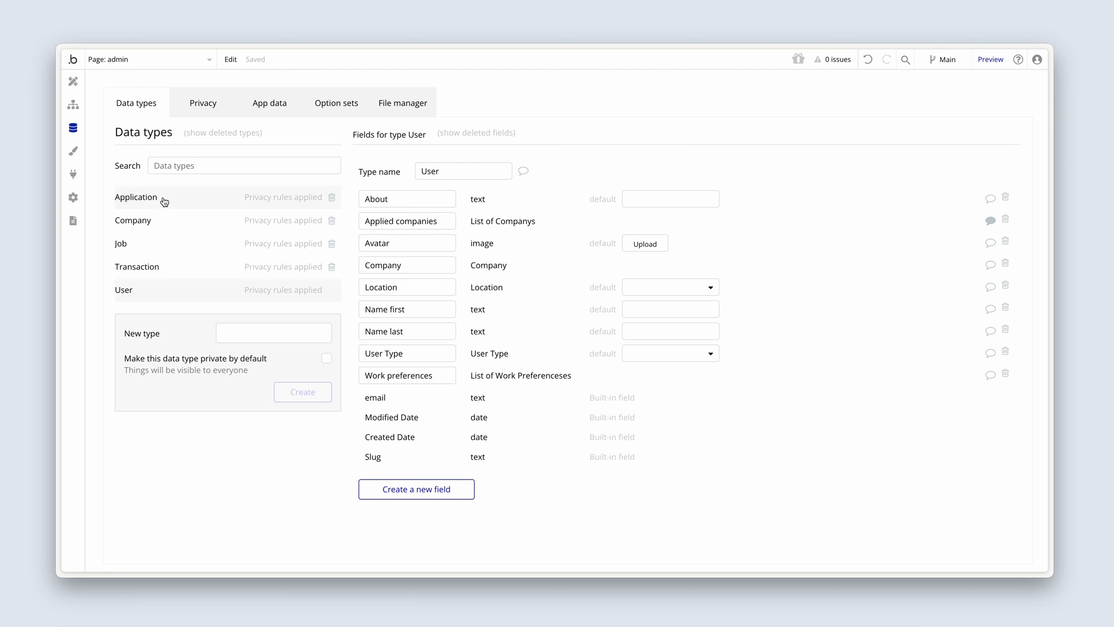
left_click(135, 197)
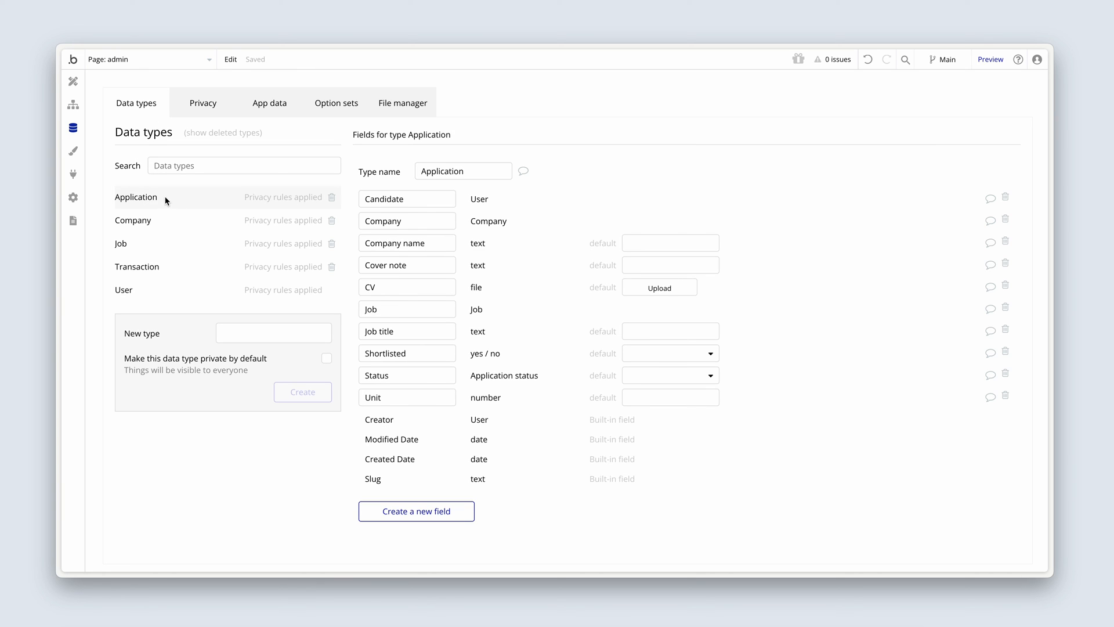
left_click(407, 308)
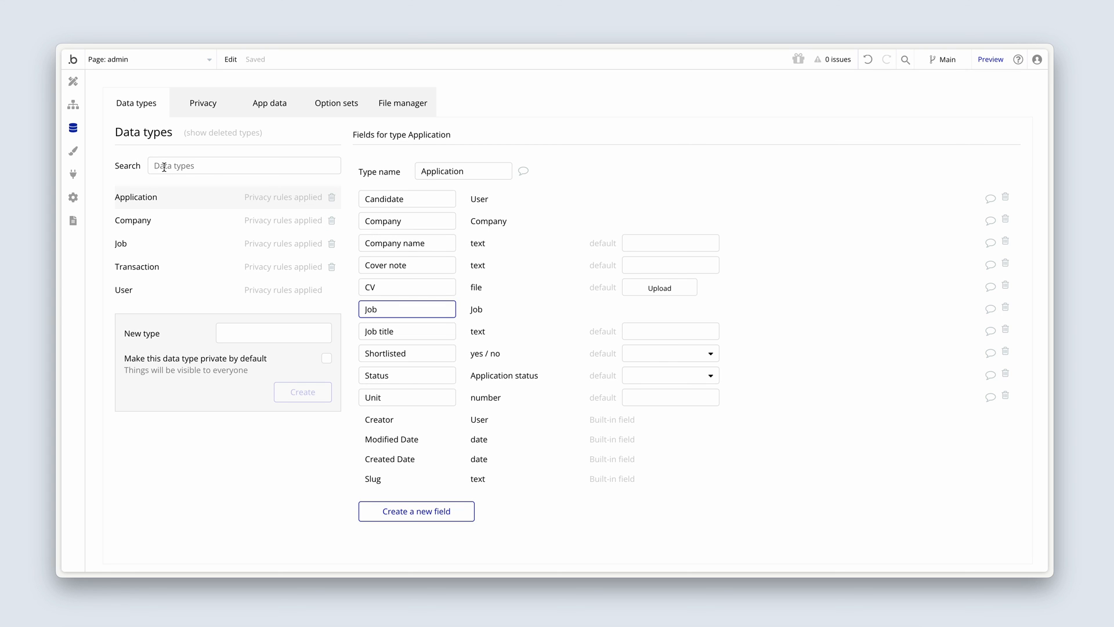
left_click(73, 76)
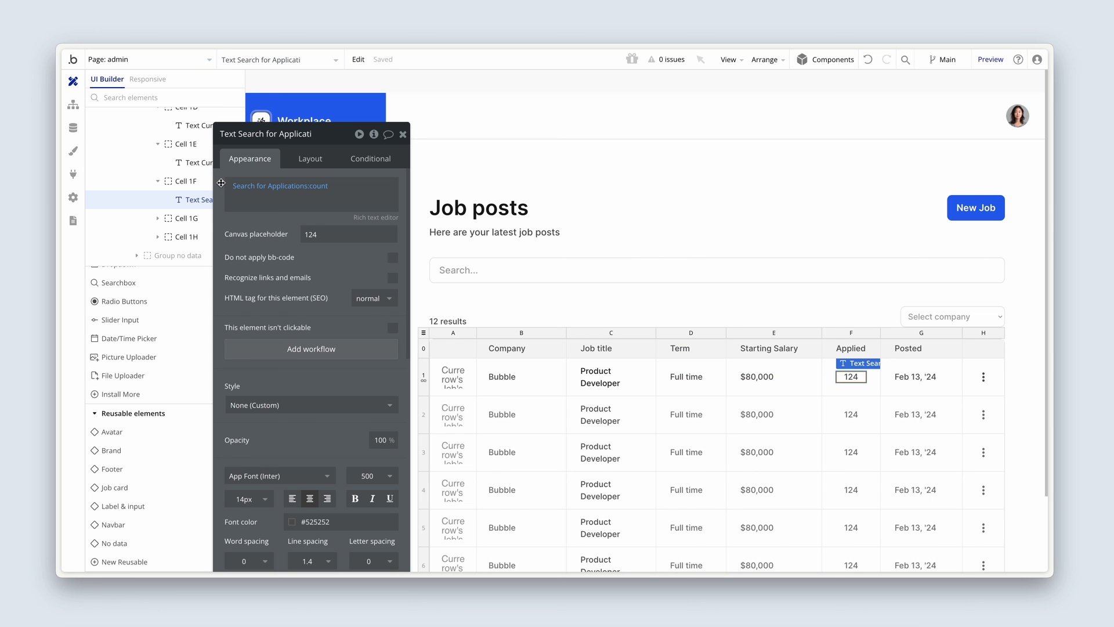
Constrain the applications search to Job = Current row's Job.
left_click(279, 185)
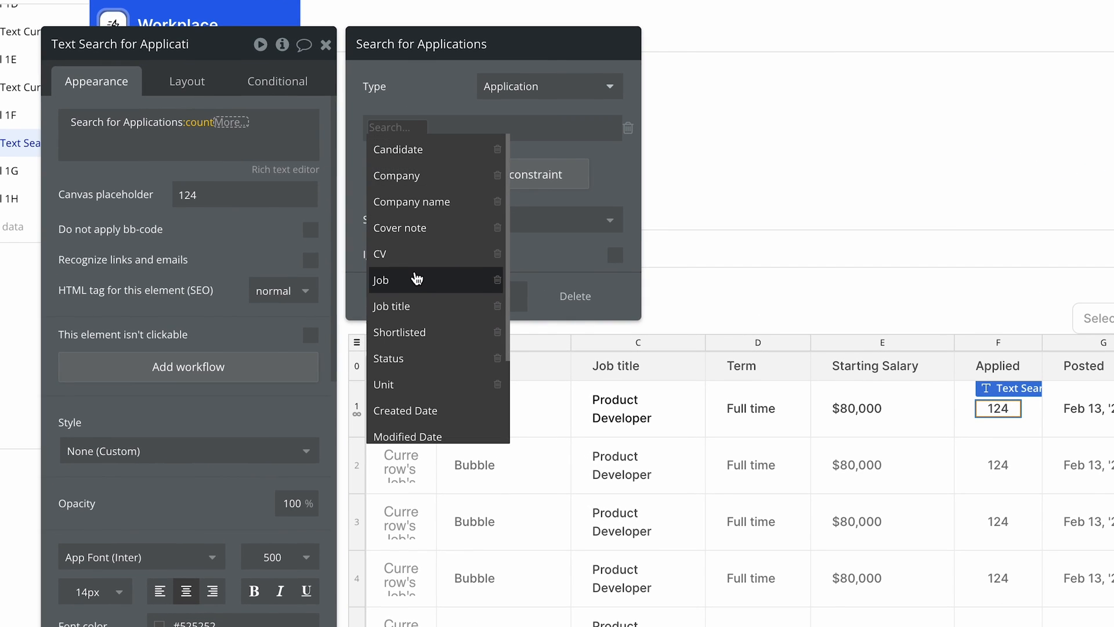
left_click(382, 280)
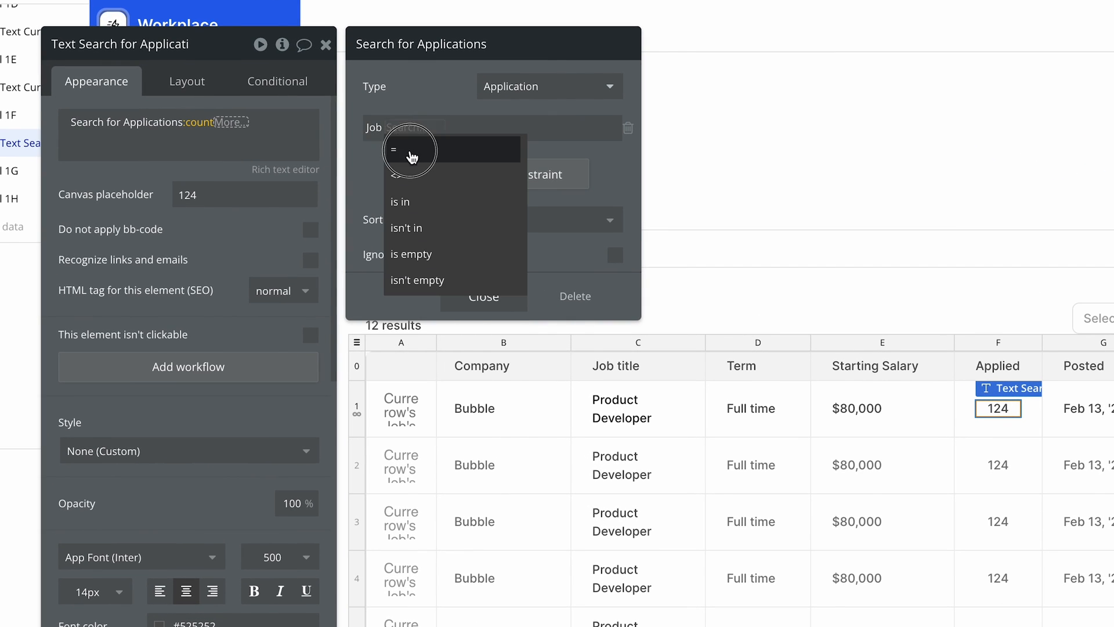
left_click(410, 150)
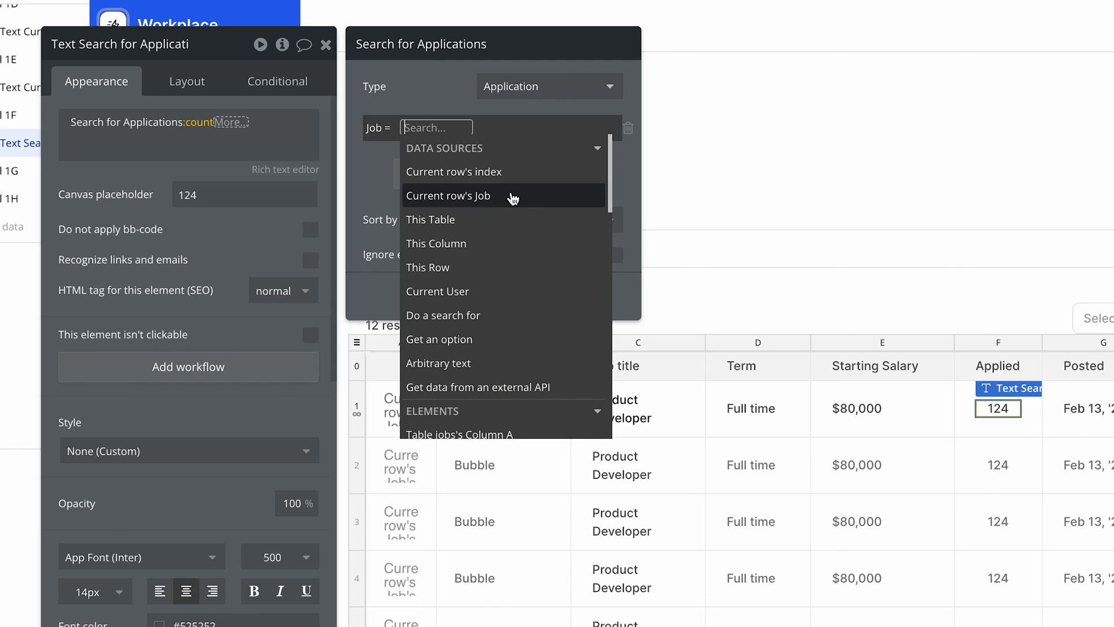
left_click(448, 195)
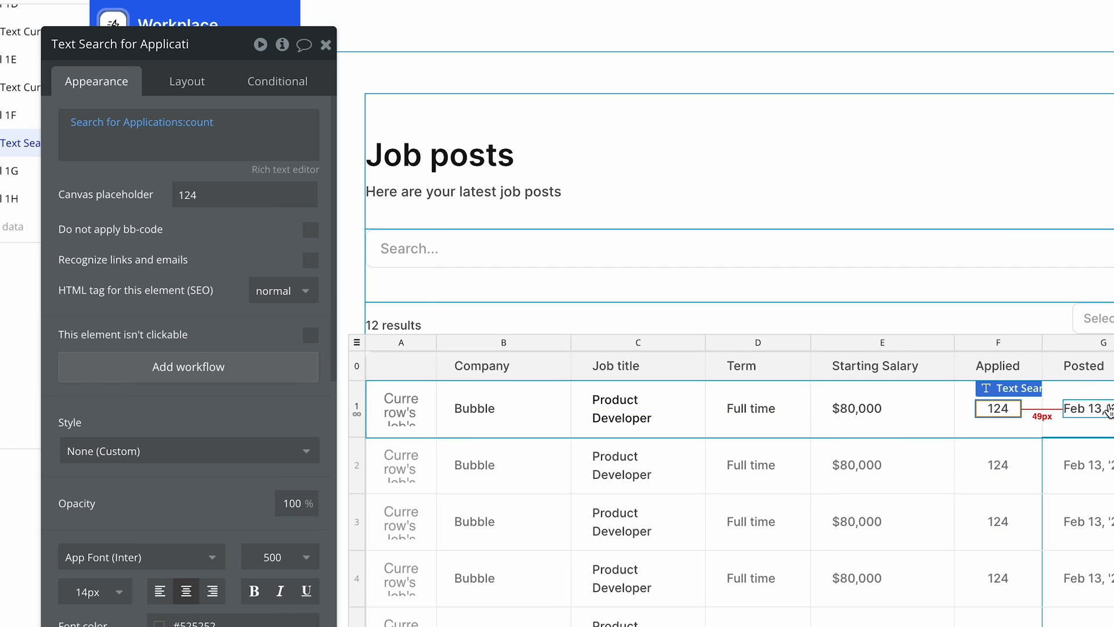
Check the Posted date text in the row and launch the app preview.
left_click(1081, 409)
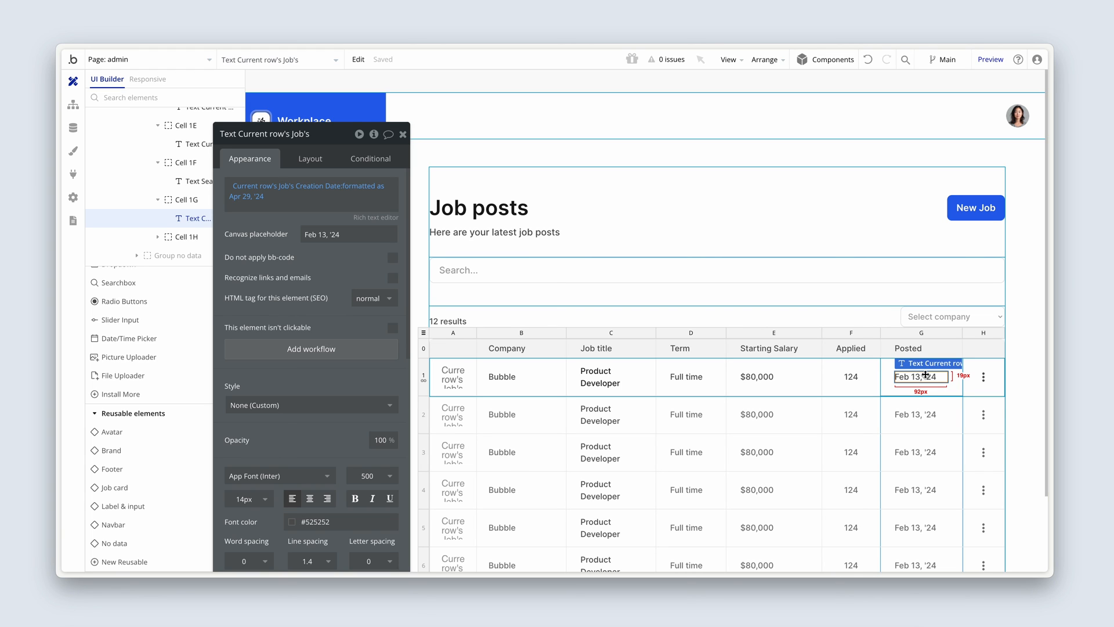
left_click(975, 207)
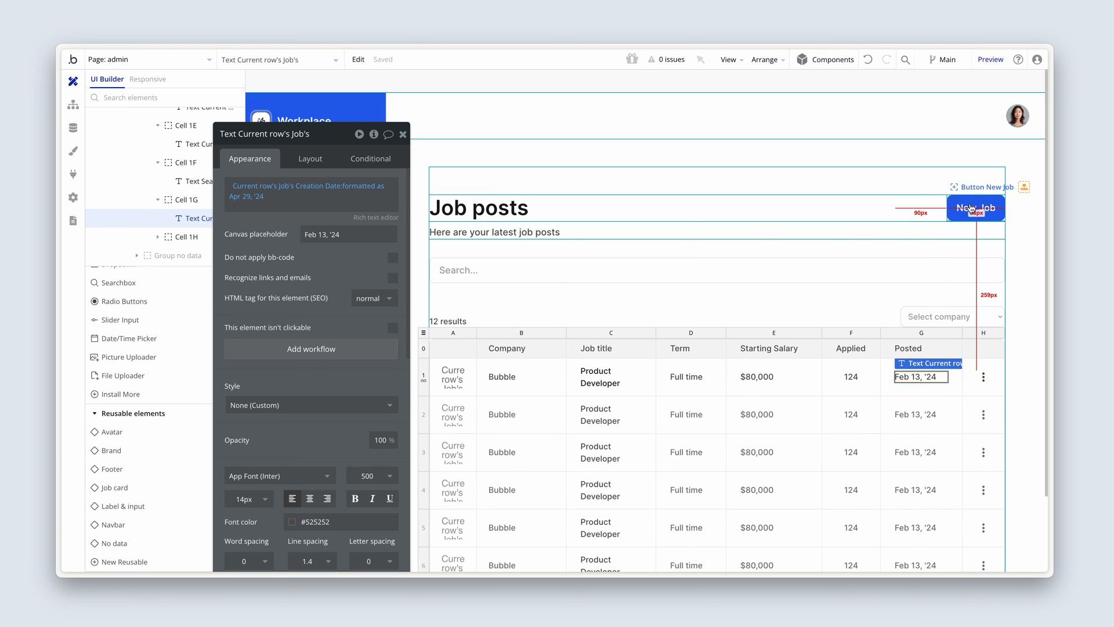
left_click(975, 207)
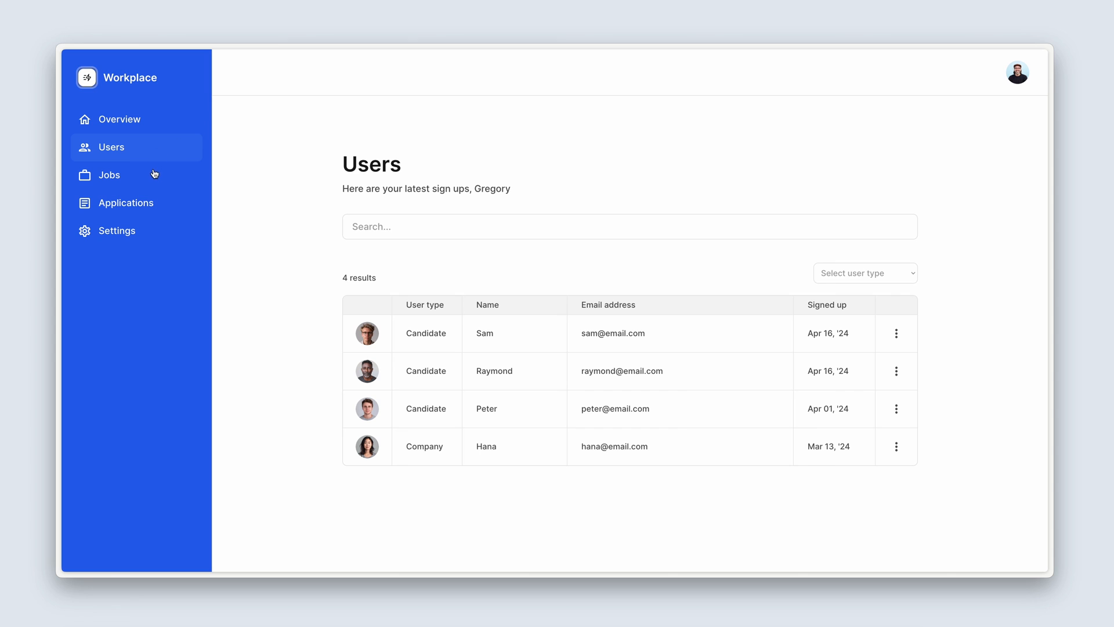
Open the live Job posts page and filter the table by Orbit, listing its four jobs.
left_click(109, 176)
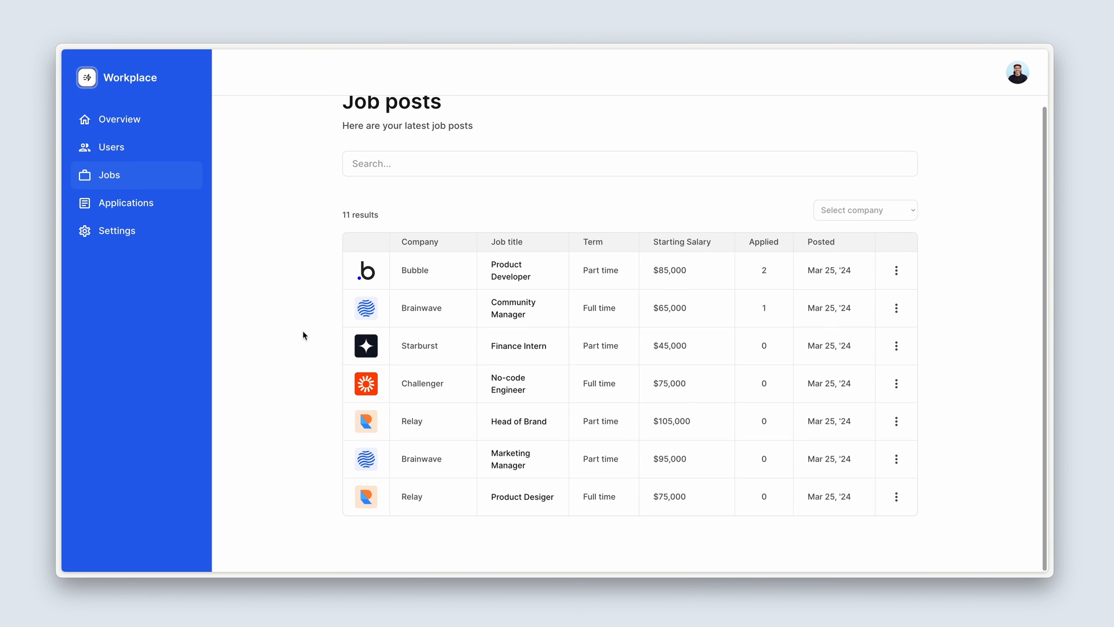
scroll("down", 3)
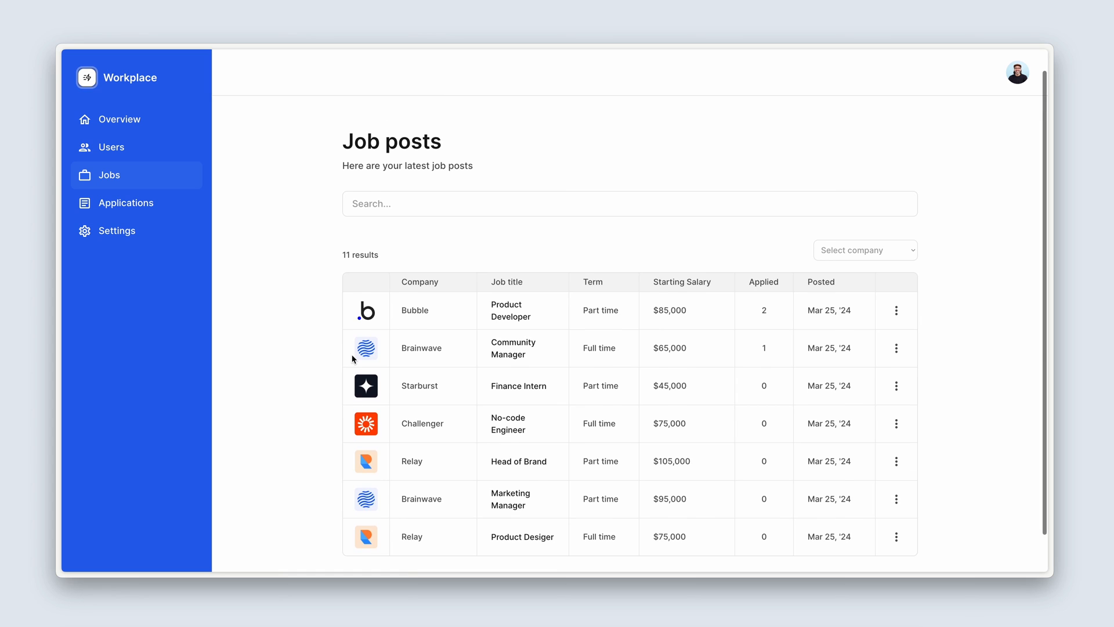
mouse_move(519, 346)
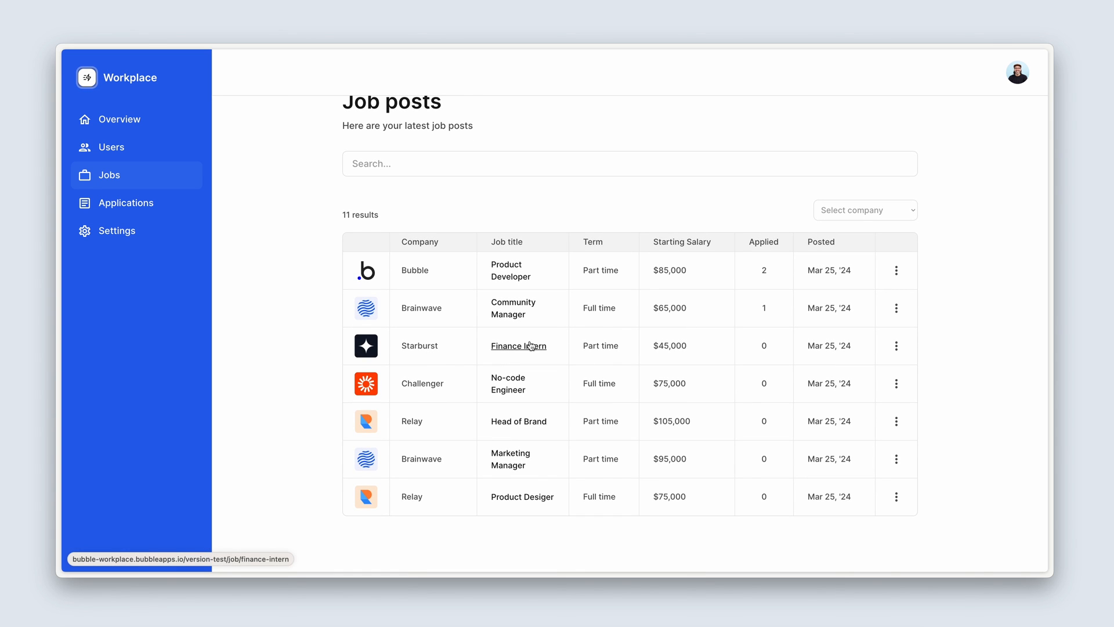
mouse_move(633, 211)
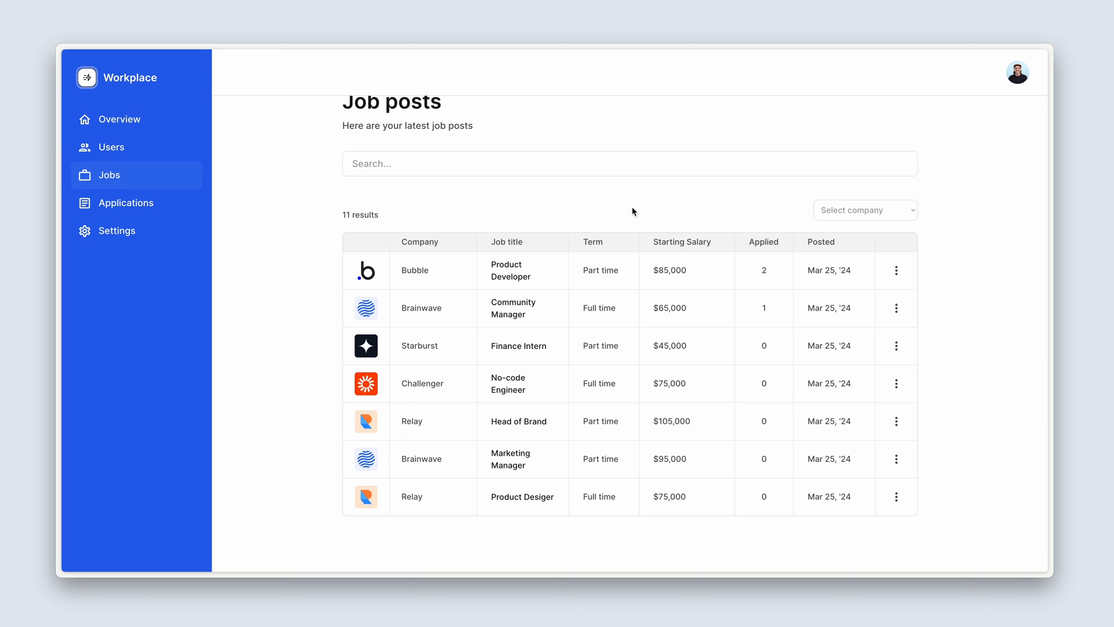
mouse_move(799, 209)
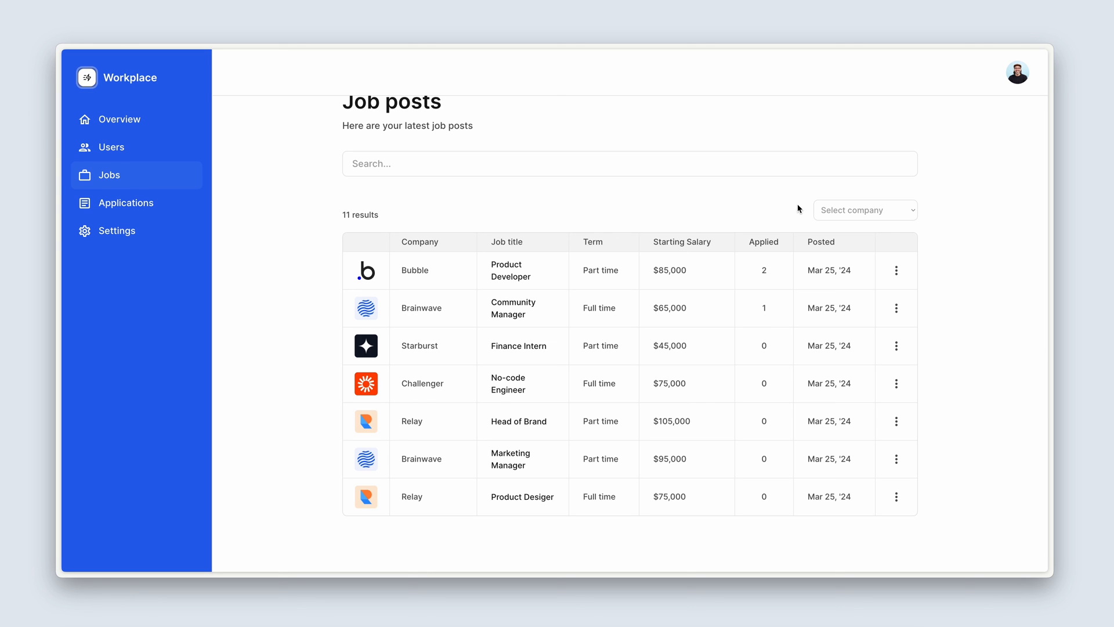
left_click(863, 210)
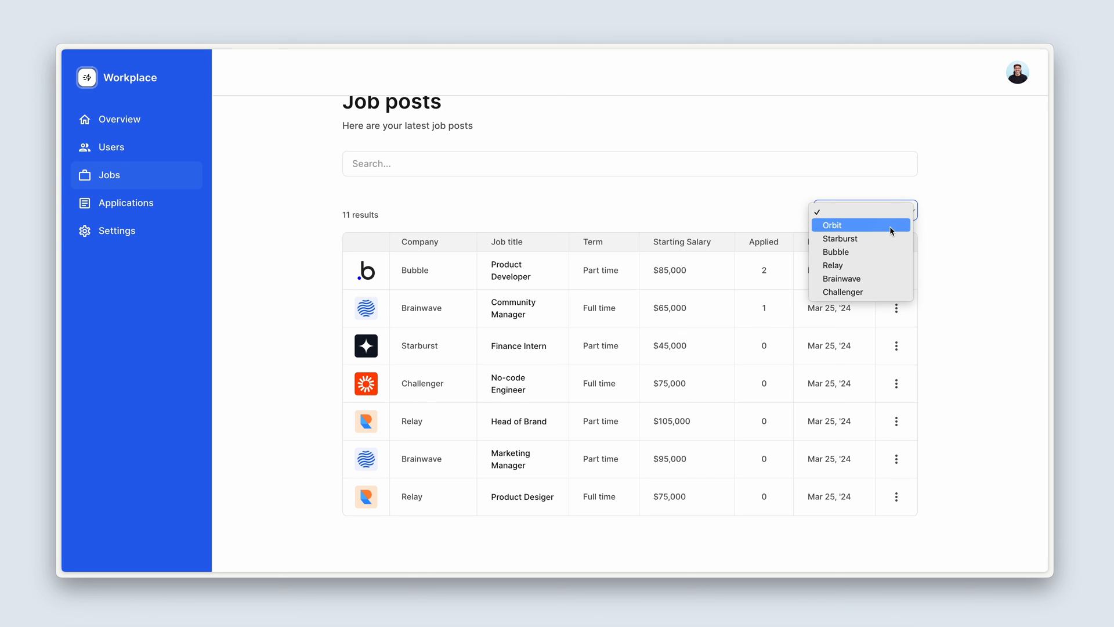
left_click(831, 224)
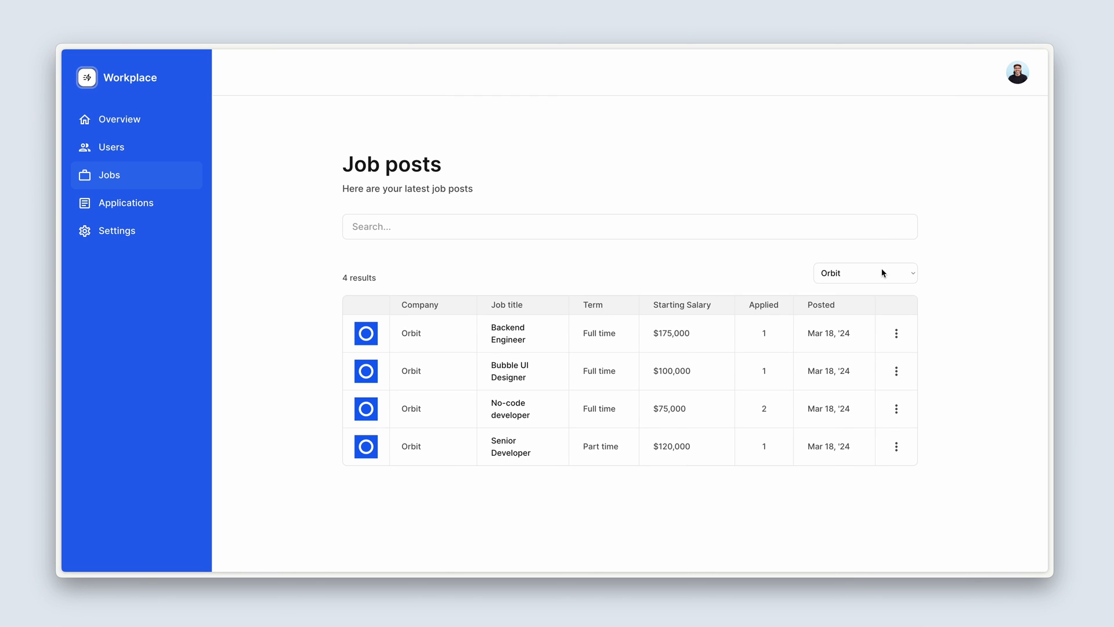
left_click(864, 273)
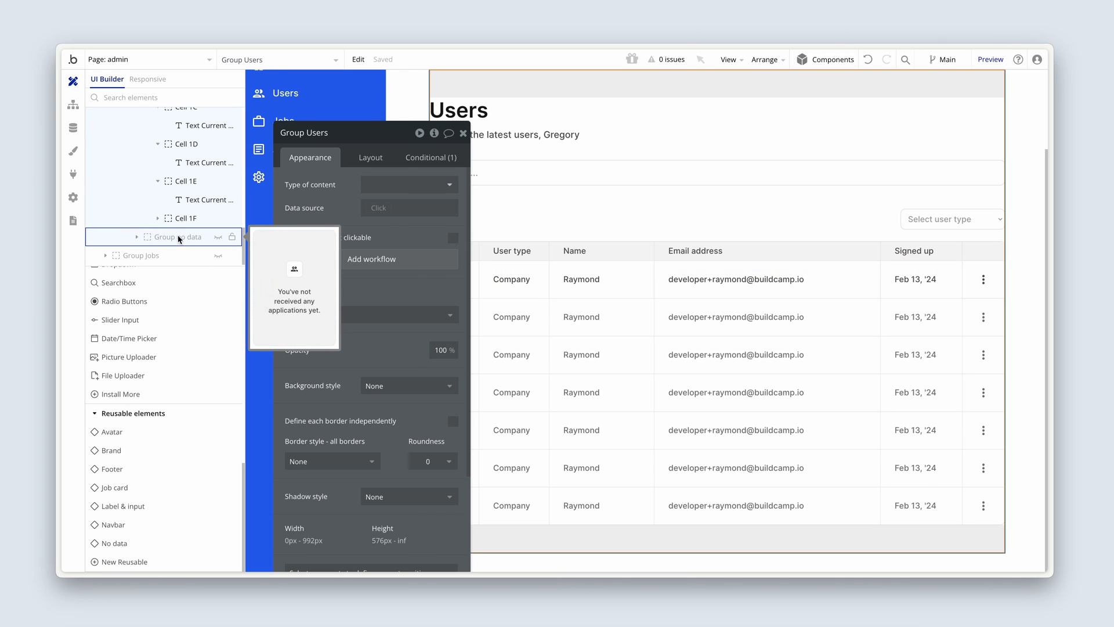
Replace the users table's no-data text with 'No users found' and check the group.
left_click(175, 237)
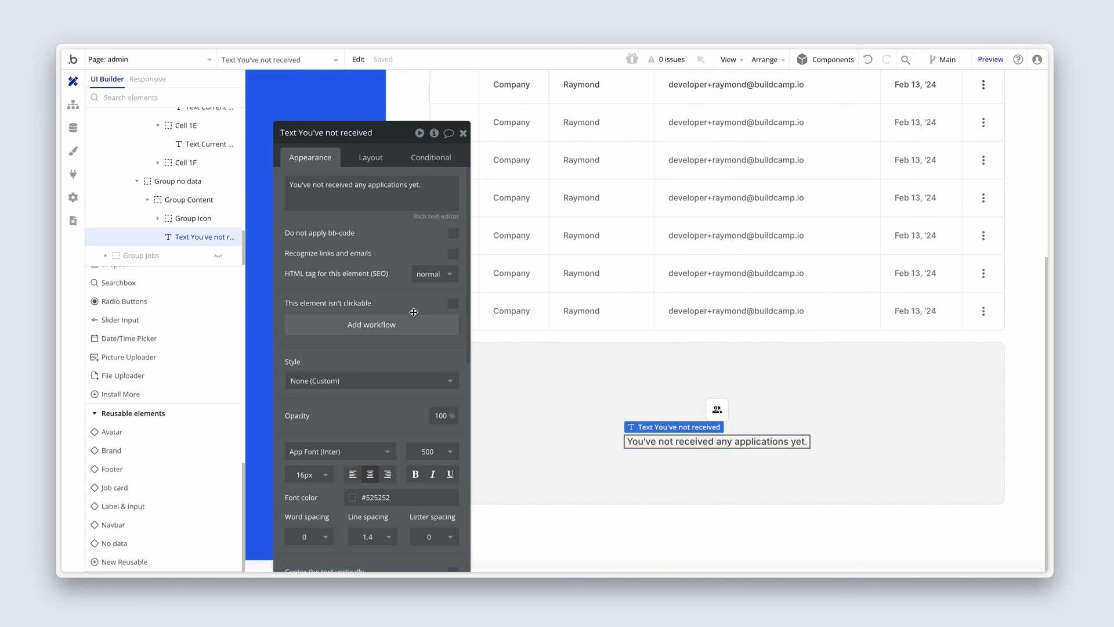
mouse_move(395, 175)
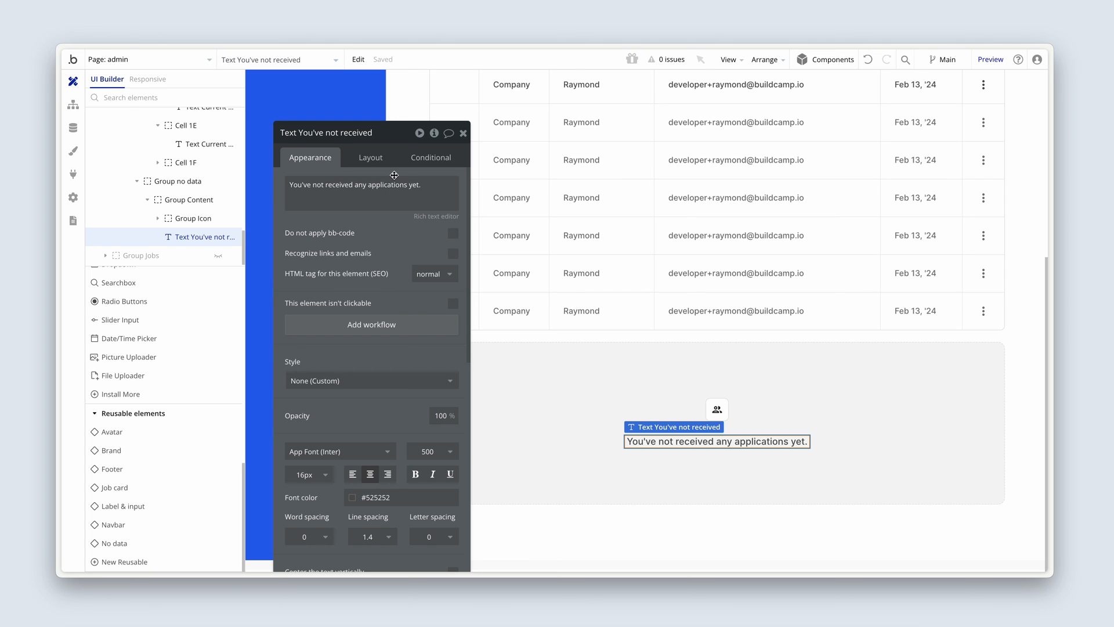
triple_click(355, 184)
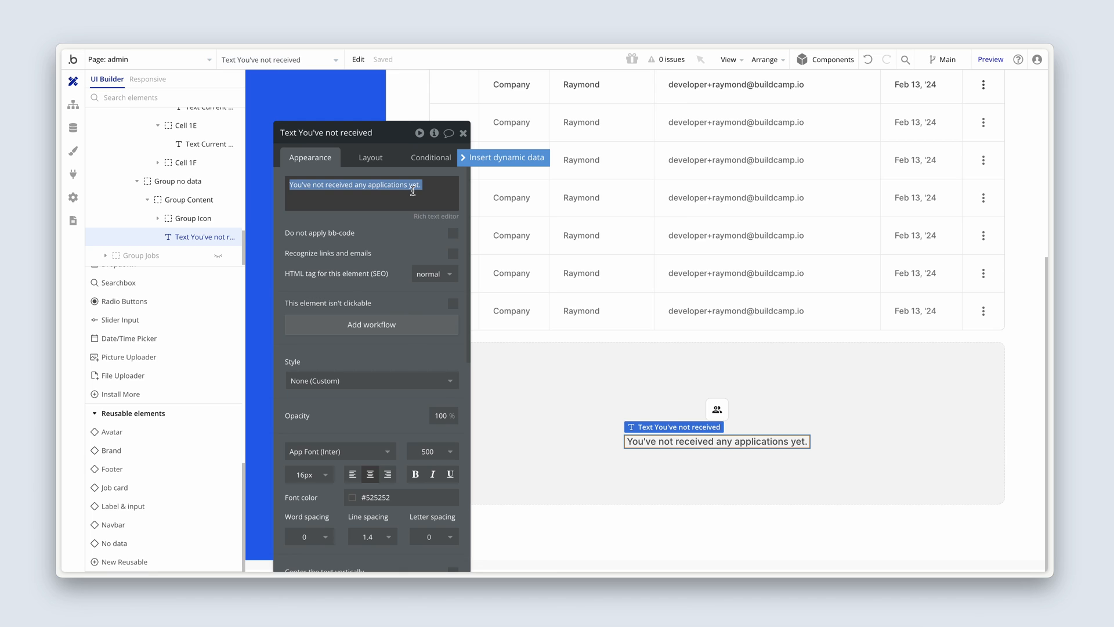
type("No users found")
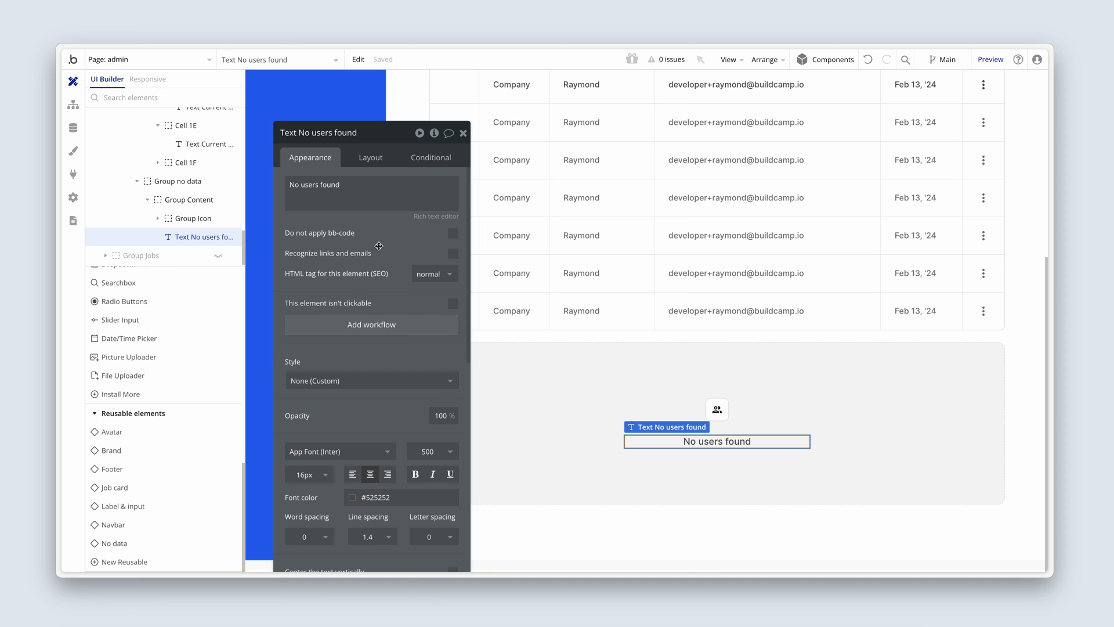
left_click(182, 186)
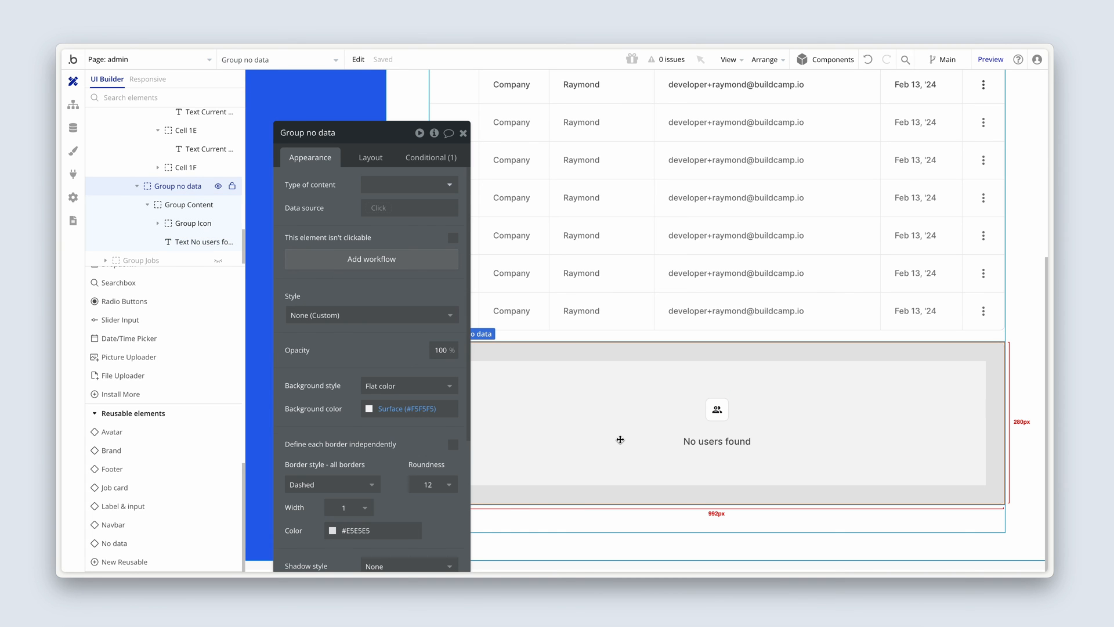